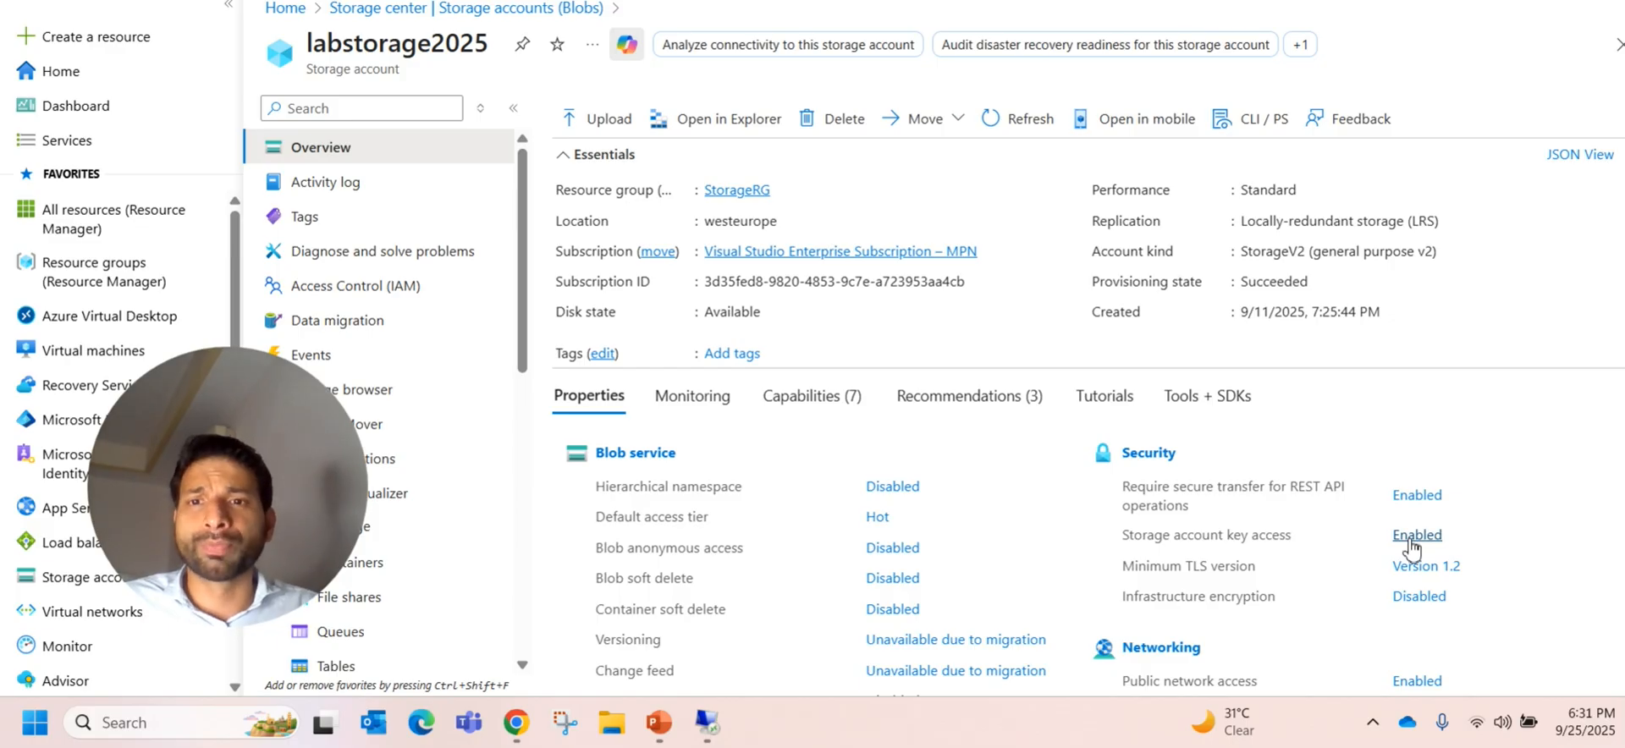
{"action": "mouse_move", "coordinate": [1130, 528]}
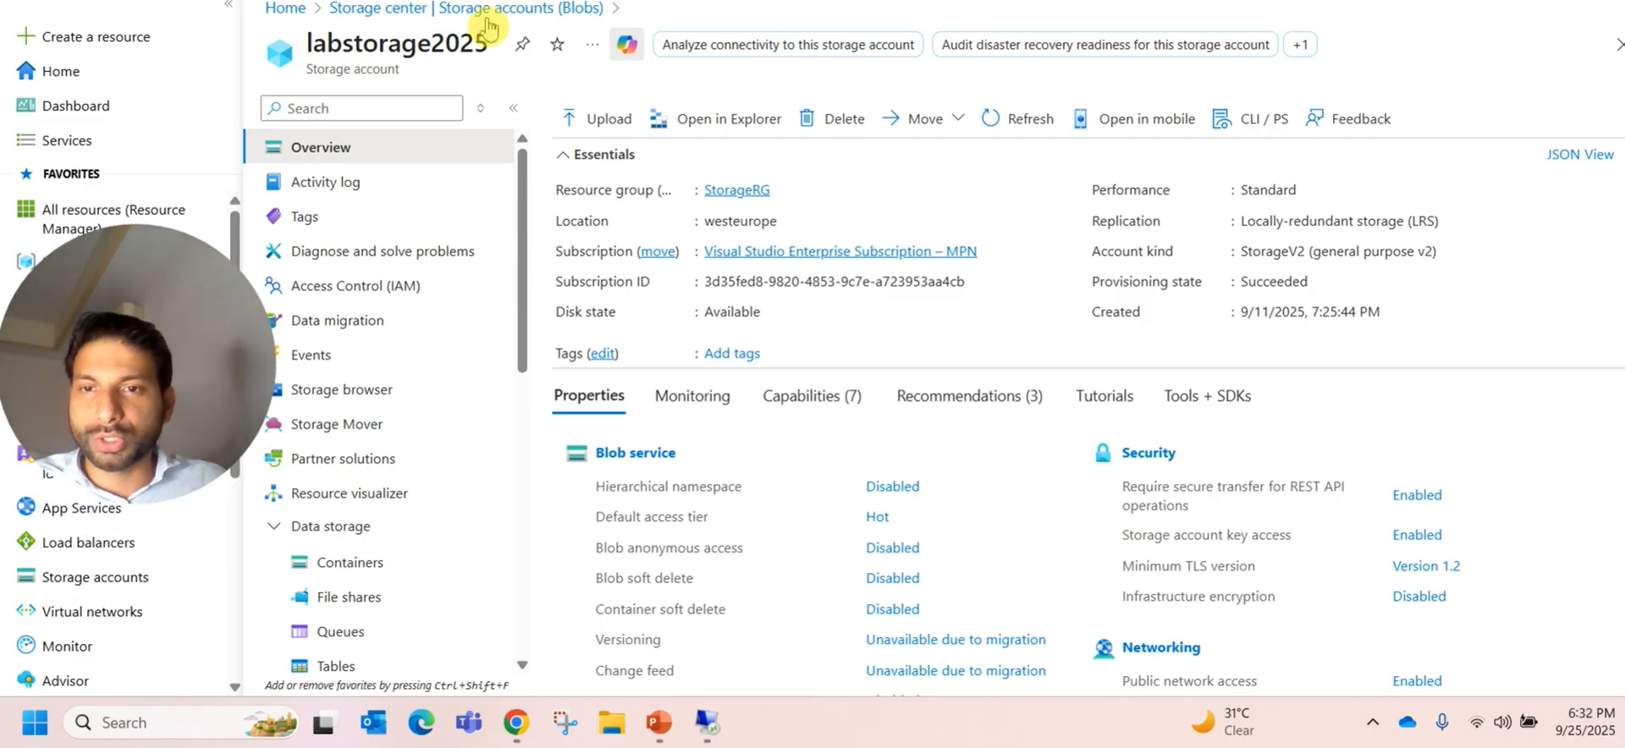
Step: Return to the storage accounts list, open labstorage2025, and view its Containers
{"action": "left_click", "coordinate": [377, 8]}
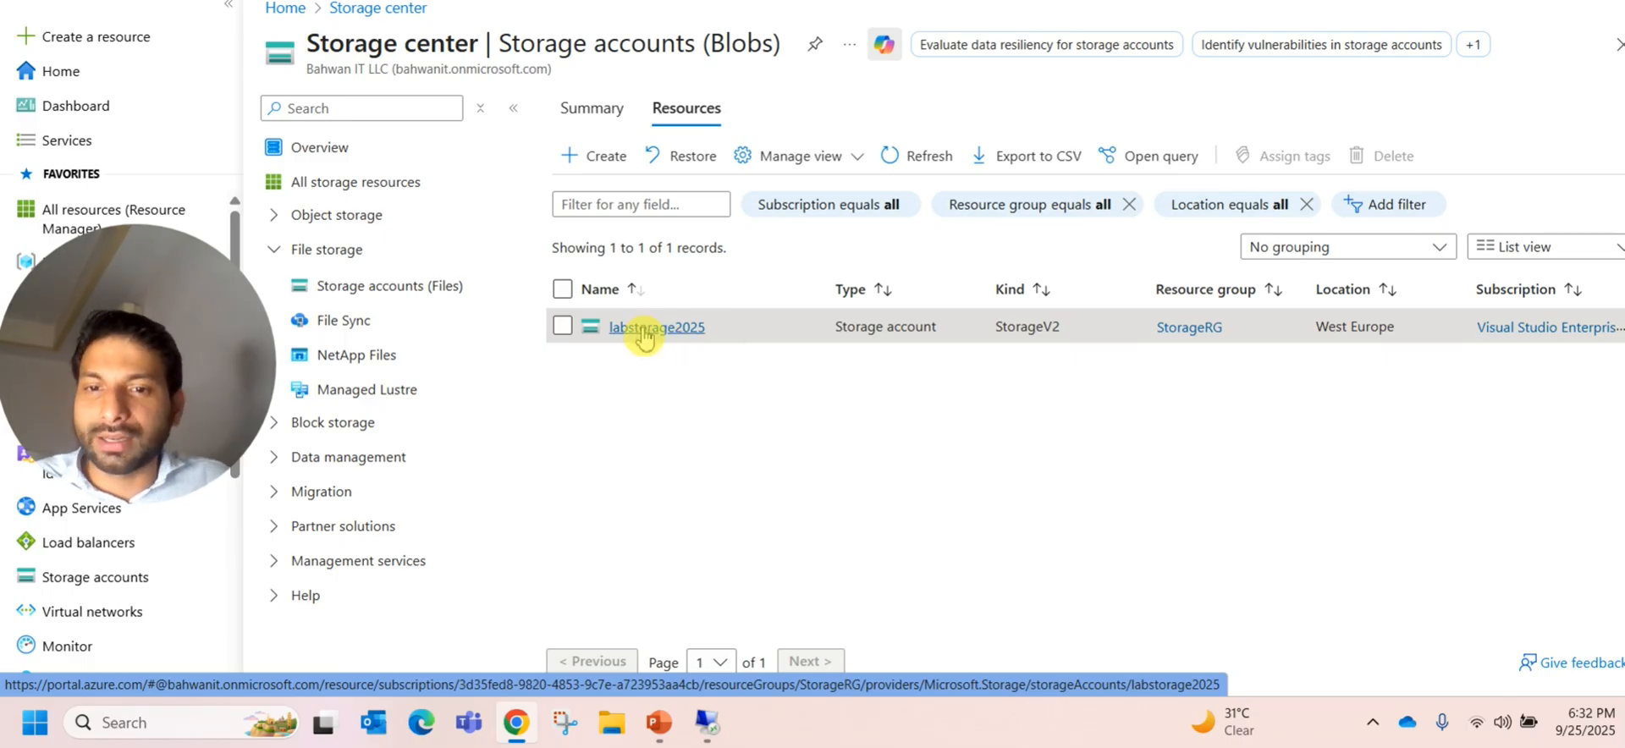
{"action": "left_click", "coordinate": [655, 327]}
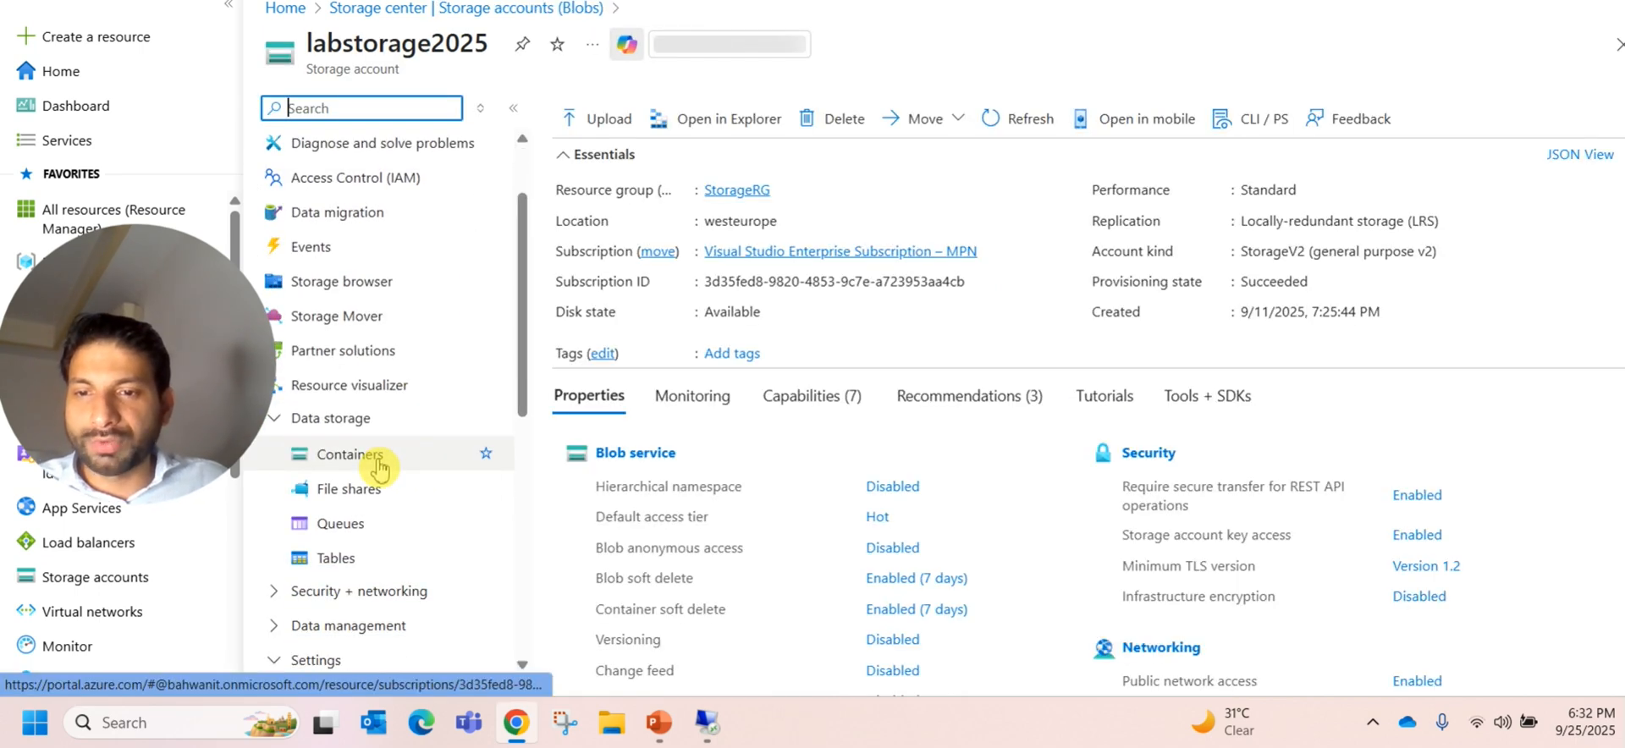
{"action": "left_click", "coordinate": [347, 454]}
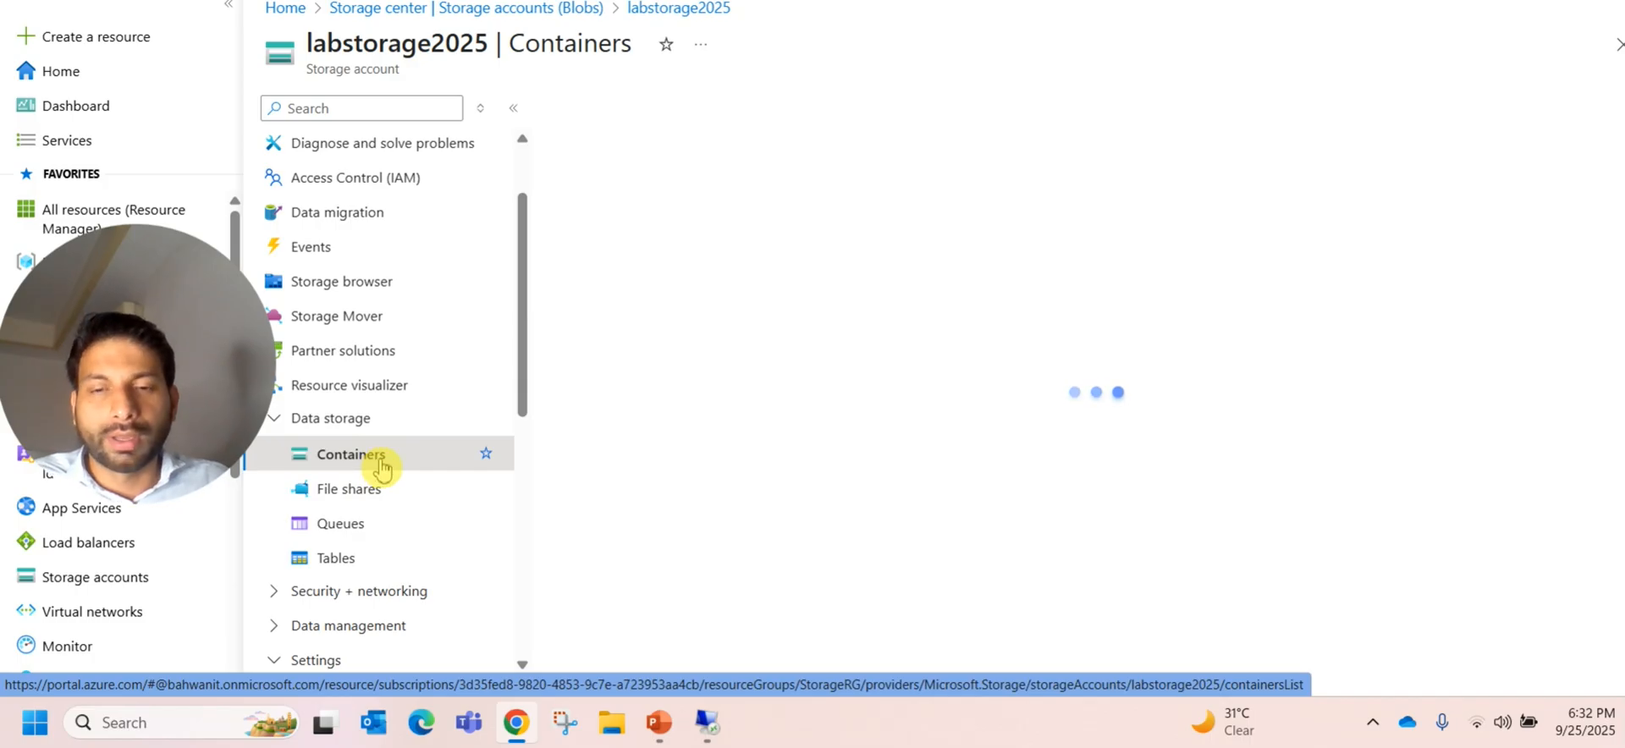
{"action": "left_click", "coordinate": [350, 454]}
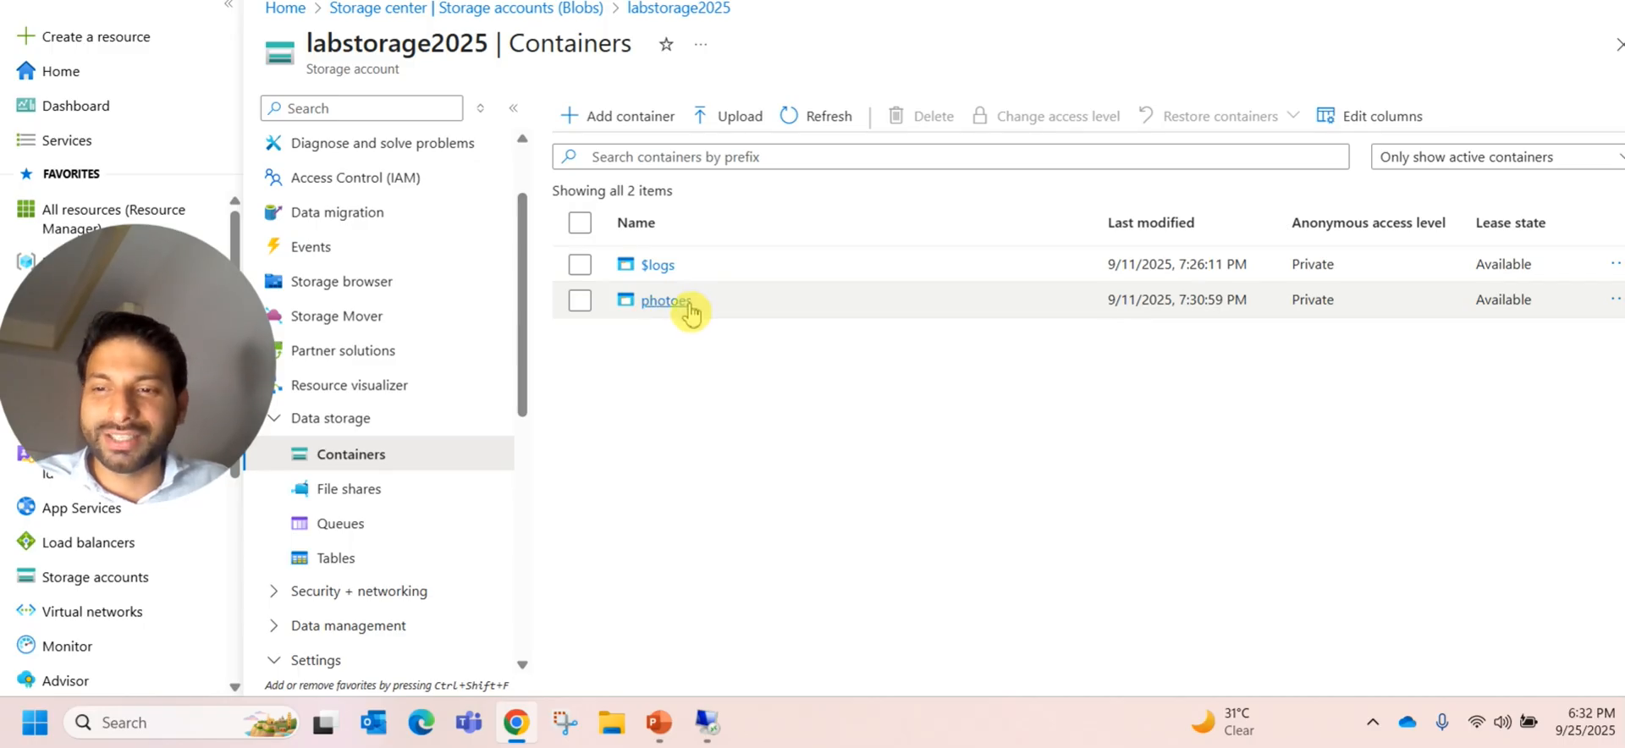
{"action": "mouse_move", "coordinate": [653, 324]}
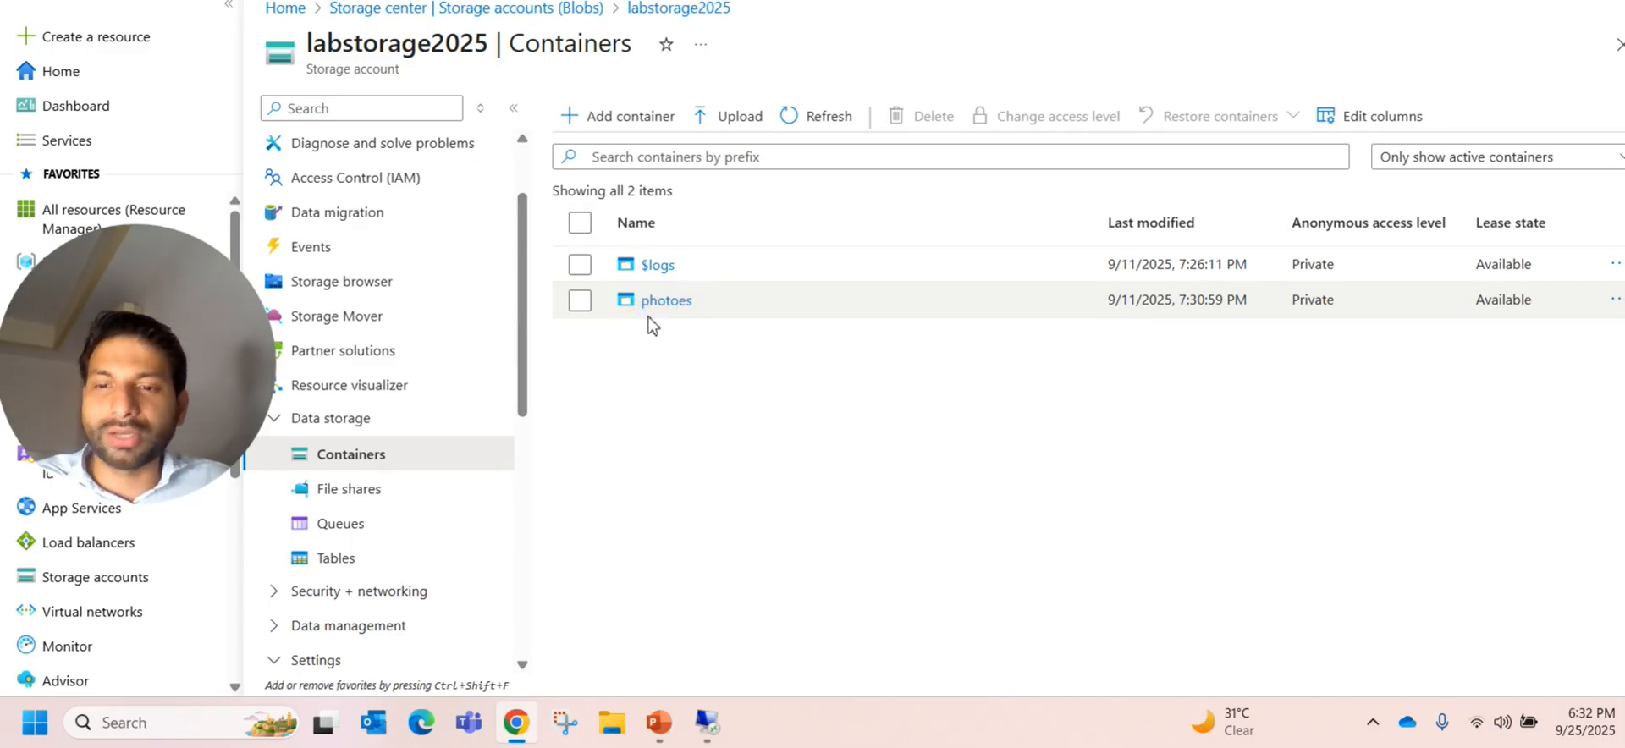
{"action": "mouse_move", "coordinate": [347, 489]}
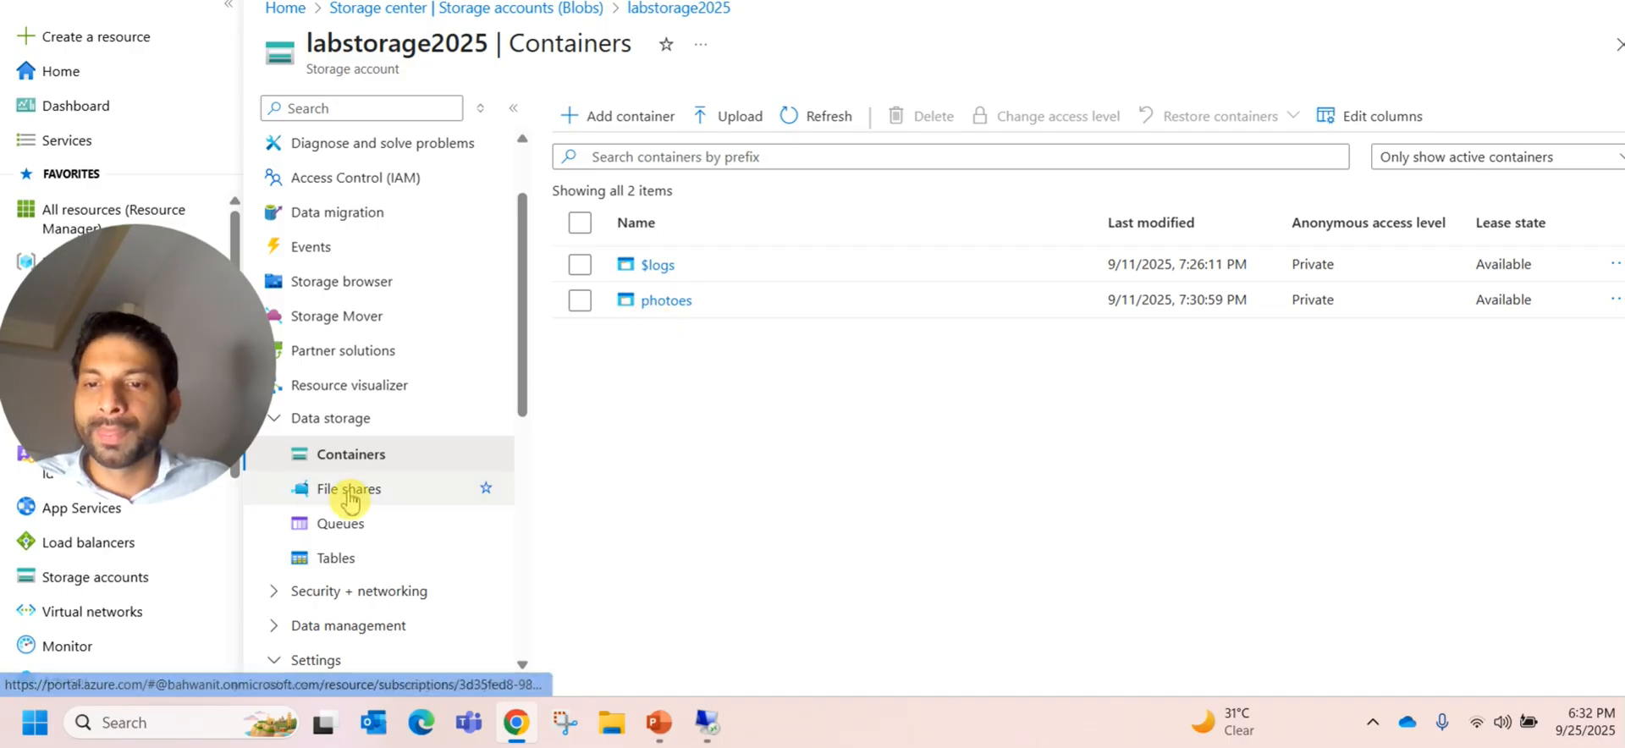
{"action": "mouse_move", "coordinate": [347, 488]}
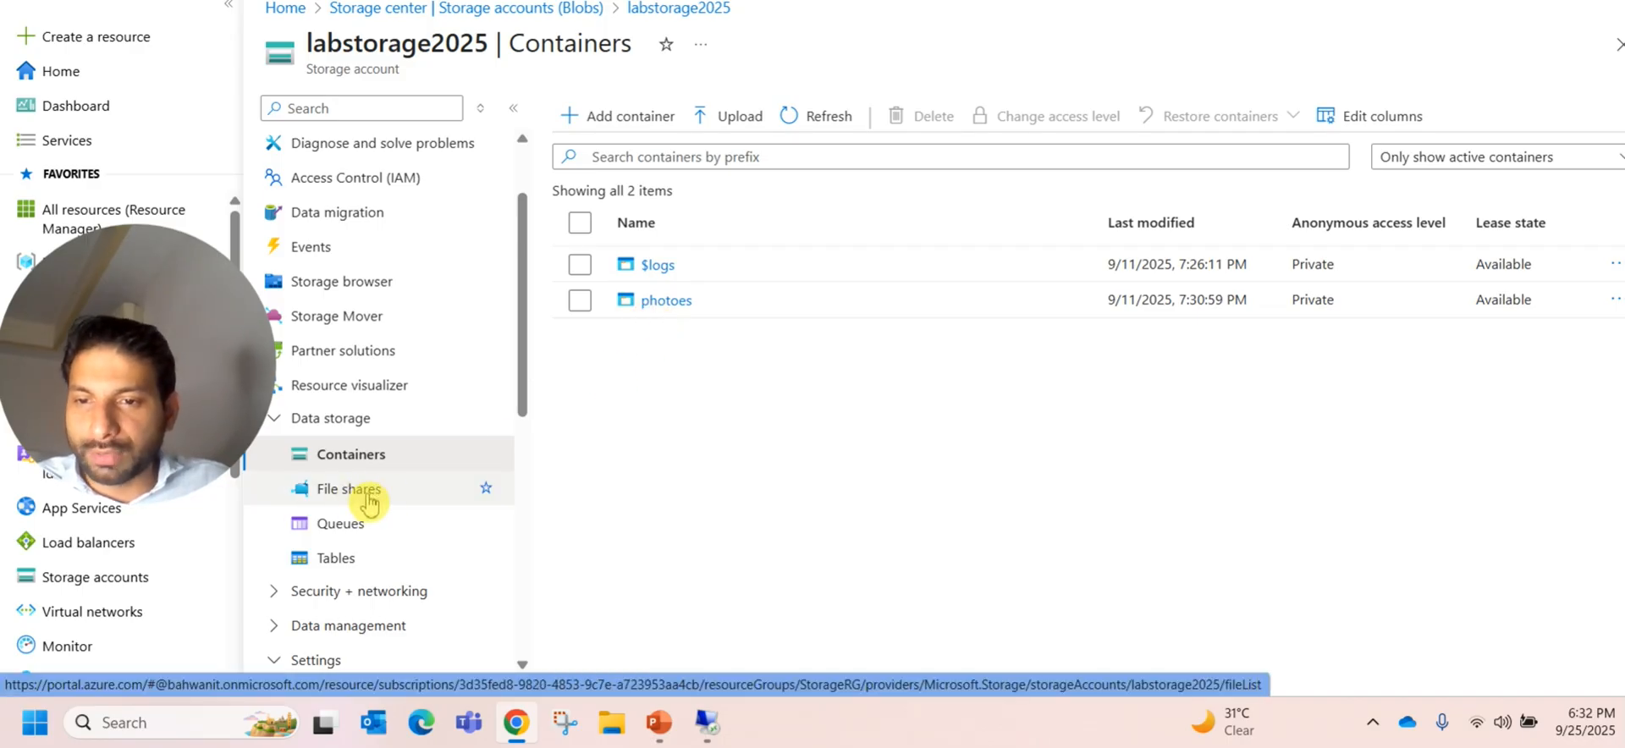
Step: Select File shares under Data storage in labstorage2025
{"action": "left_click", "coordinate": [347, 488]}
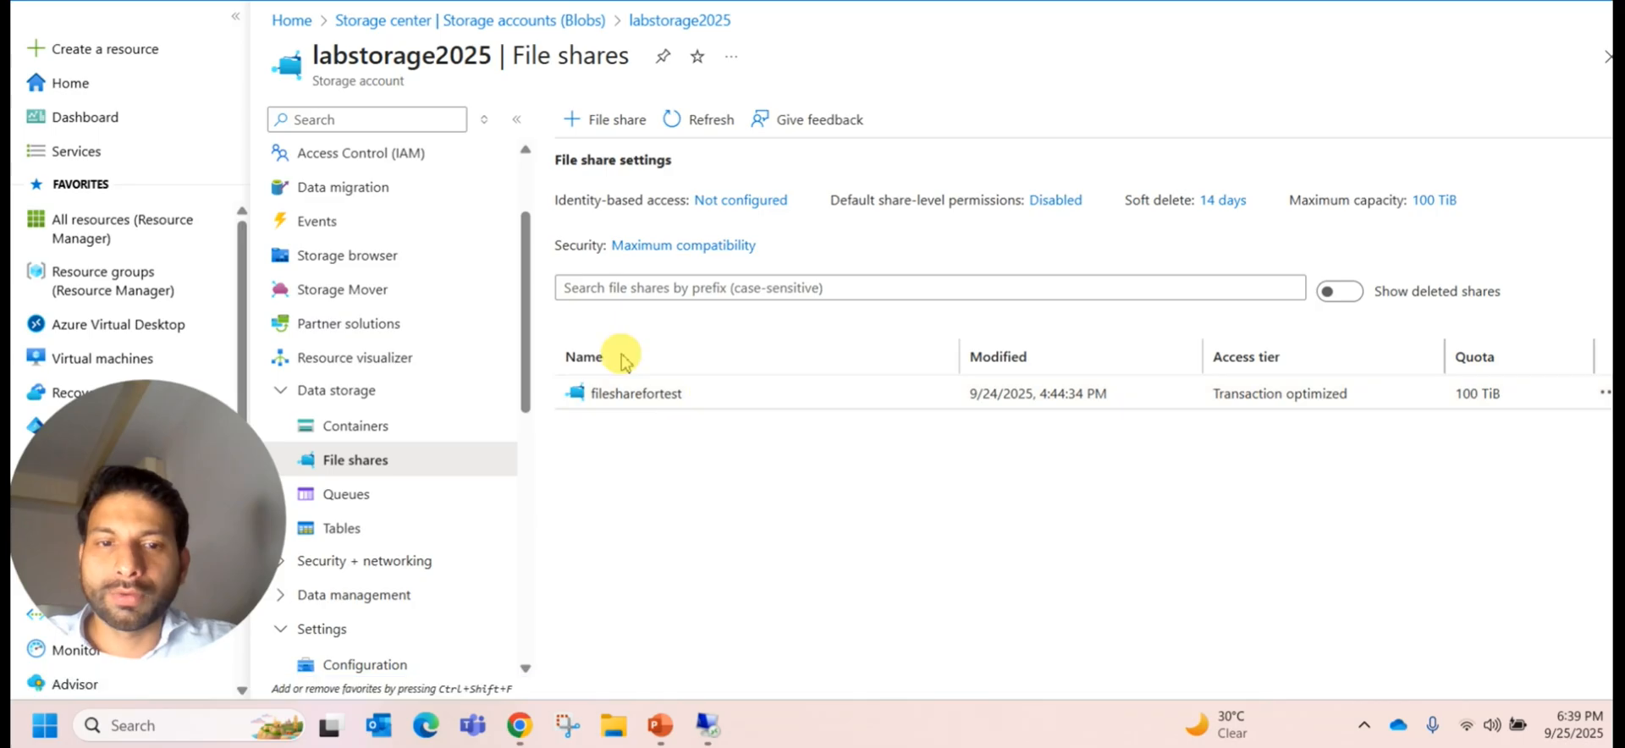
{"action": "mouse_move", "coordinate": [679, 415]}
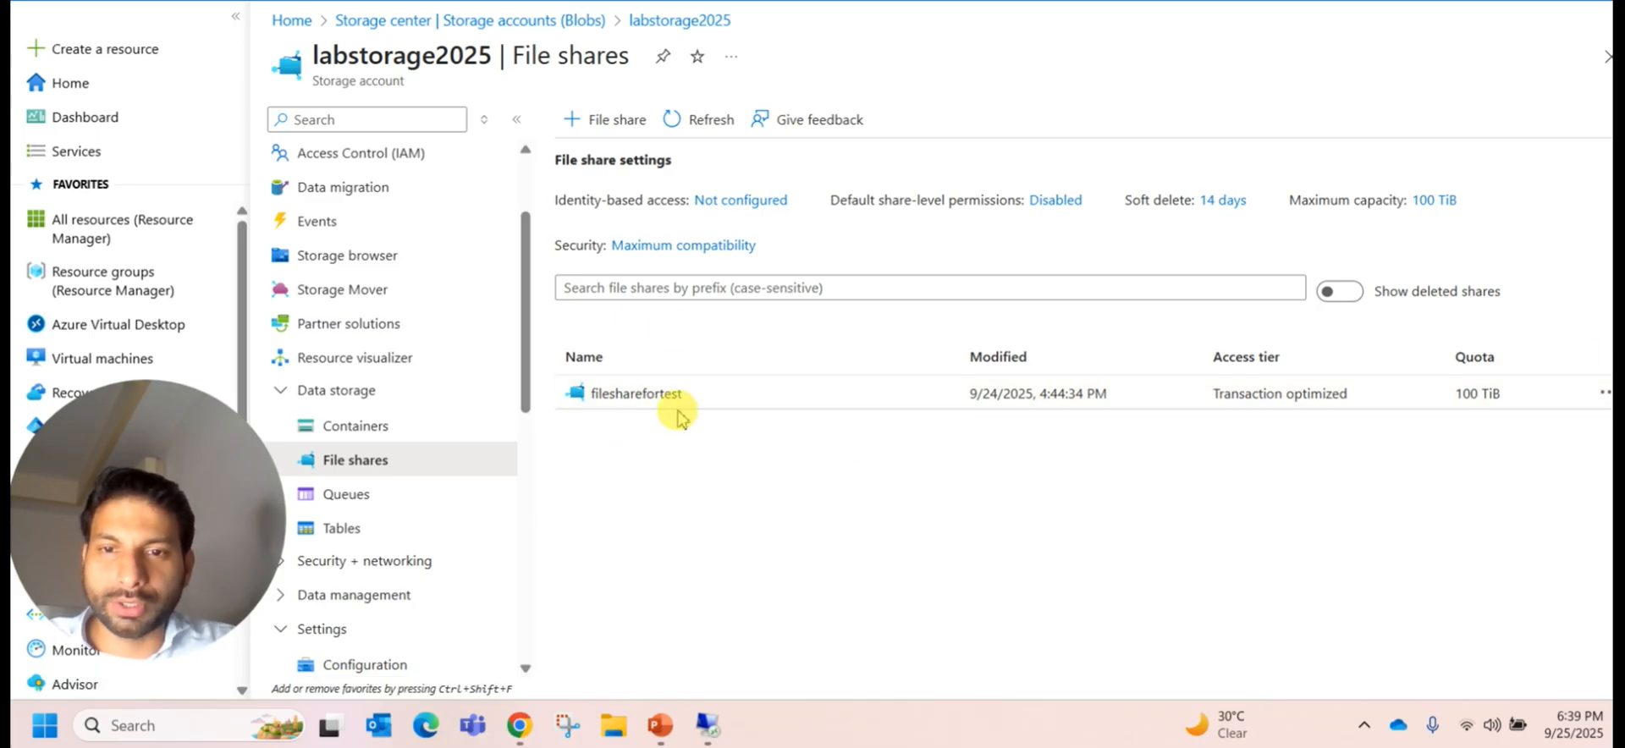
{"action": "mouse_move", "coordinate": [683, 539]}
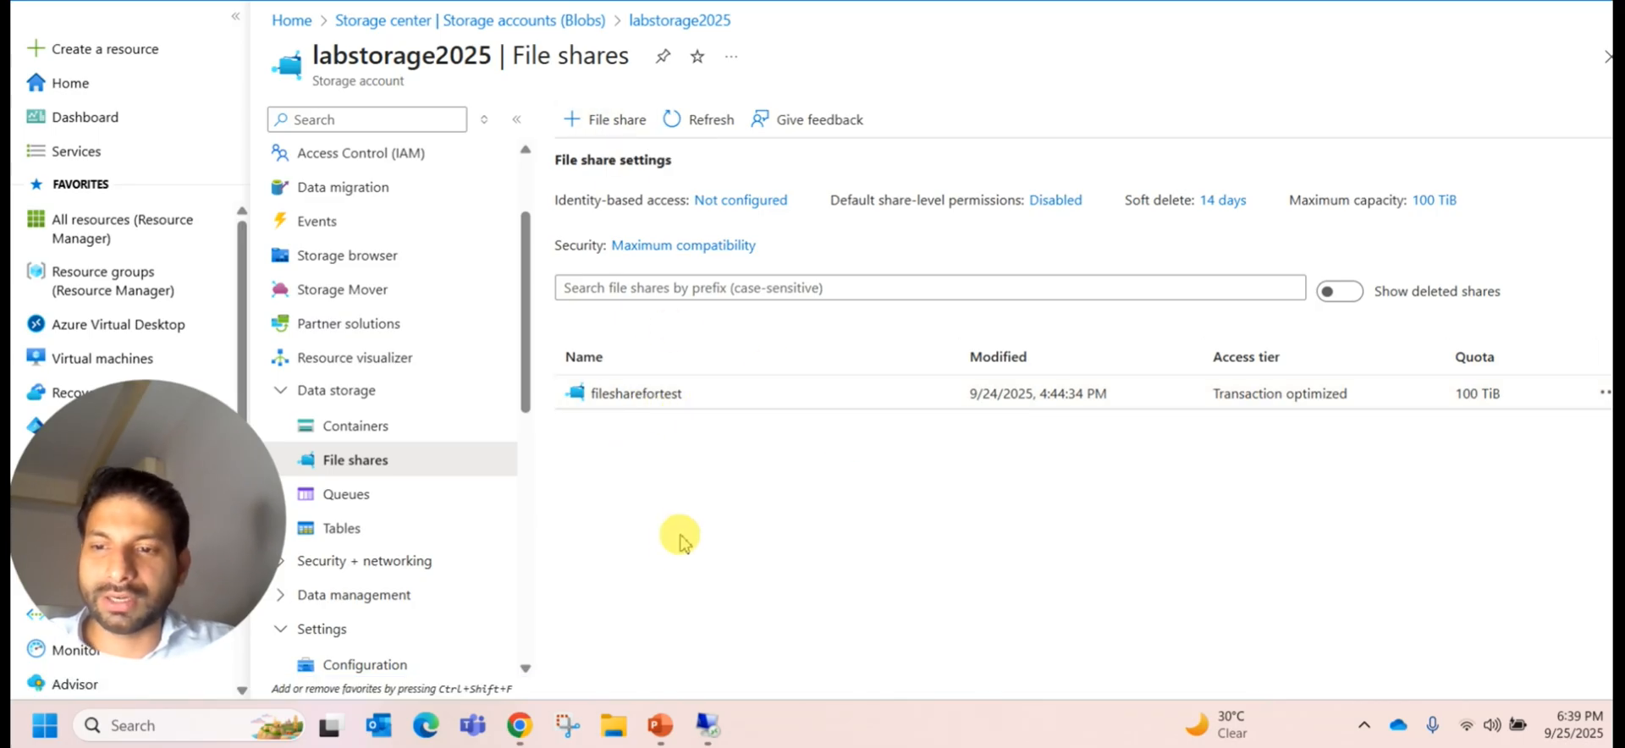
{"action": "mouse_move", "coordinate": [679, 559]}
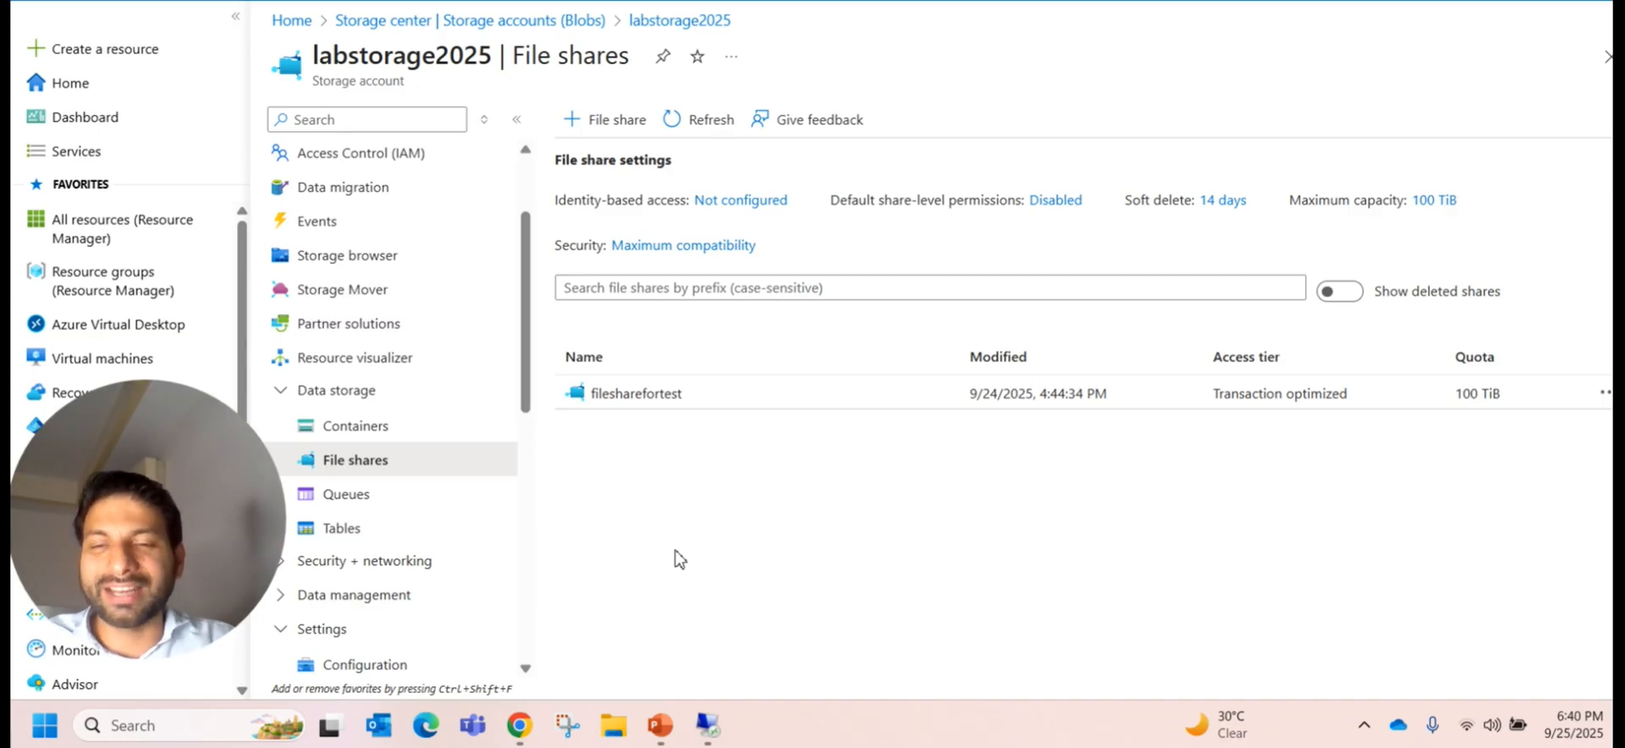
{"action": "mouse_move", "coordinate": [674, 549]}
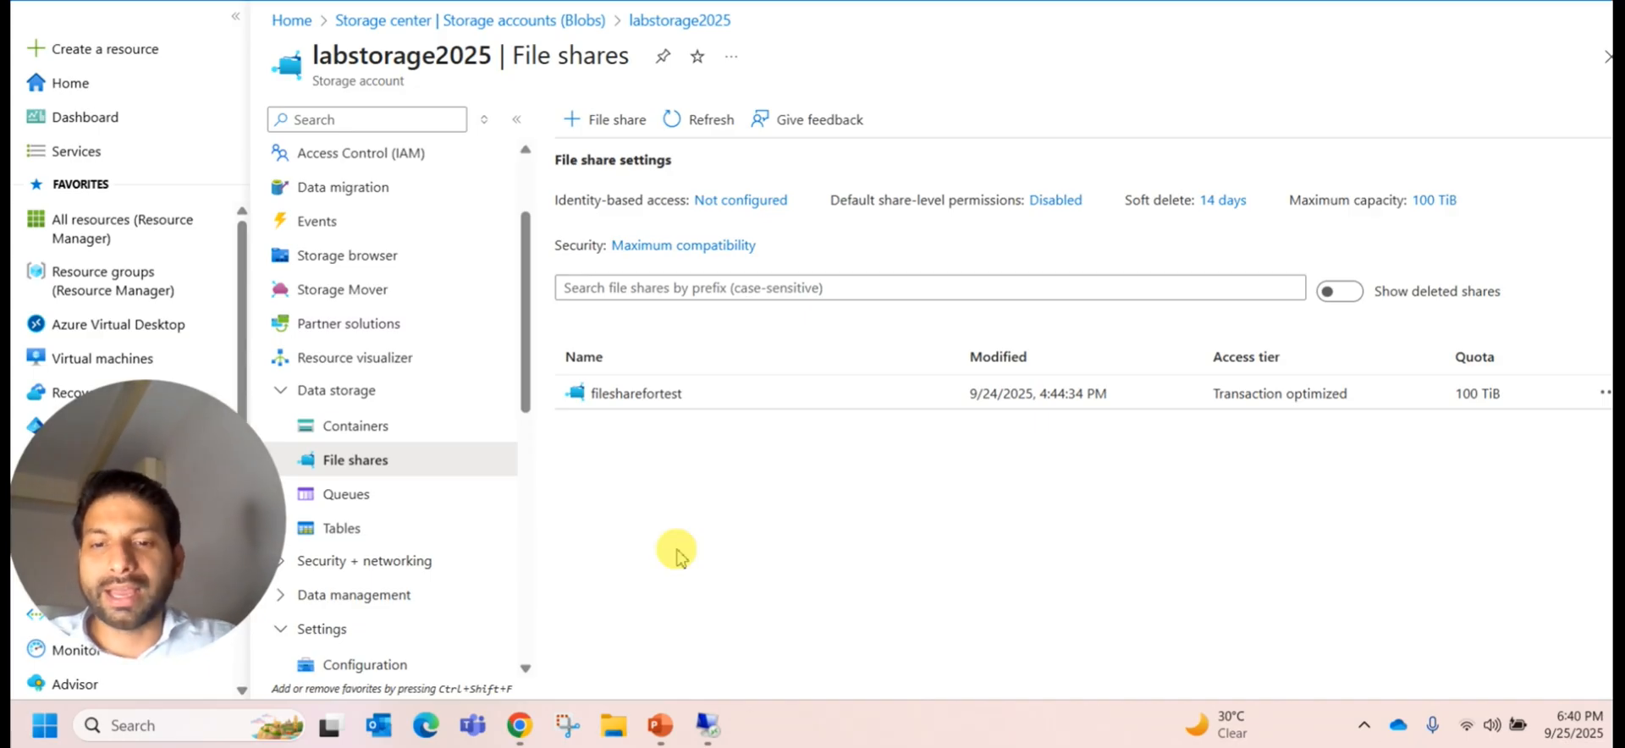
{"action": "mouse_move", "coordinate": [659, 725]}
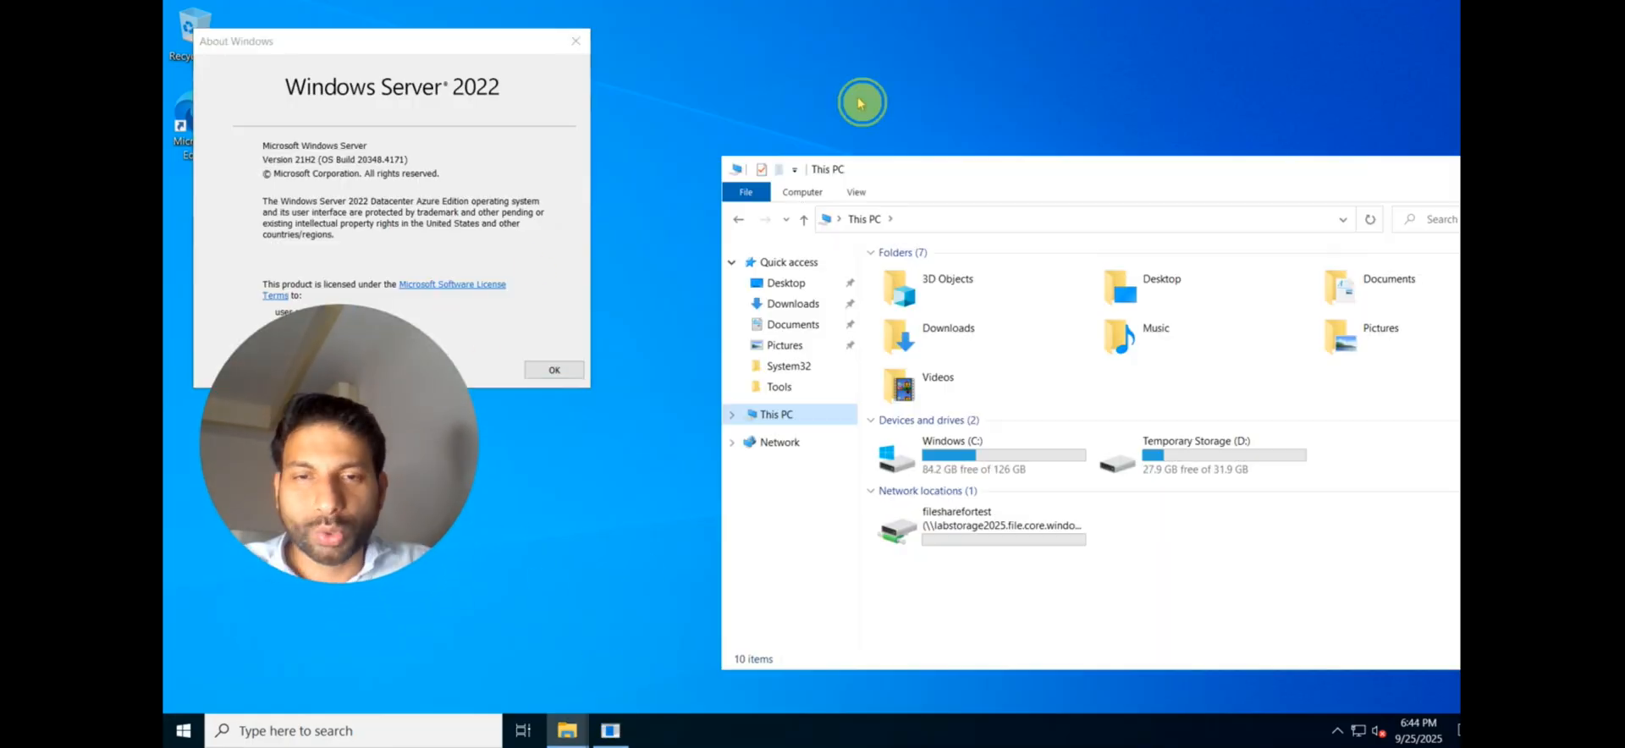
{"action": "mouse_move", "coordinate": [956, 351]}
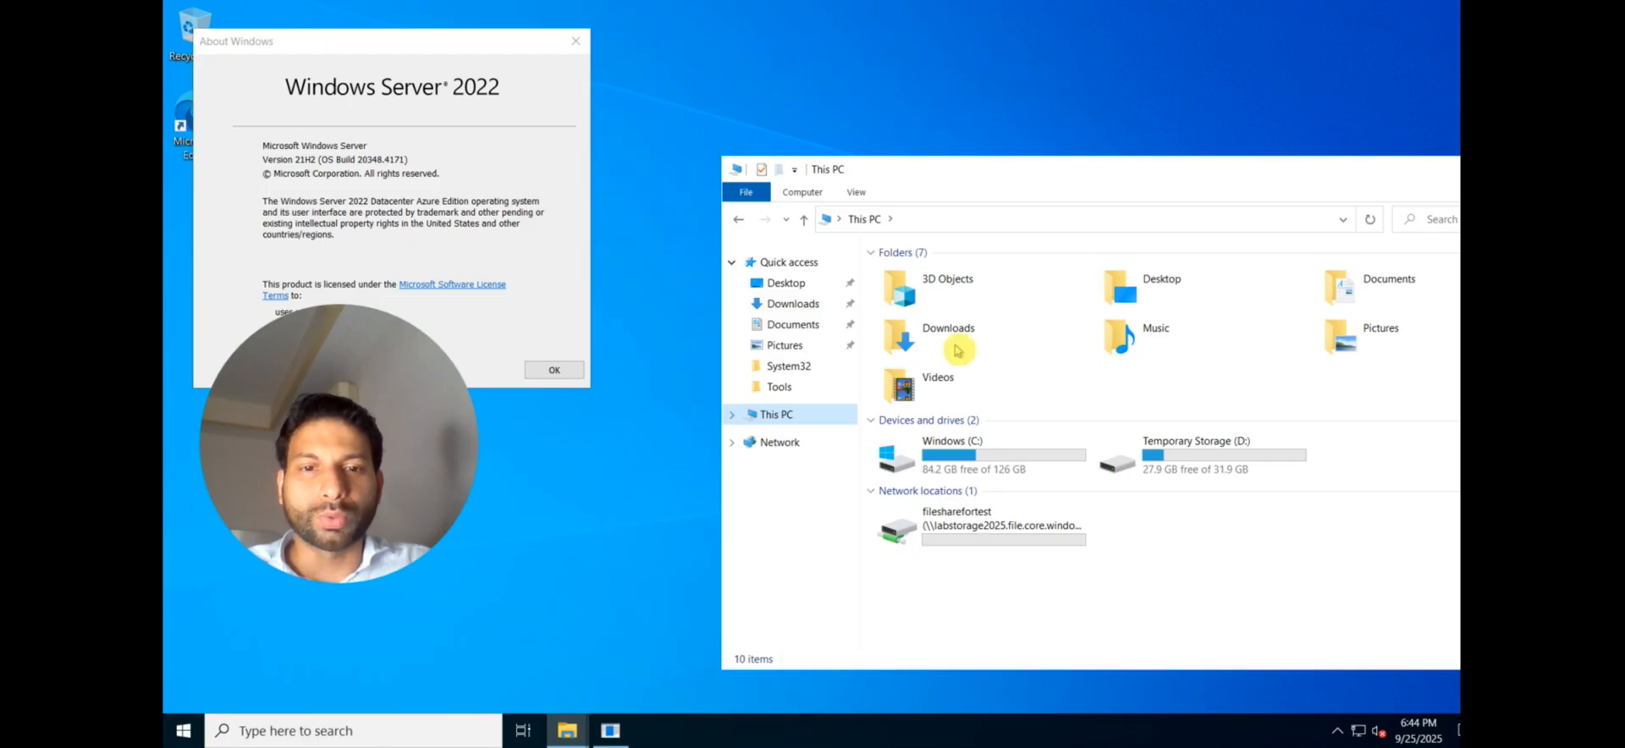
{"action": "mouse_move", "coordinate": [978, 543]}
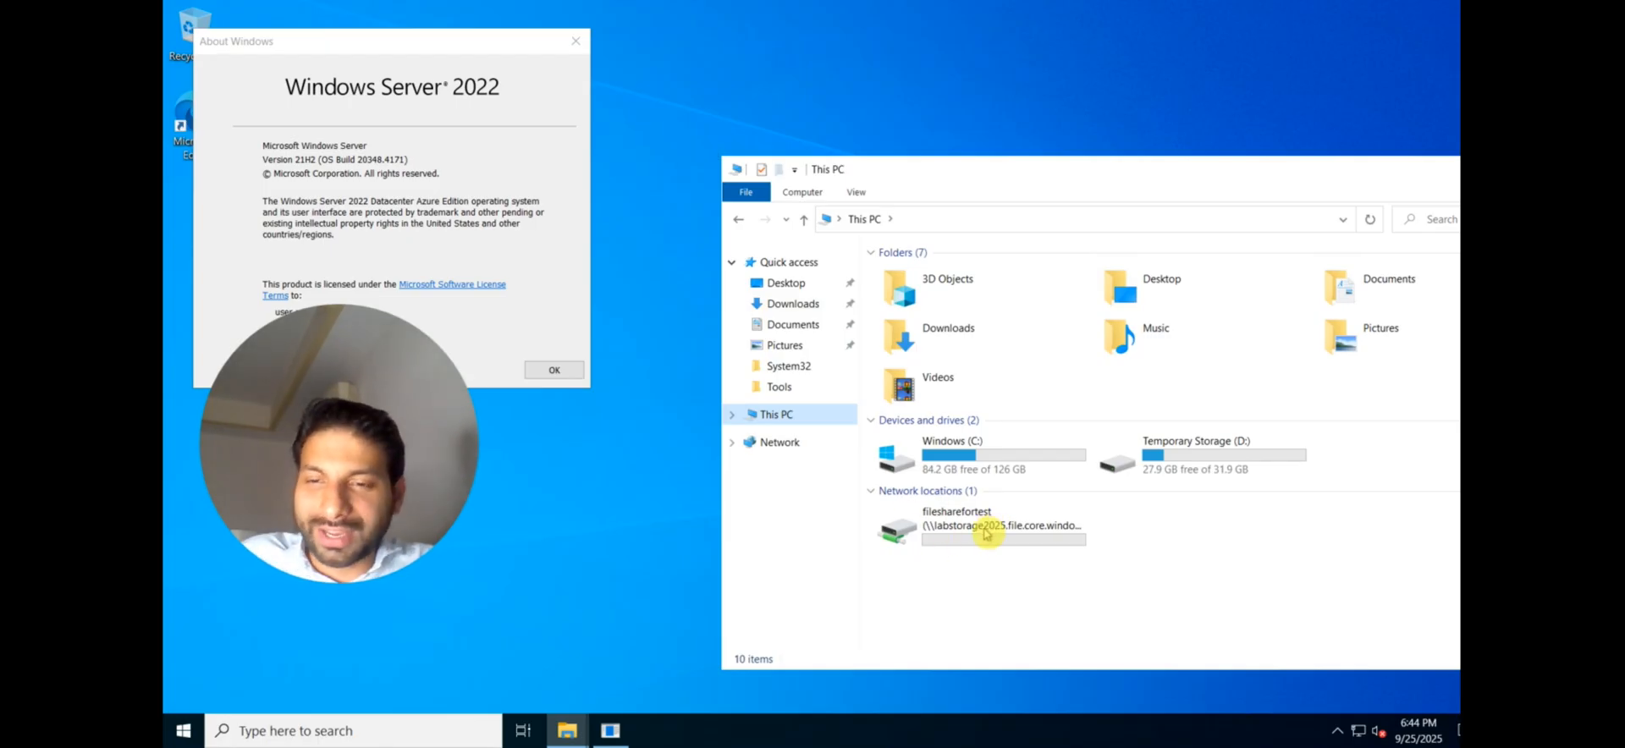
{"action": "mouse_move", "coordinate": [1077, 546]}
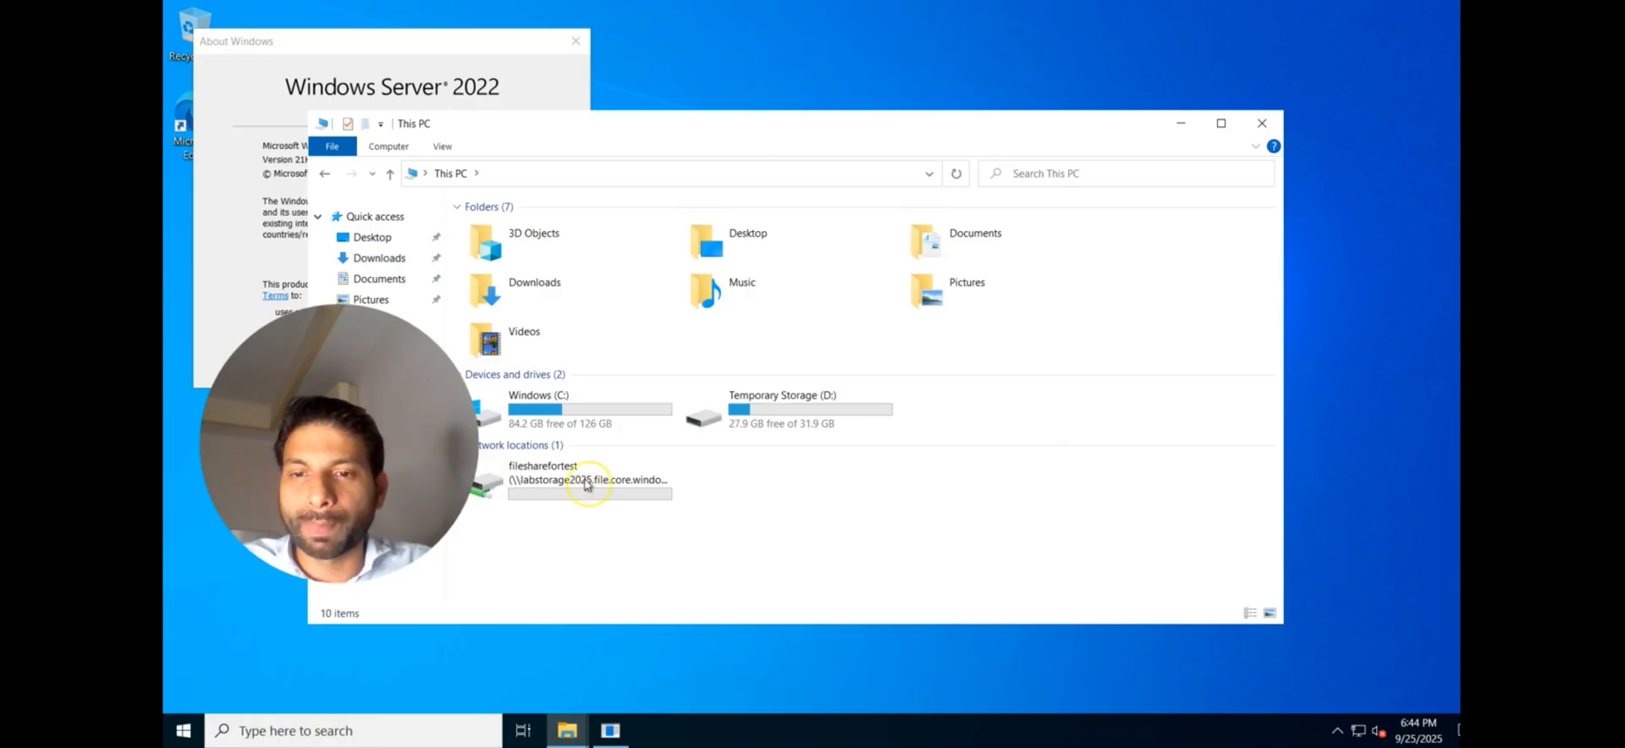
Step: Open the filesharefortest drive and add a new folder named office
{"action": "double_click", "coordinate": [589, 480]}
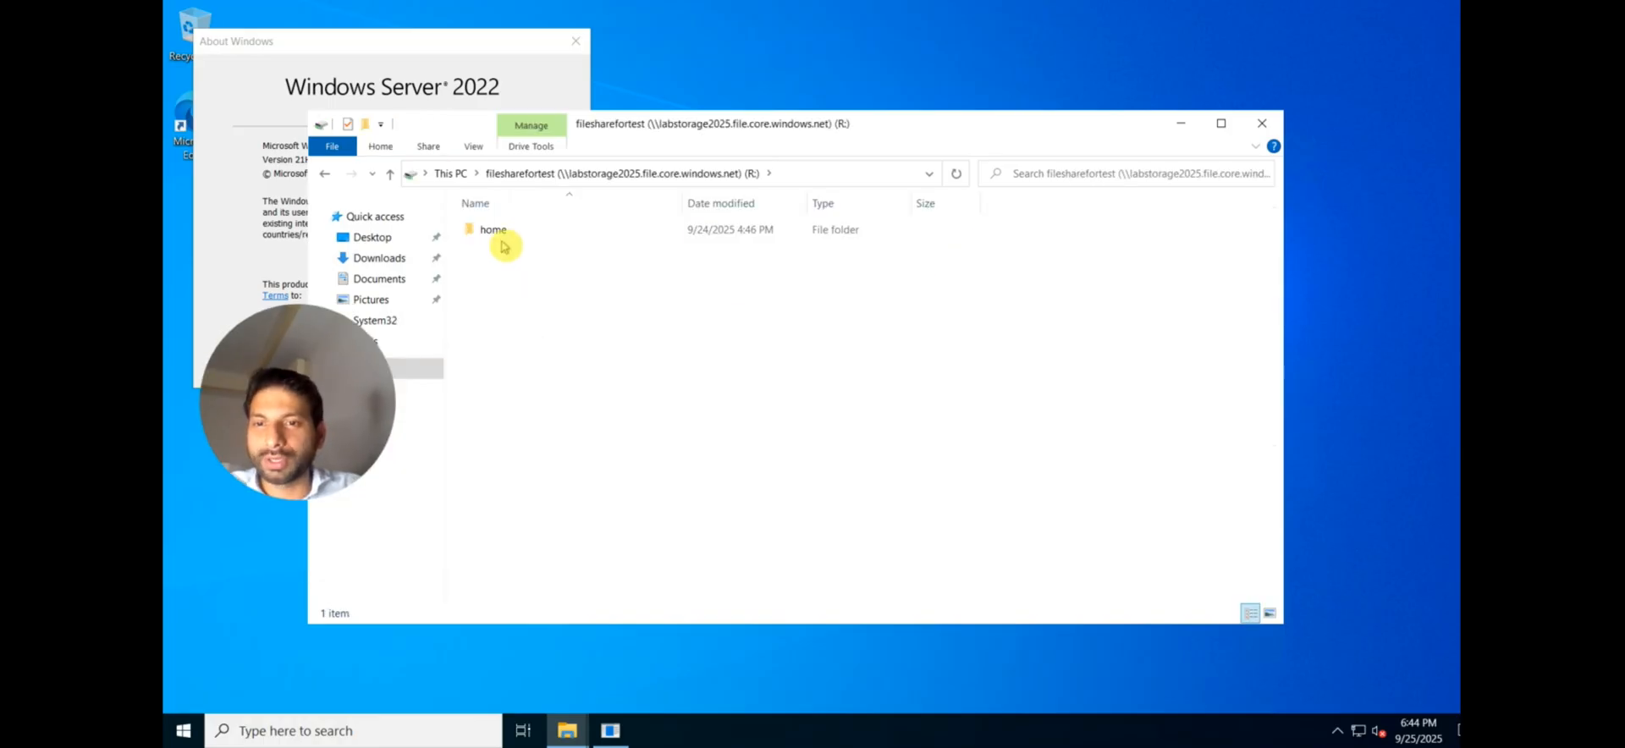
{"action": "mouse_move", "coordinate": [523, 287]}
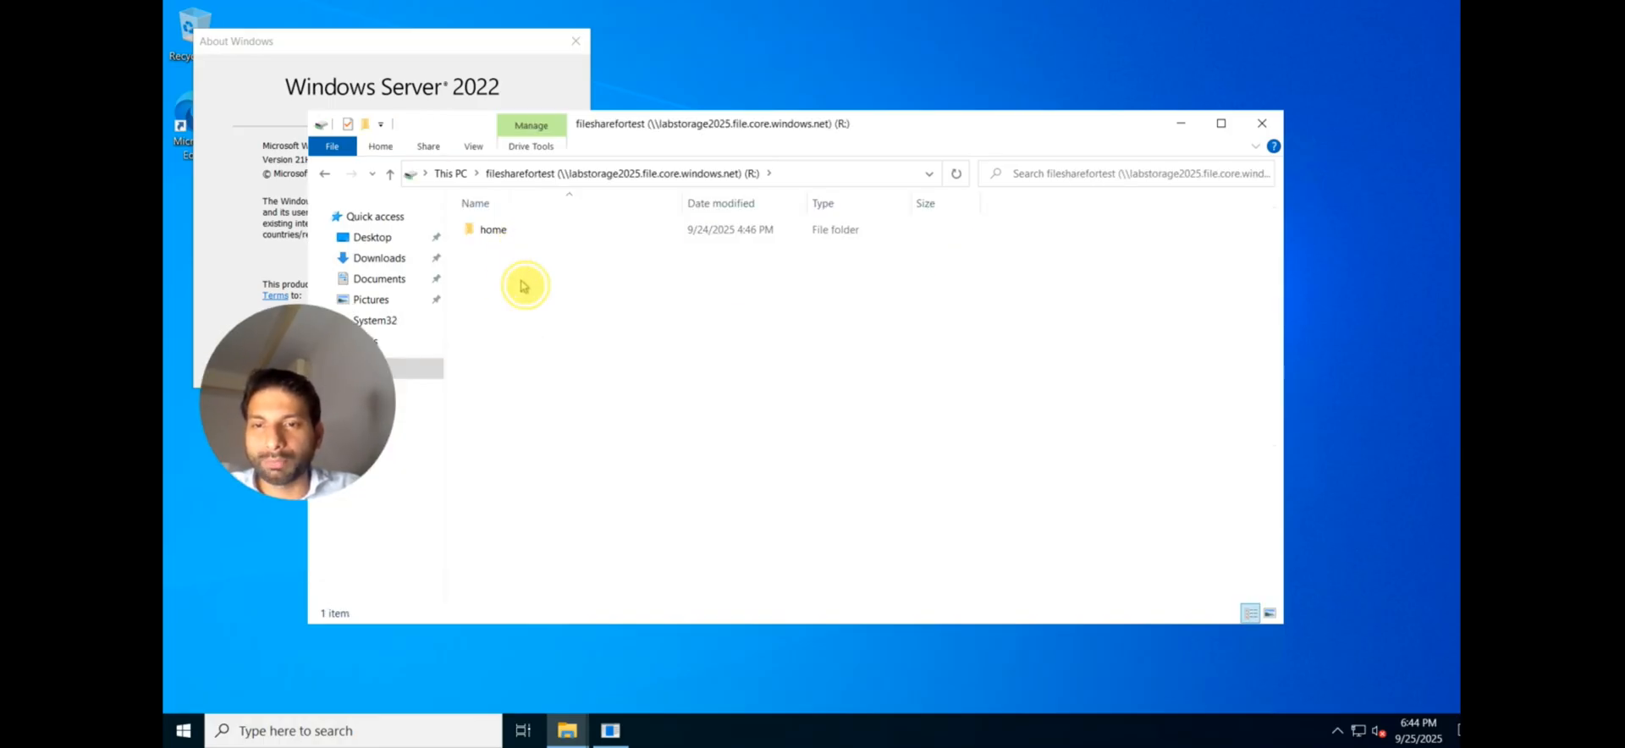
{"action": "right_click", "coordinate": [523, 287]}
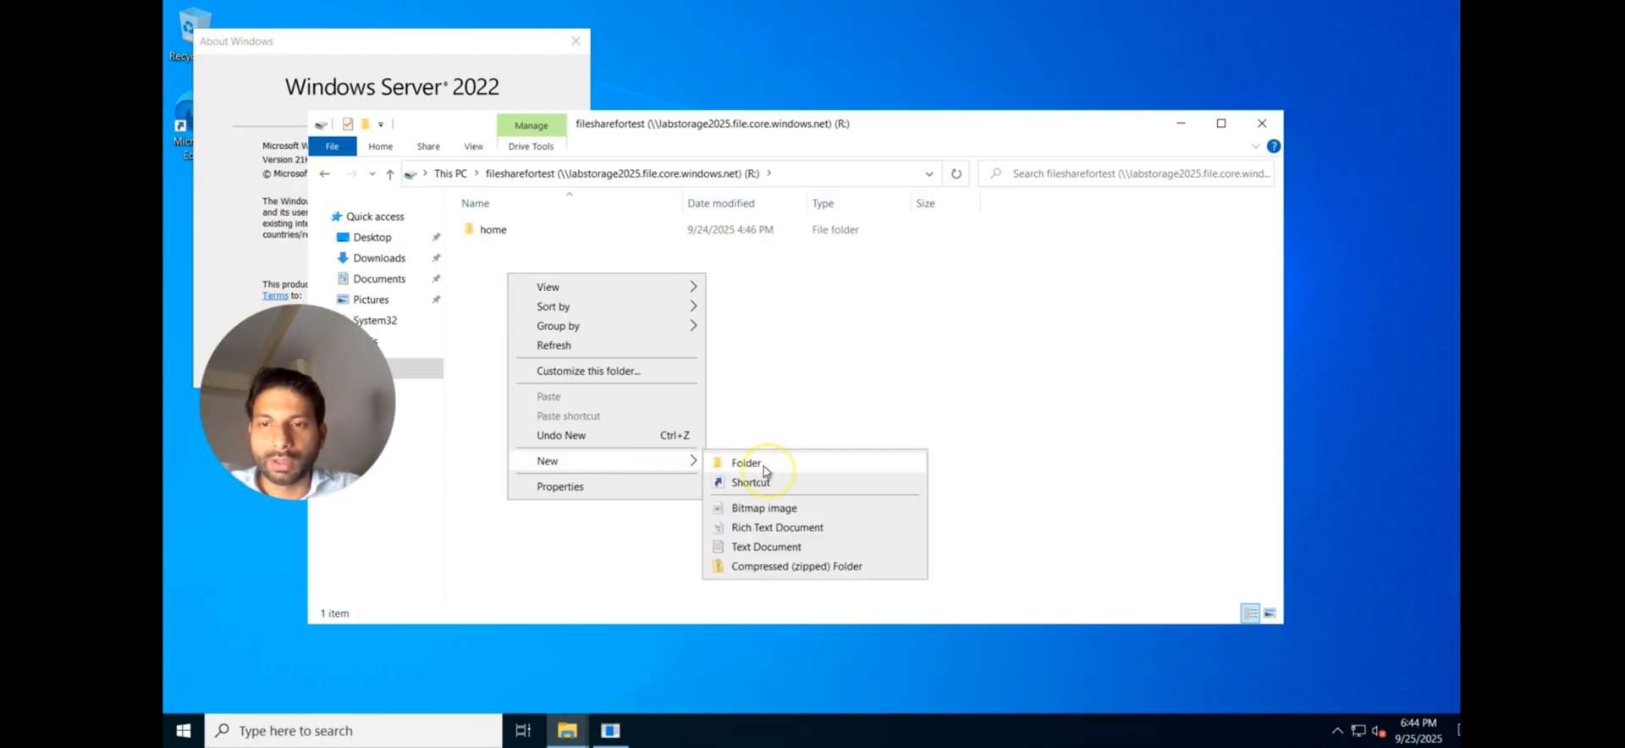
{"action": "left_click", "coordinate": [745, 462]}
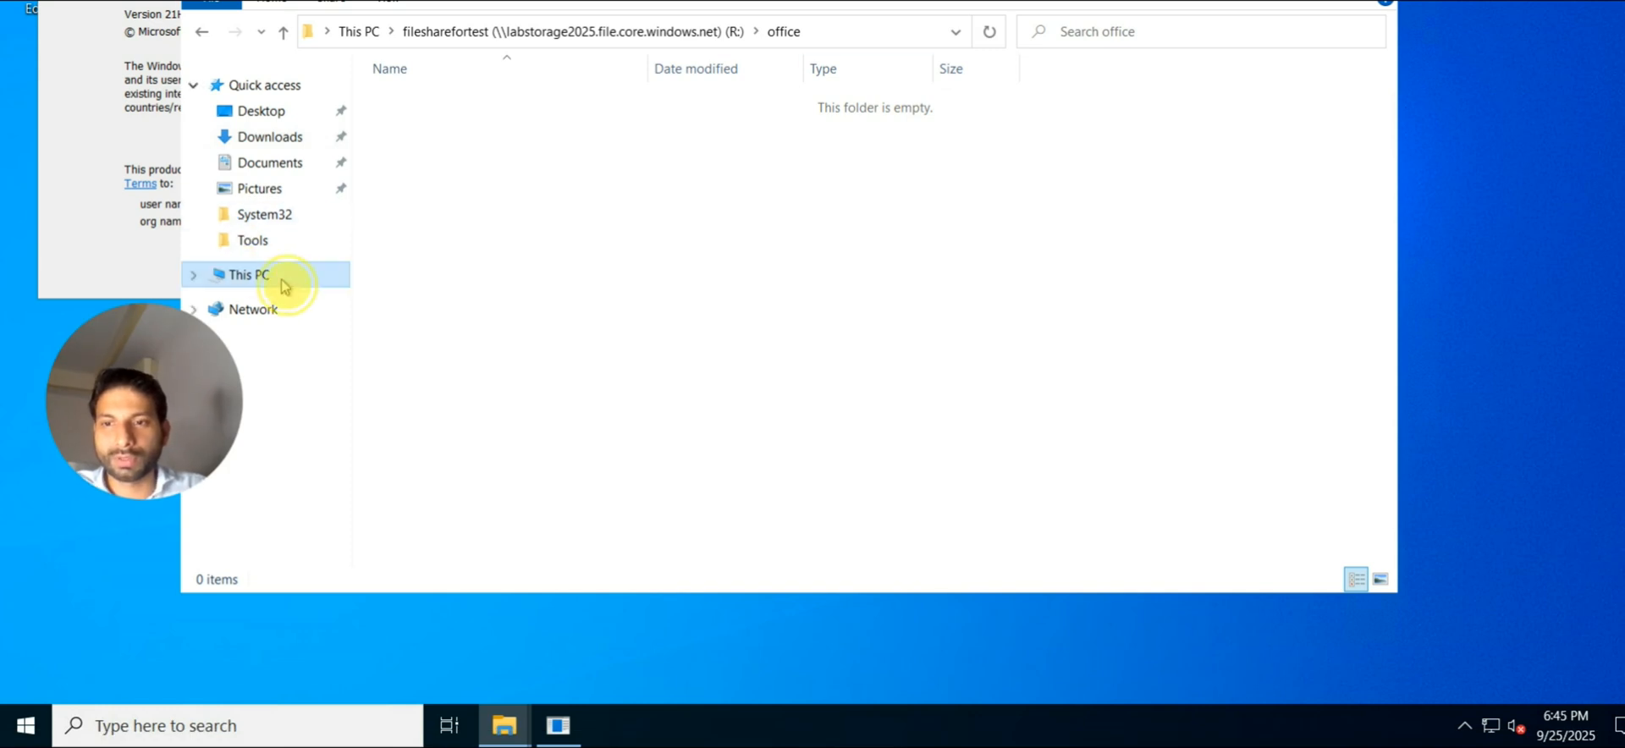
{"action": "left_click", "coordinate": [282, 32]}
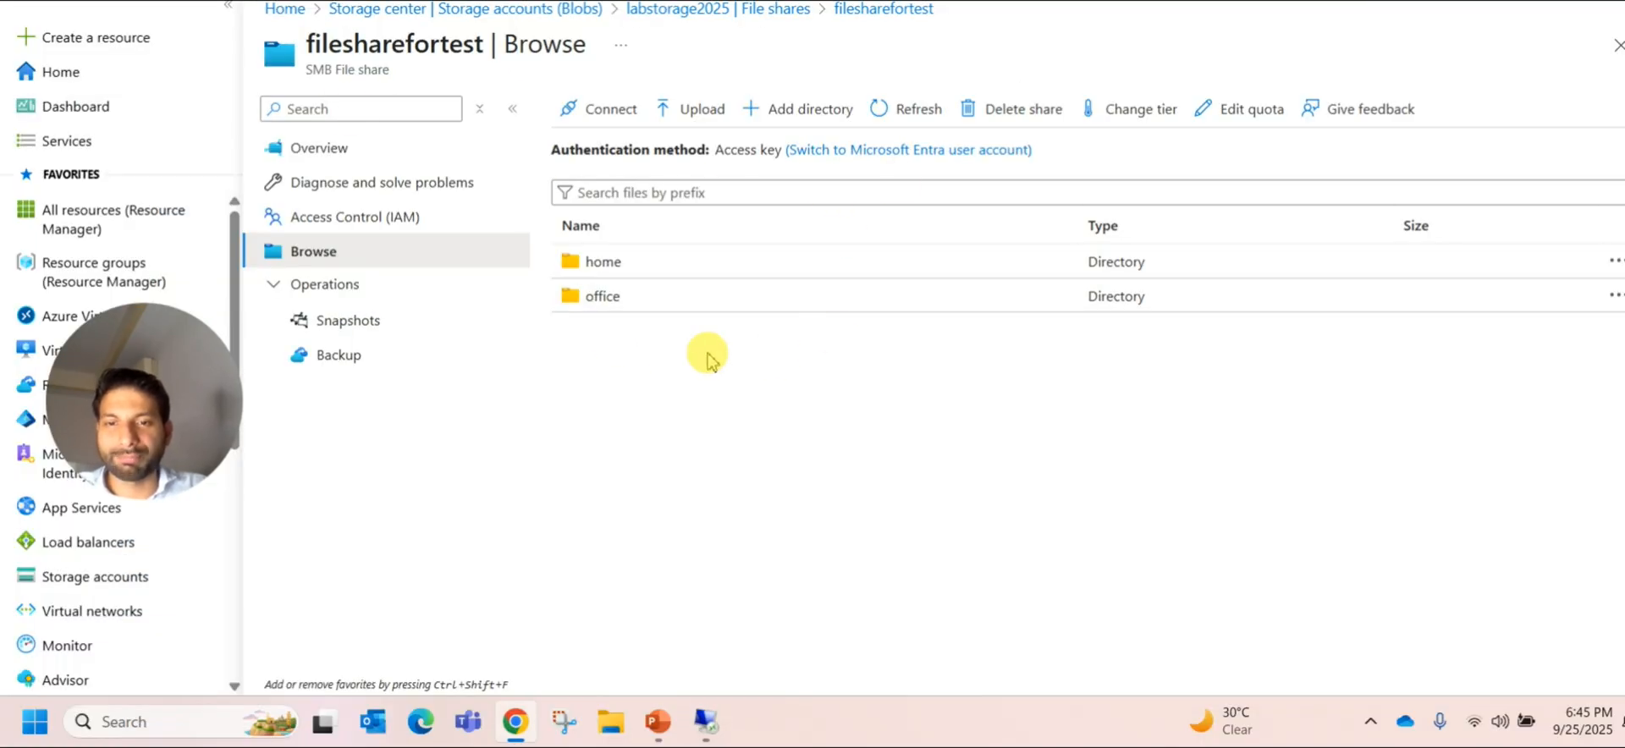
{"action": "mouse_move", "coordinate": [629, 310]}
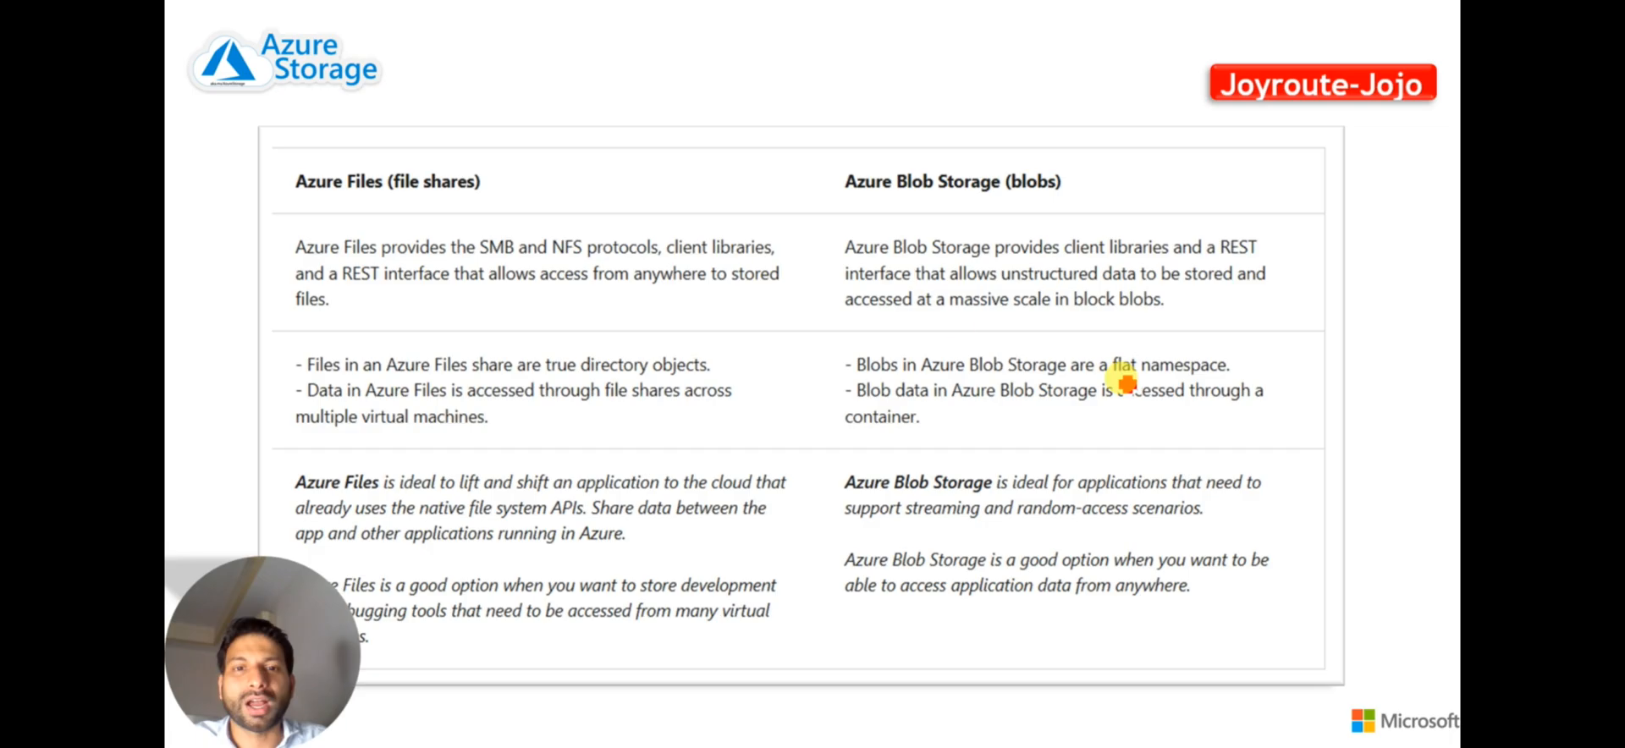
{"action": "mouse_move", "coordinate": [299, 212]}
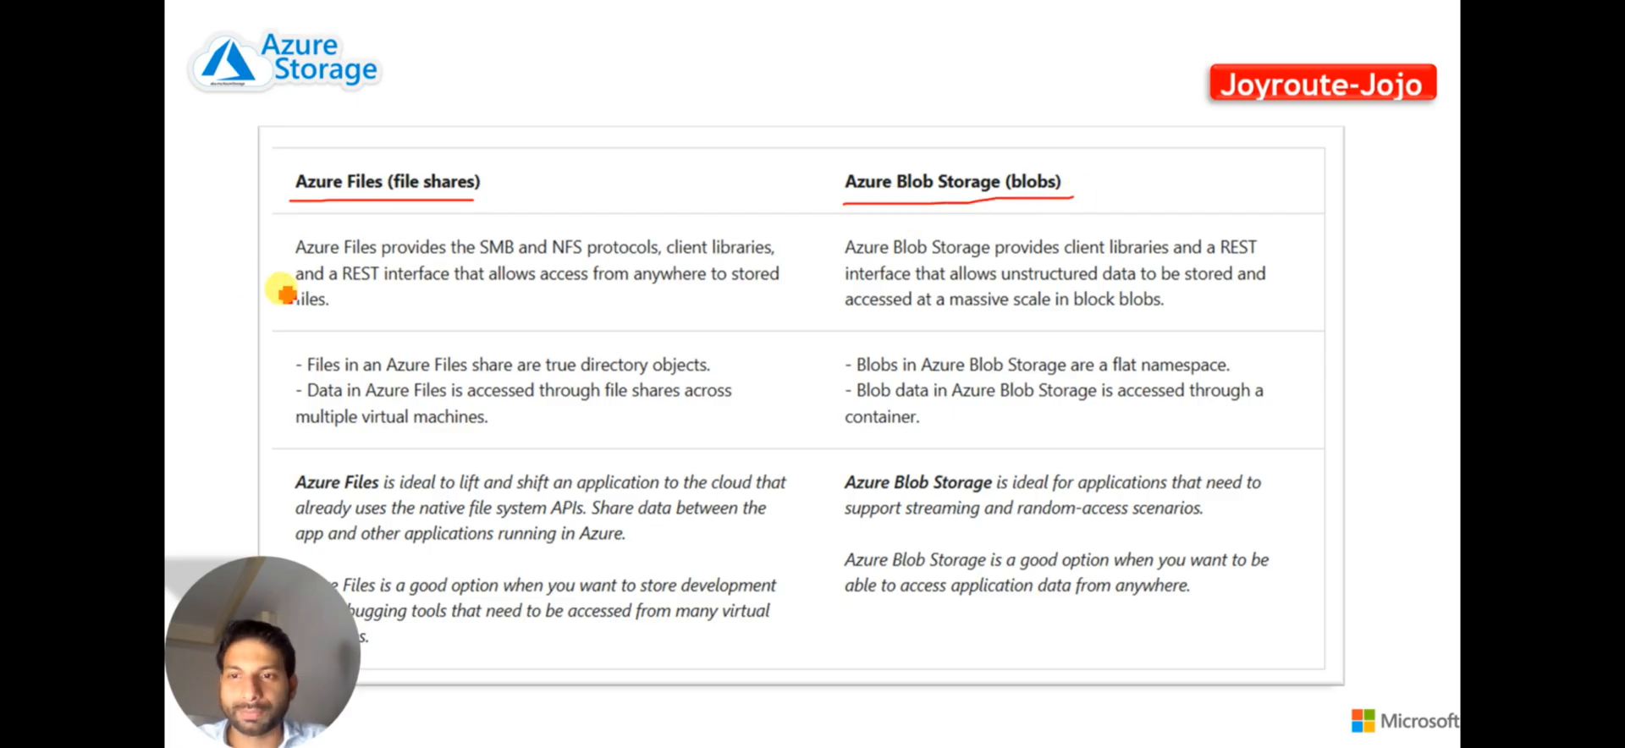
{"action": "mouse_move", "coordinate": [448, 274]}
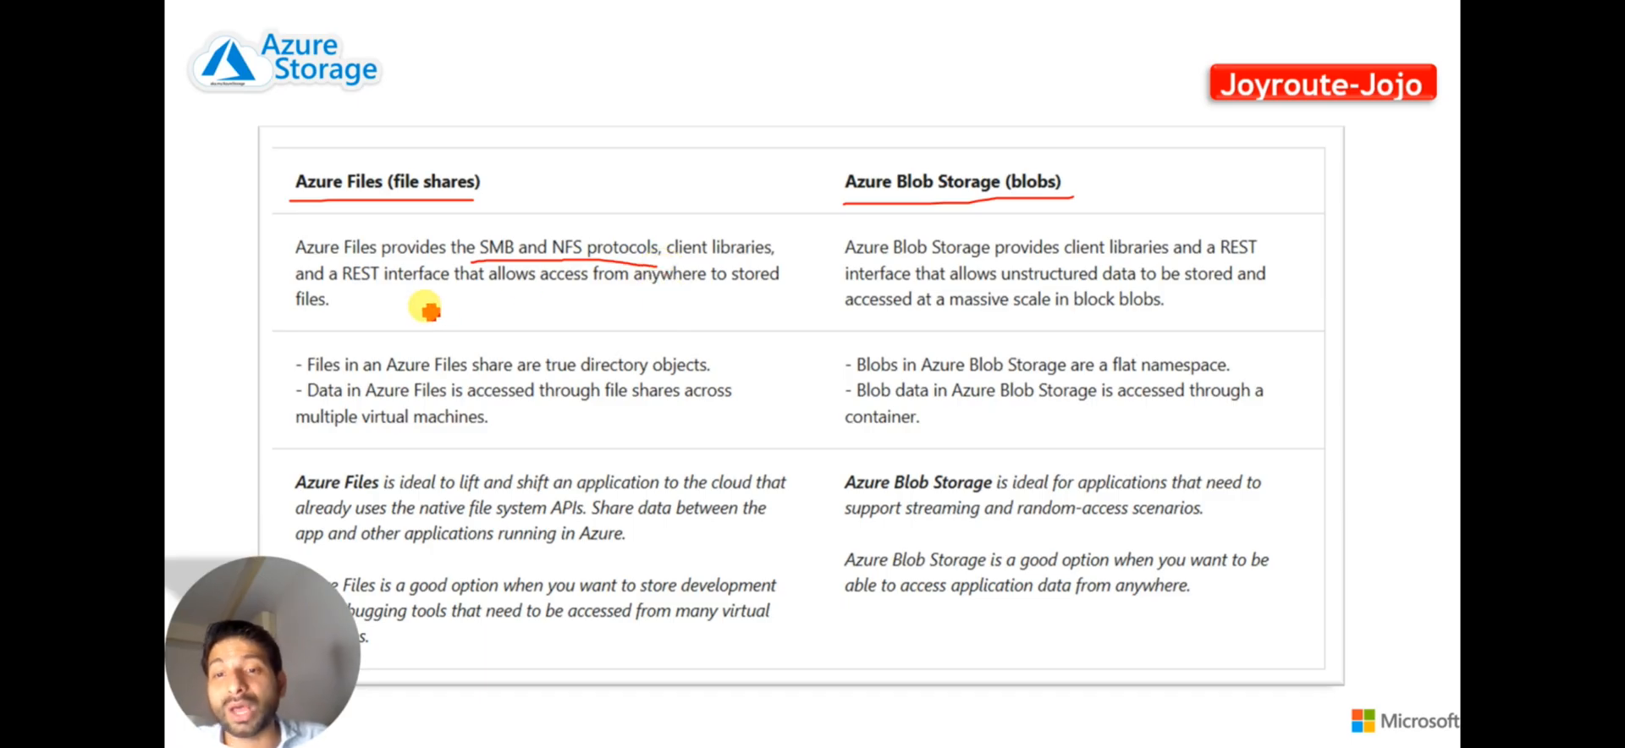
{"action": "mouse_move", "coordinate": [625, 327]}
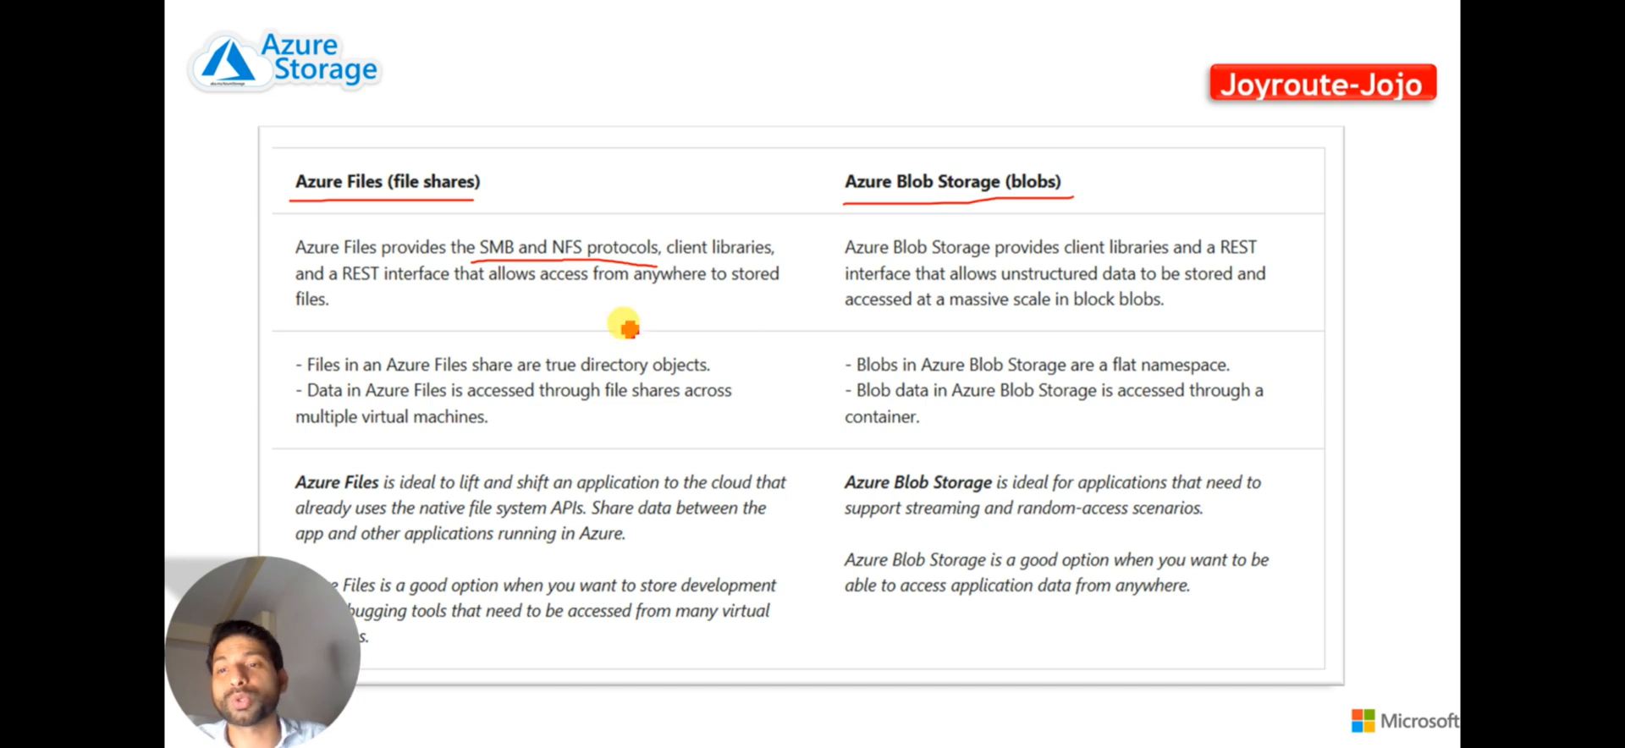
{"action": "mouse_move", "coordinate": [587, 305]}
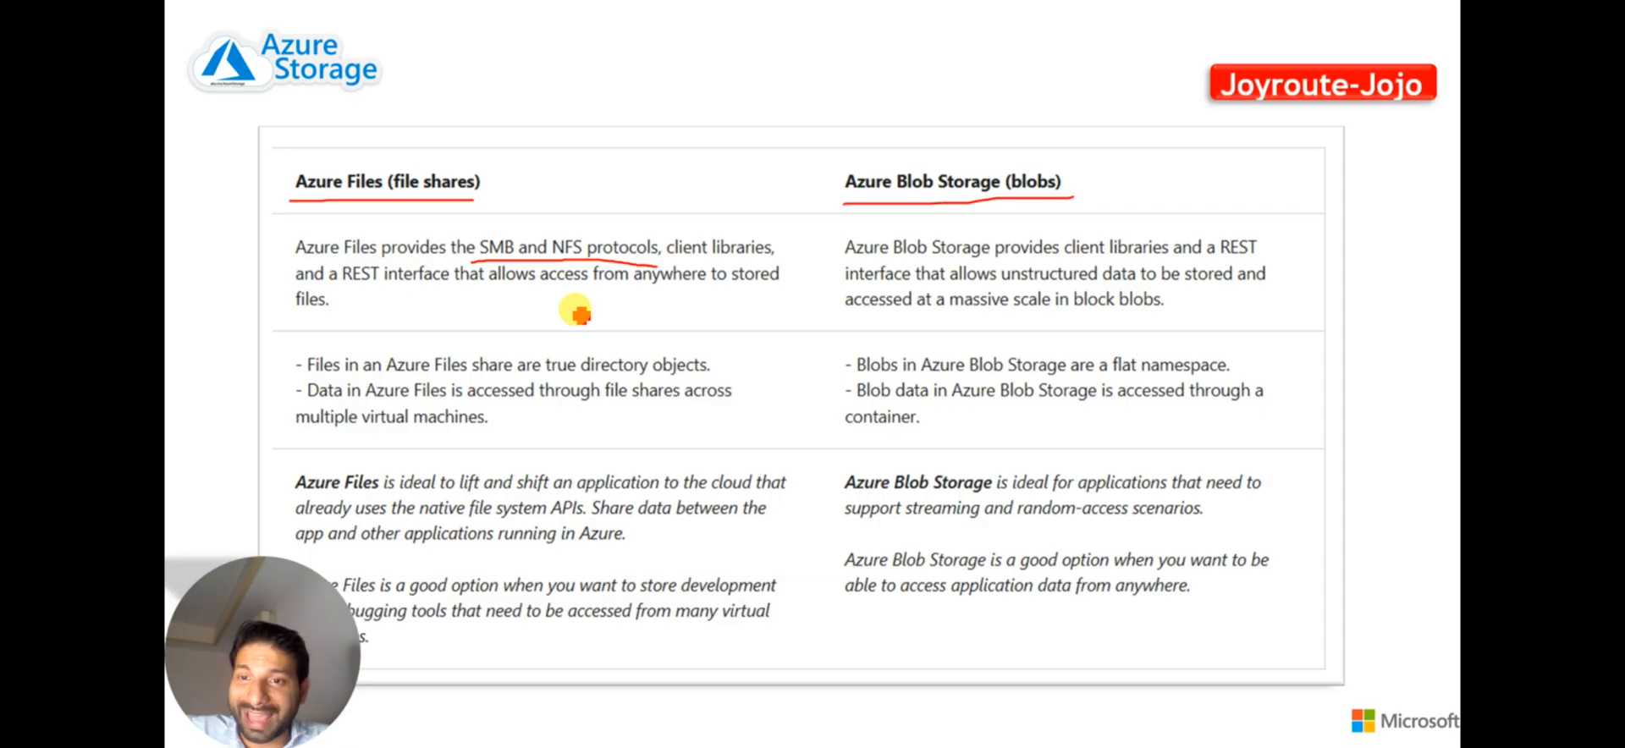
{"action": "mouse_move", "coordinate": [585, 264]}
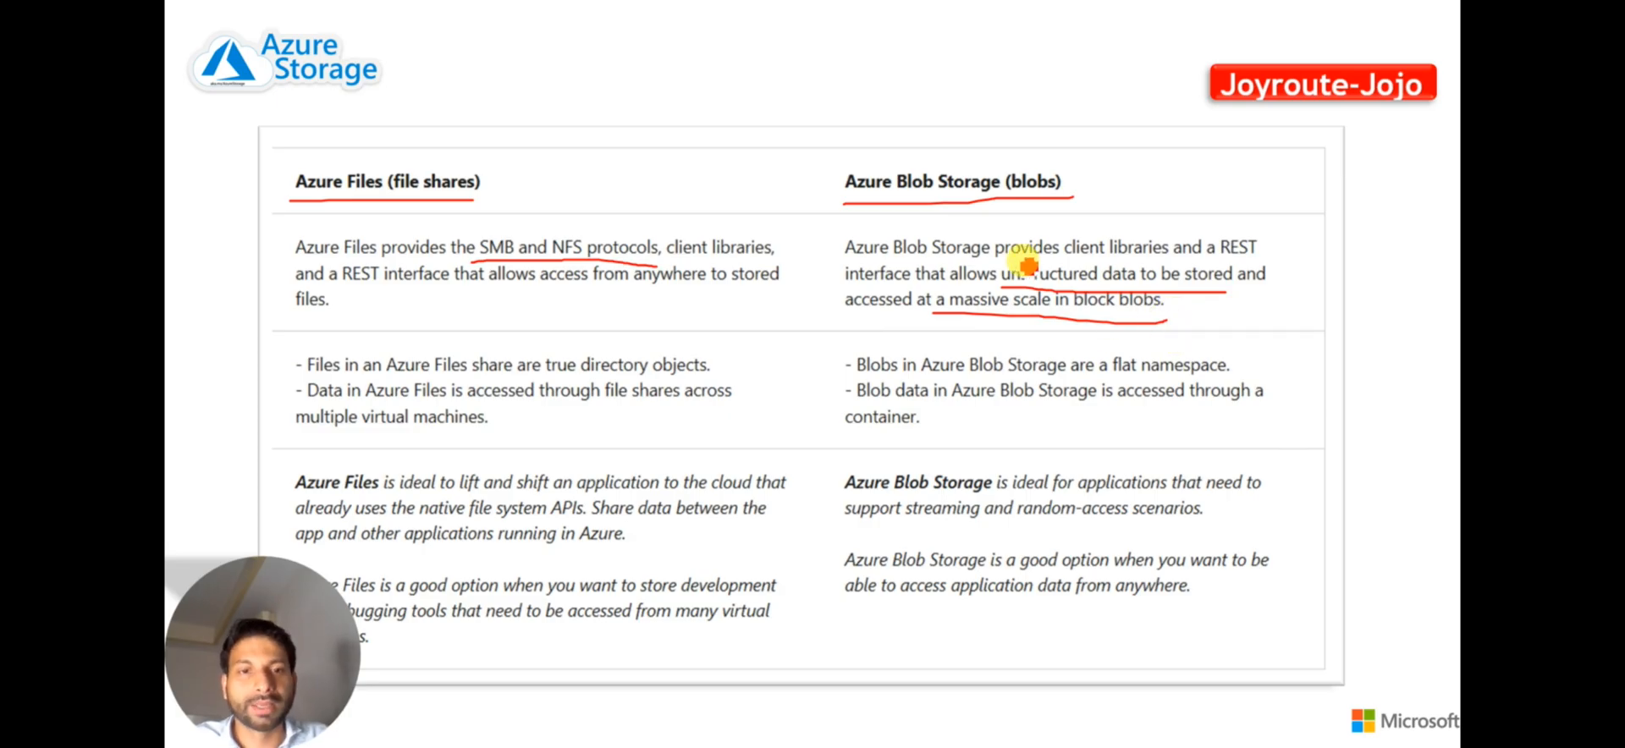
{"action": "mouse_move", "coordinate": [1125, 303]}
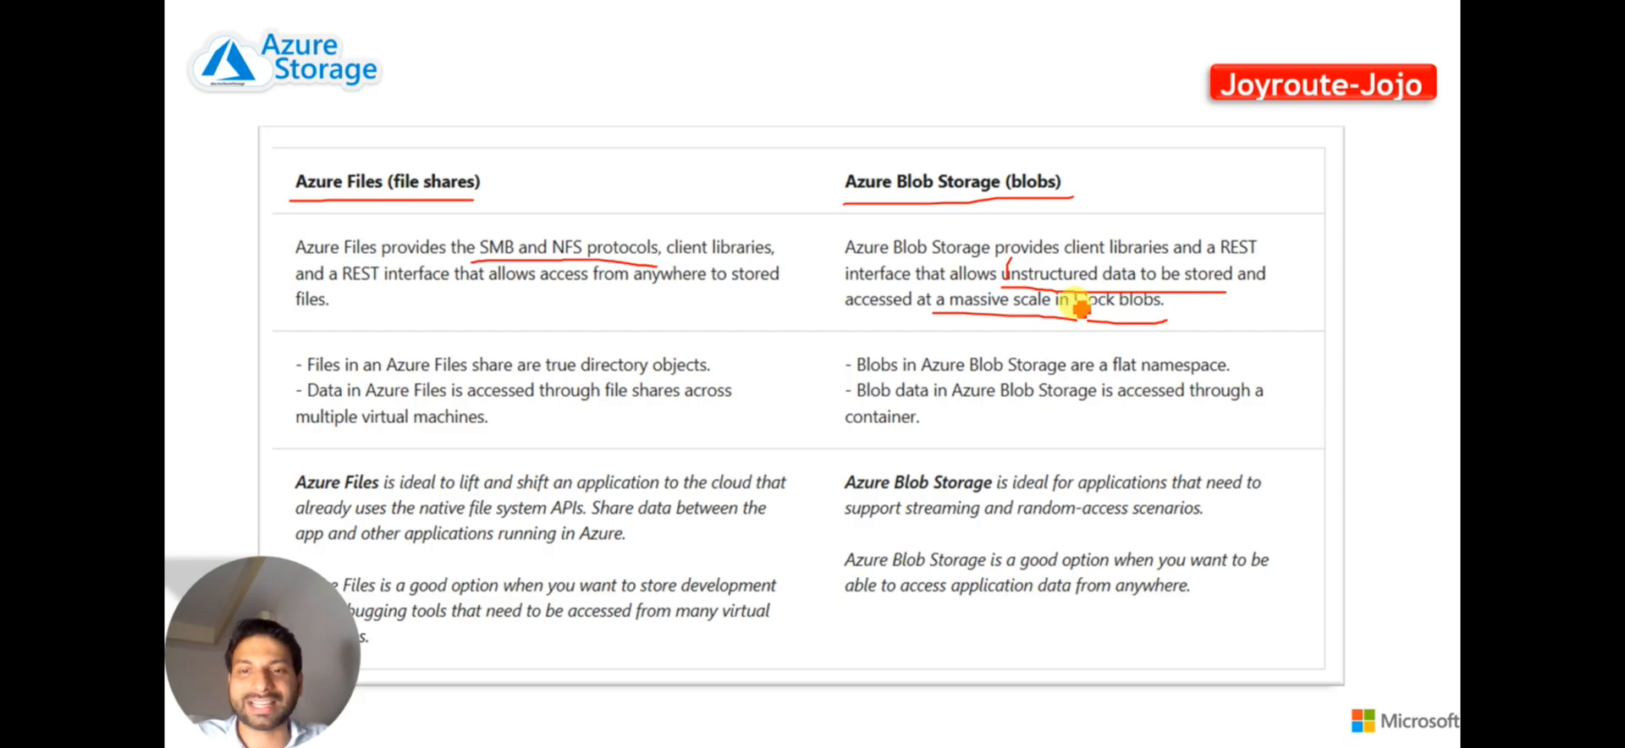
{"action": "mouse_move", "coordinate": [398, 340]}
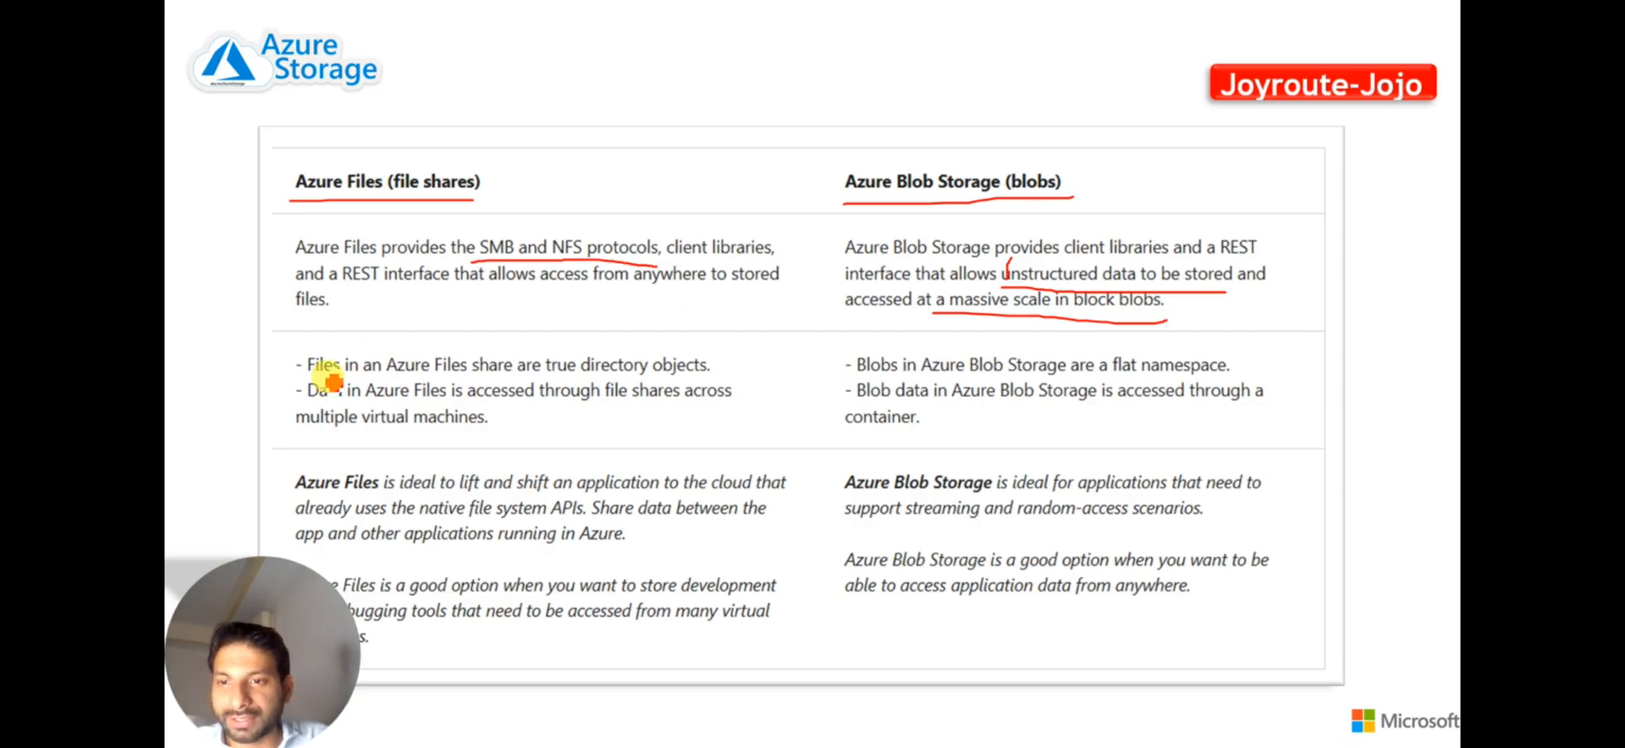
{"action": "mouse_move", "coordinate": [531, 392]}
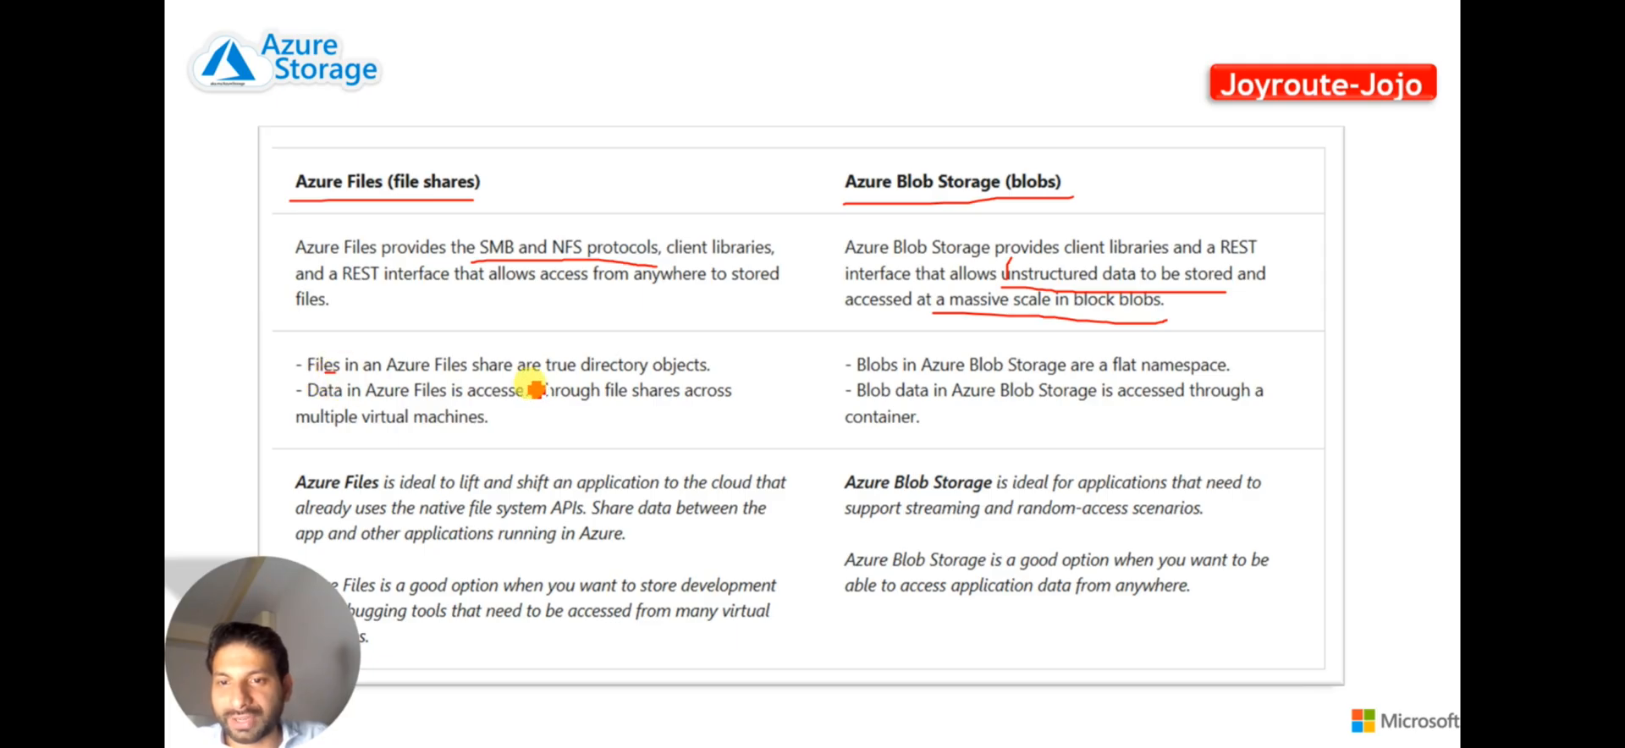
{"action": "mouse_move", "coordinate": [734, 378]}
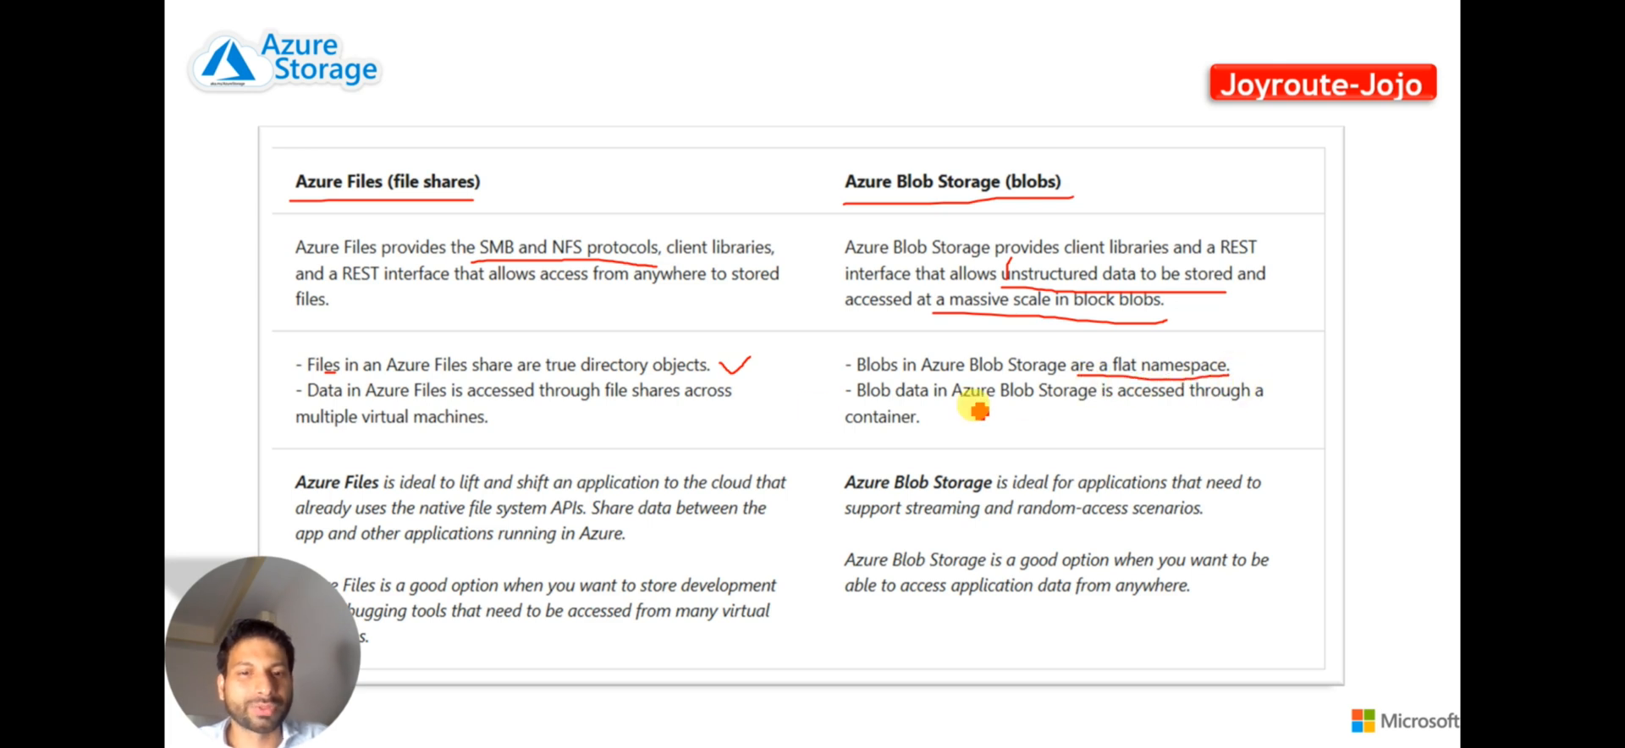
{"action": "mouse_move", "coordinate": [568, 410]}
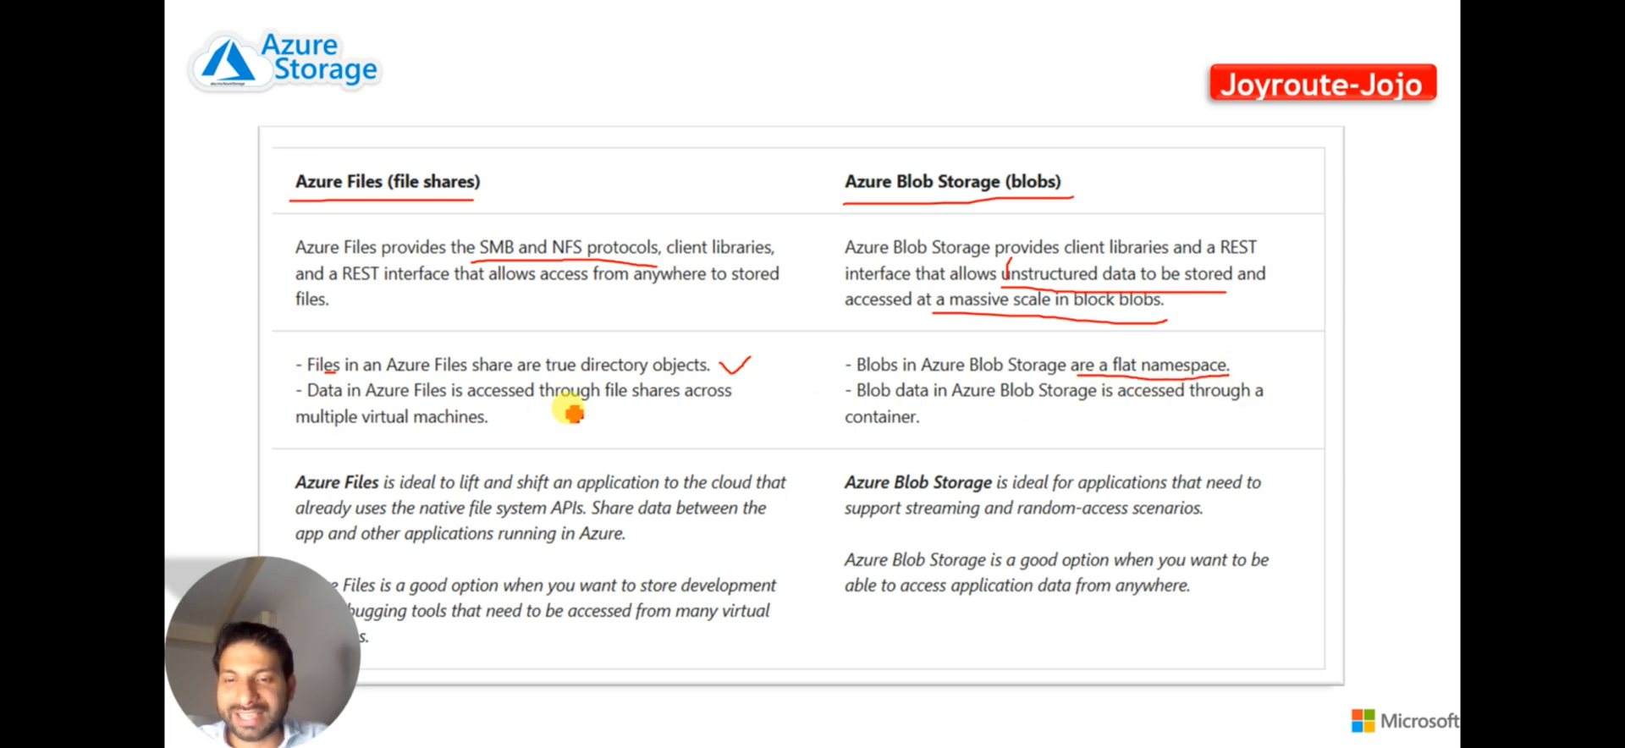
{"action": "mouse_move", "coordinate": [512, 423]}
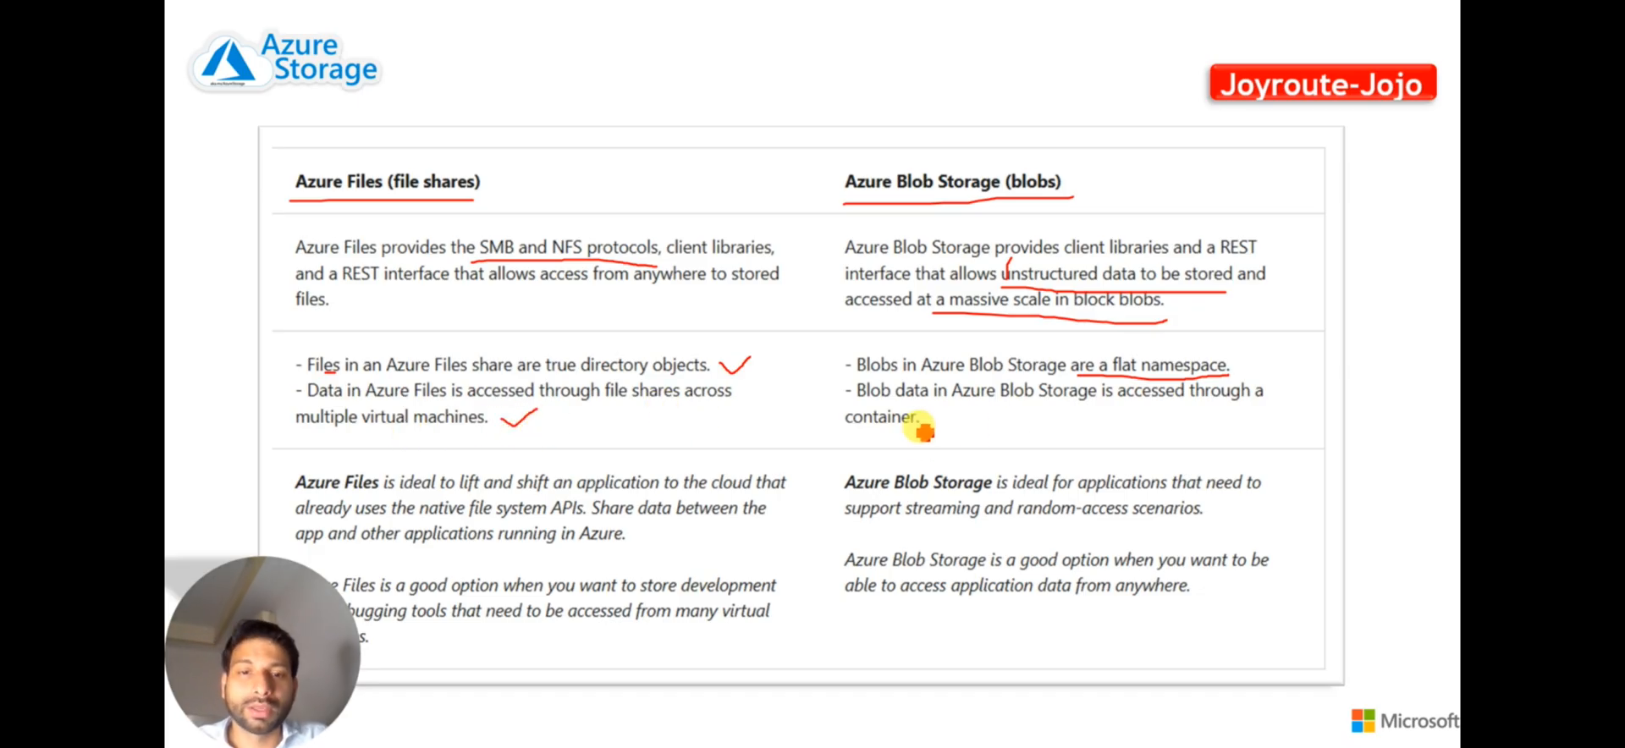
{"action": "mouse_move", "coordinate": [1192, 432]}
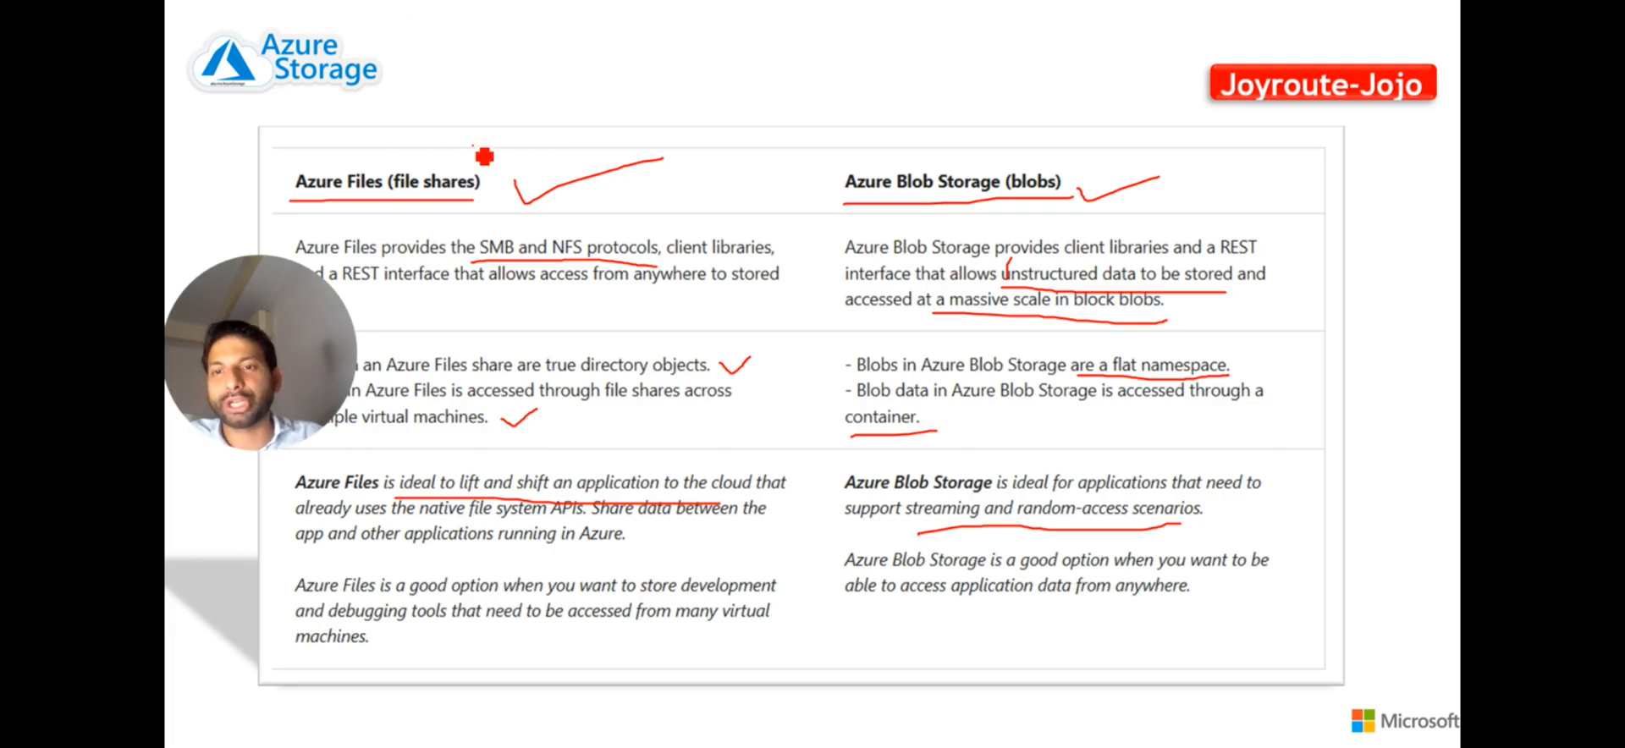
{"action": "mouse_move", "coordinate": [1107, 239]}
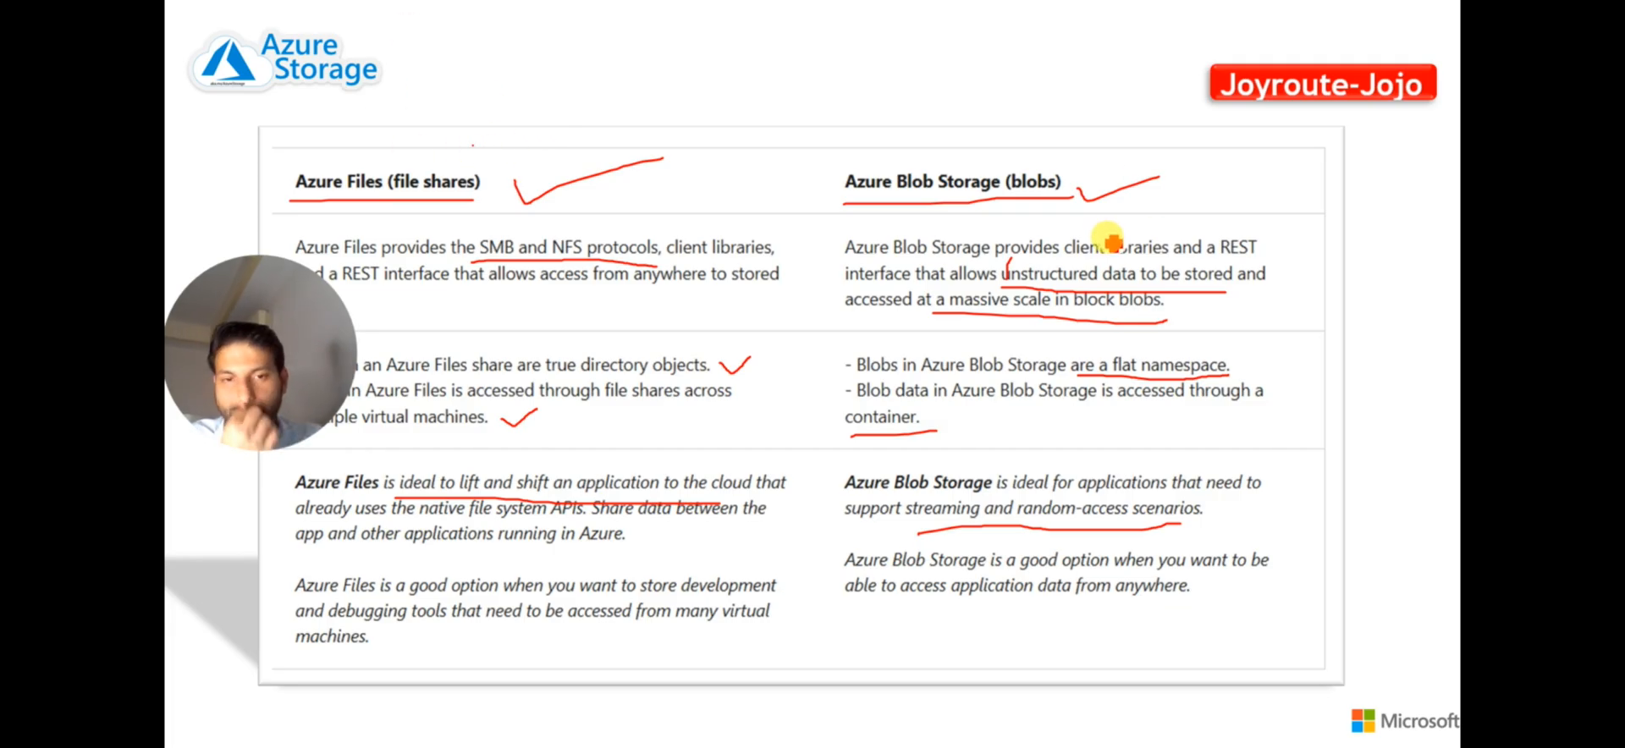
{"action": "mouse_move", "coordinate": [1103, 240]}
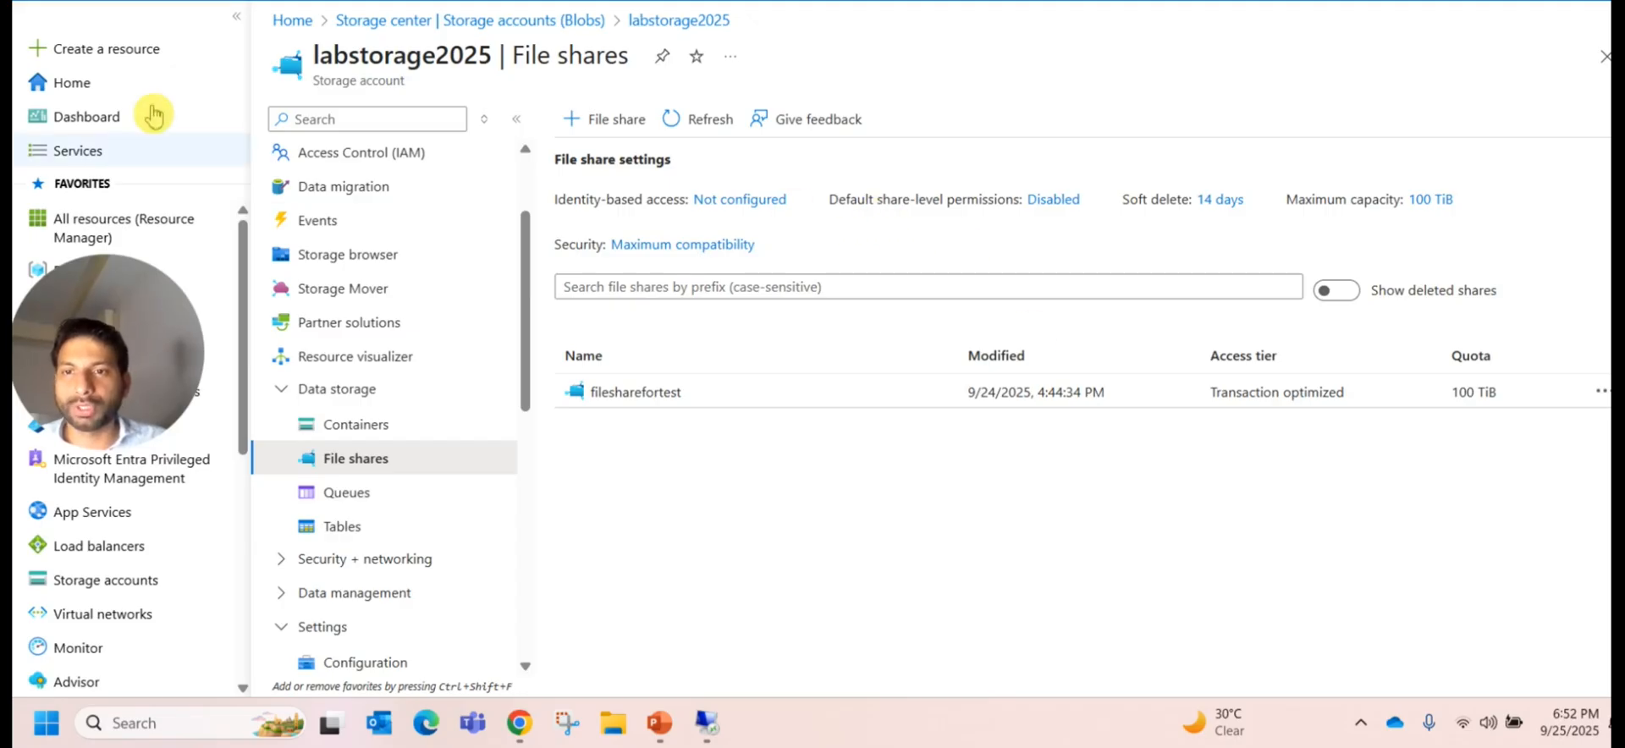
{"action": "mouse_move", "coordinate": [495, 37]}
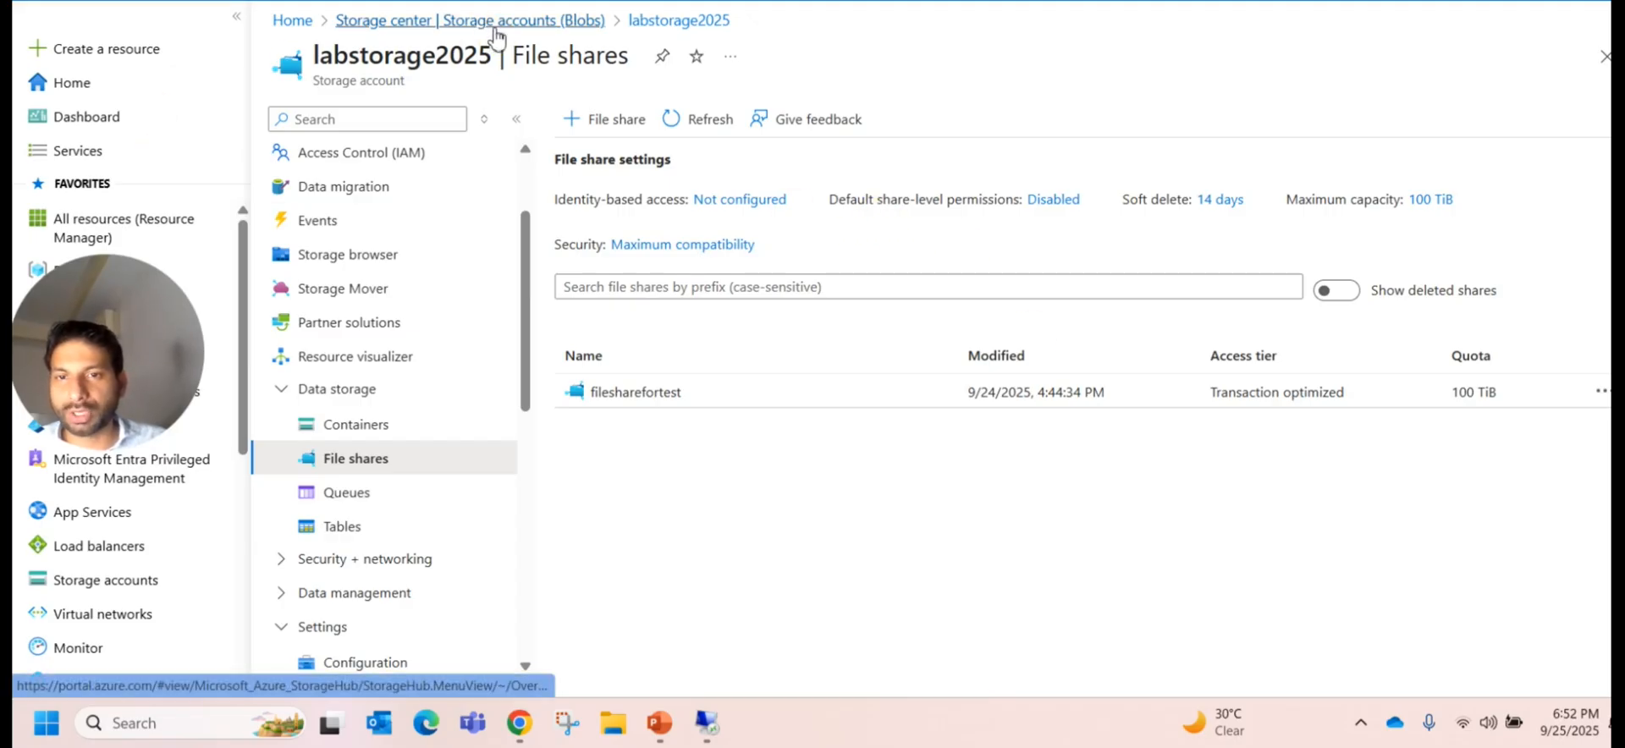
{"action": "mouse_move", "coordinate": [678, 19]}
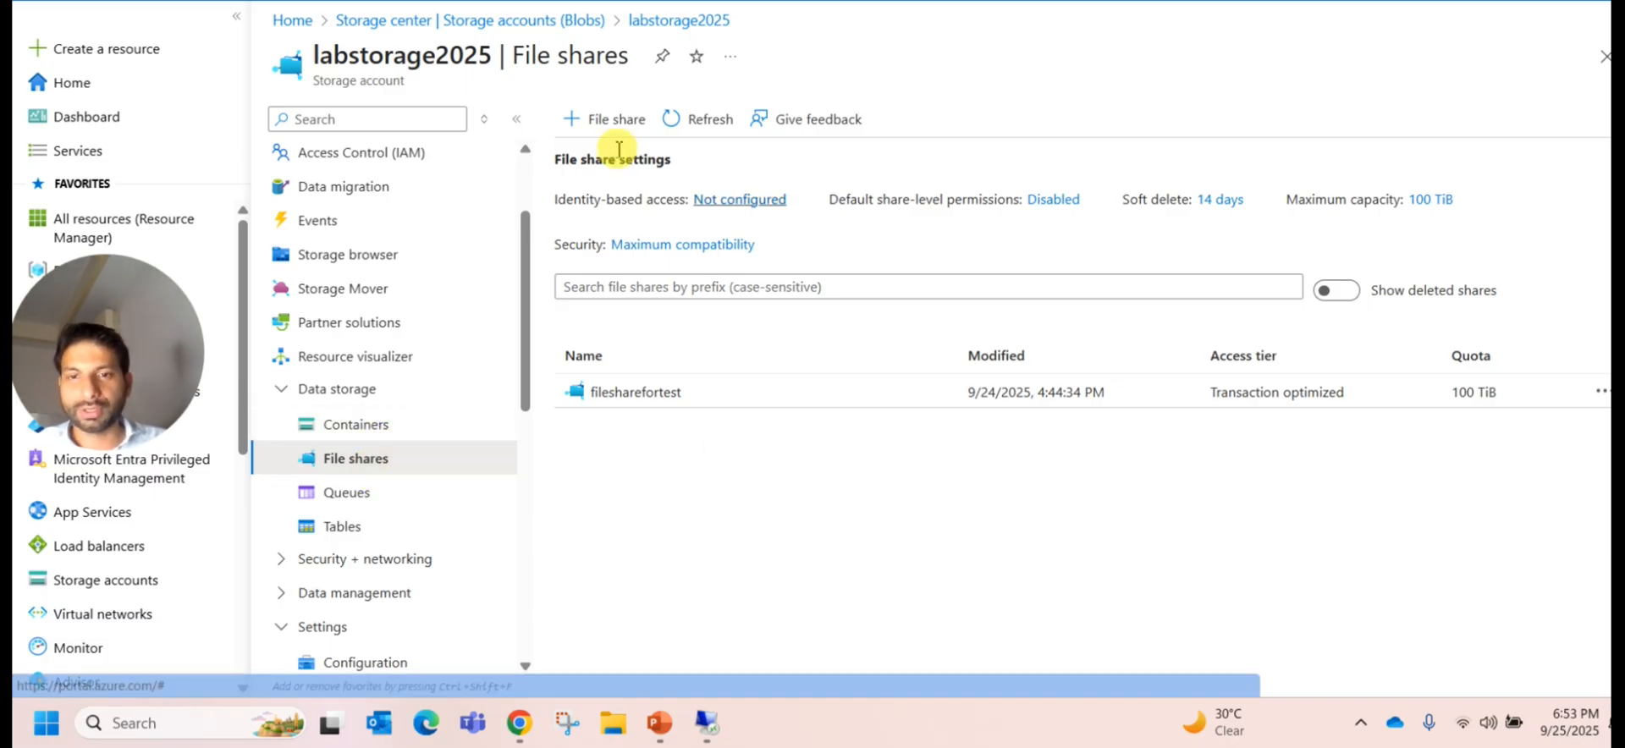
{"action": "mouse_move", "coordinate": [554, 428]}
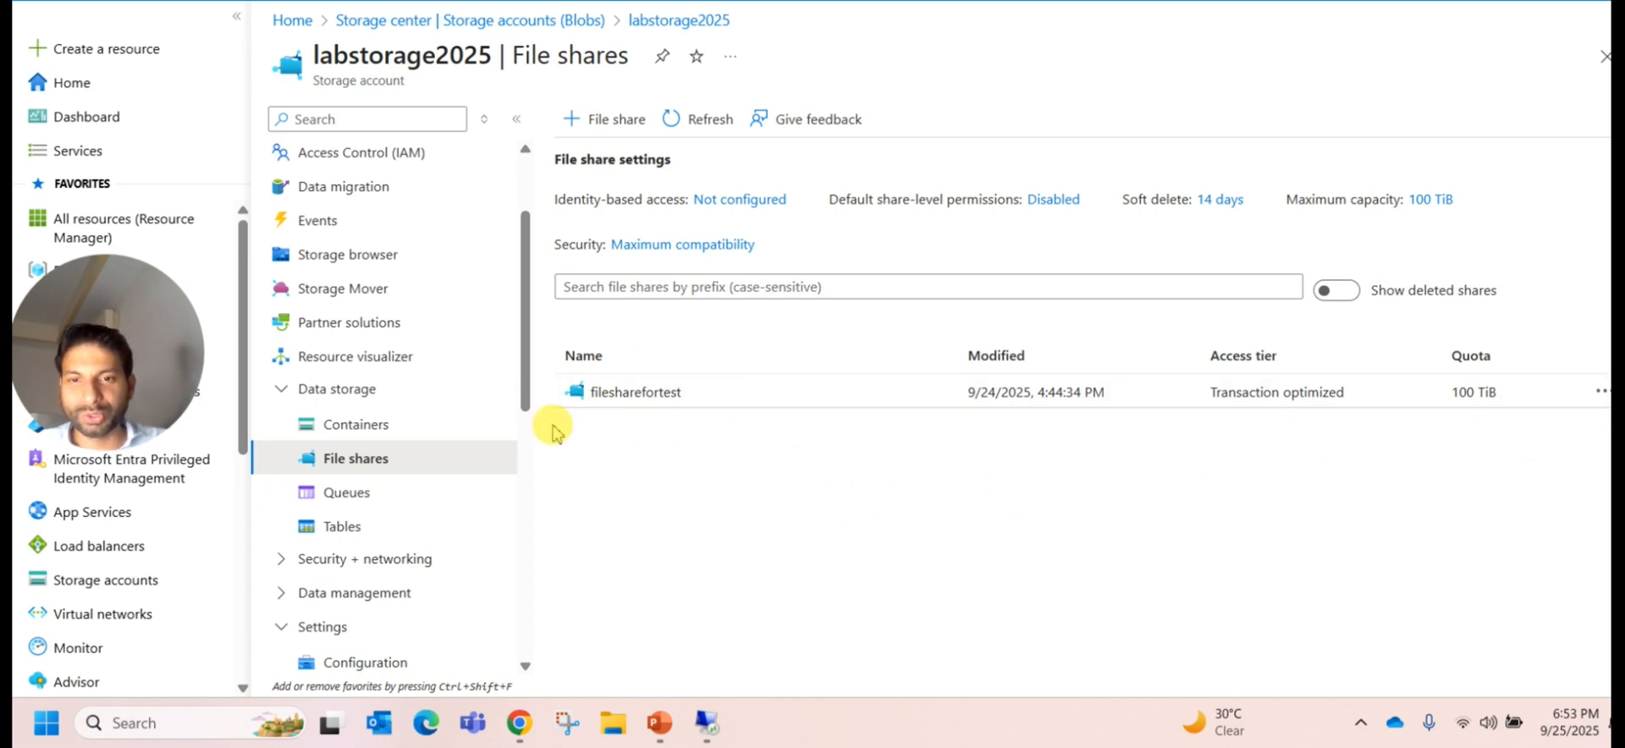
{"action": "mouse_move", "coordinate": [689, 495]}
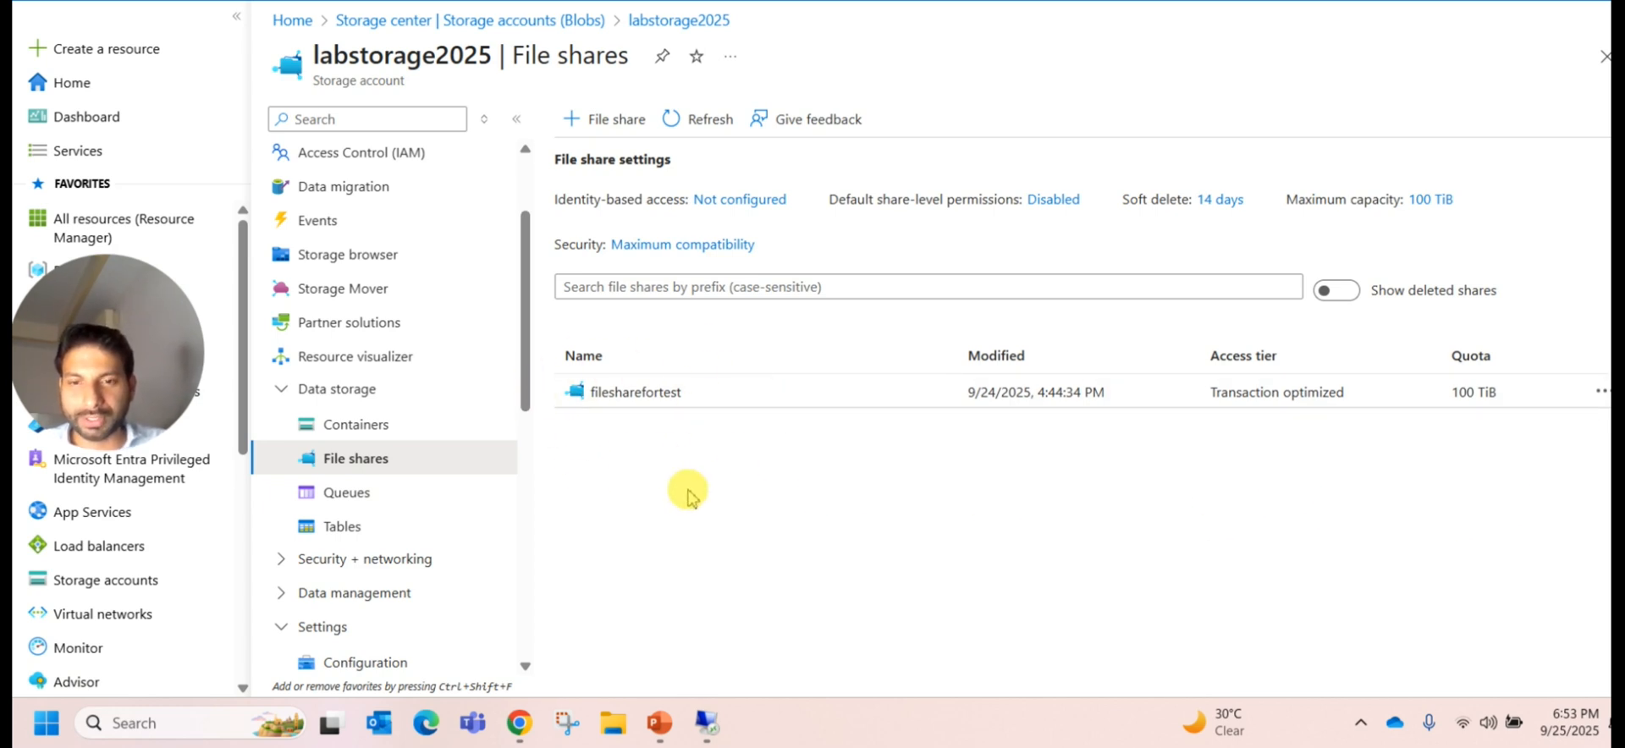
{"action": "mouse_move", "coordinate": [757, 415]}
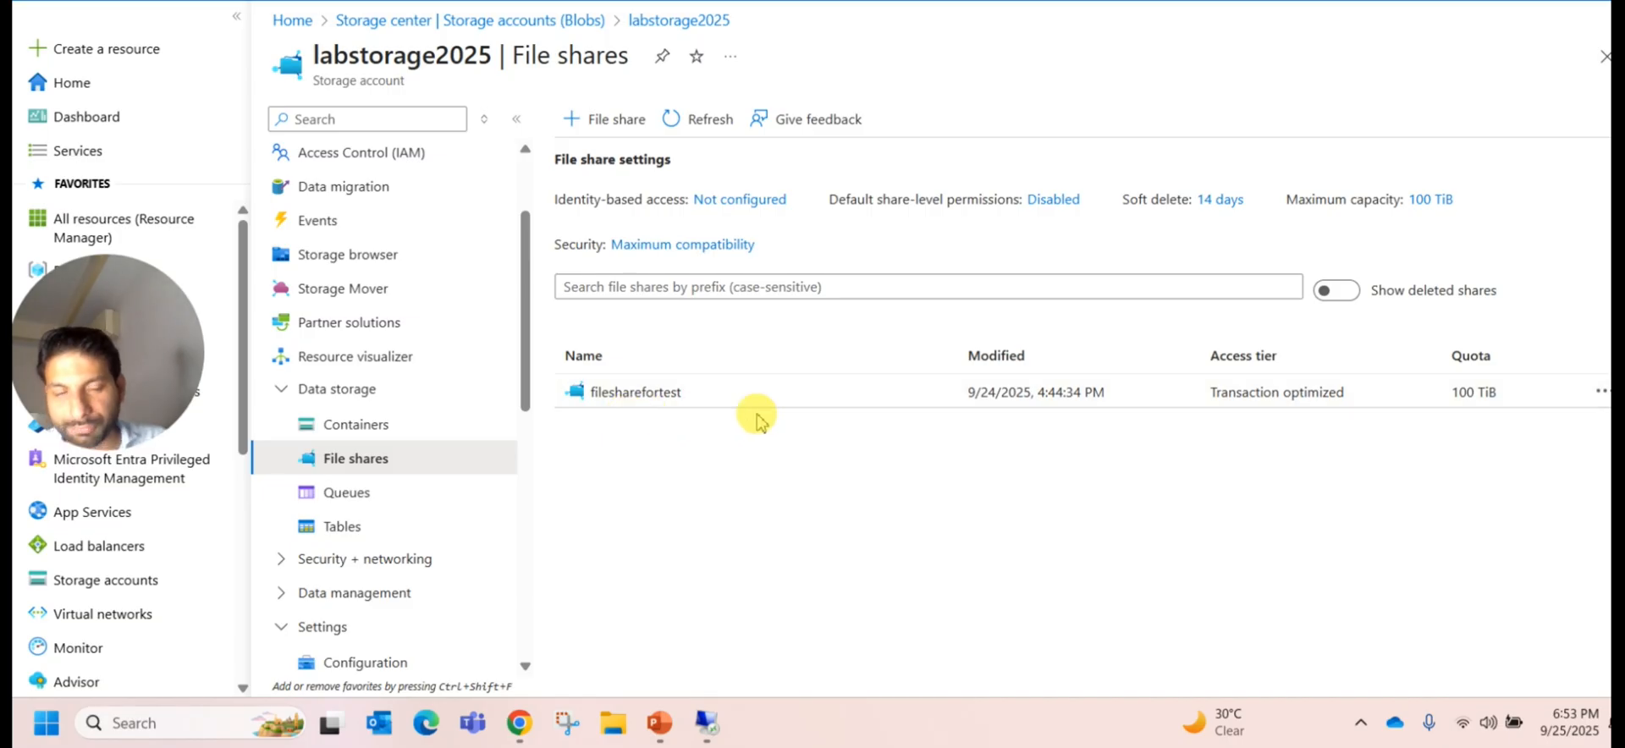
{"action": "mouse_move", "coordinate": [738, 547]}
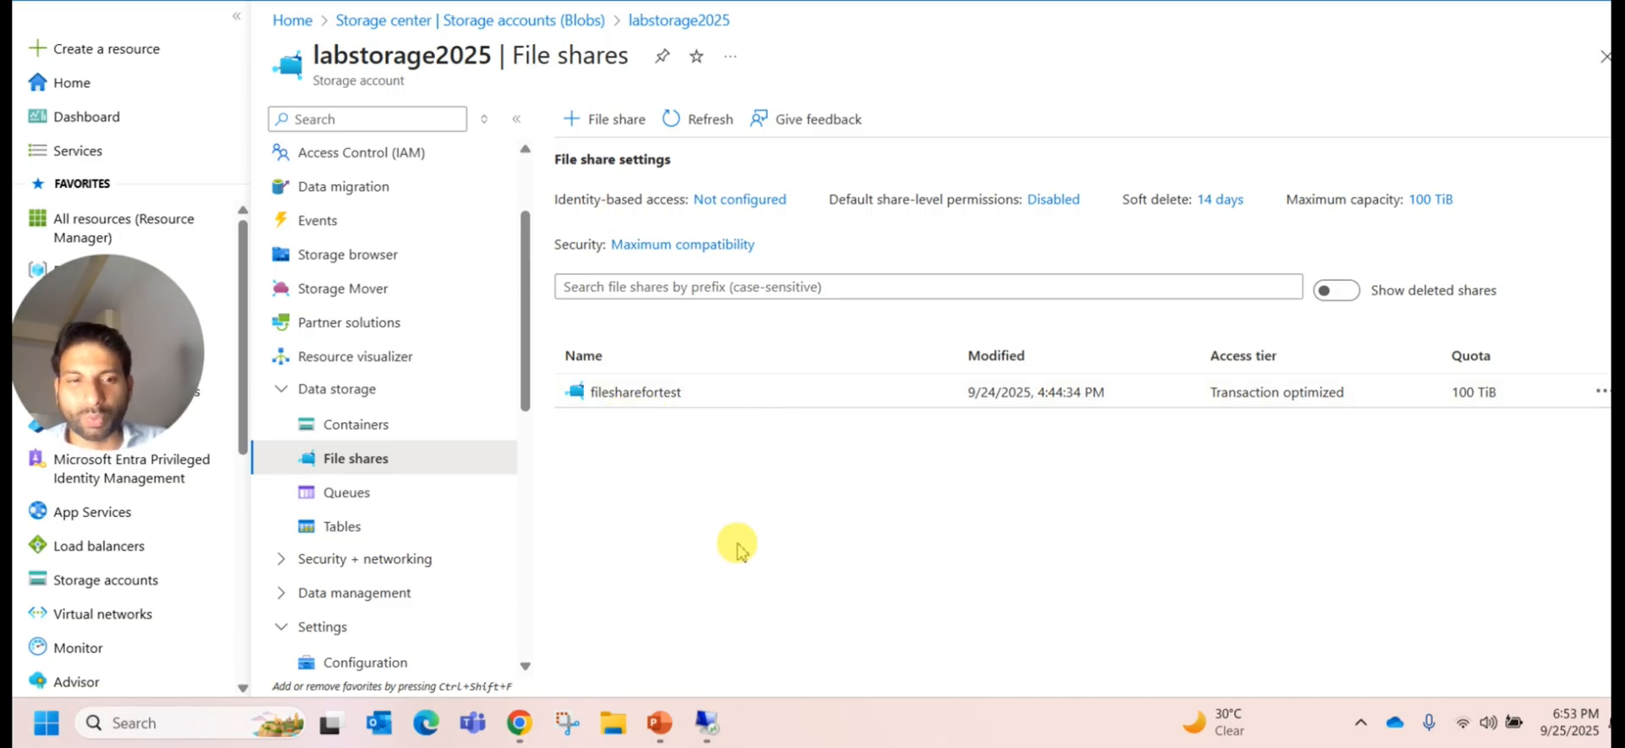
{"action": "mouse_move", "coordinate": [608, 187]}
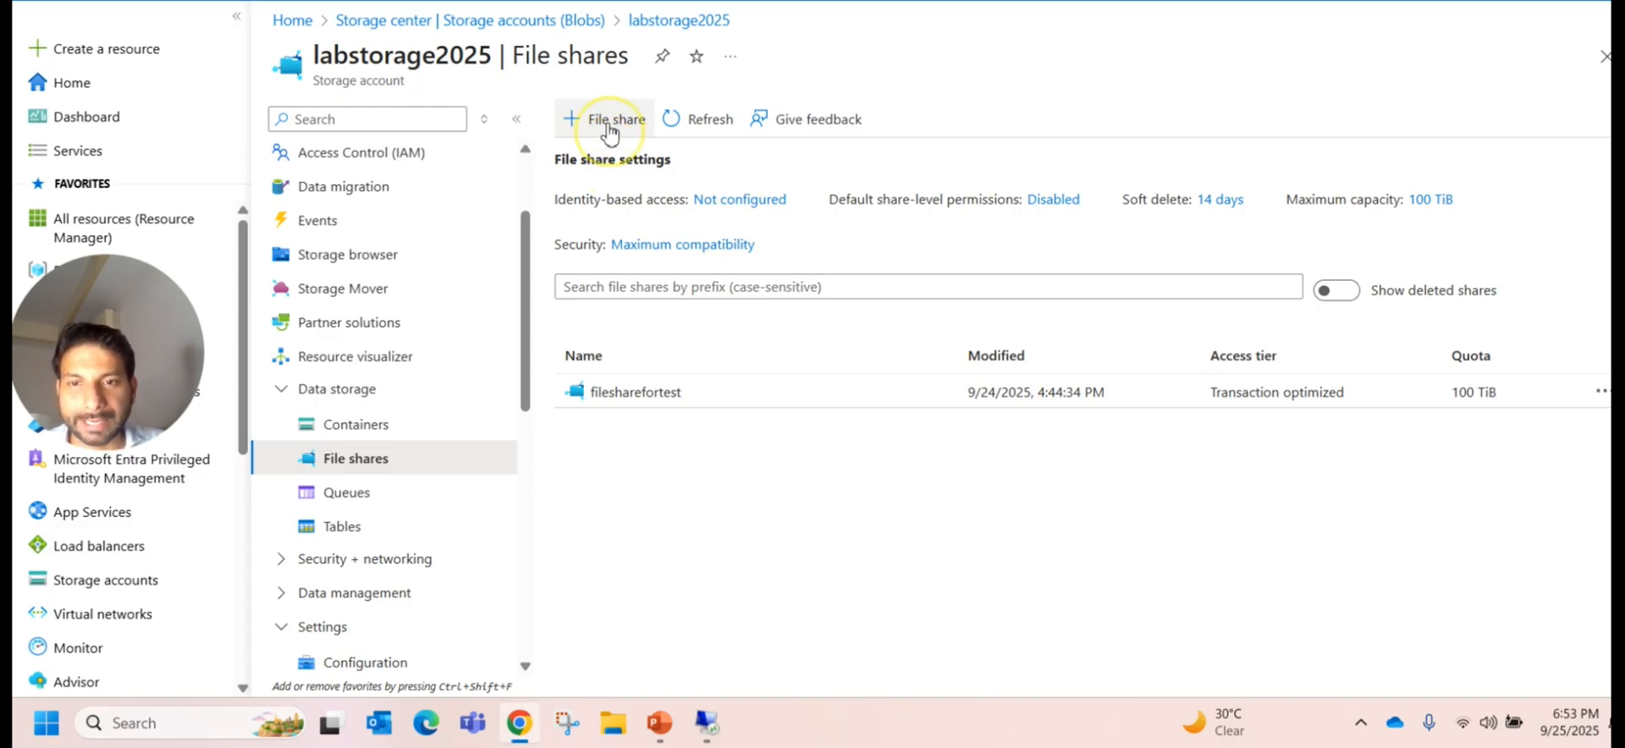
Step: Start a new file share and name it azurevideoforfileshare
{"action": "left_click", "coordinate": [606, 120]}
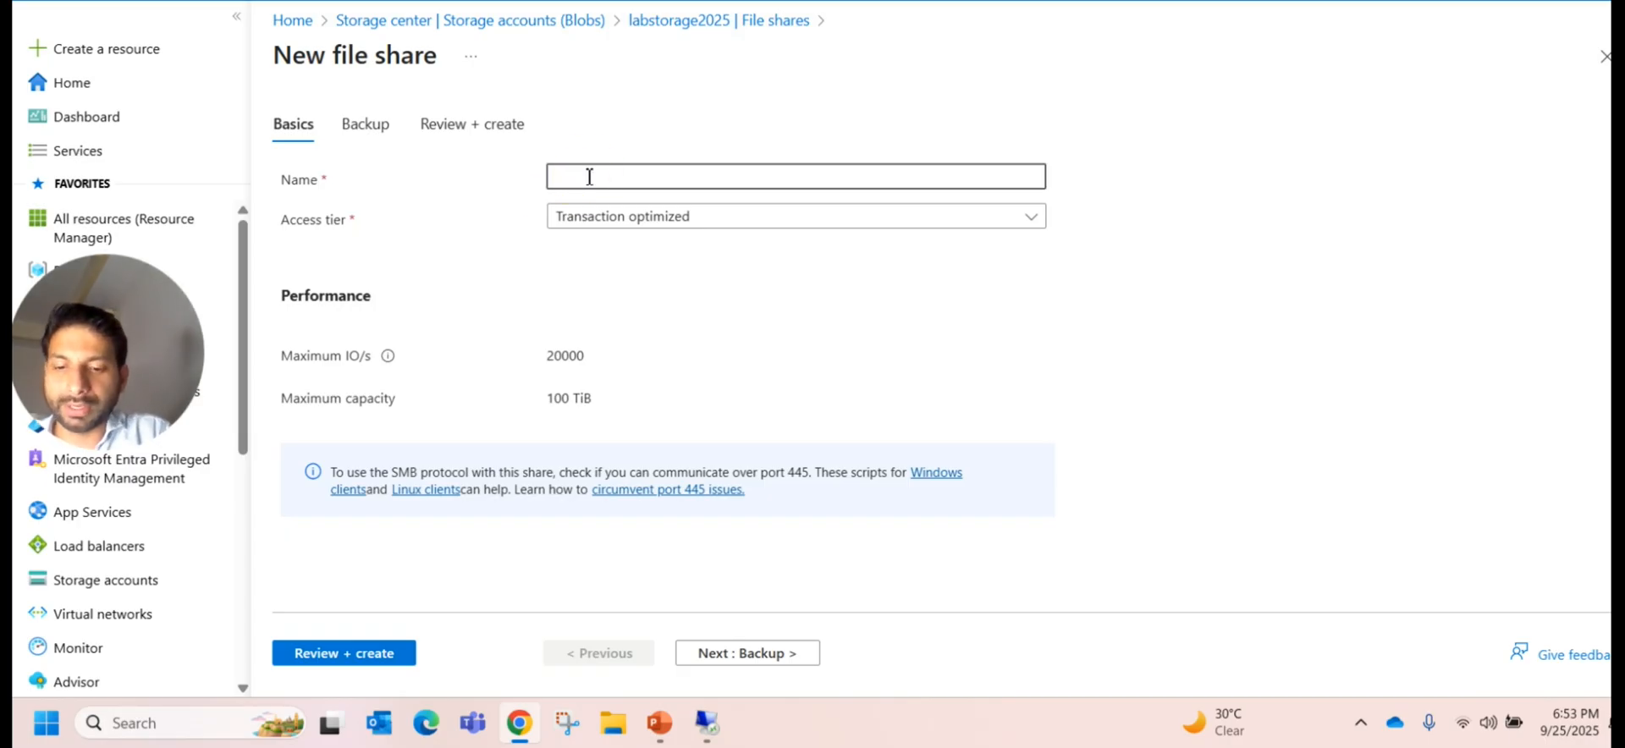
{"action": "type", "text": "azure"}
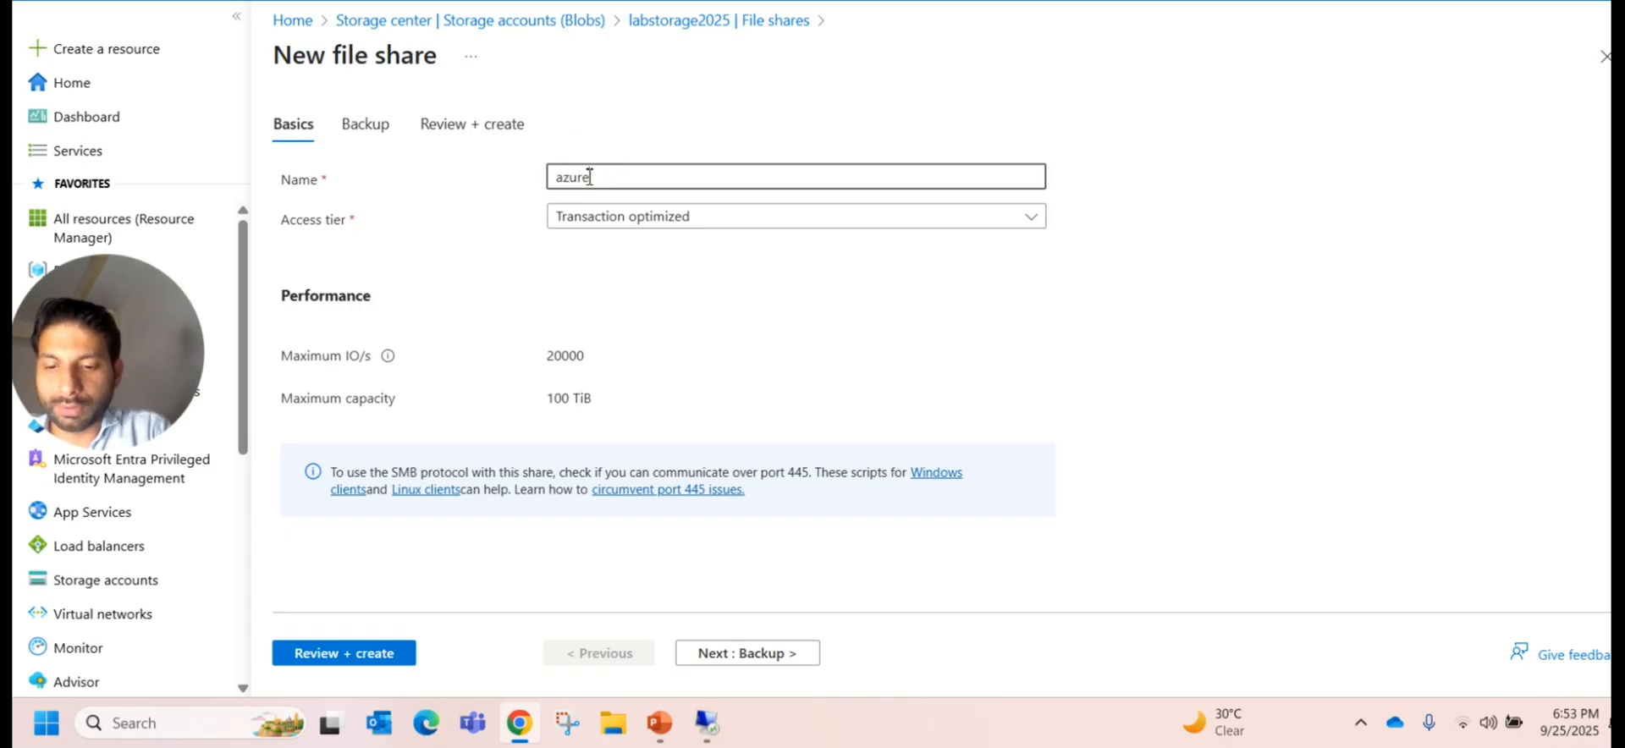
{"action": "type", "text": "videofor"}
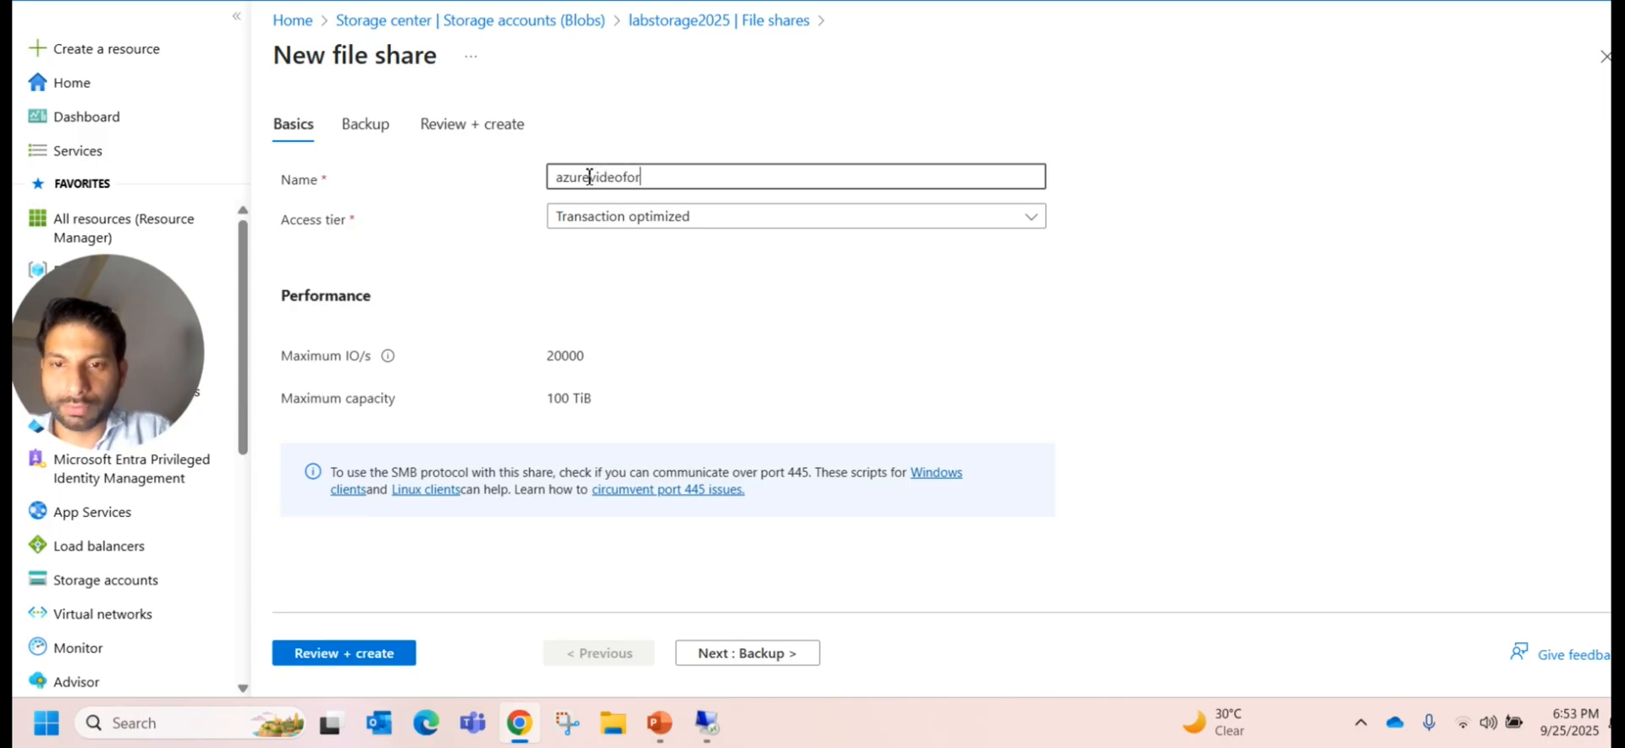
{"action": "type", "text": "fileshare"}
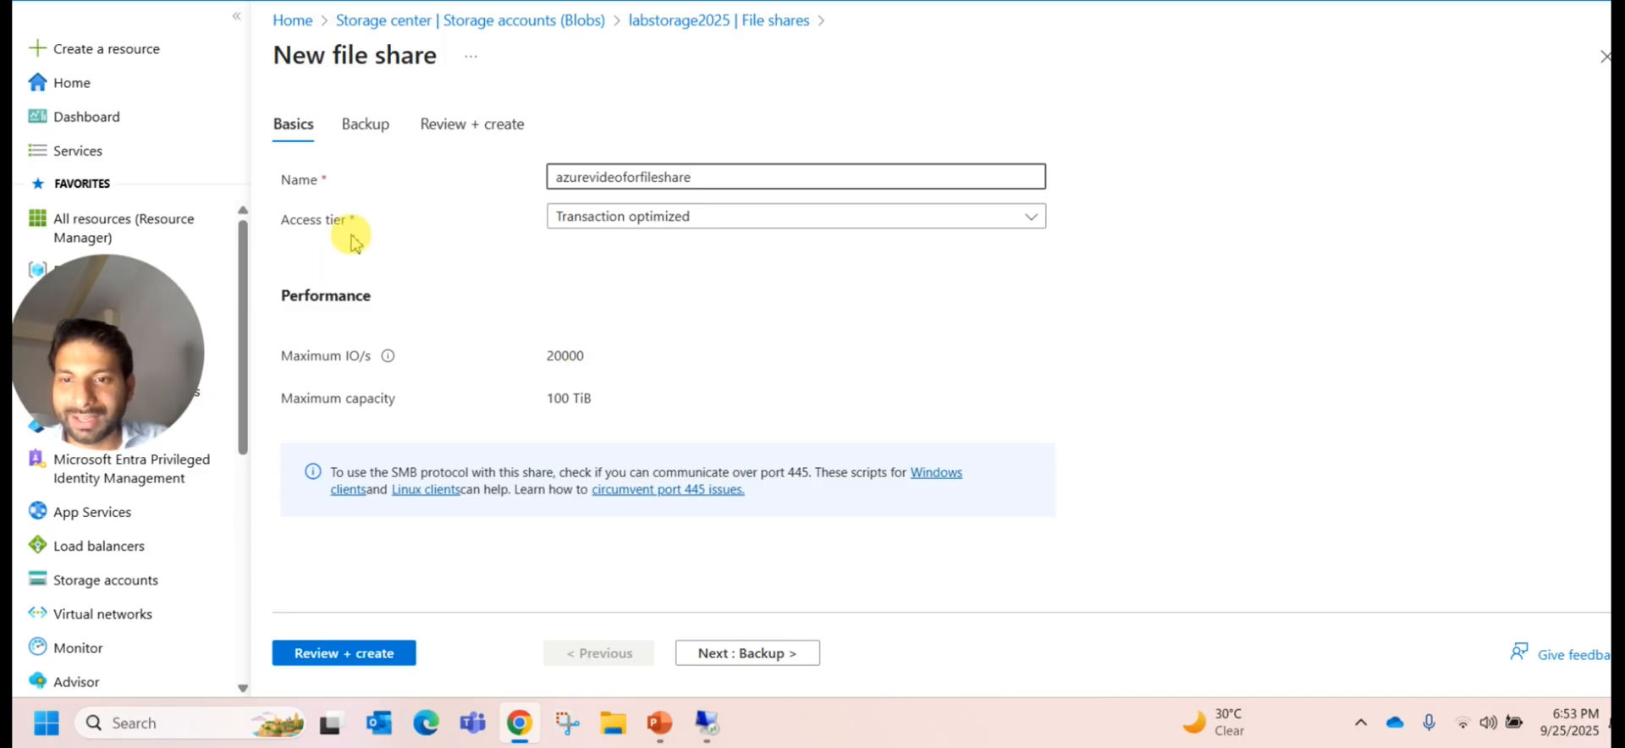
{"action": "mouse_move", "coordinate": [498, 257]}
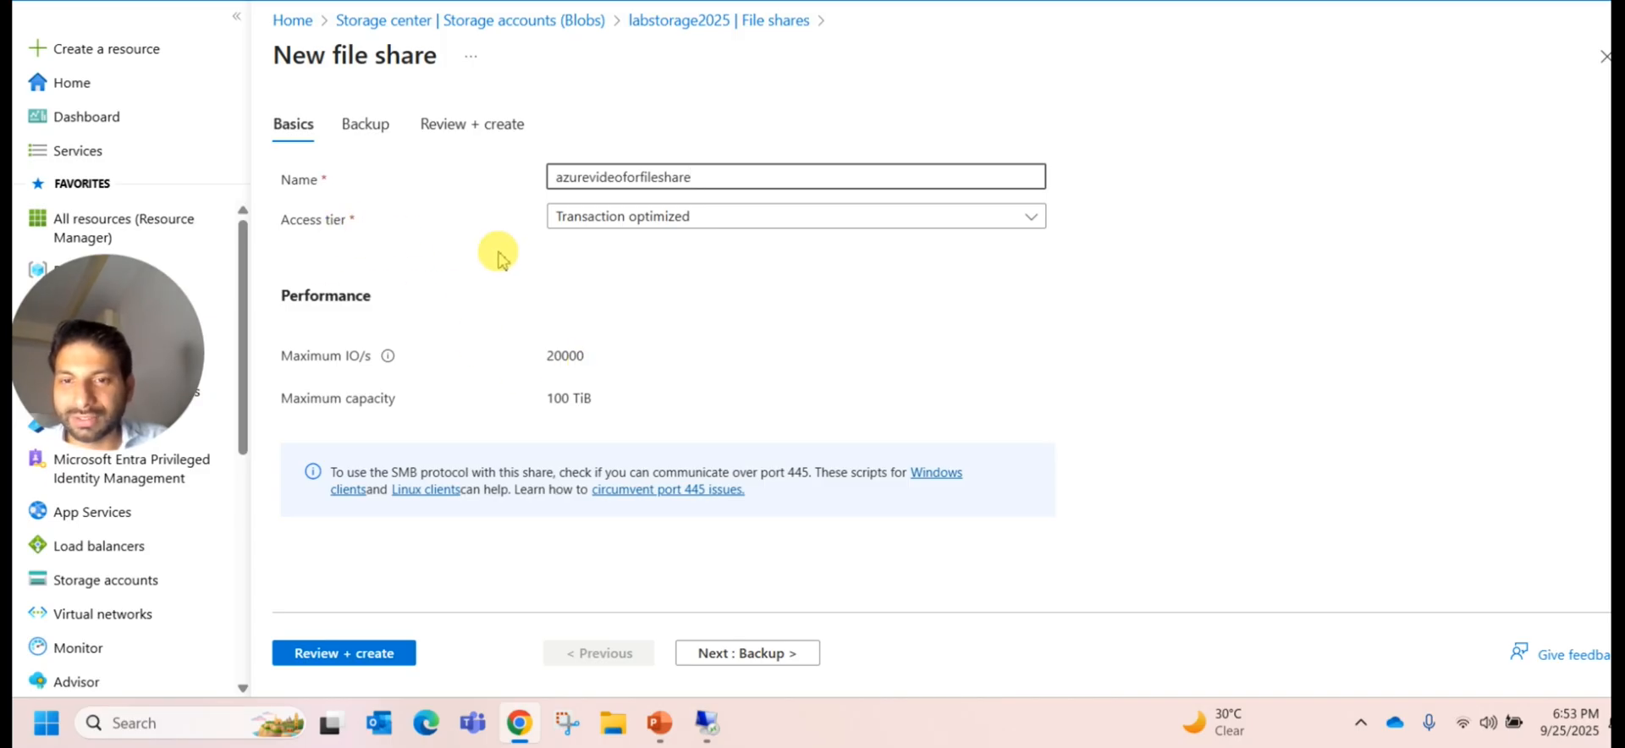
{"action": "mouse_move", "coordinate": [527, 249]}
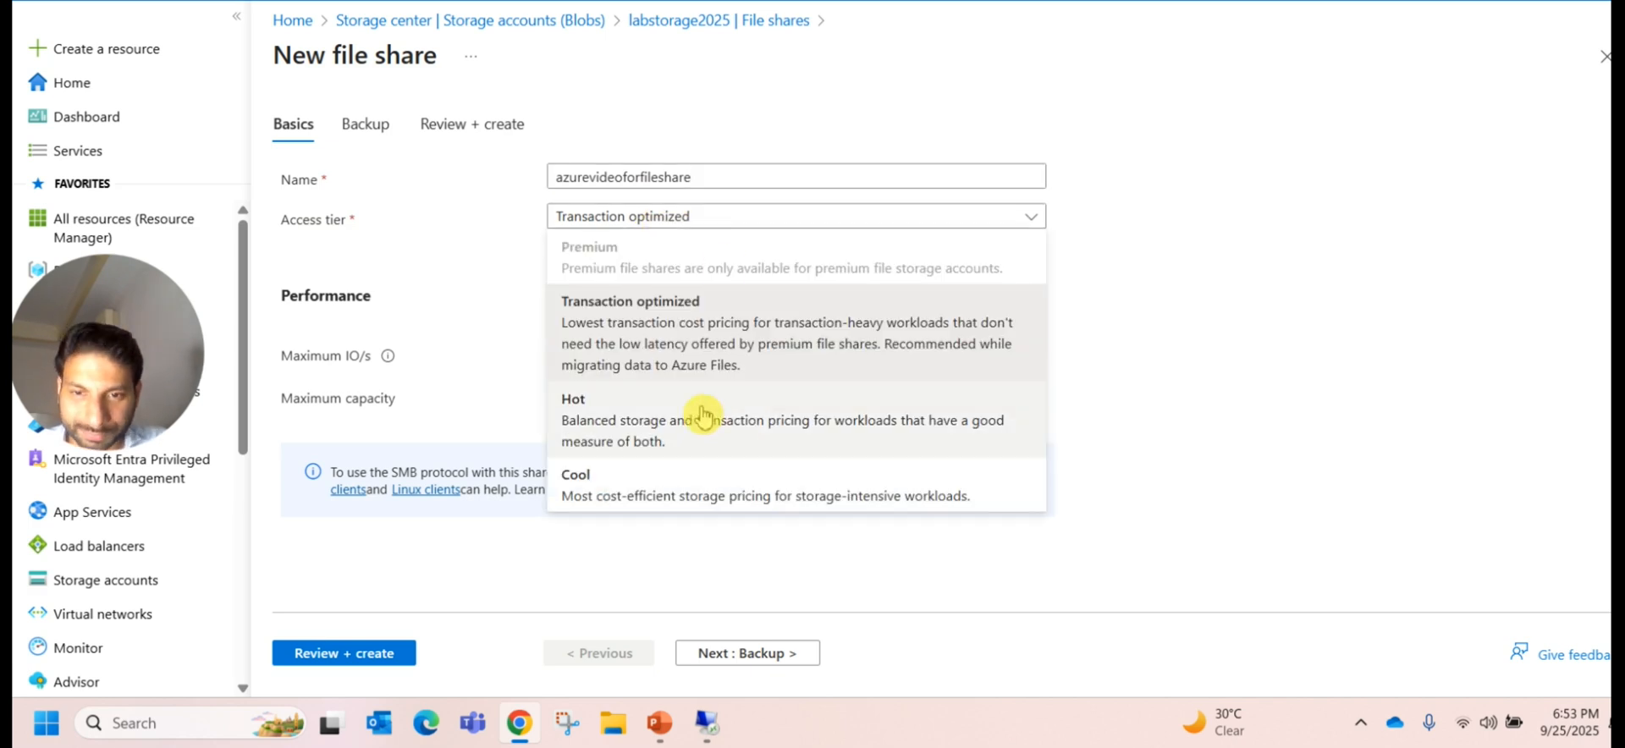
{"action": "mouse_move", "coordinate": [601, 343]}
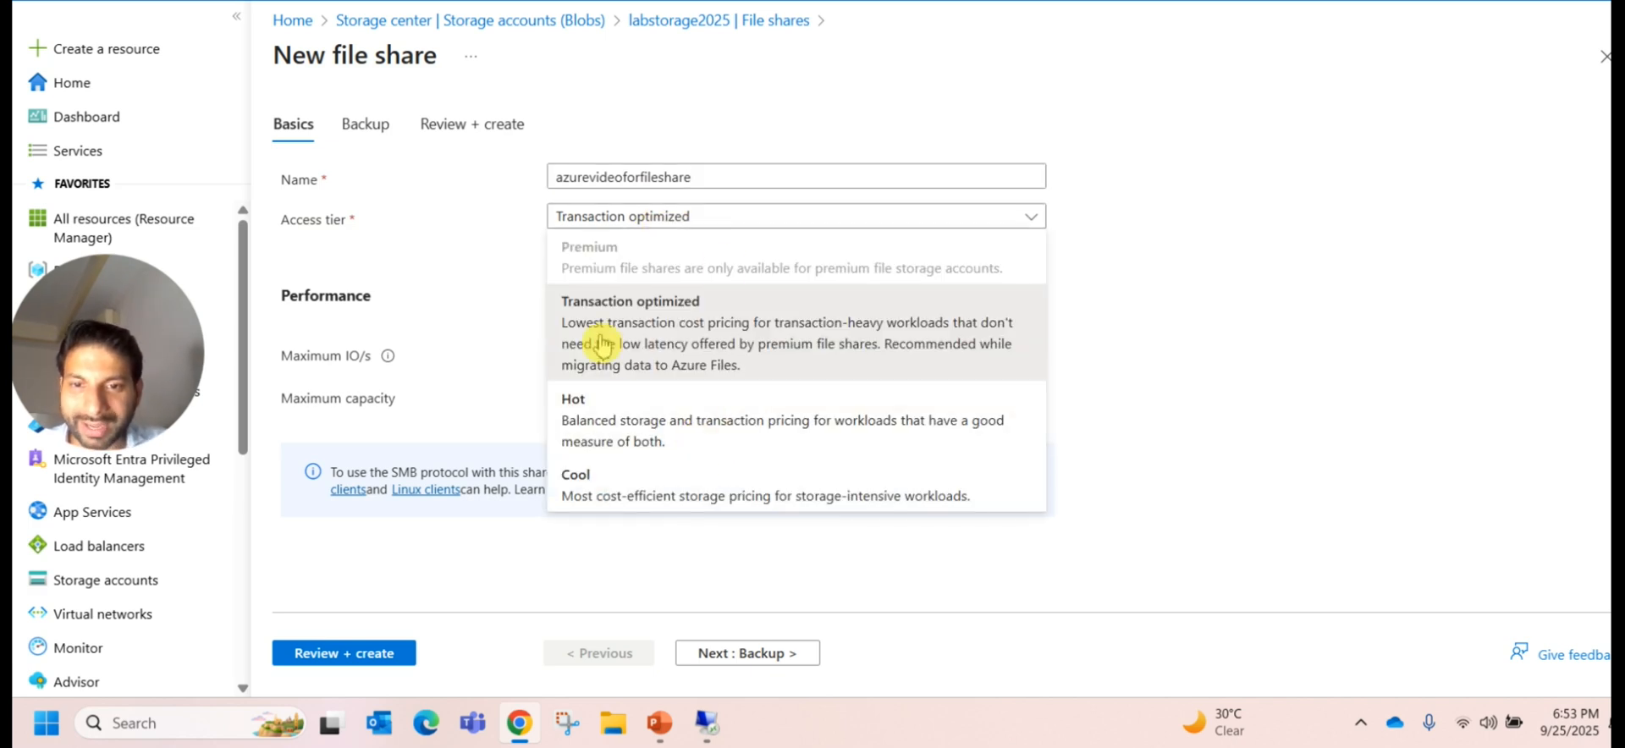
{"action": "mouse_move", "coordinate": [700, 306]}
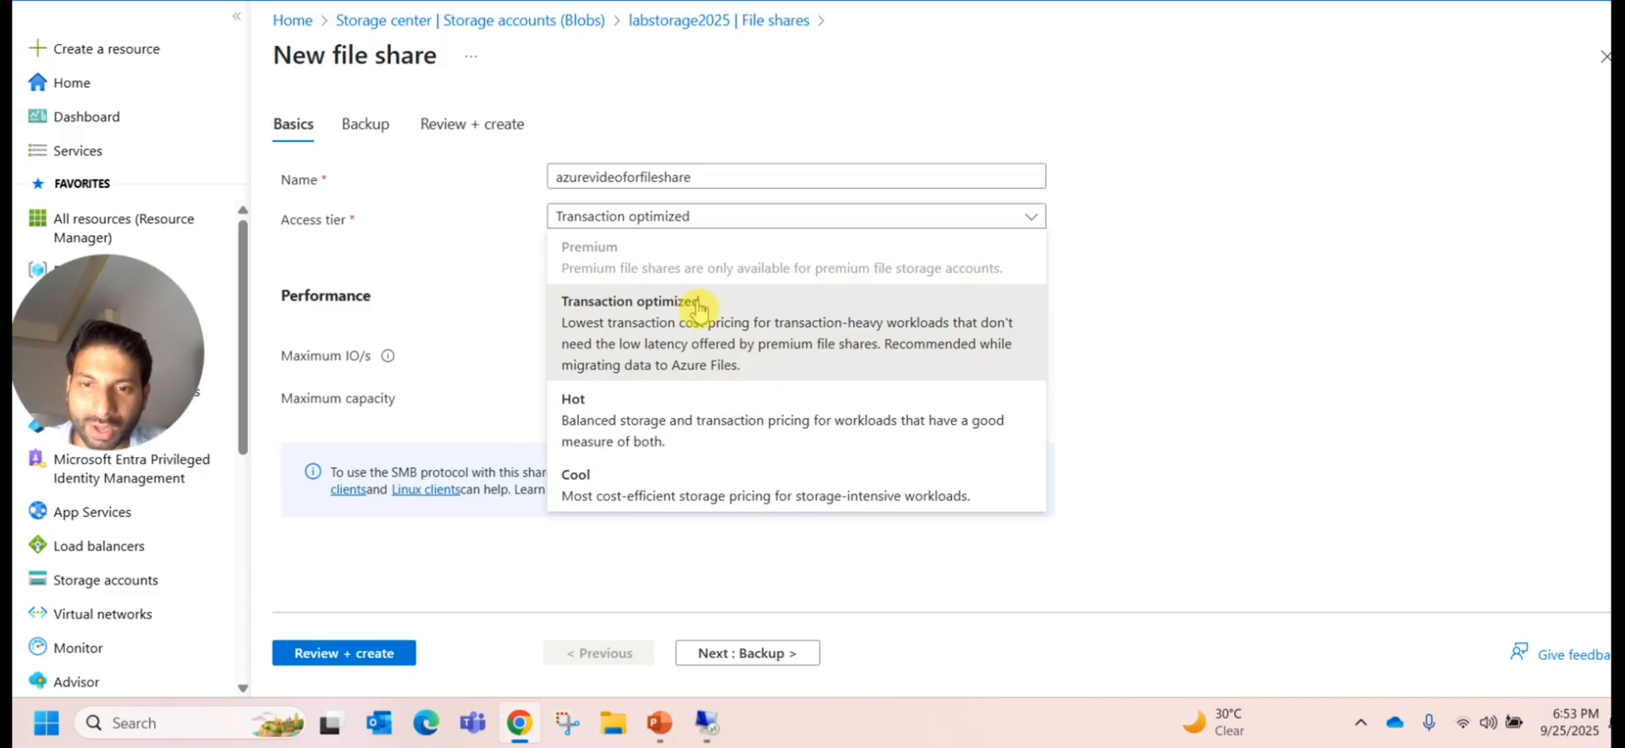
{"action": "mouse_move", "coordinate": [676, 495]}
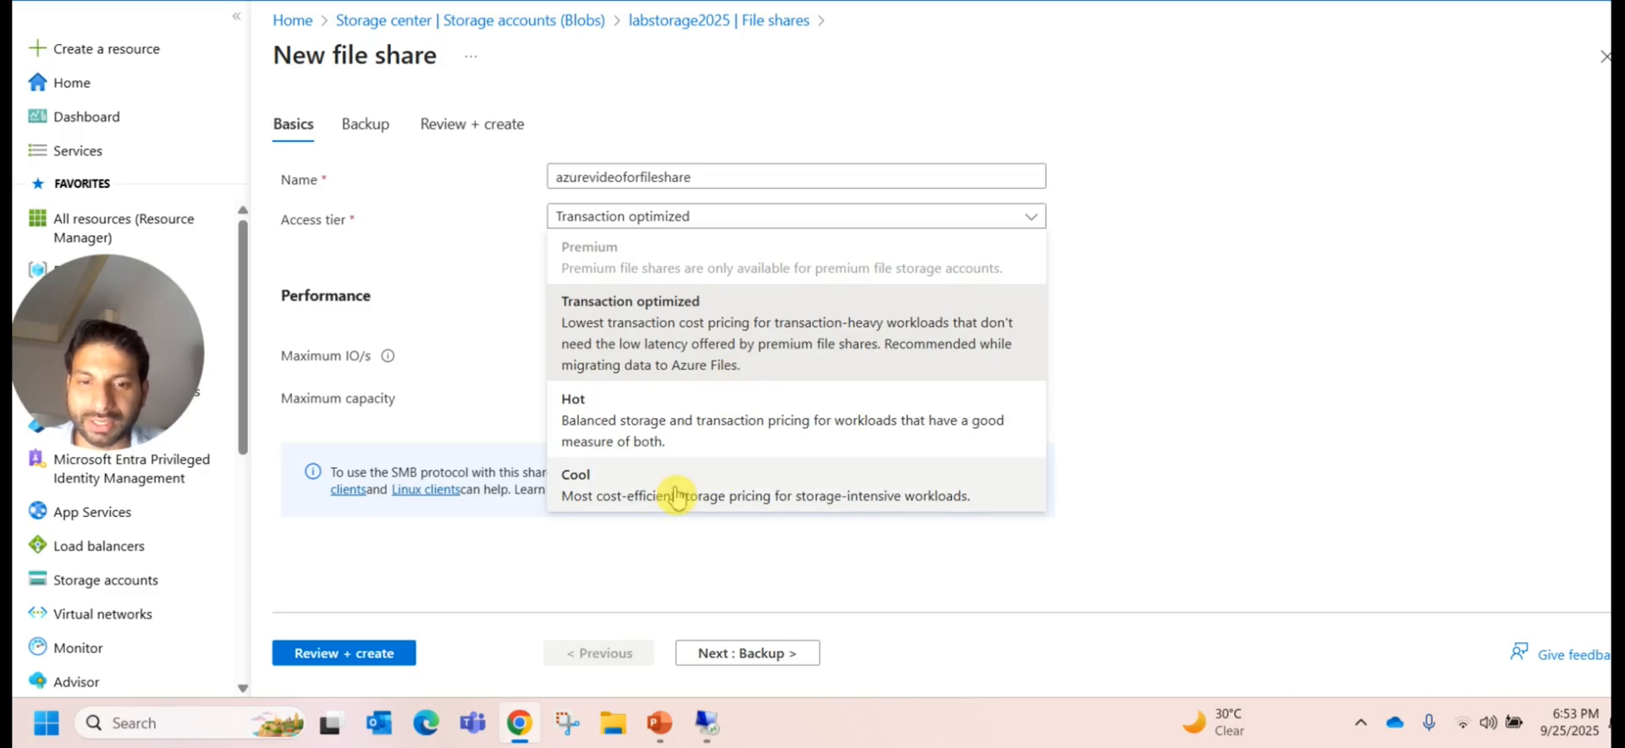
{"action": "mouse_move", "coordinate": [600, 445]}
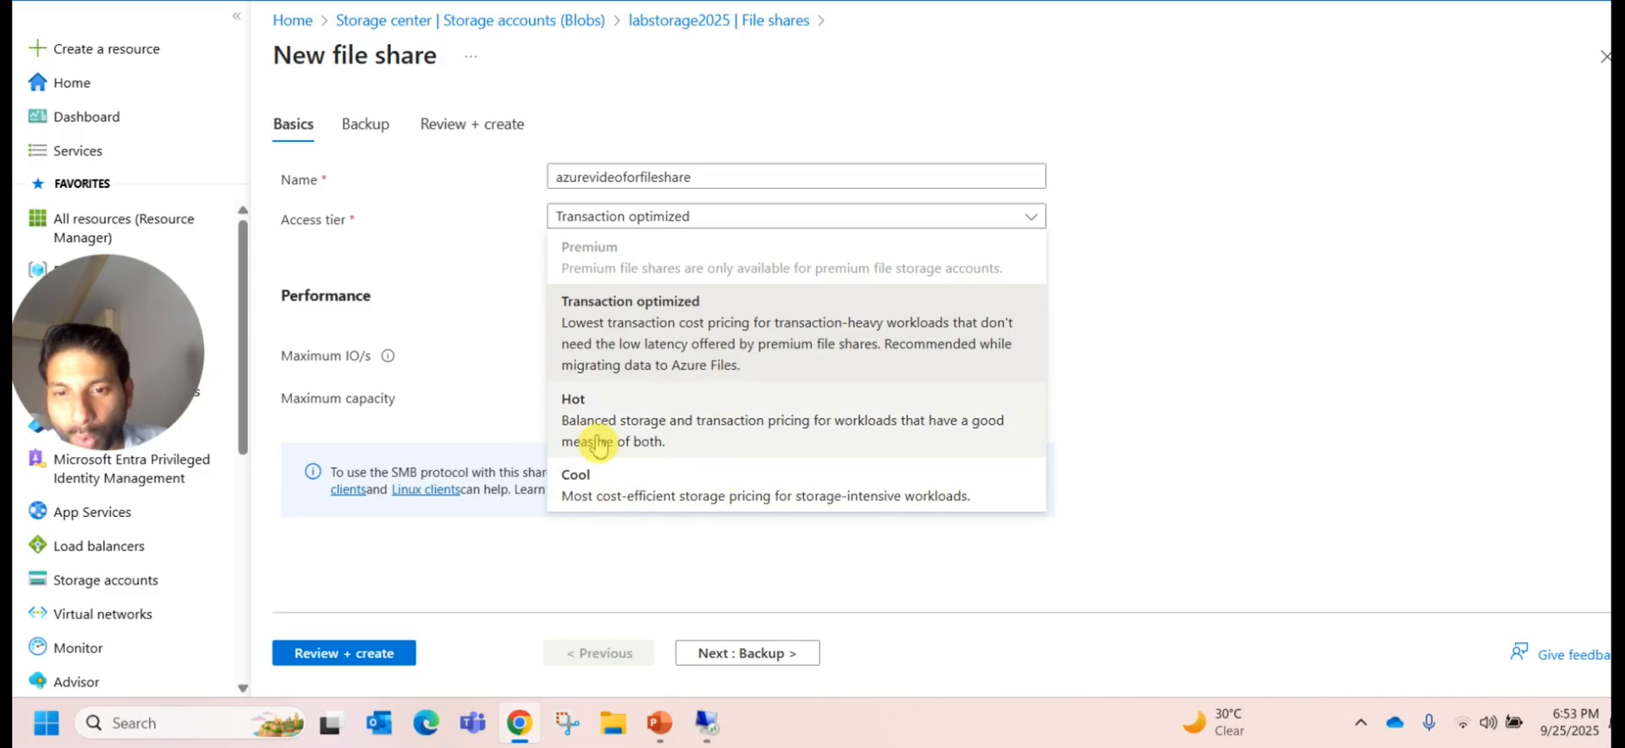
{"action": "mouse_move", "coordinate": [808, 451]}
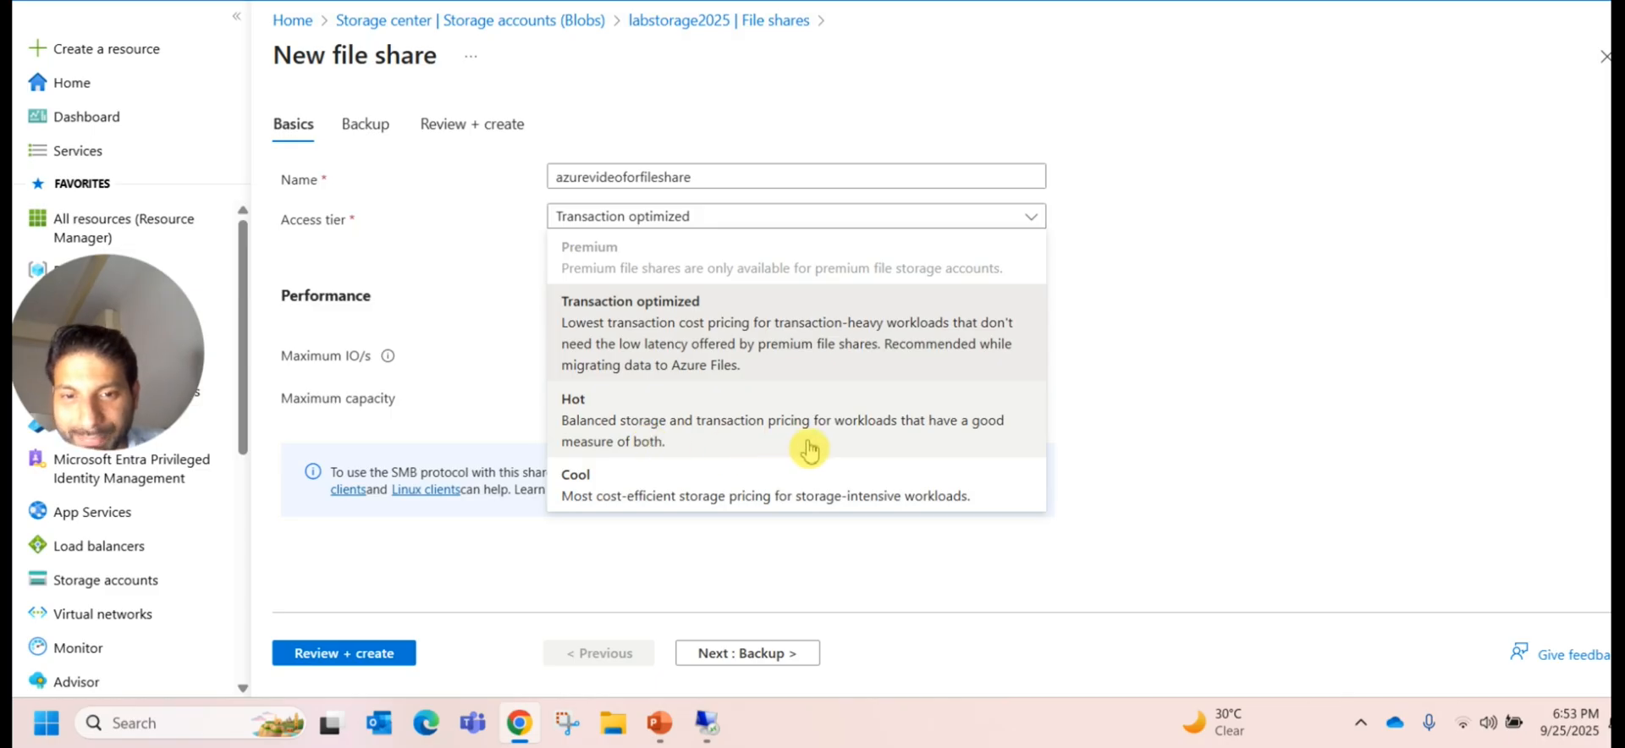
{"action": "mouse_move", "coordinate": [689, 466]}
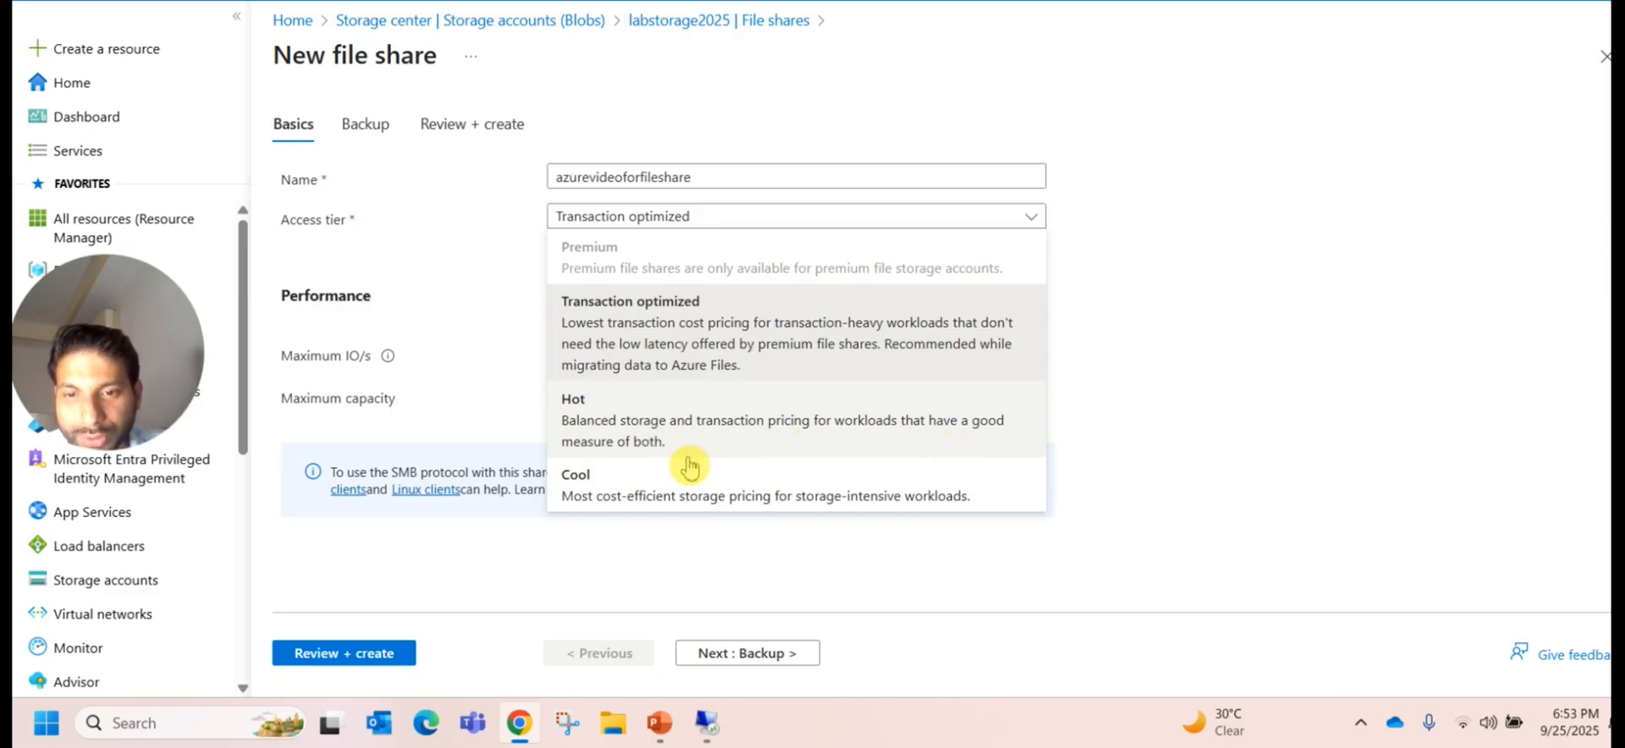
{"action": "mouse_move", "coordinate": [618, 518]}
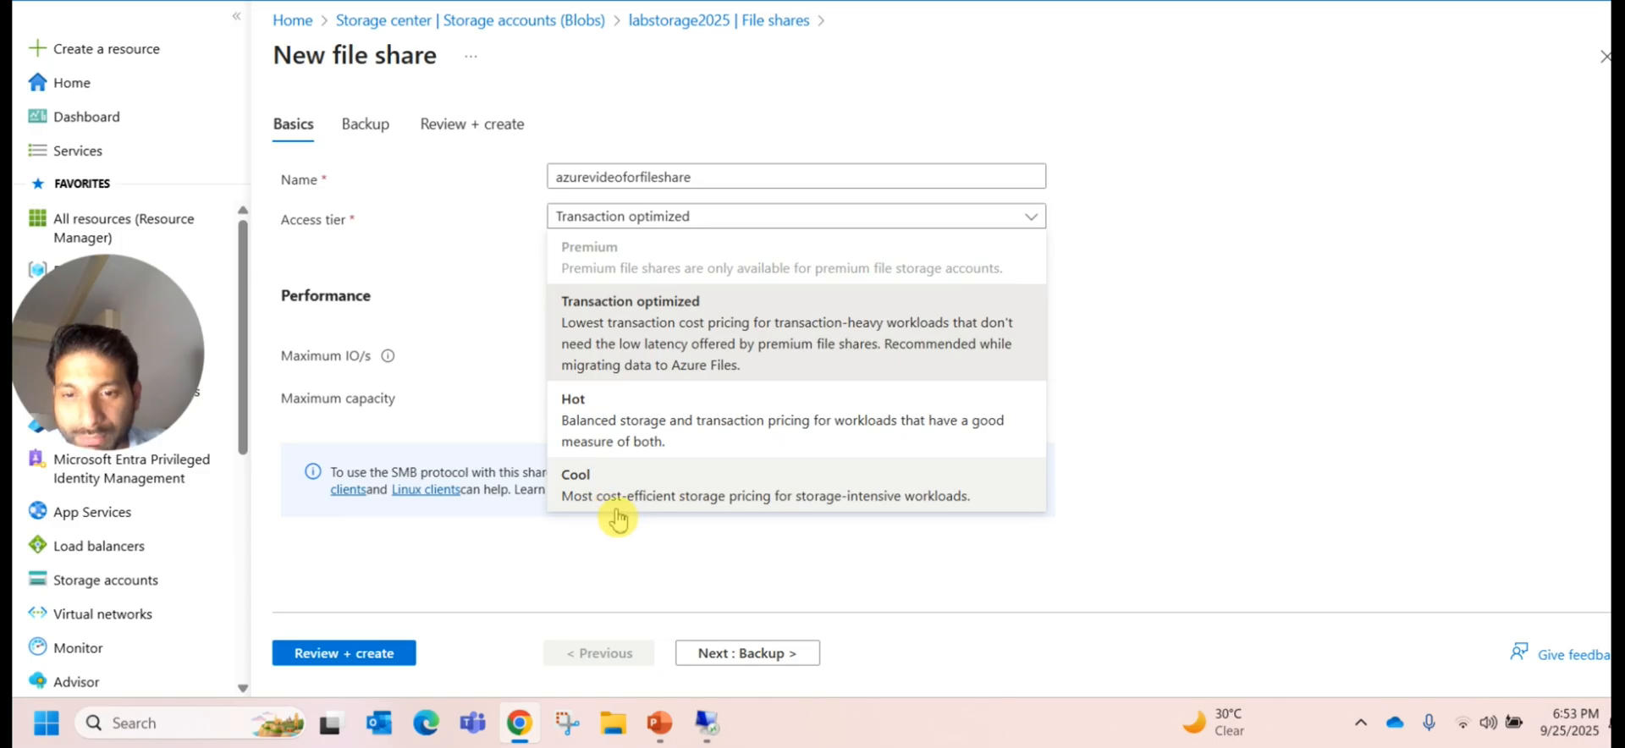
{"action": "mouse_move", "coordinate": [830, 523]}
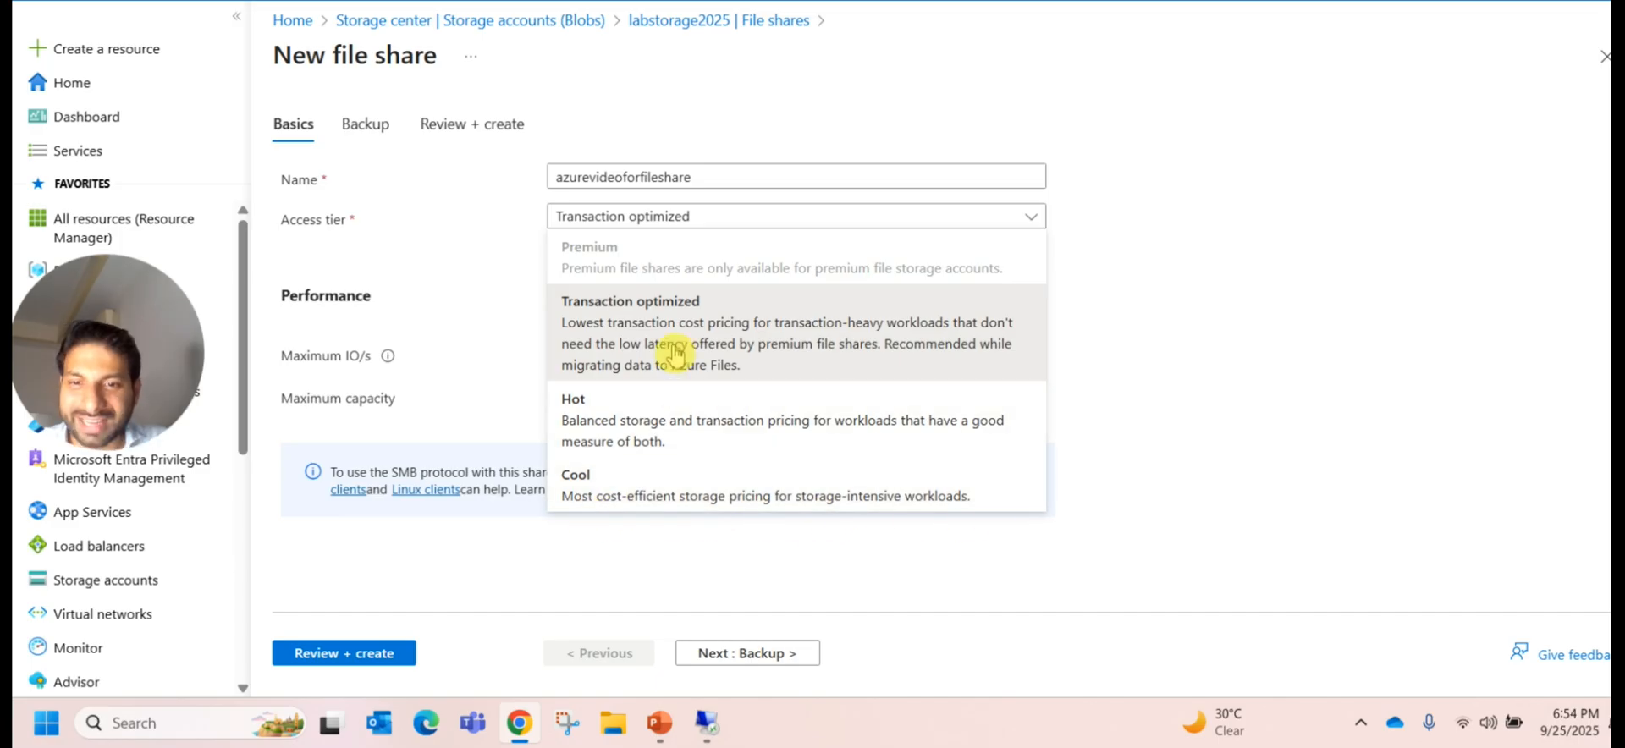
{"action": "mouse_move", "coordinate": [625, 350]}
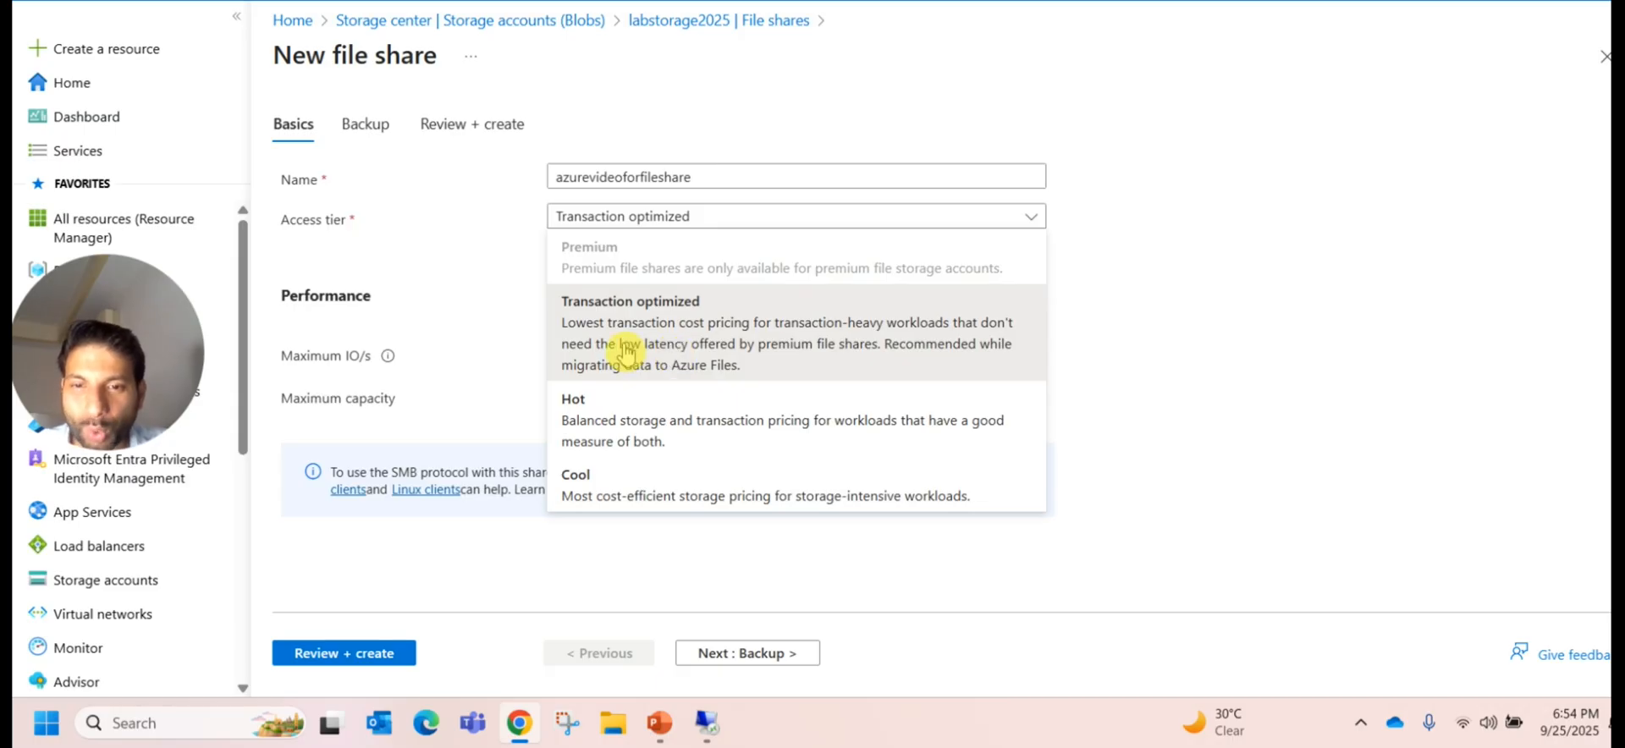
{"action": "mouse_move", "coordinate": [826, 359]}
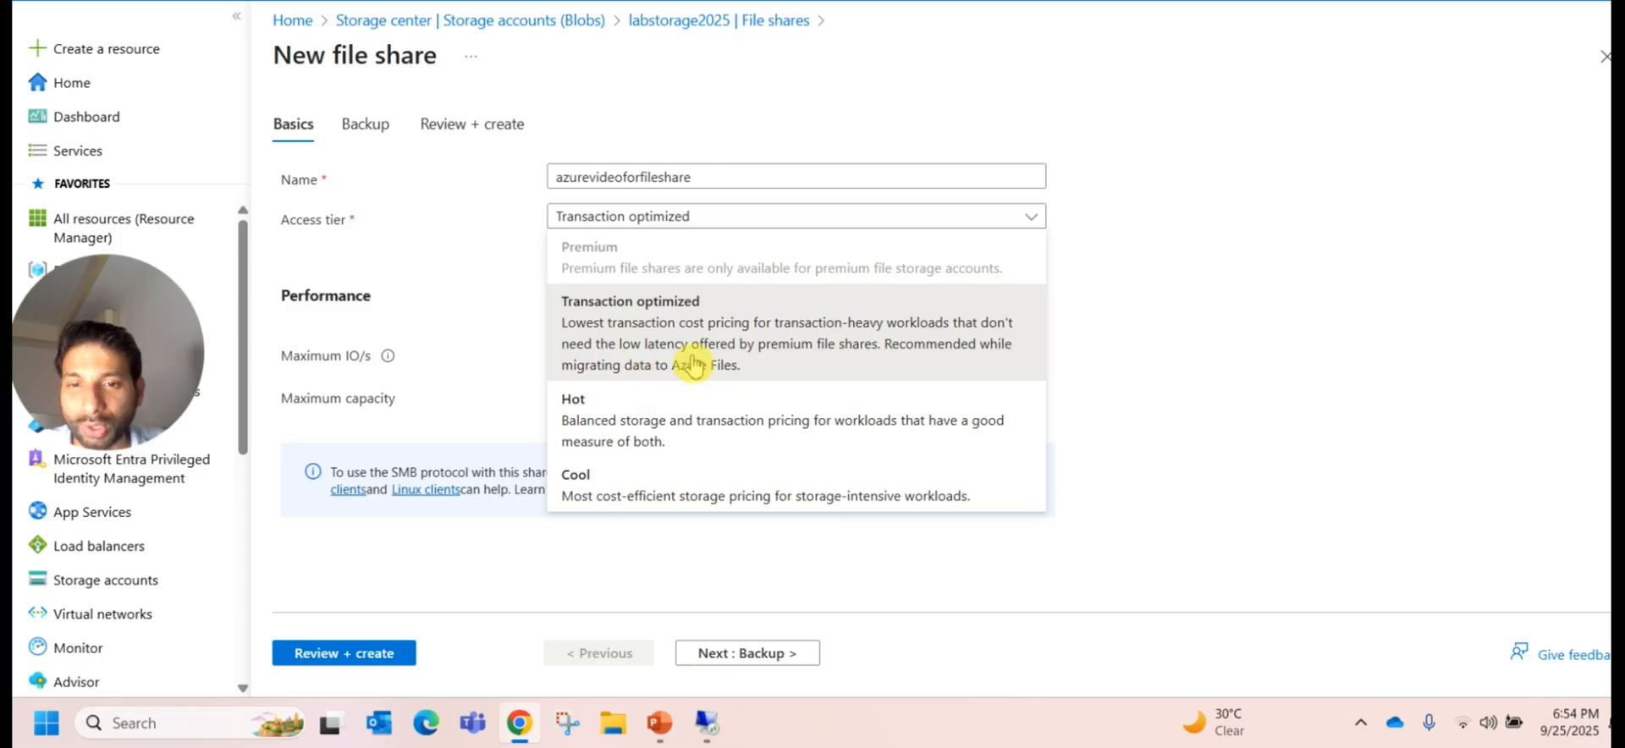
{"action": "mouse_move", "coordinate": [822, 375]}
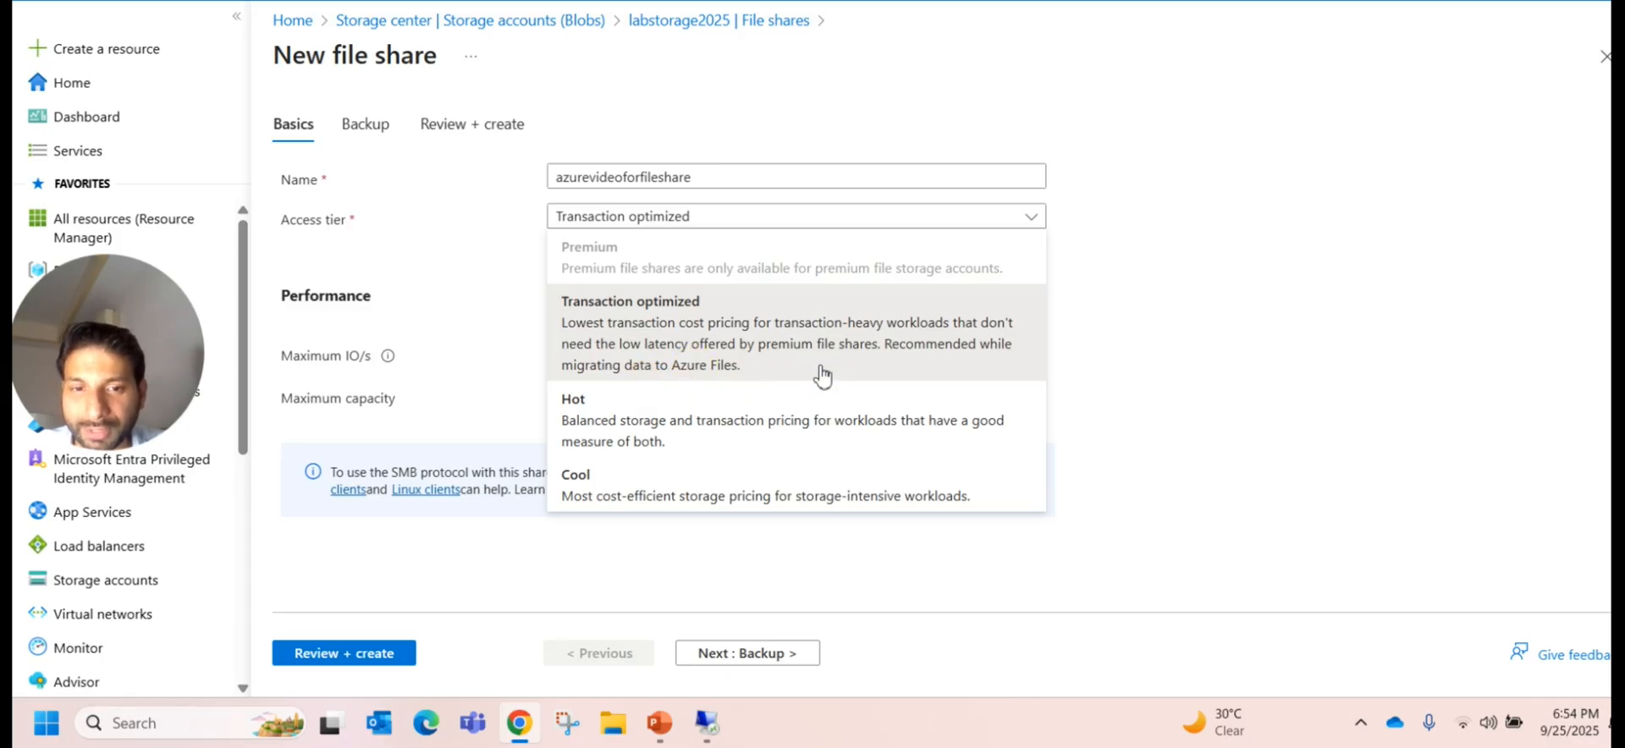
{"action": "mouse_move", "coordinate": [692, 375]}
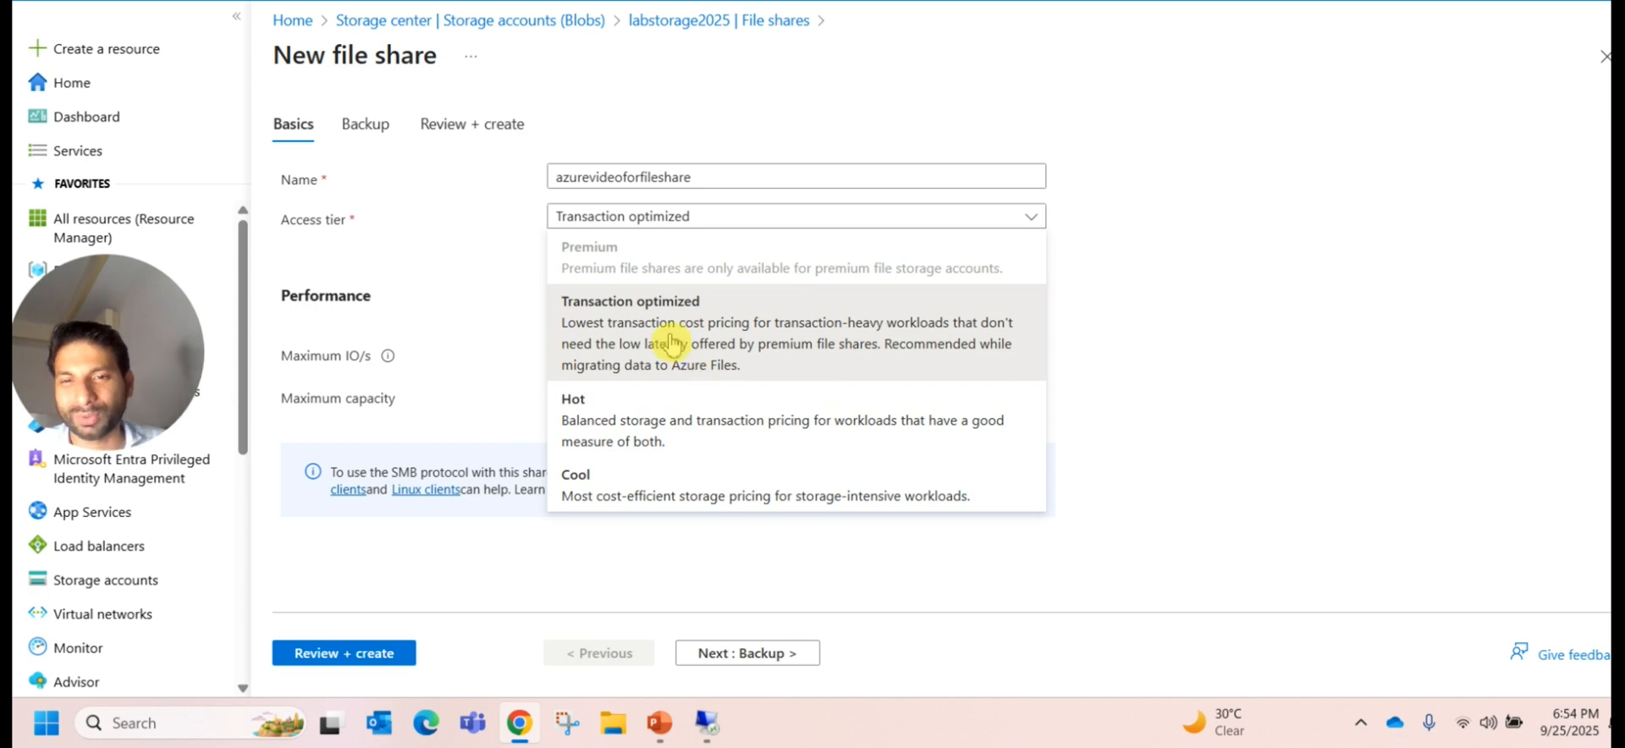
{"action": "mouse_move", "coordinate": [708, 332]}
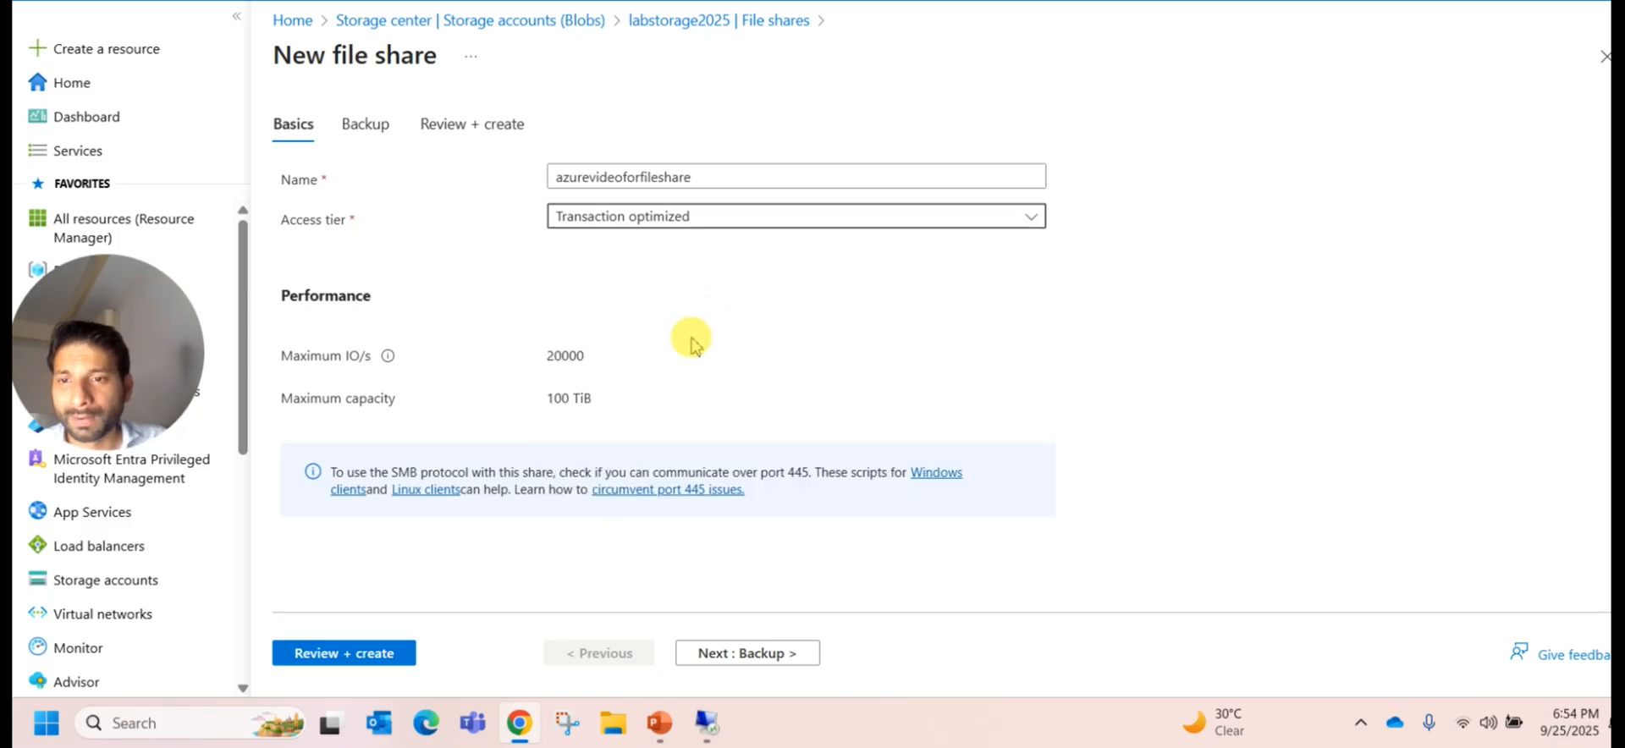
{"action": "mouse_move", "coordinate": [601, 404]}
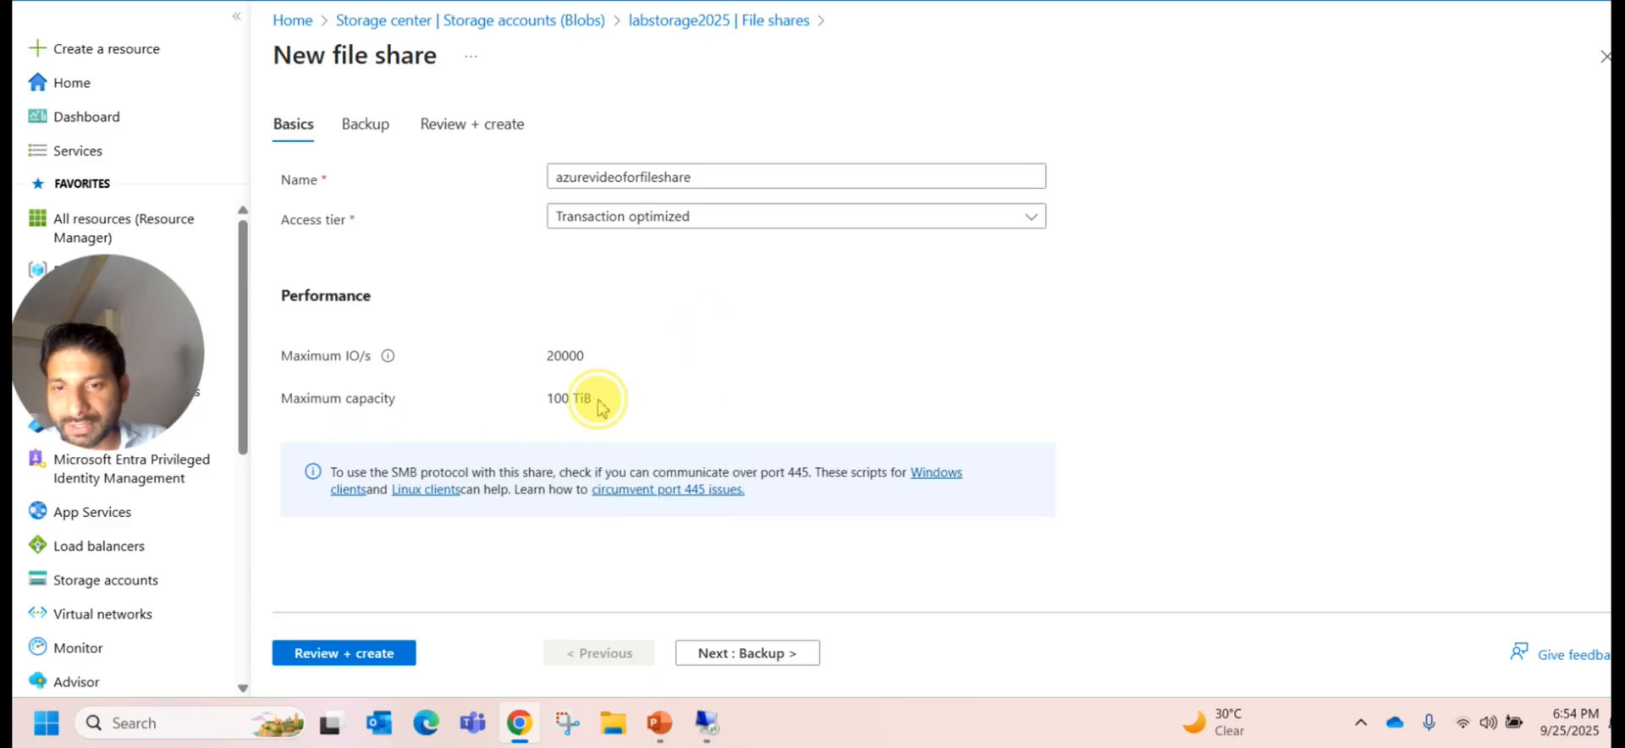
Step: Keep Transaction optimized, checking the 100 TiB maximum capacity value
{"action": "double_click", "coordinate": [569, 398]}
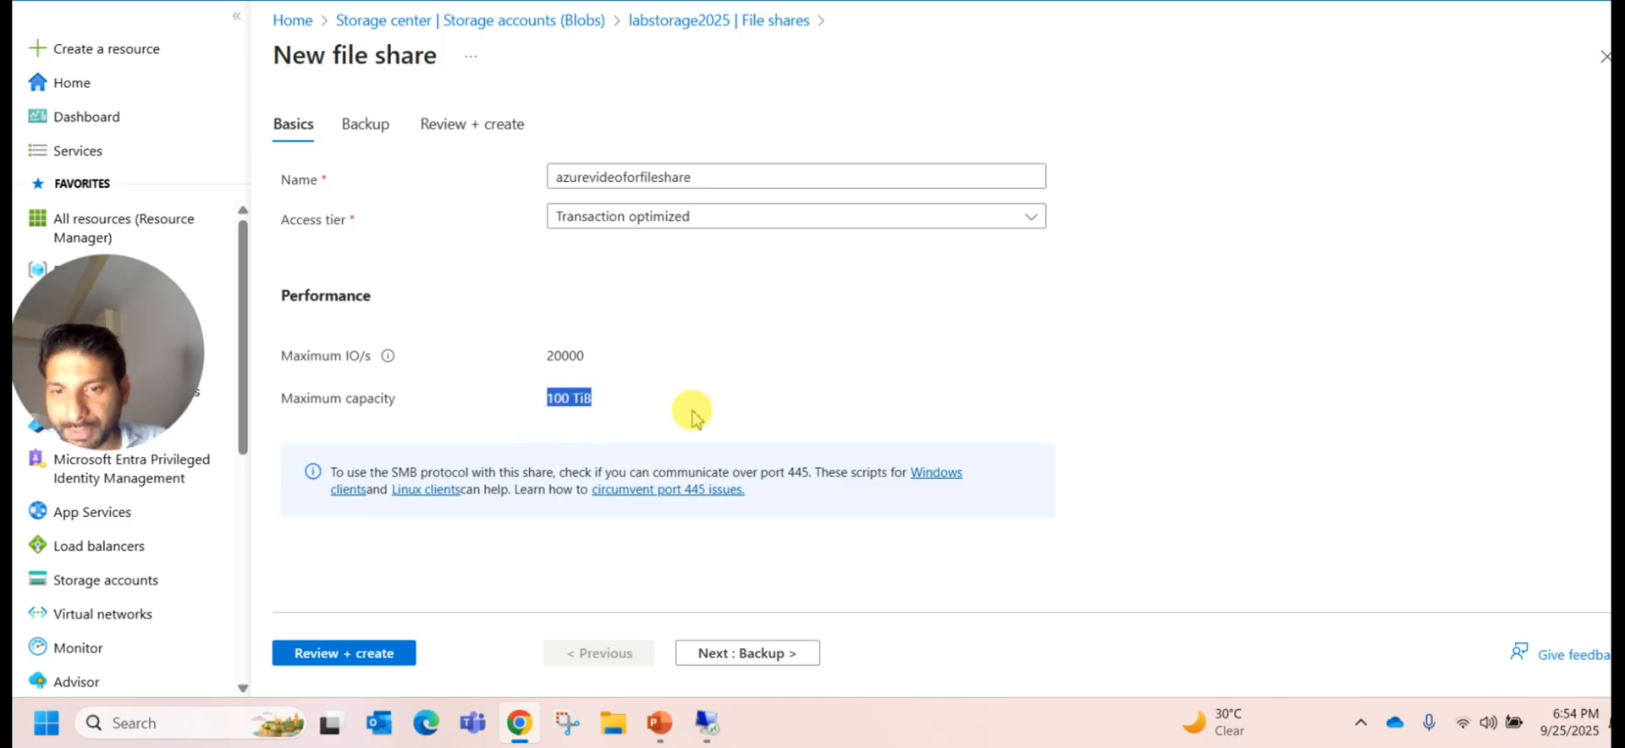
{"action": "mouse_move", "coordinate": [410, 368]}
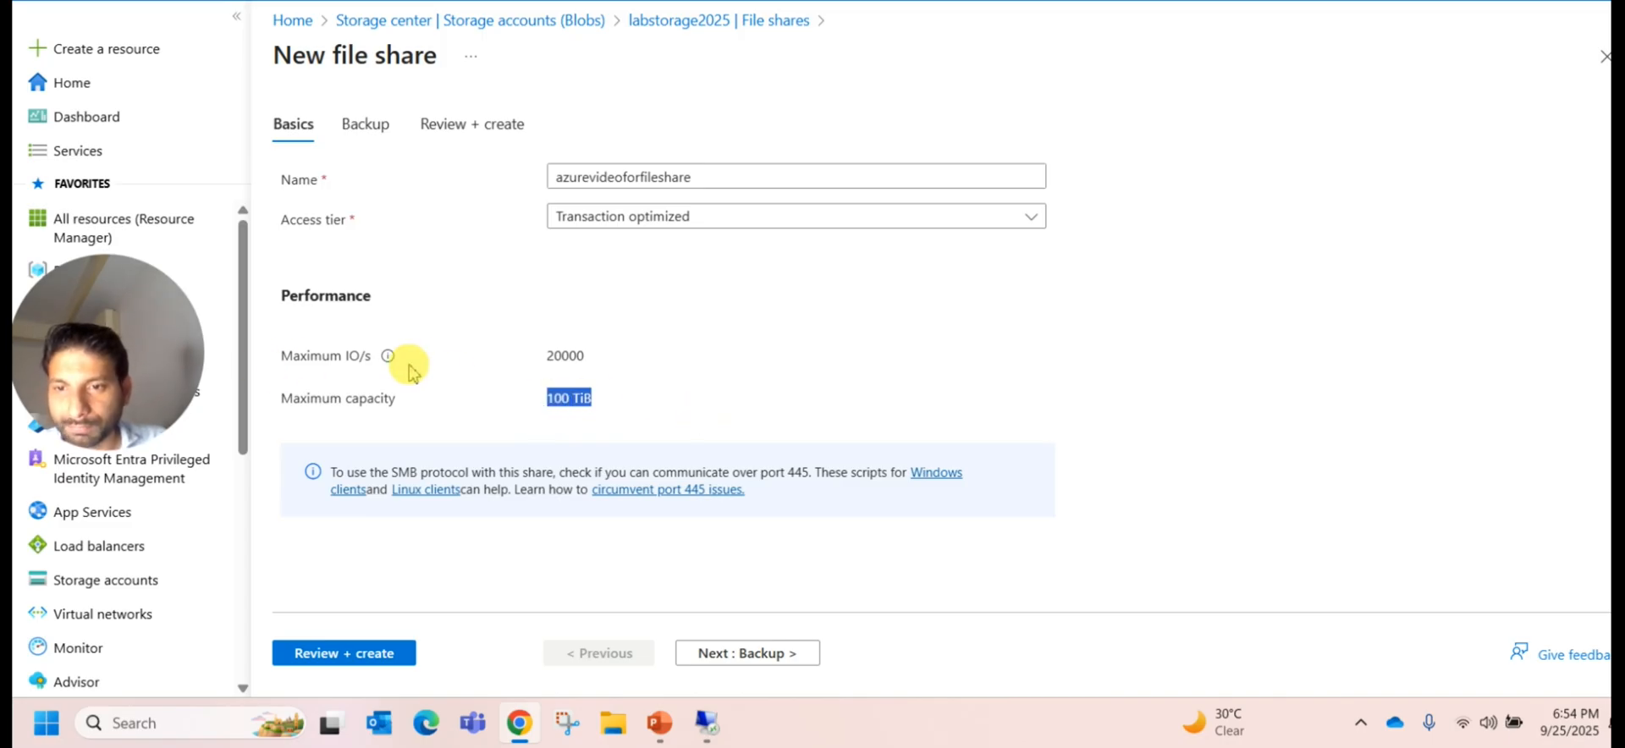
Step: Advance to the Backup step with backup enabled under DailyPolicy-mfxz1cpv
{"action": "left_click", "coordinate": [745, 652]}
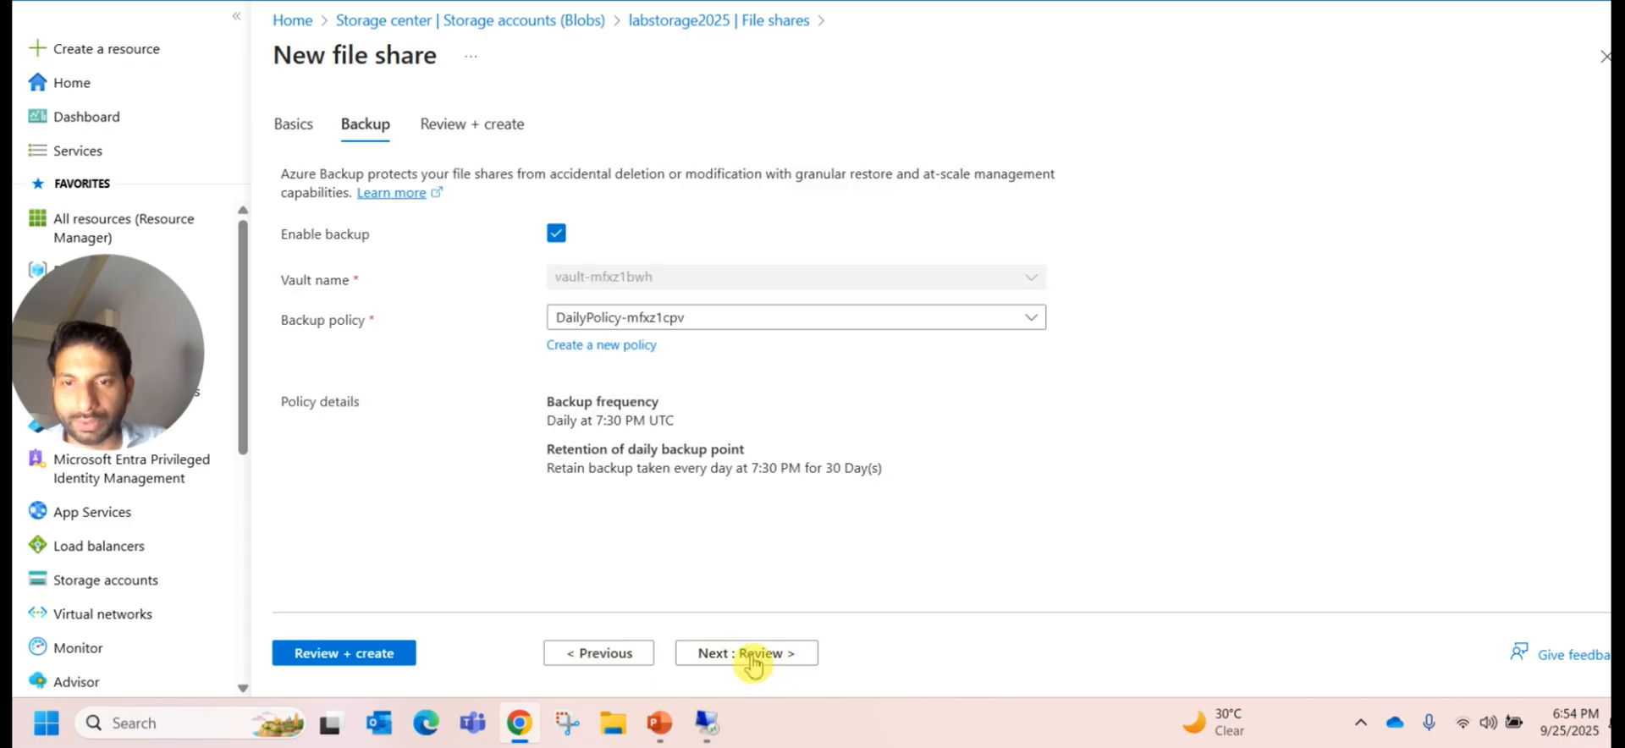
{"action": "mouse_move", "coordinate": [801, 414]}
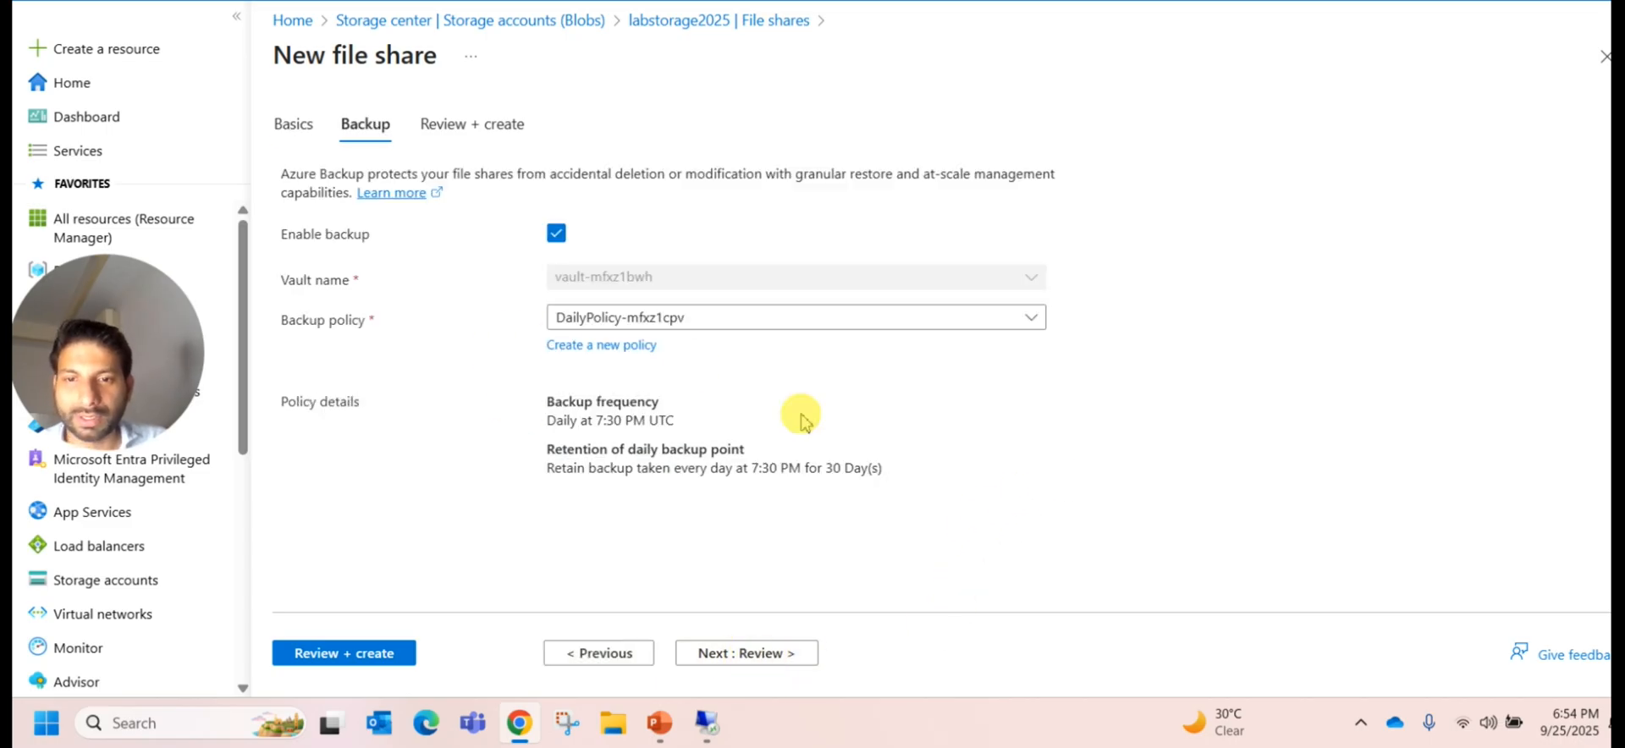
{"action": "mouse_move", "coordinate": [772, 295]}
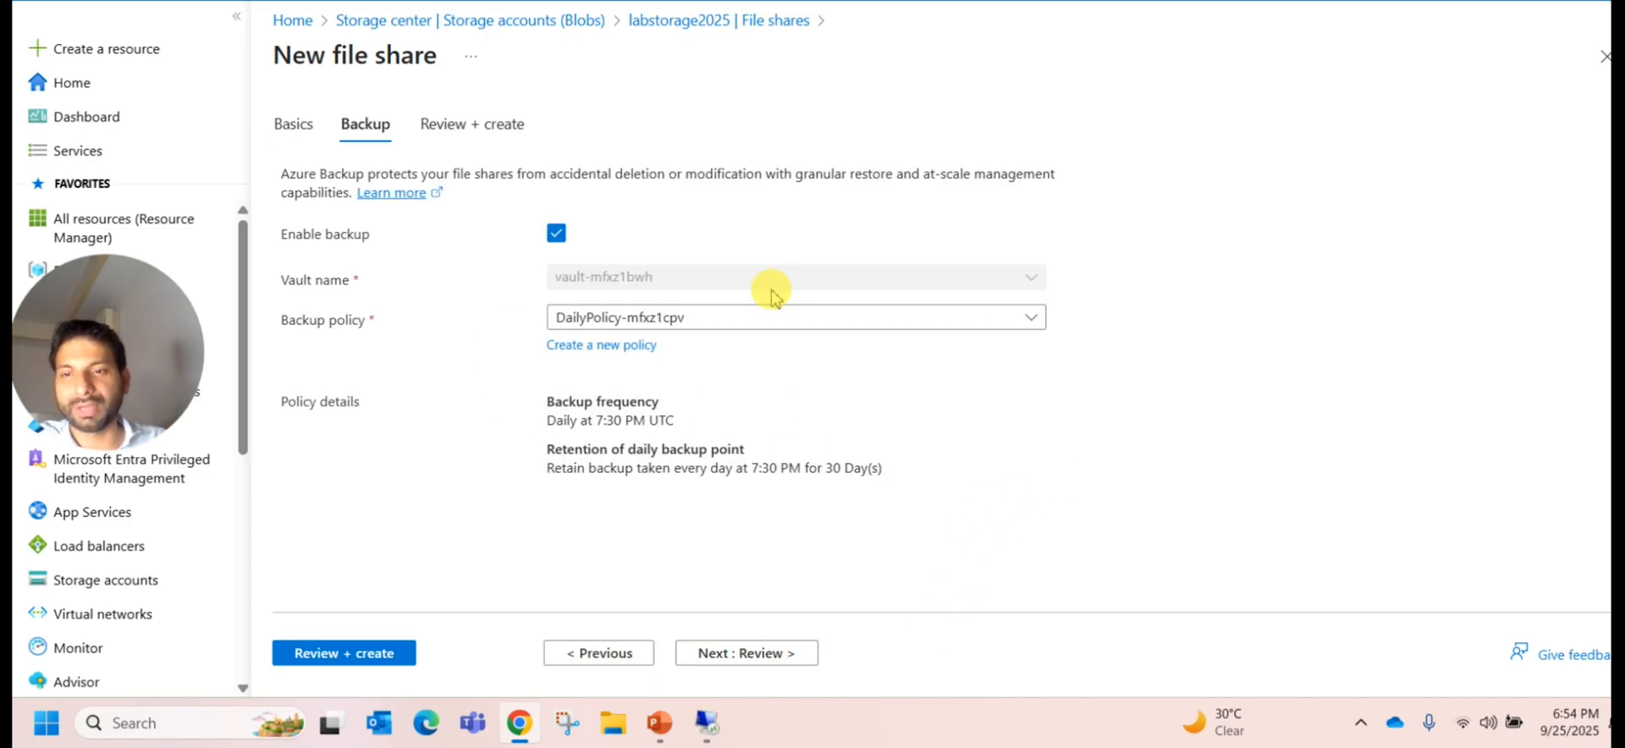
{"action": "mouse_move", "coordinate": [304, 304]}
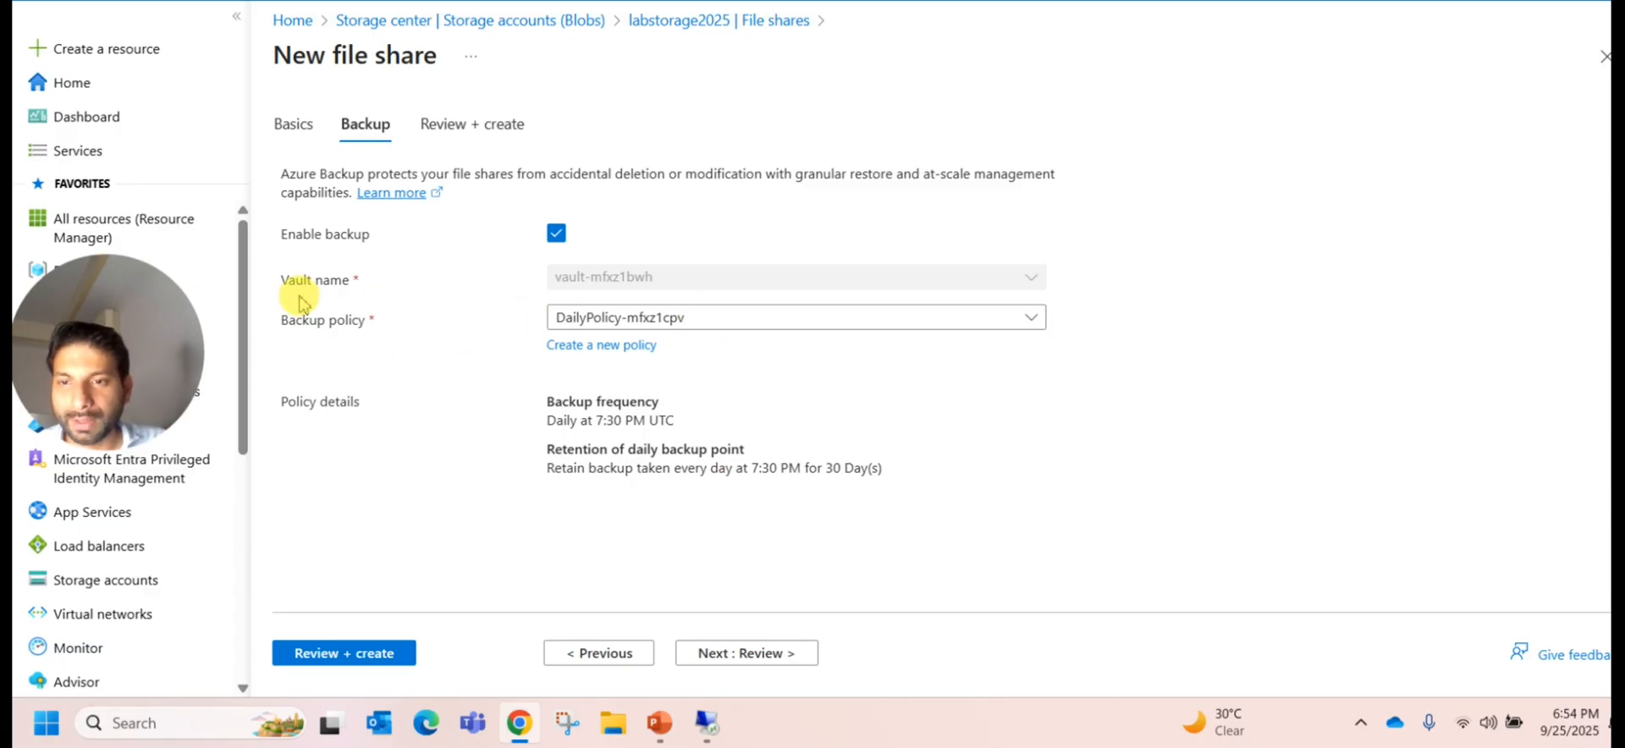
{"action": "mouse_move", "coordinate": [629, 282]}
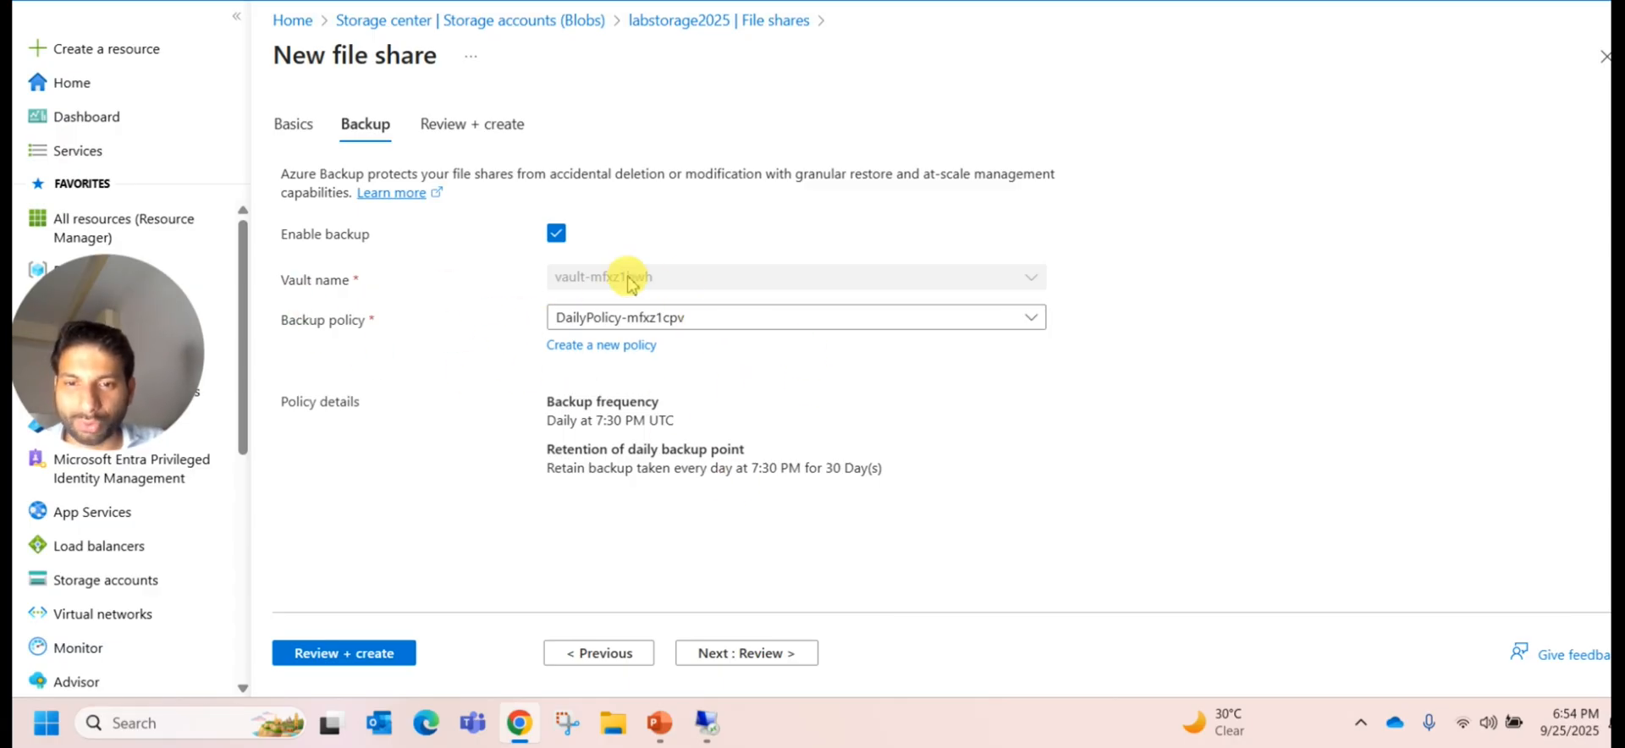
{"action": "mouse_move", "coordinate": [910, 373]}
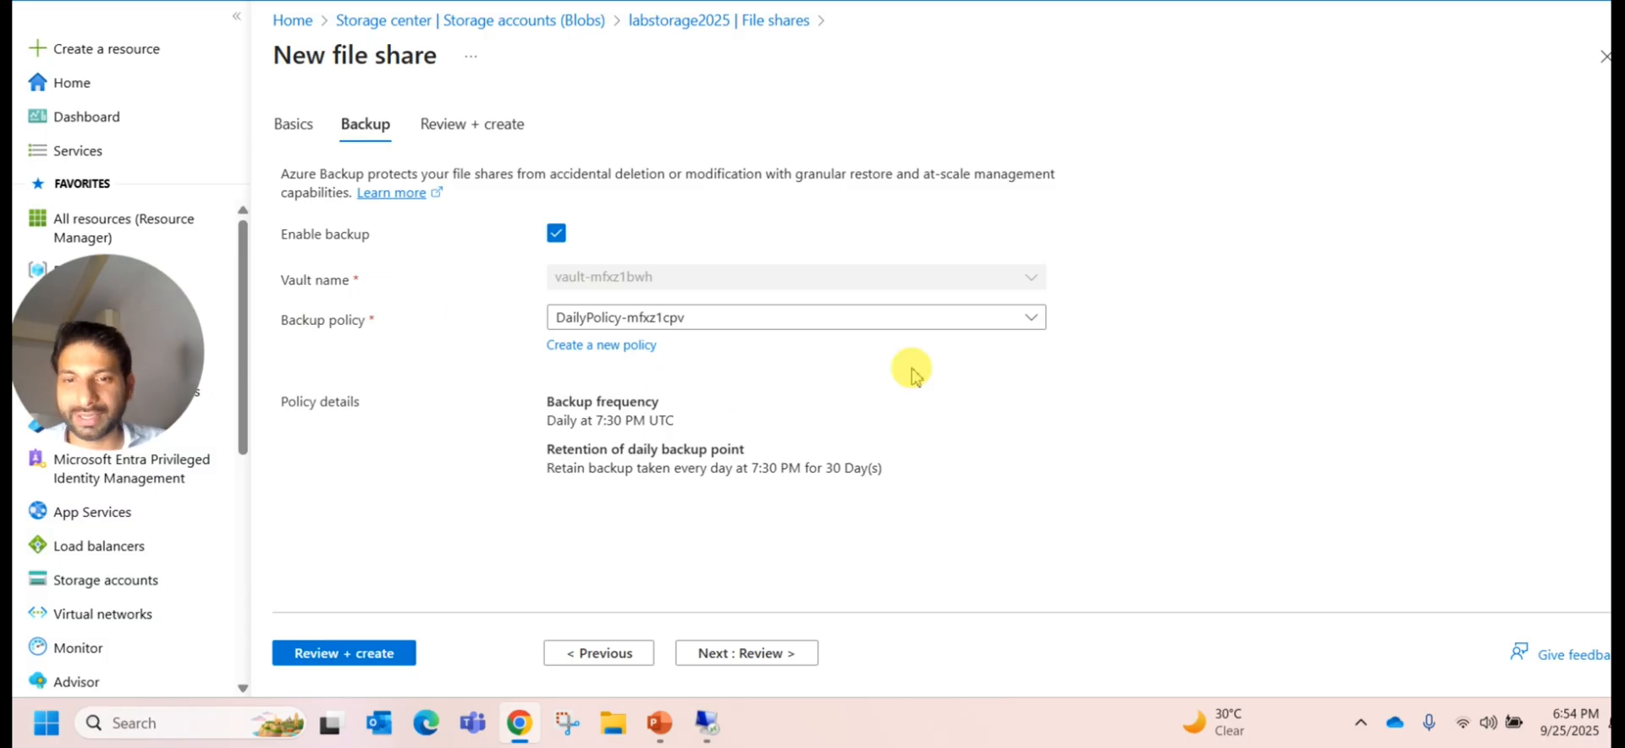
{"action": "mouse_move", "coordinate": [637, 351]}
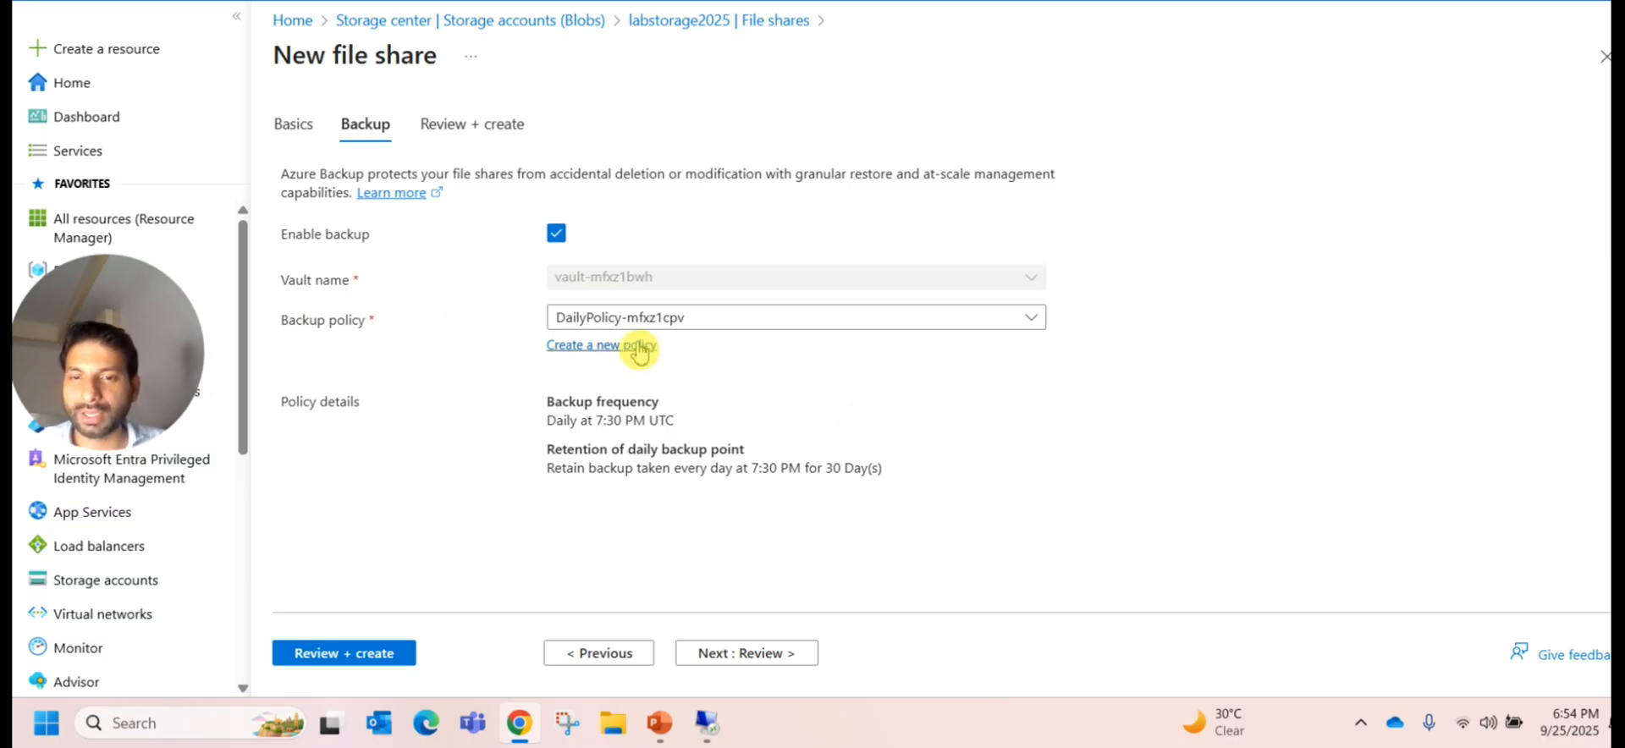
{"action": "mouse_move", "coordinate": [791, 629]}
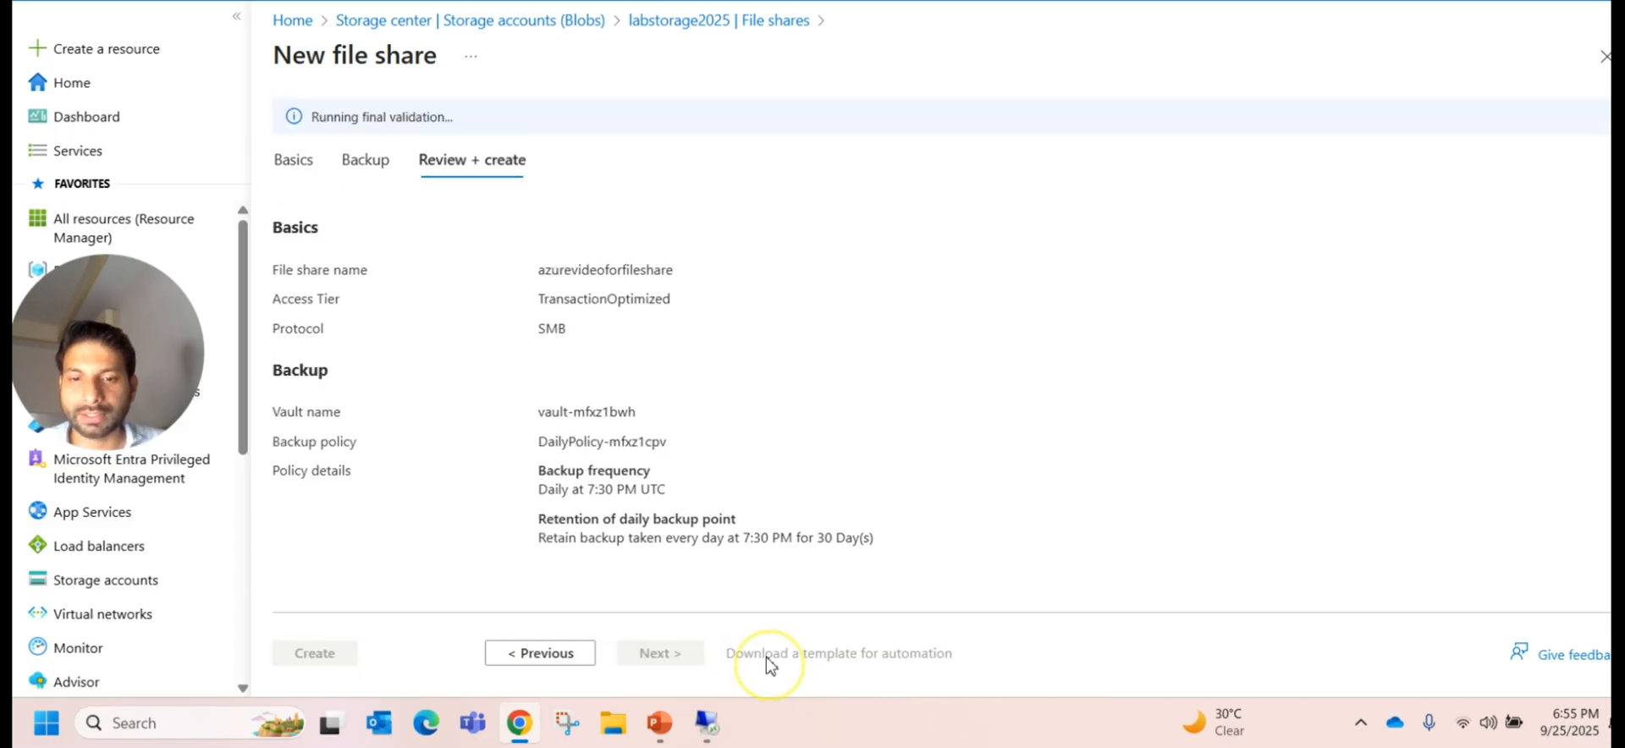
{"action": "mouse_move", "coordinate": [788, 521]}
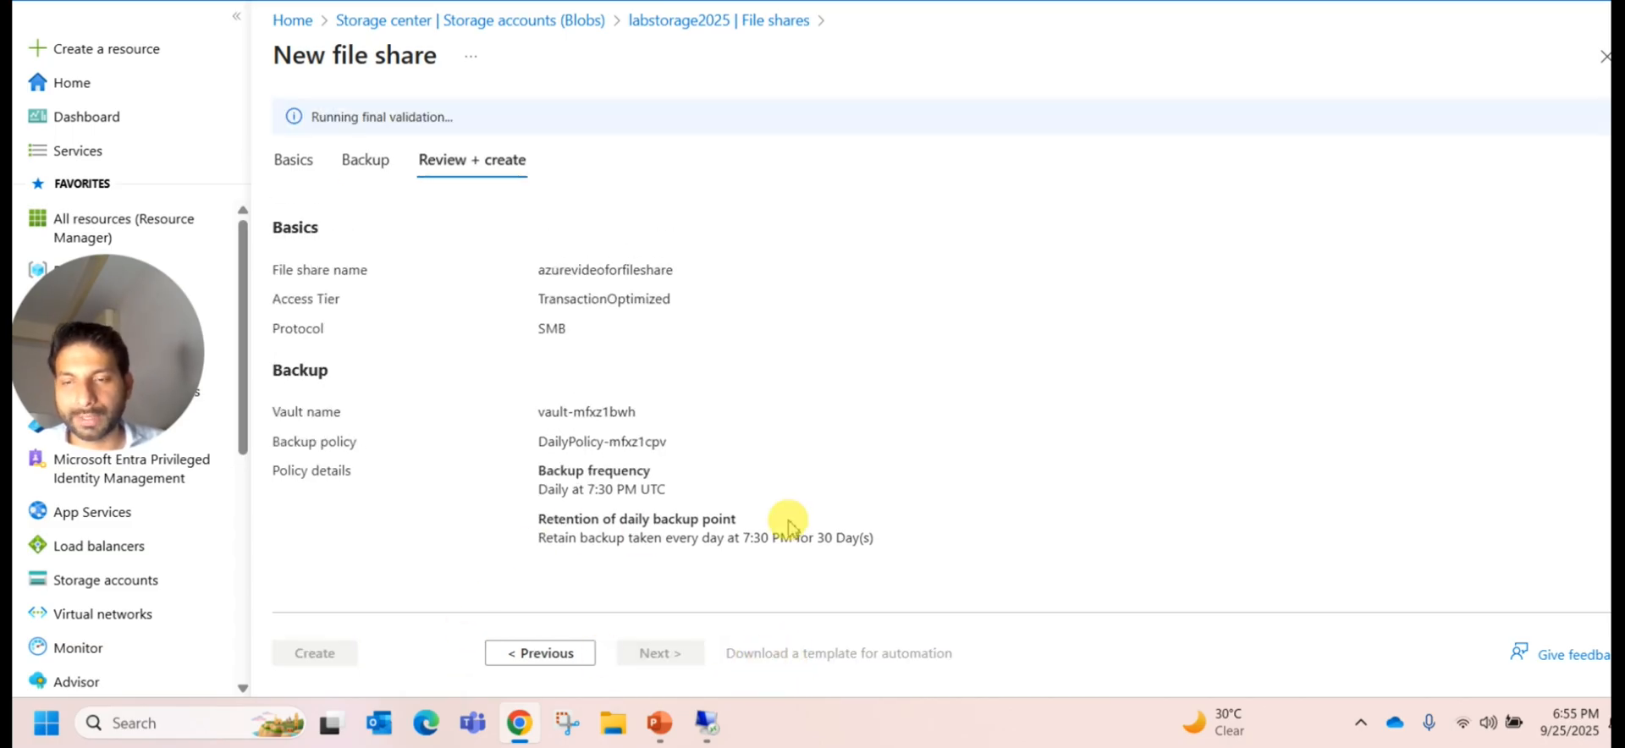
Step: Create the azurevideoforfileshare SMB share from the Review + create tab
{"action": "left_click", "coordinate": [314, 653]}
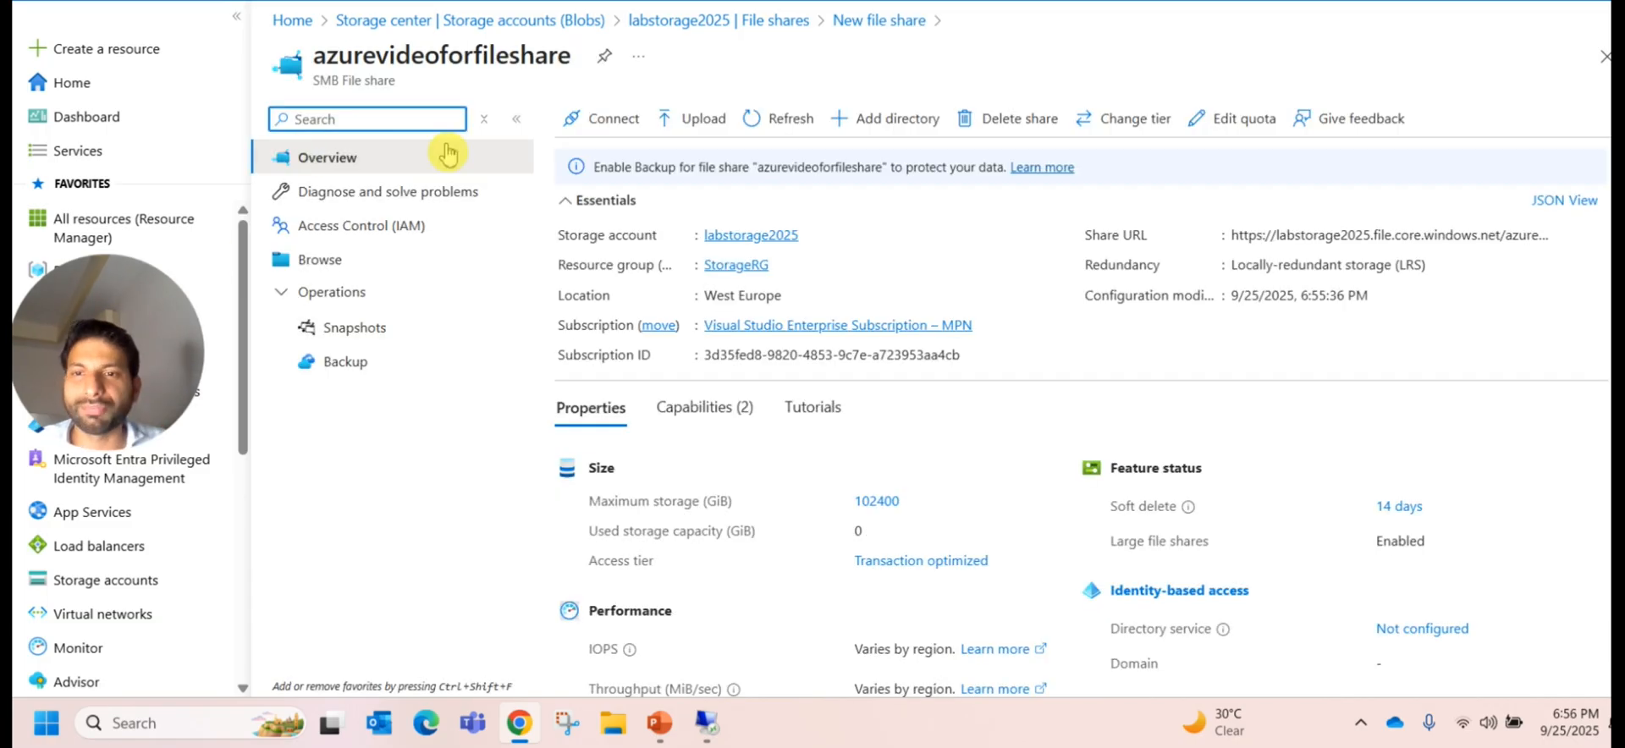
{"action": "mouse_move", "coordinate": [479, 89]}
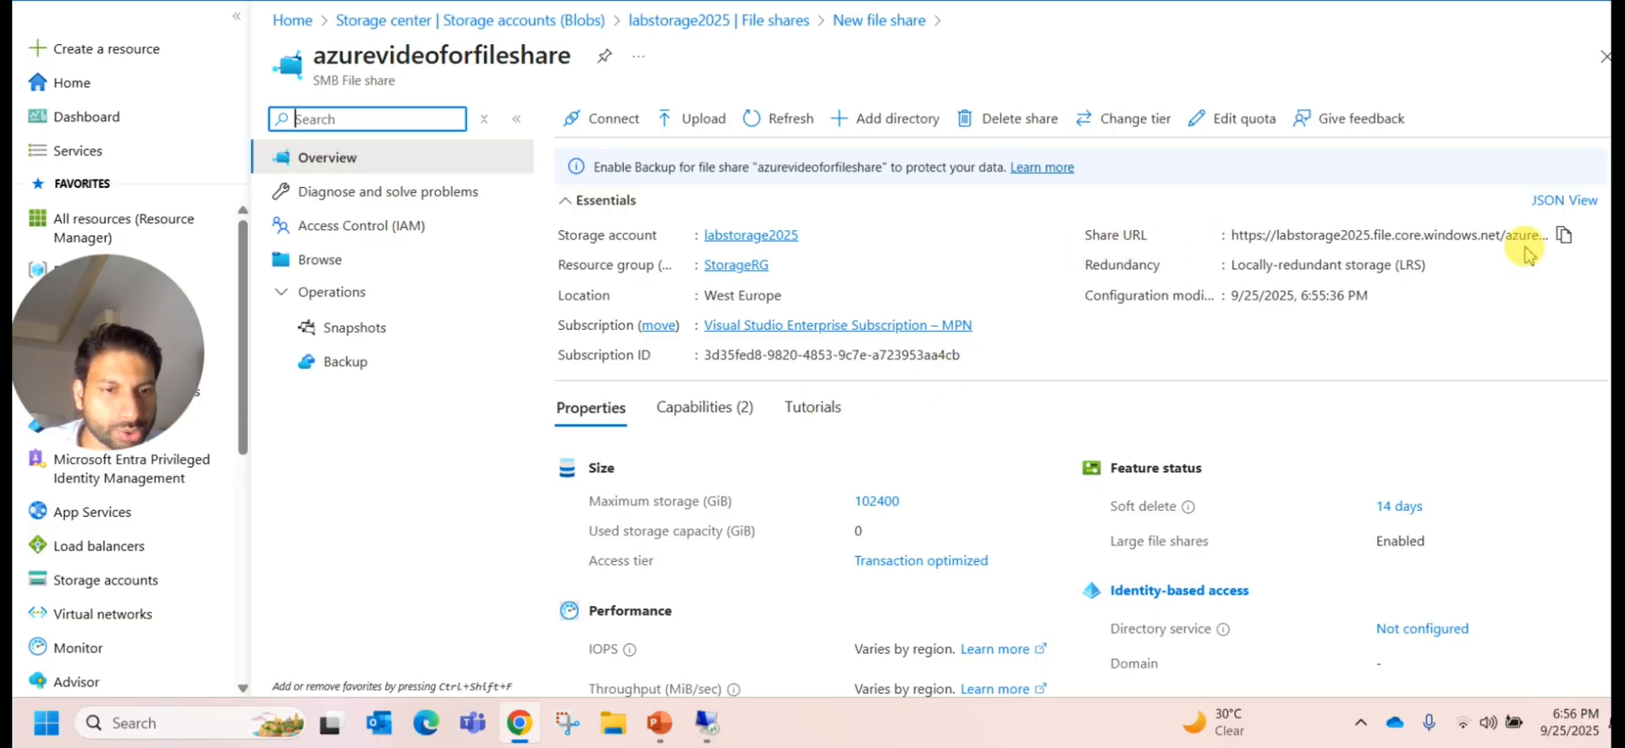
{"action": "mouse_move", "coordinate": [1363, 295]}
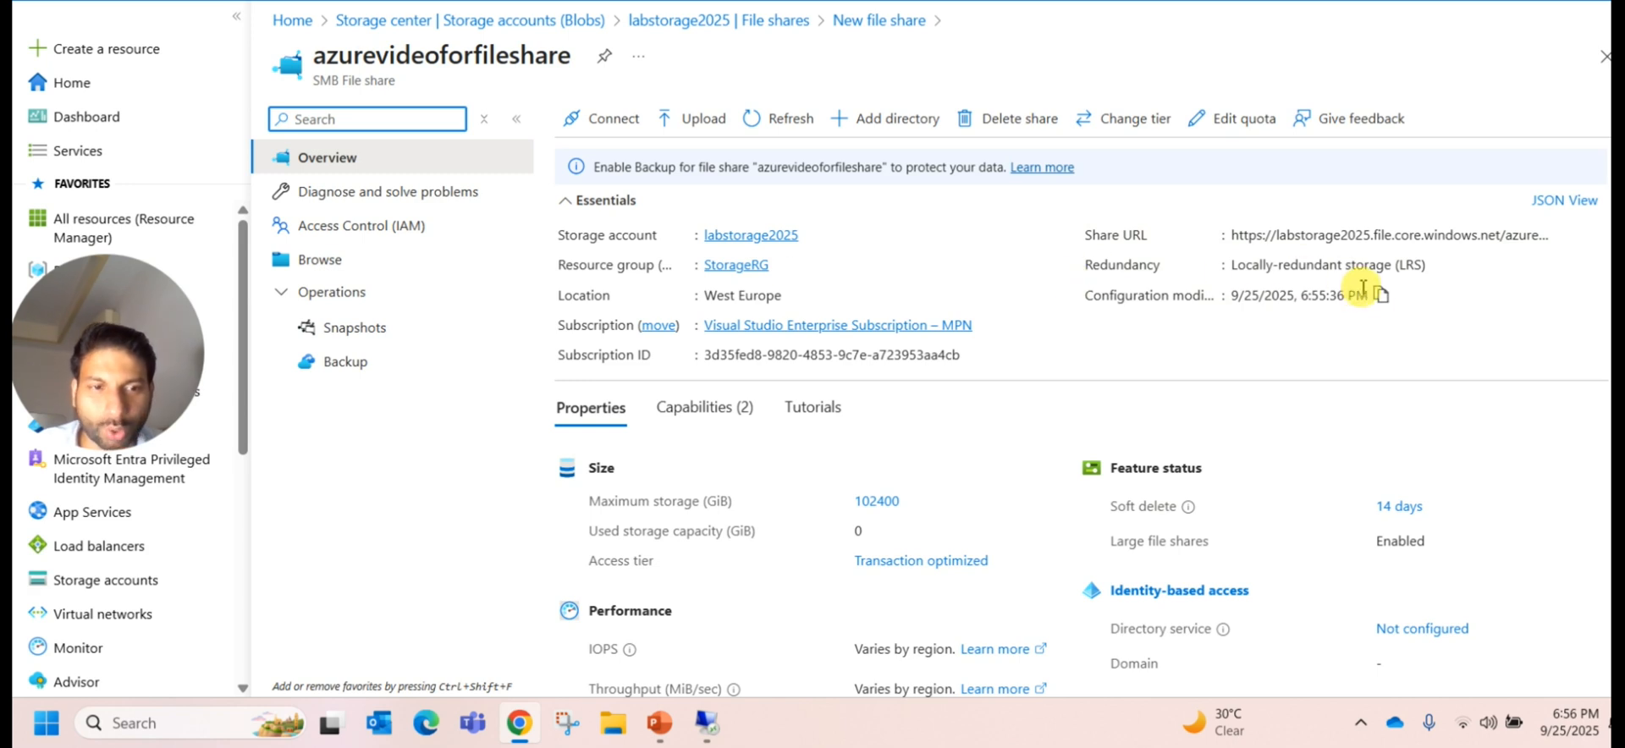
Step: Scroll the overview to see 102400 GiB storage, 14-day soft delete, backup not configured
{"action": "scroll", "scroll_direction": "down", "scroll_amount": 3}
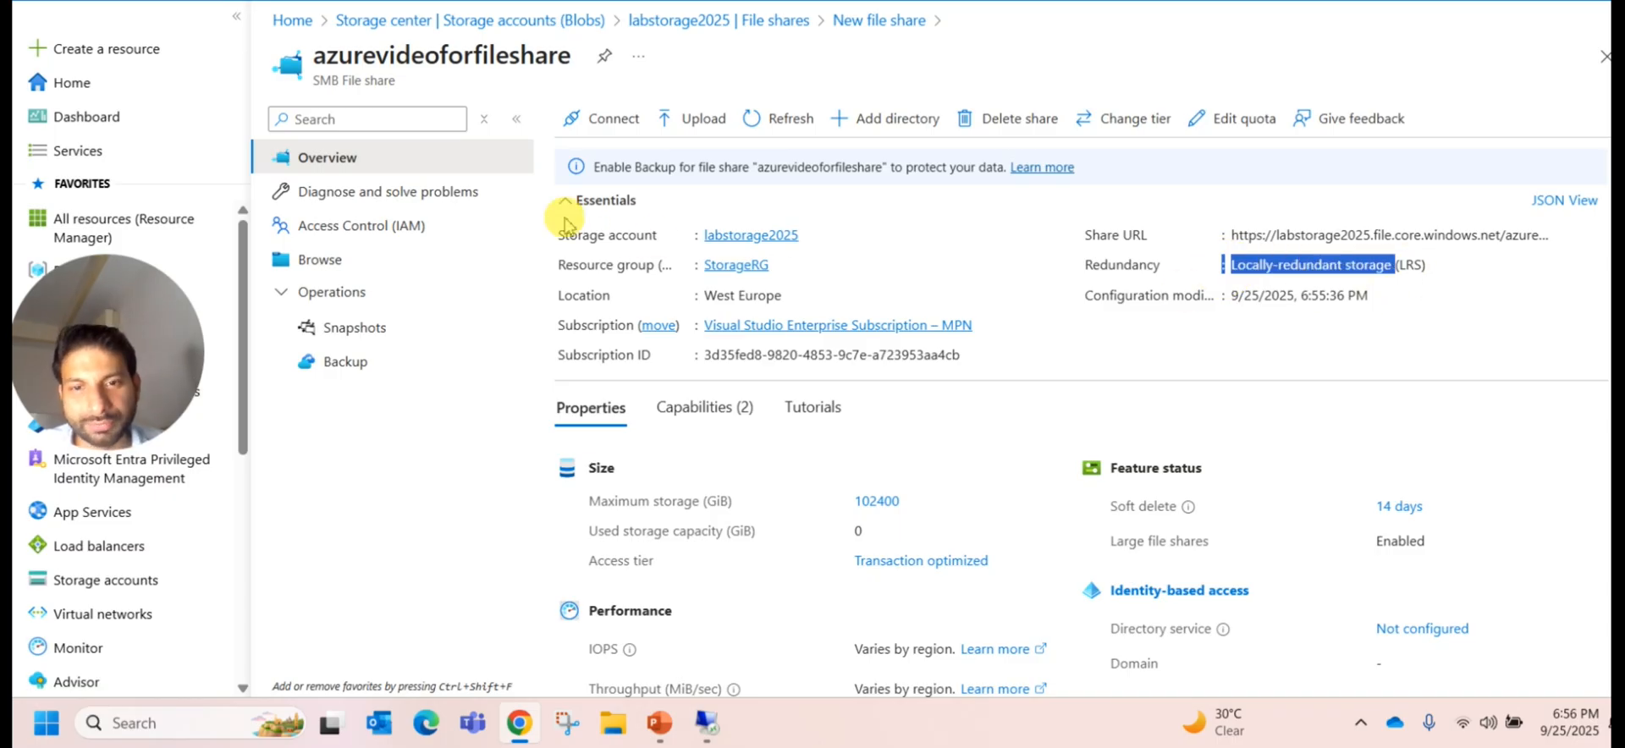
{"action": "mouse_move", "coordinate": [1409, 301]}
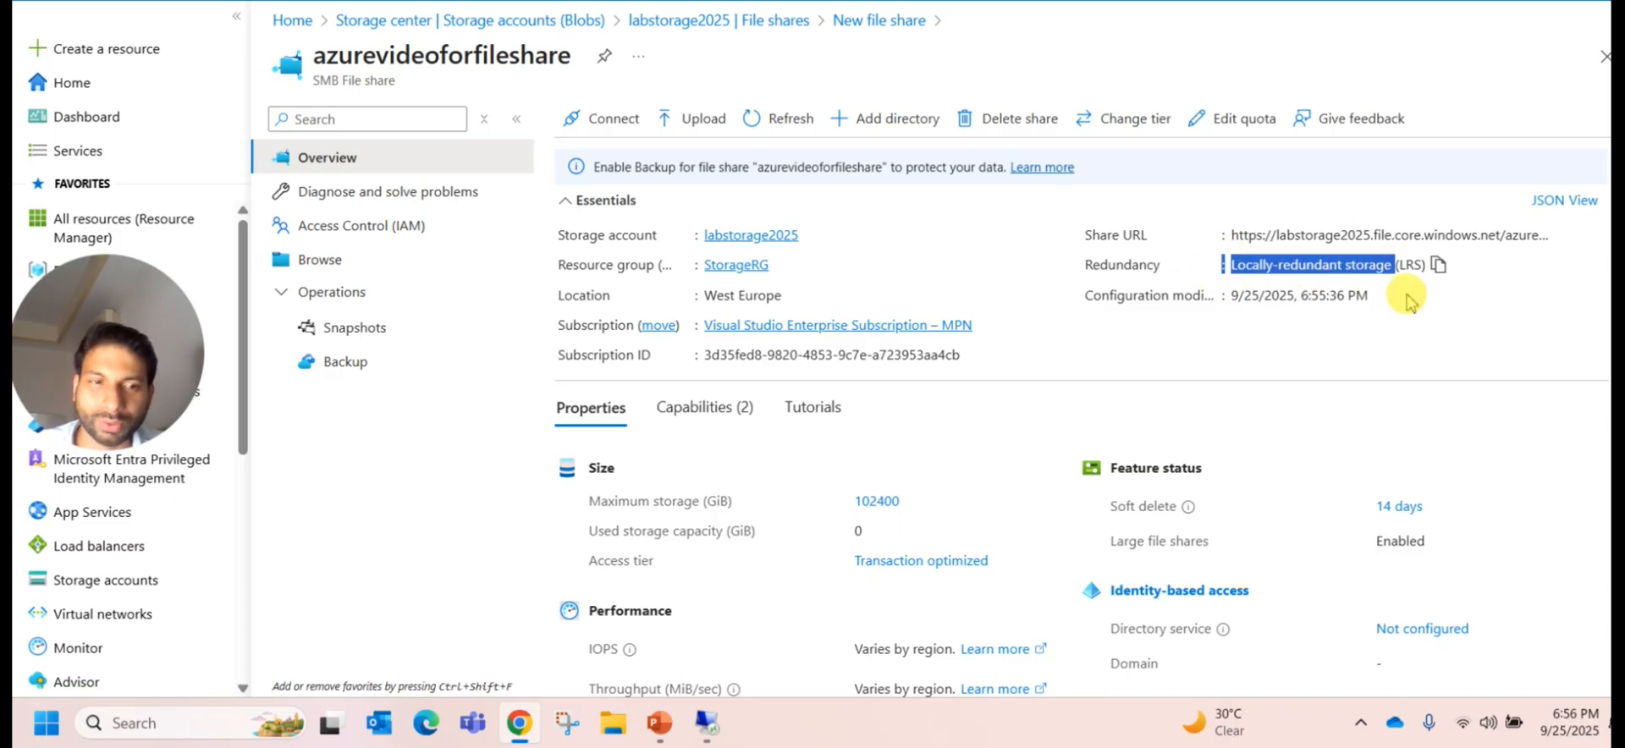
{"action": "mouse_move", "coordinate": [1125, 388]}
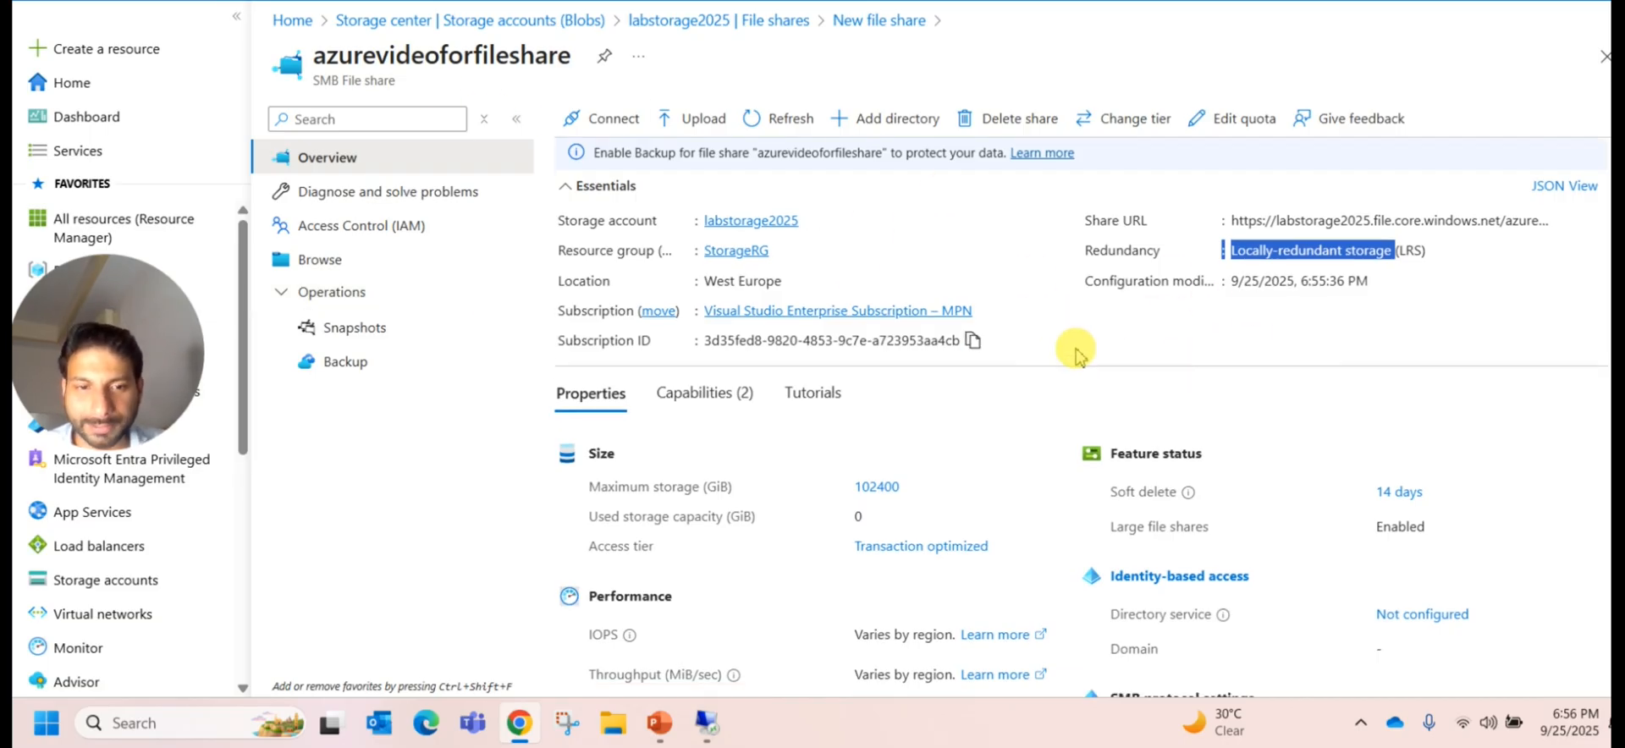
{"action": "scroll", "scroll_direction": "down", "scroll_amount": 3}
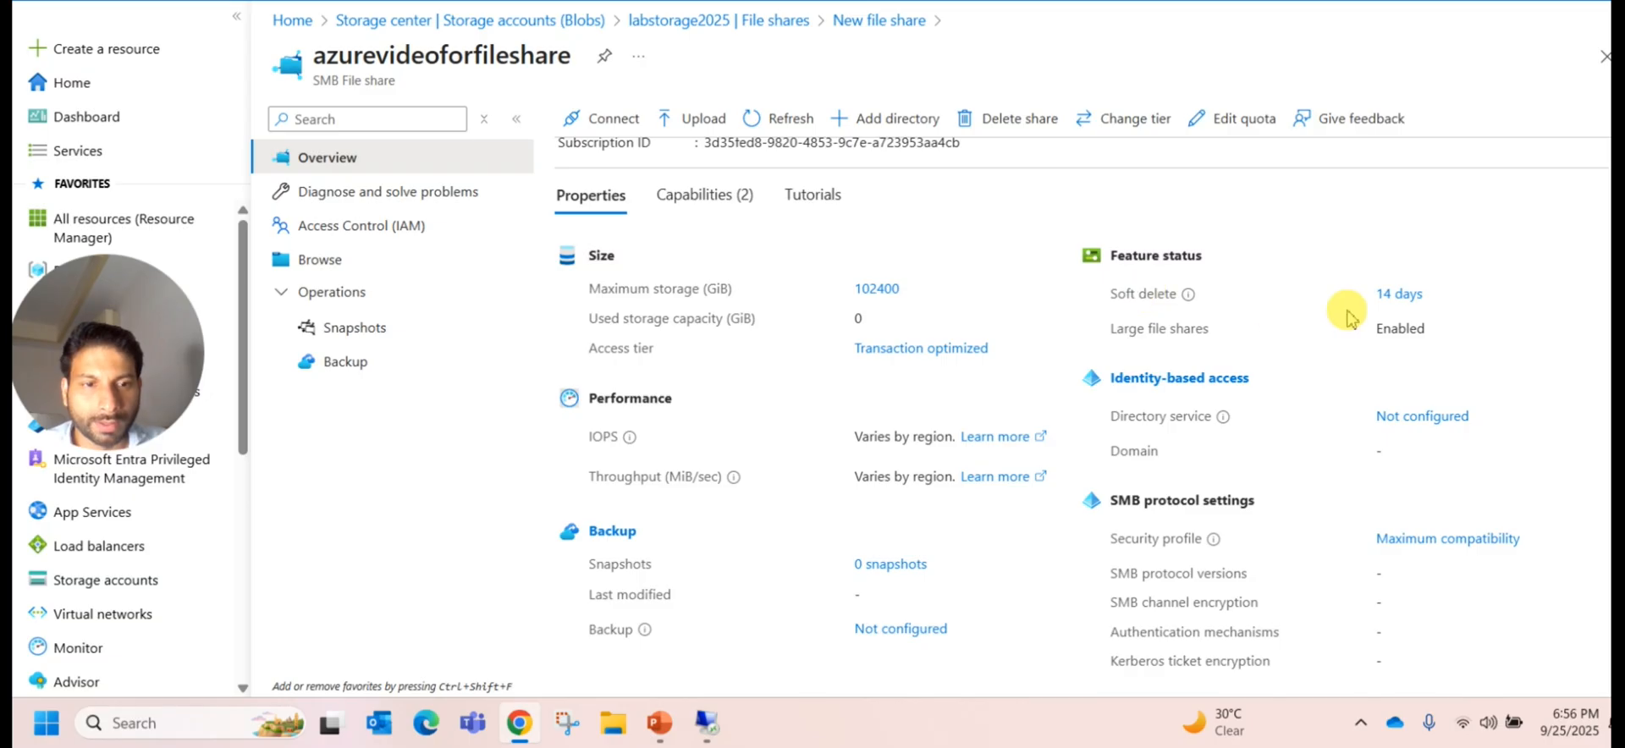
{"action": "mouse_move", "coordinate": [1262, 380]}
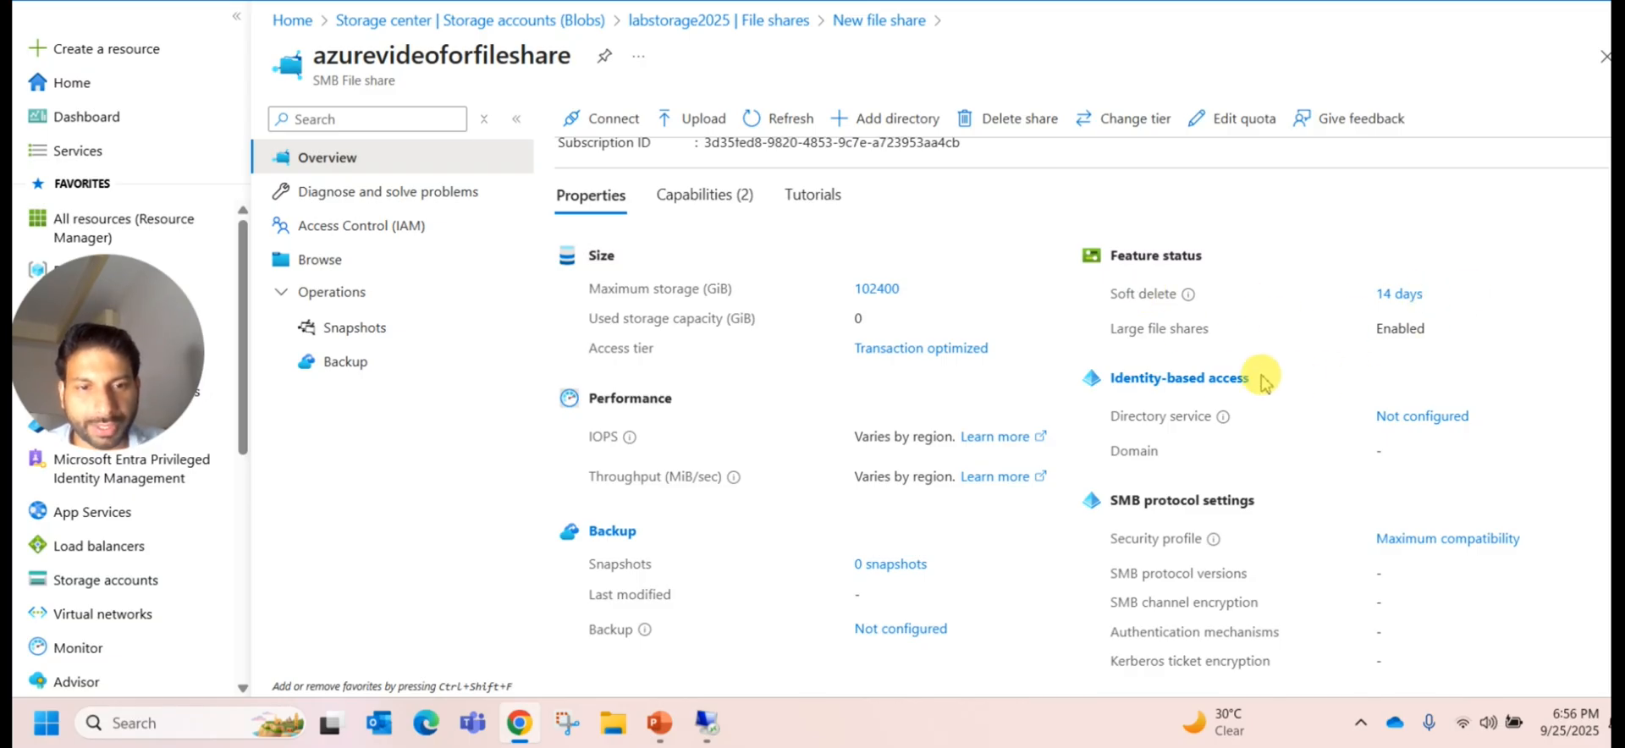
{"action": "scroll", "scroll_direction": "up", "scroll_amount": 3}
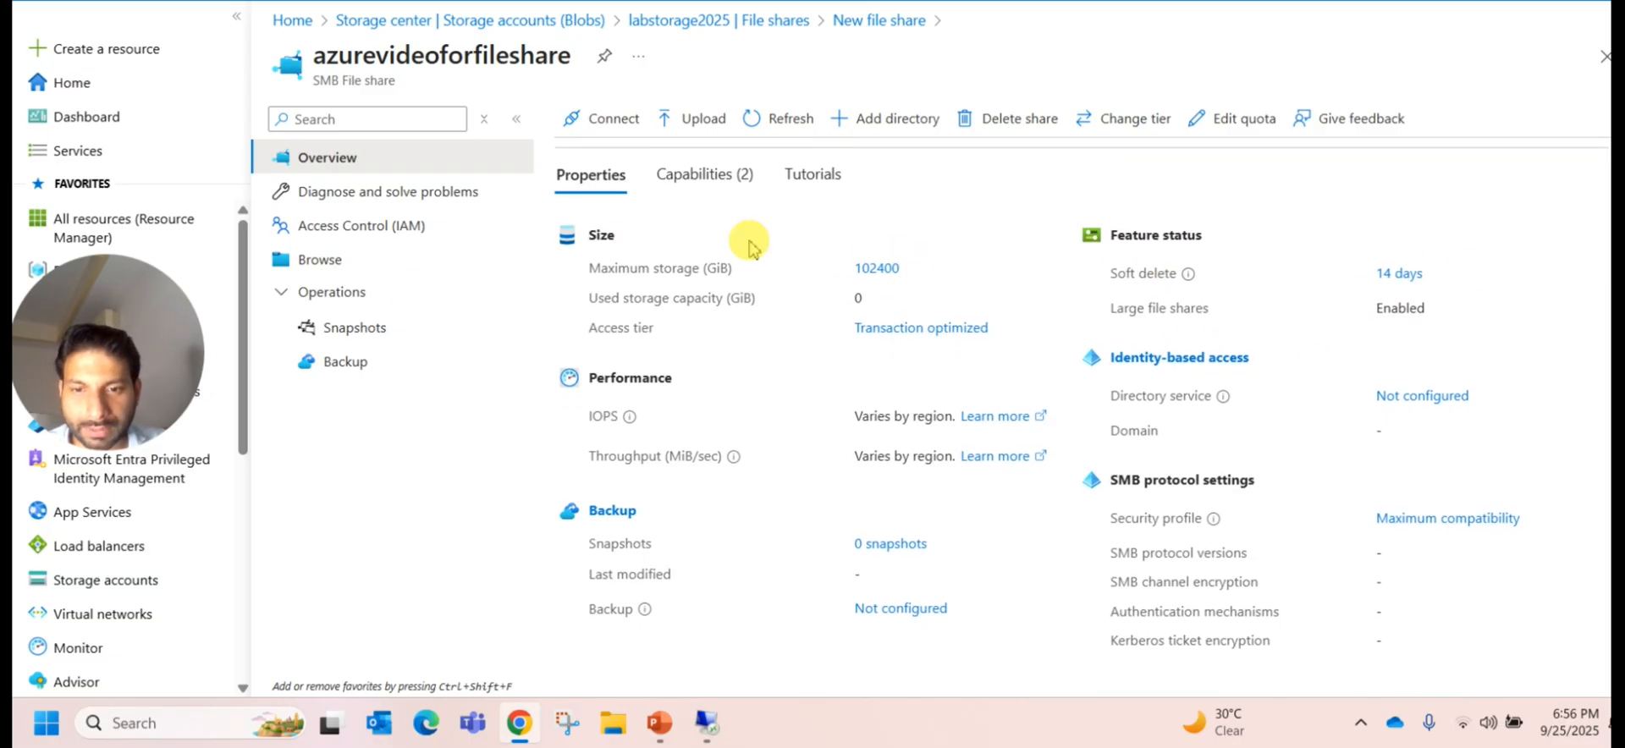
{"action": "mouse_move", "coordinate": [614, 301]}
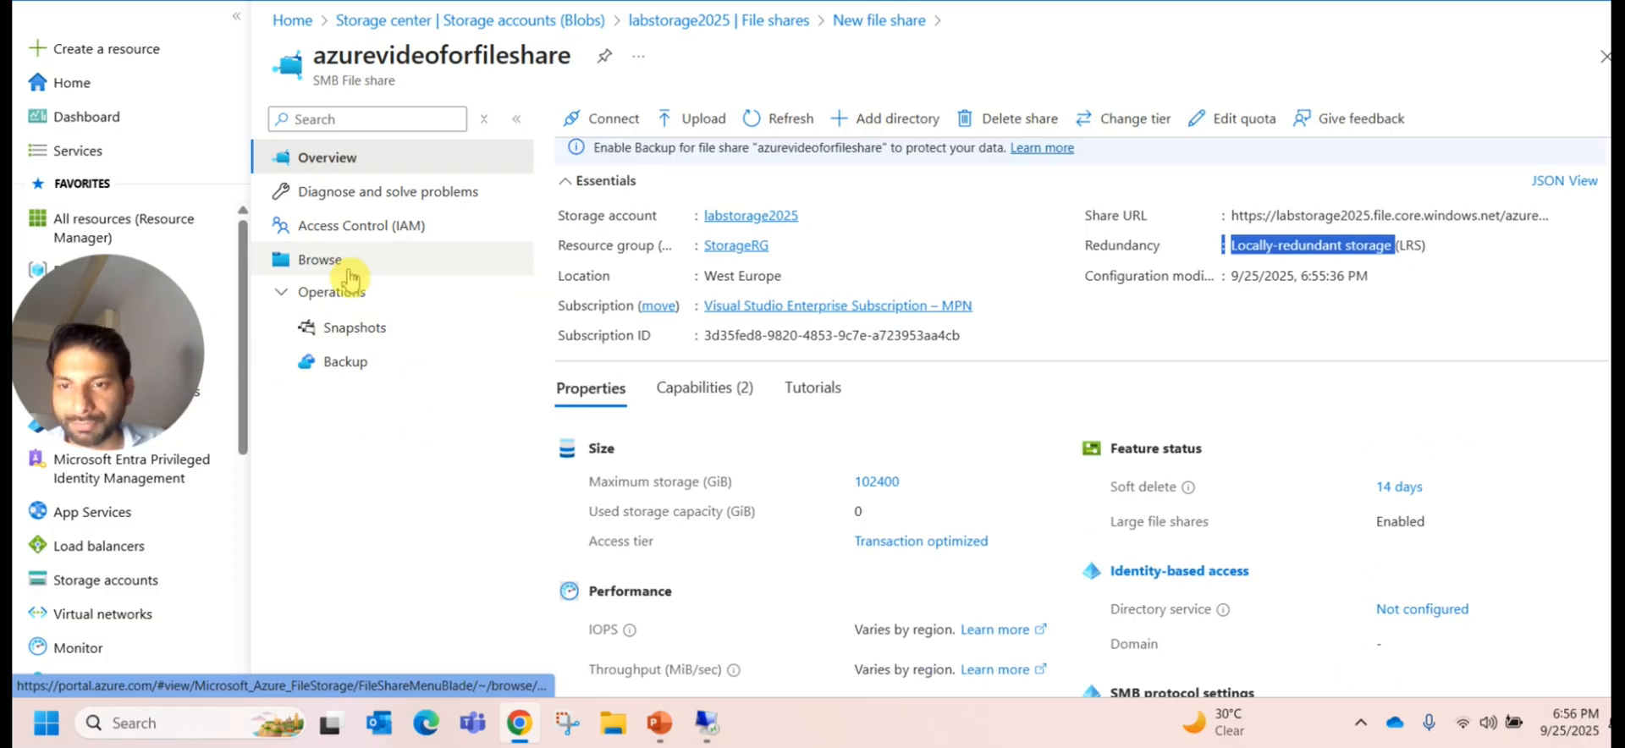
Step: Upload storage-logo.png to the share with Overwrite if files already exist enabled
{"action": "left_click", "coordinate": [320, 259]}
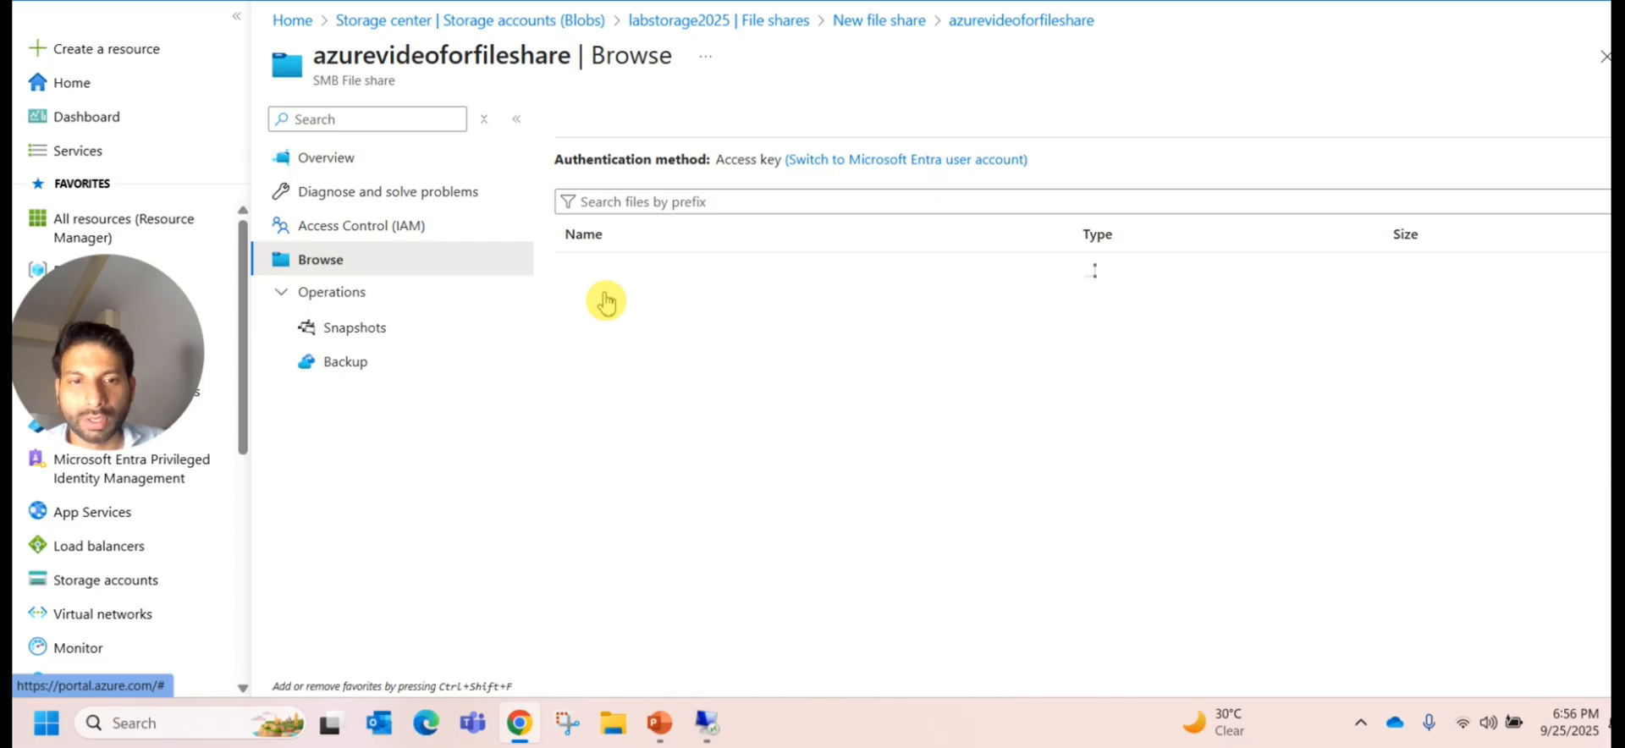
{"action": "mouse_move", "coordinate": [1133, 300]}
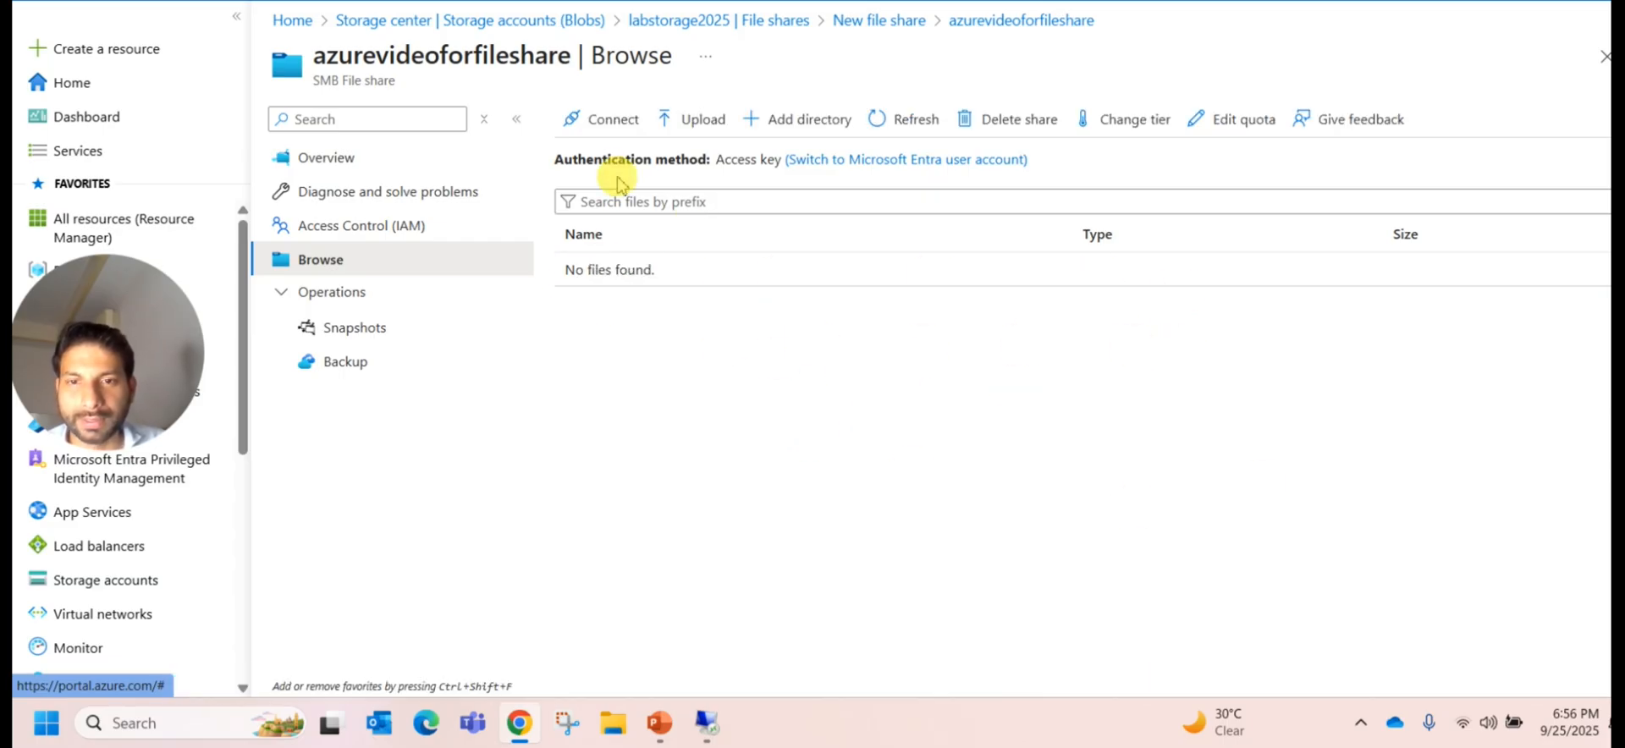
{"action": "mouse_move", "coordinate": [1102, 399]}
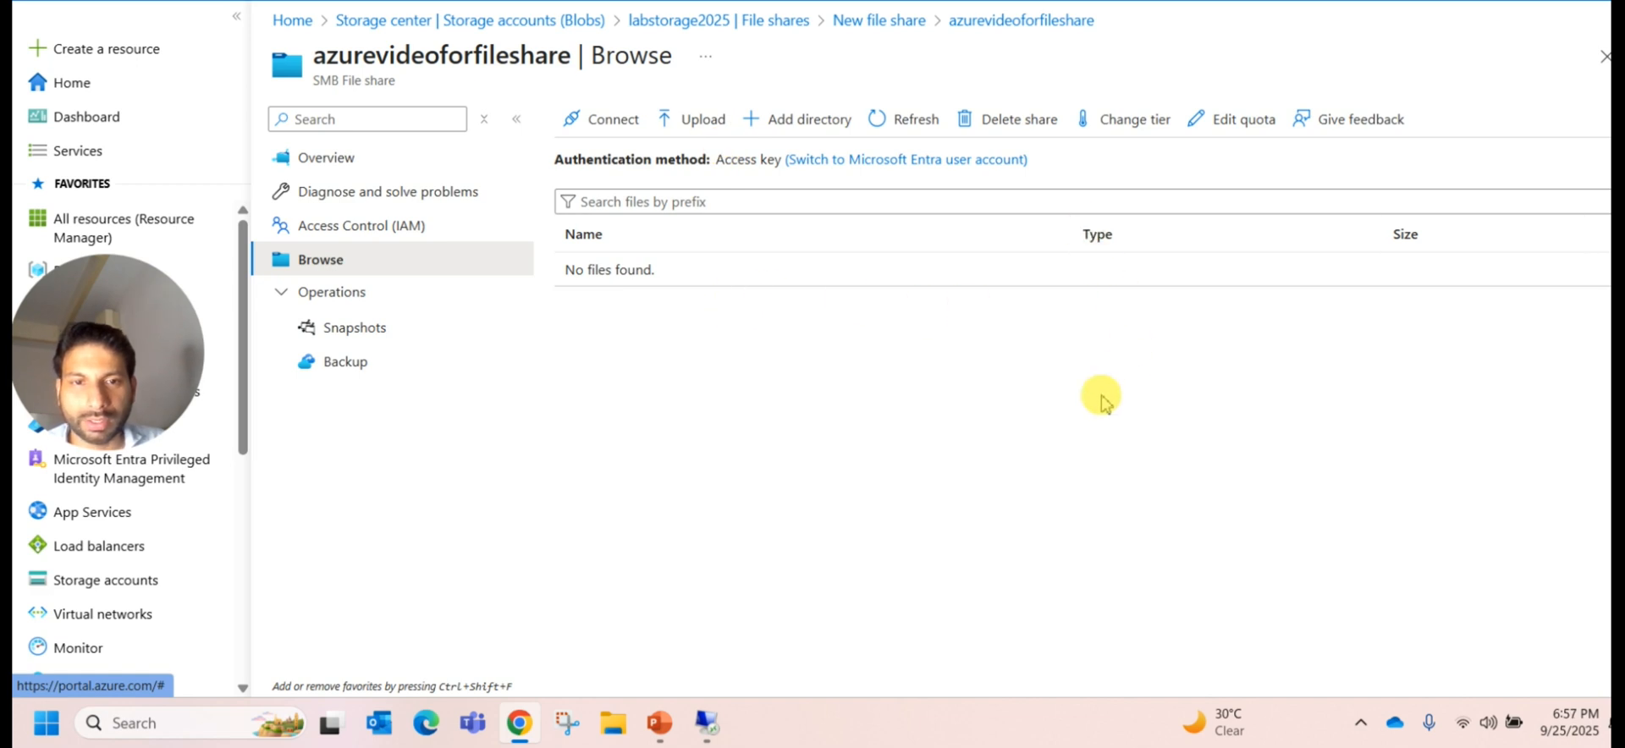
{"action": "mouse_move", "coordinate": [771, 166]}
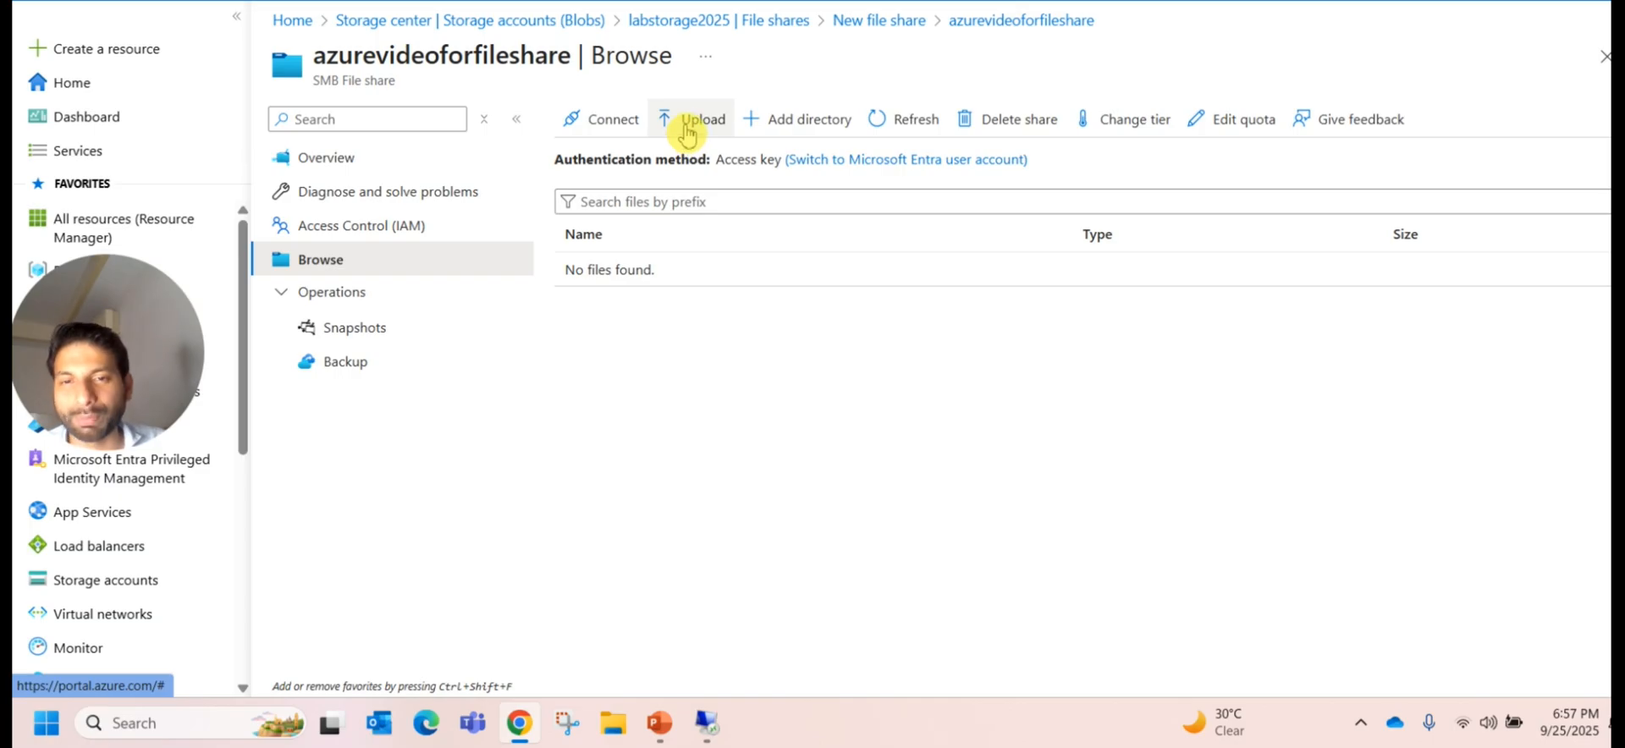
{"action": "left_click", "coordinate": [702, 118]}
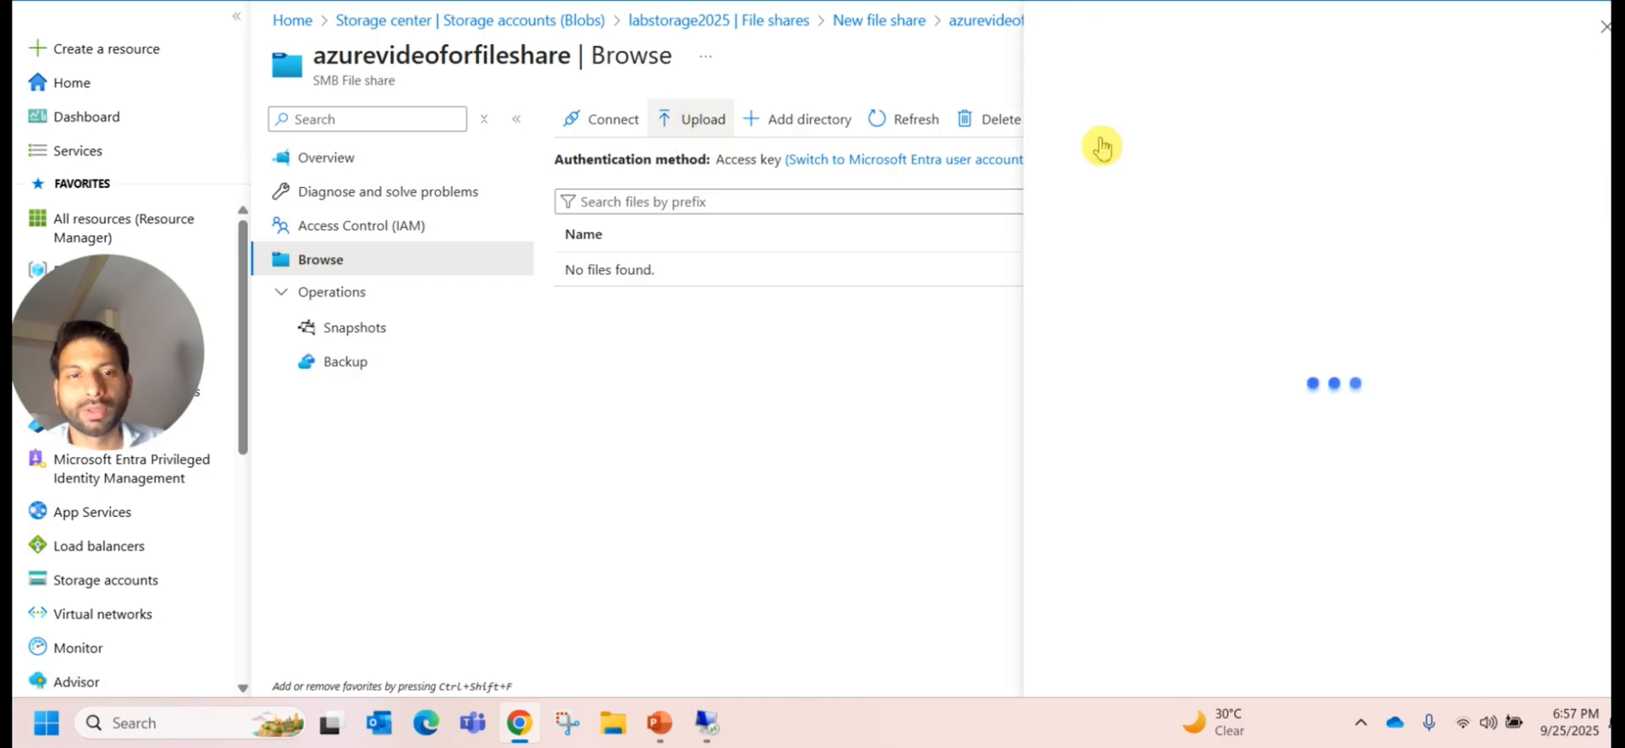
{"action": "mouse_move", "coordinate": [1133, 331]}
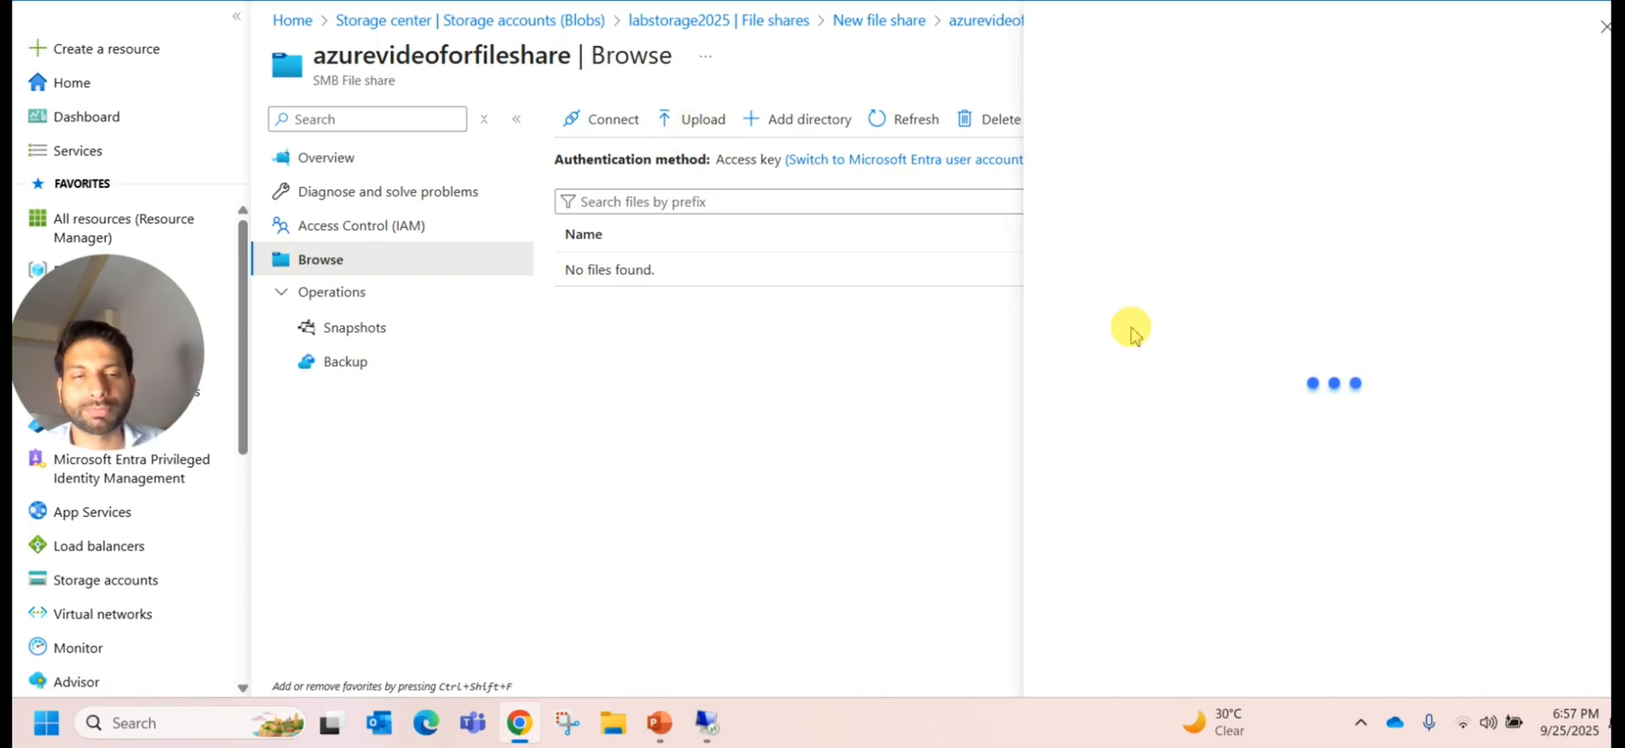
{"action": "left_click", "coordinate": [692, 119]}
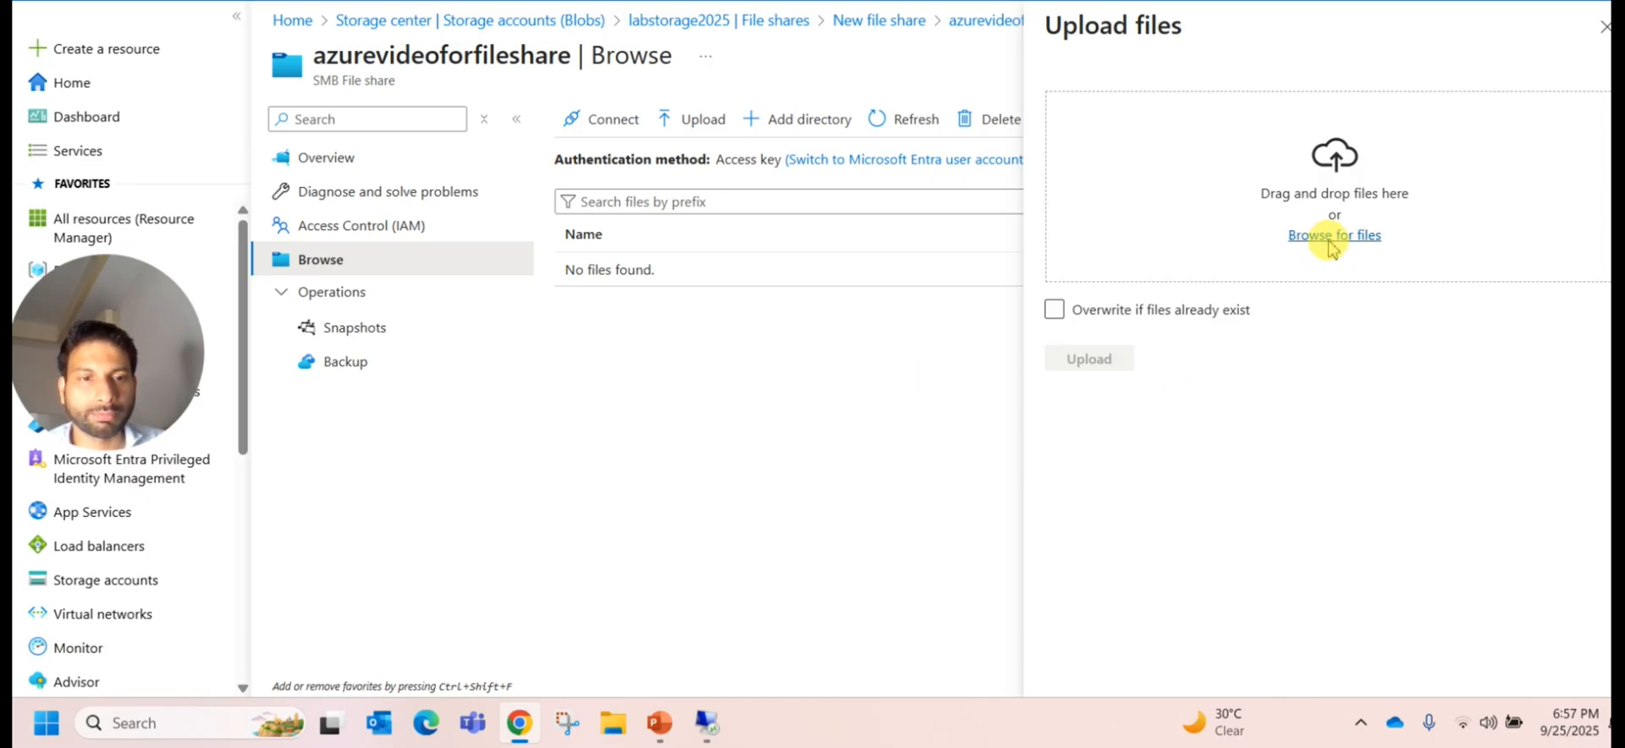
{"action": "left_click", "coordinate": [1334, 234]}
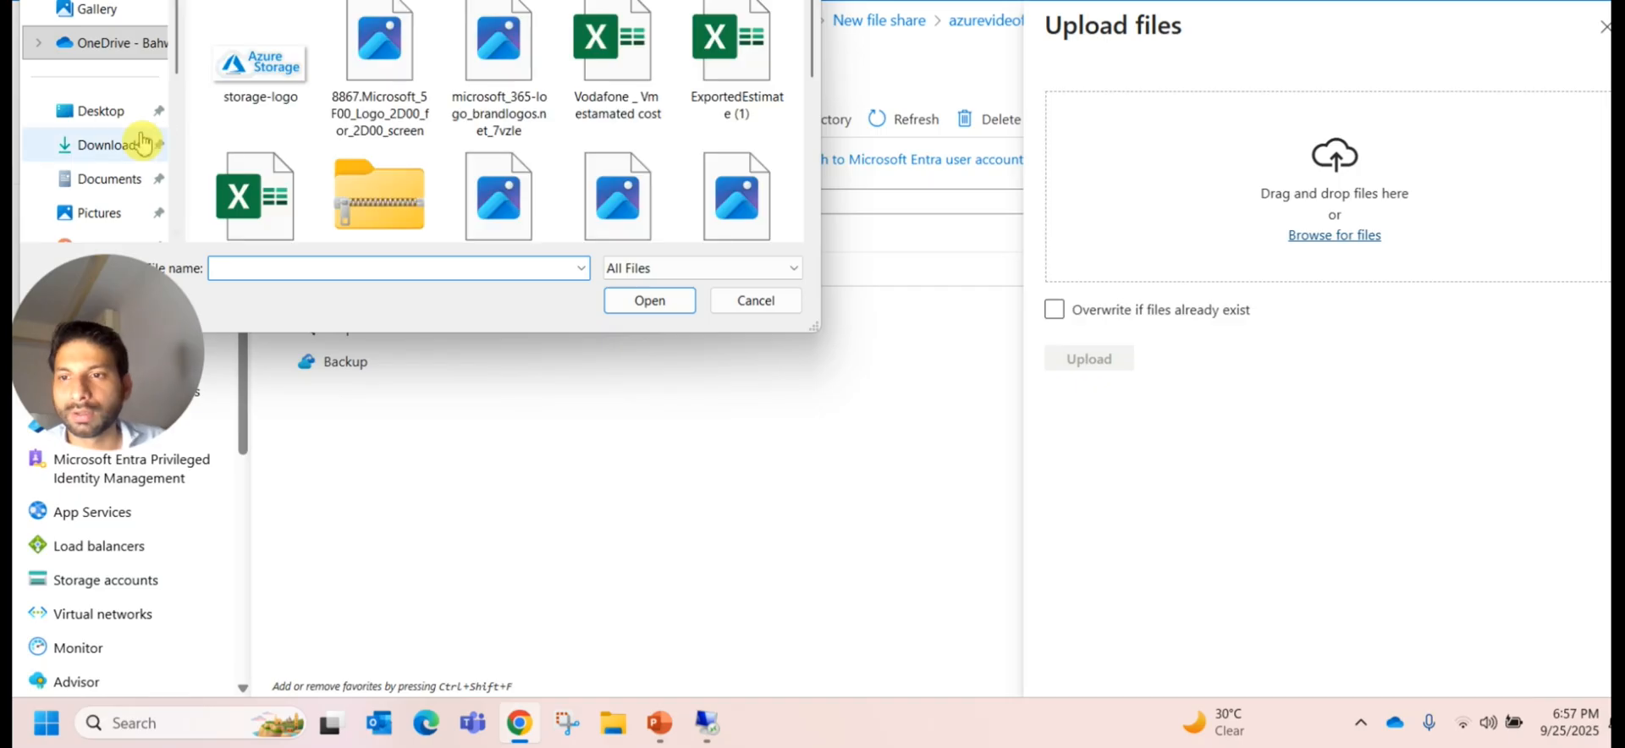
{"action": "left_click", "coordinate": [260, 46]}
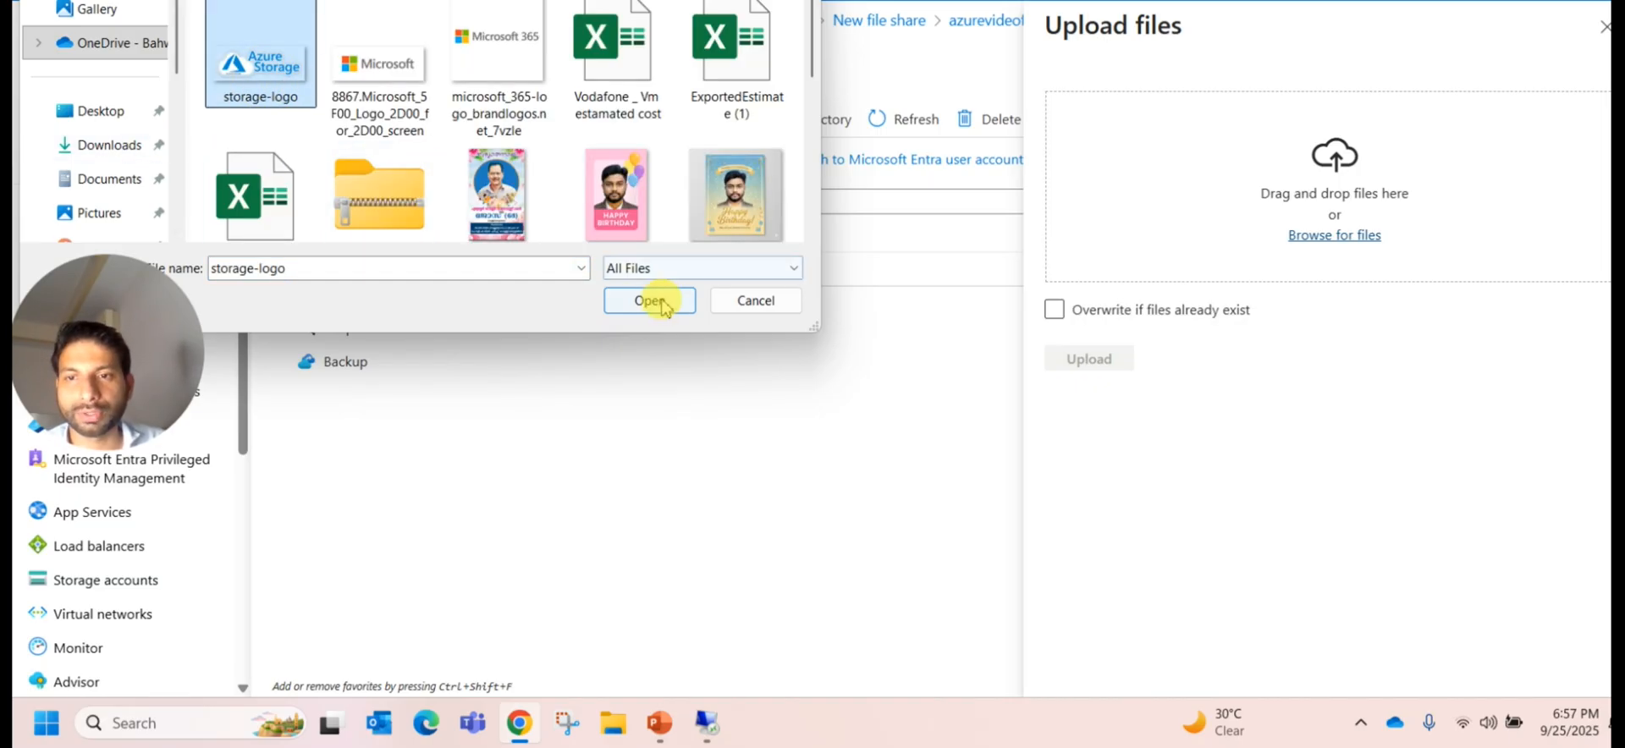
{"action": "left_click", "coordinate": [649, 300]}
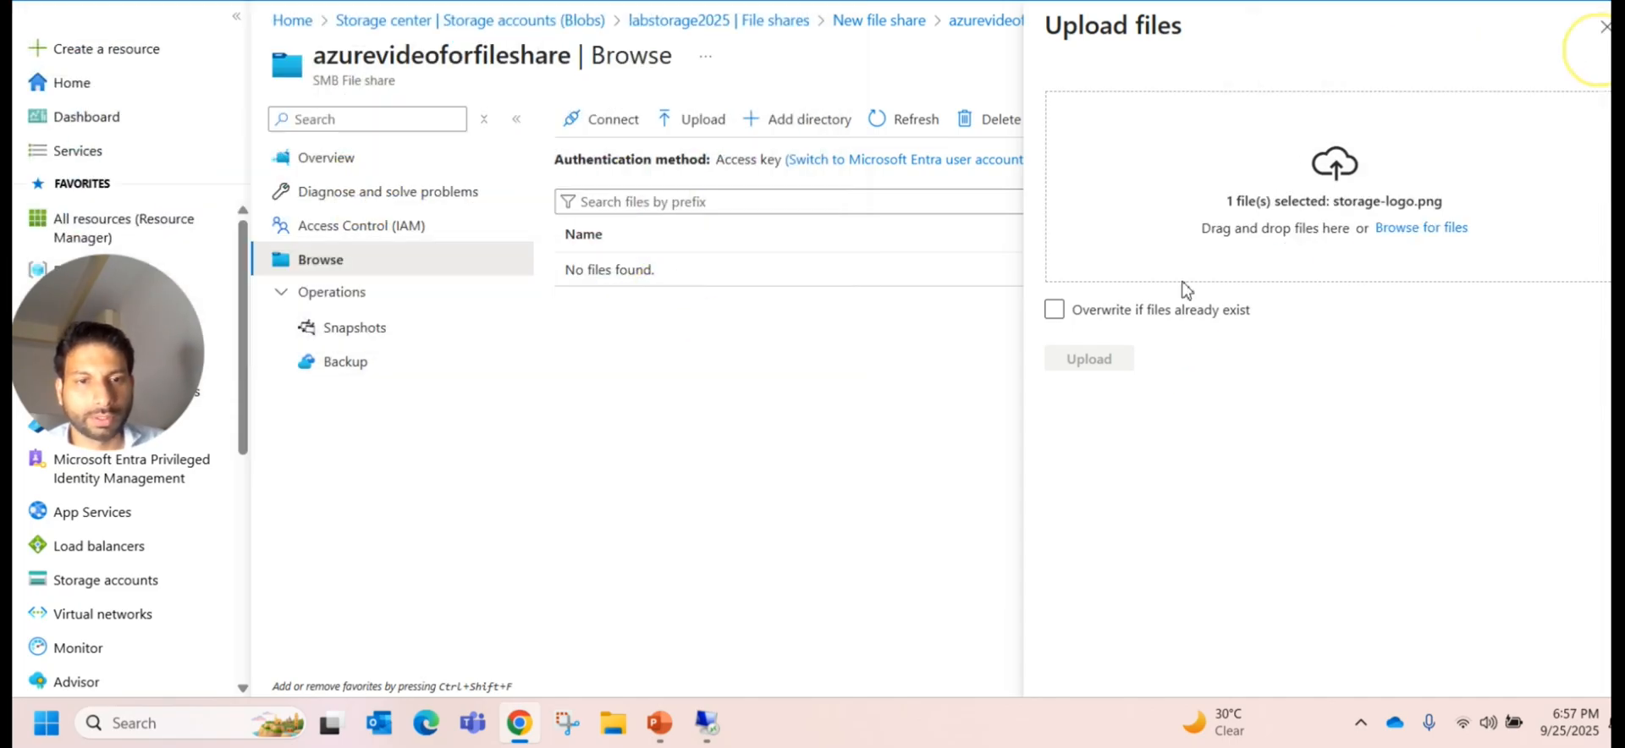
{"action": "left_click", "coordinate": [1088, 357]}
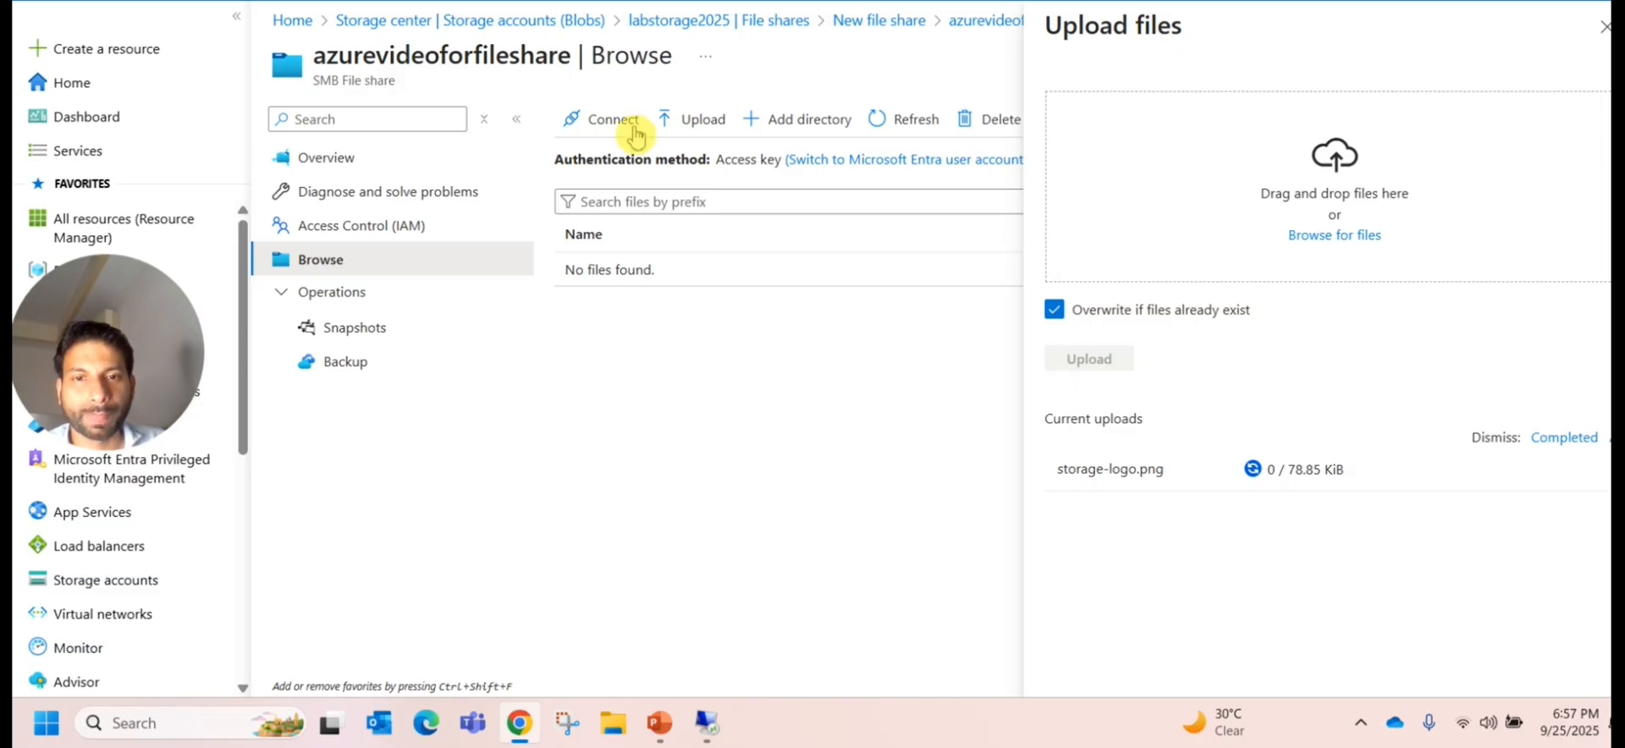
{"action": "mouse_move", "coordinate": [797, 128]}
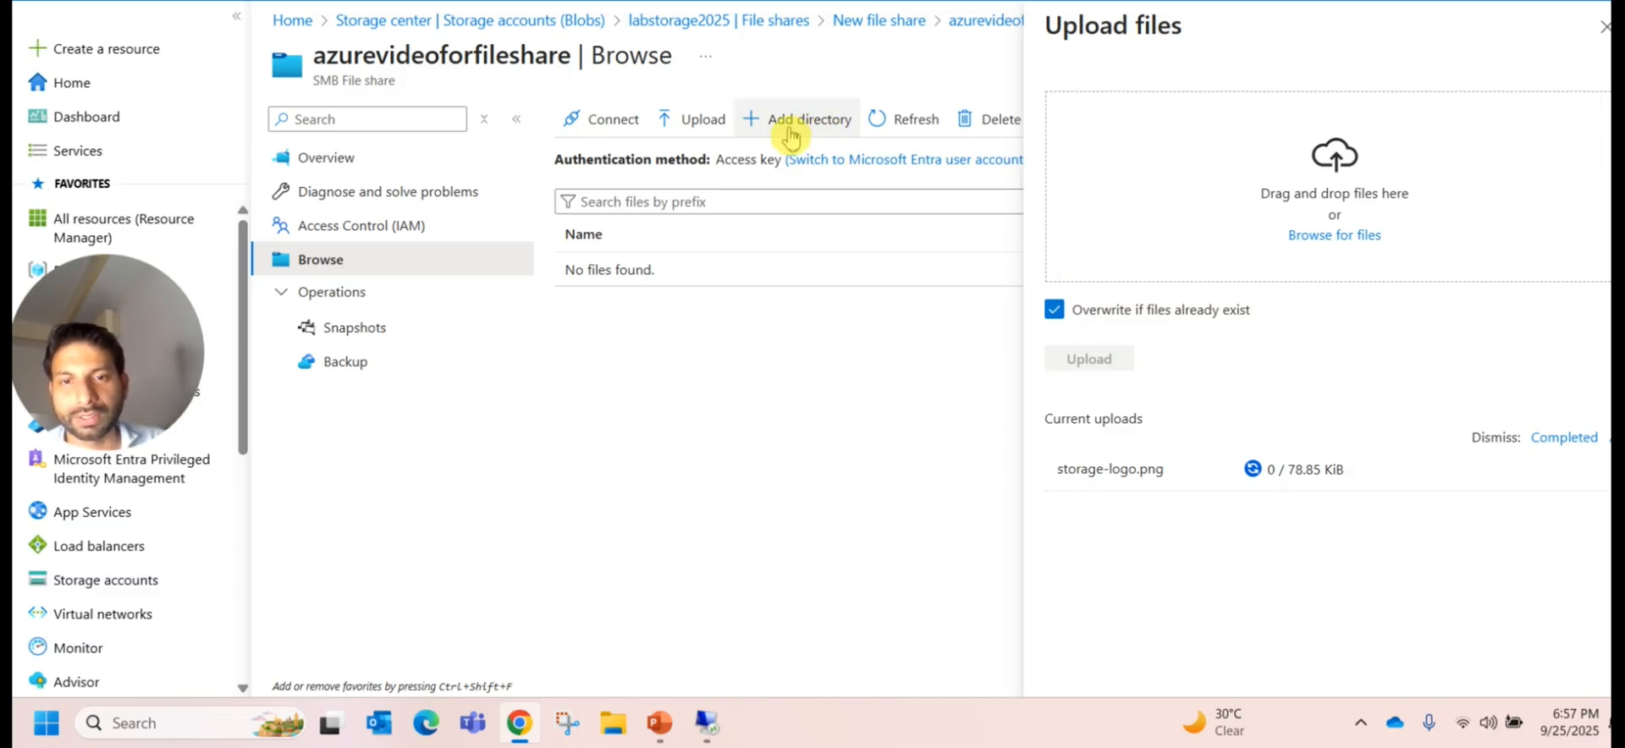
{"action": "mouse_move", "coordinate": [798, 121]}
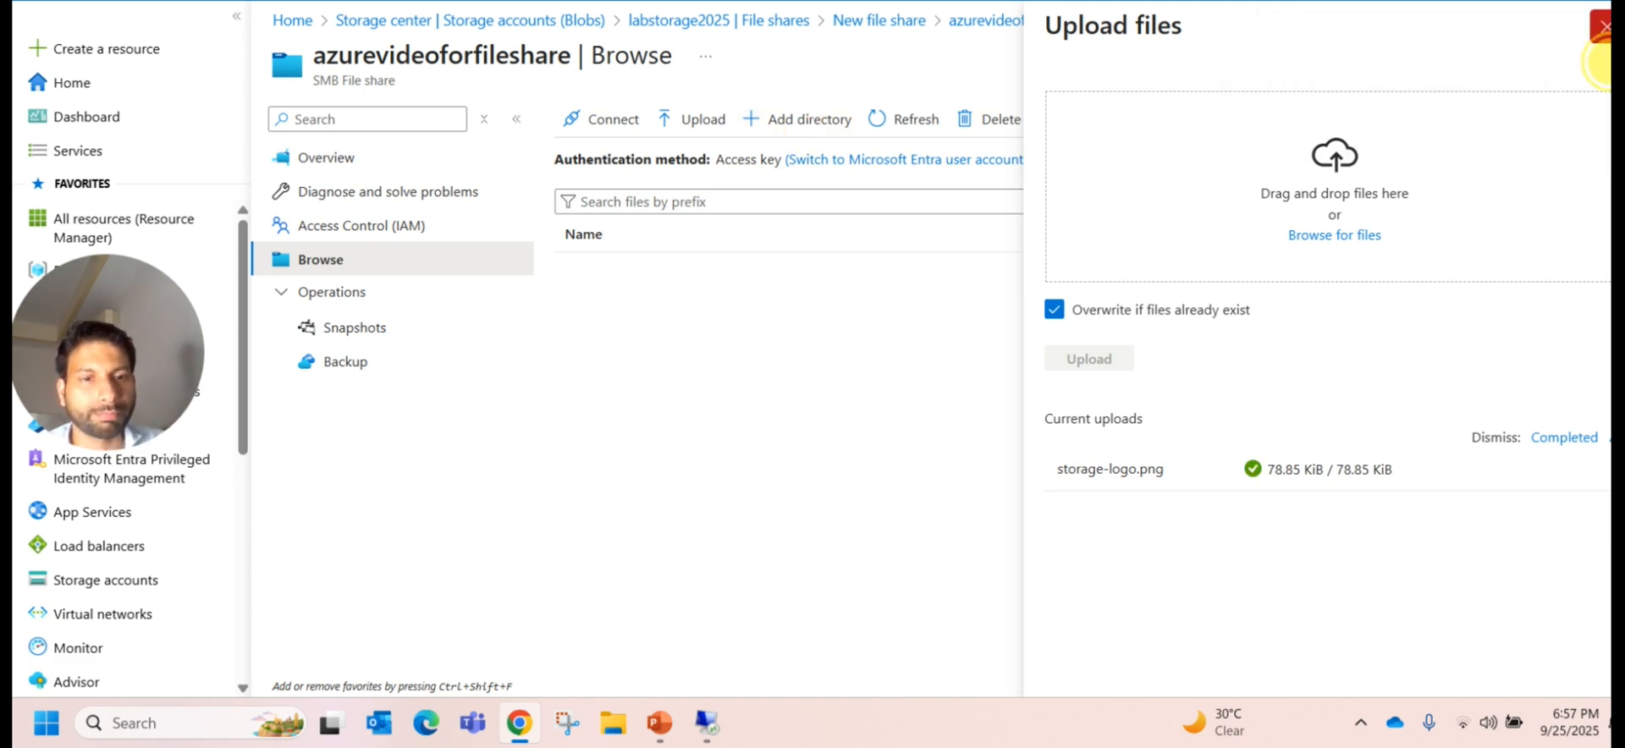
{"action": "left_click", "coordinate": [1605, 27]}
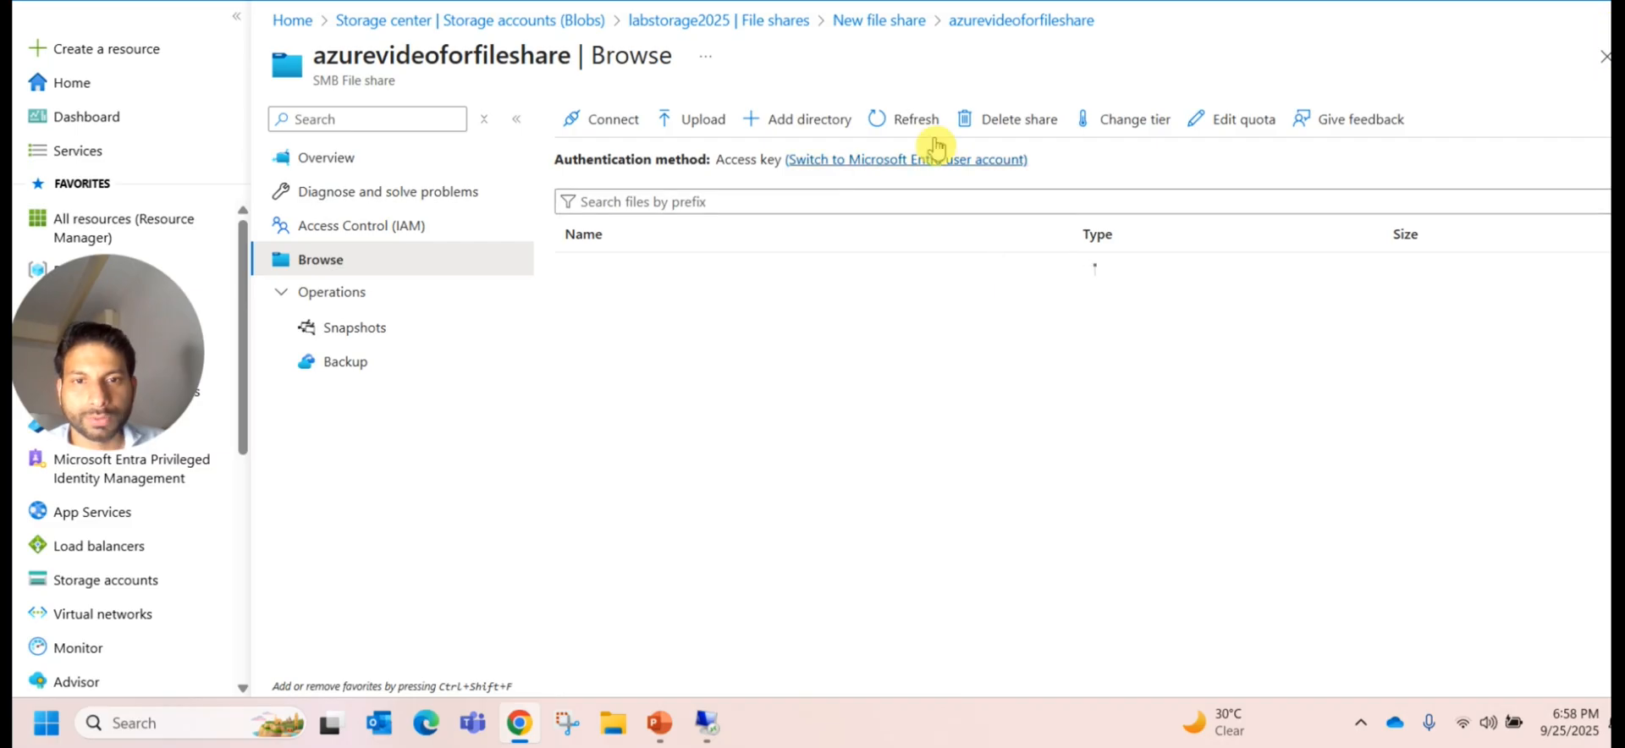
Step: Refresh the listing, add a Picture directory, then open it and return up
{"action": "left_click", "coordinate": [914, 119]}
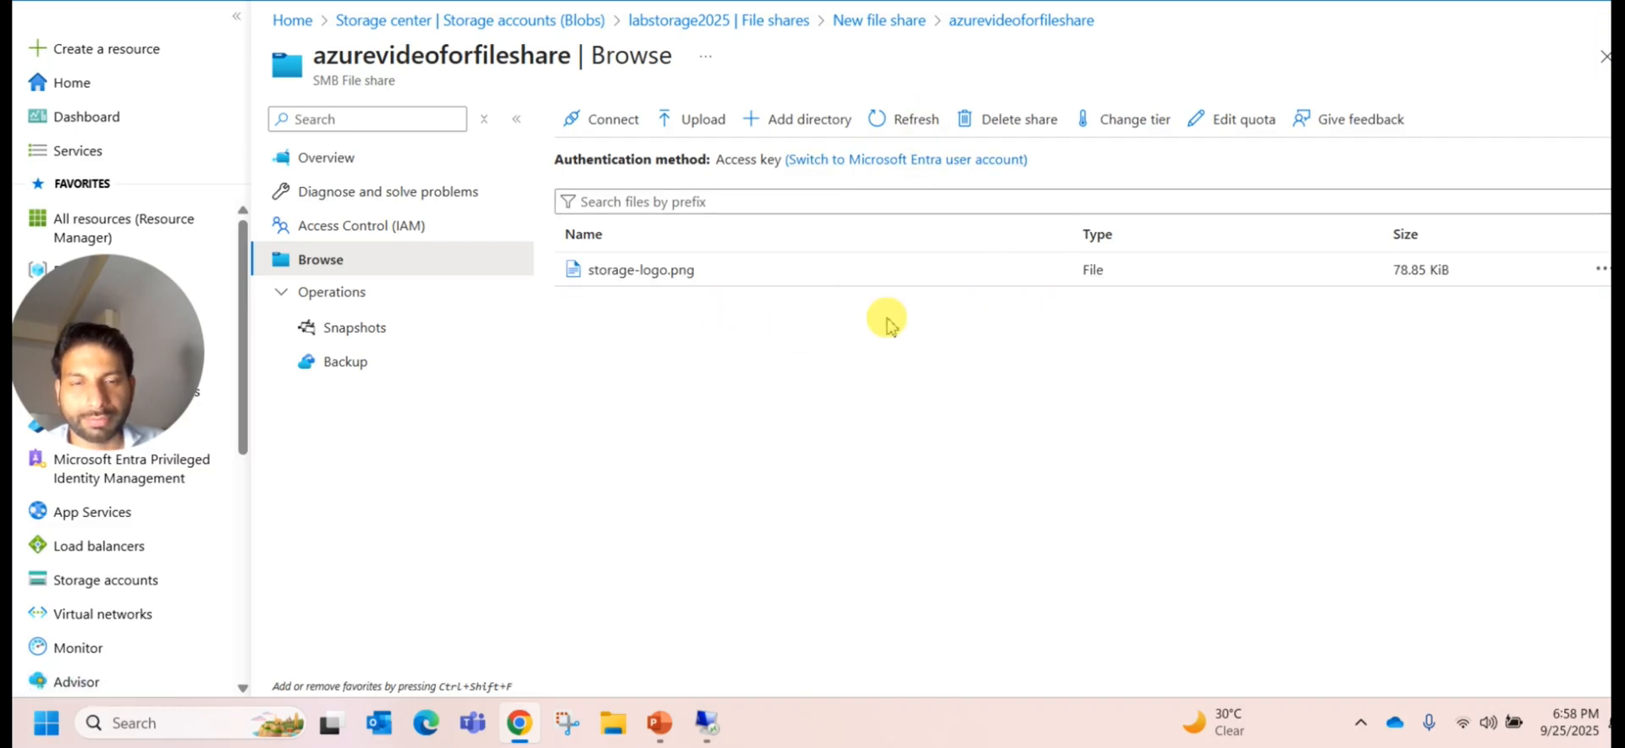
{"action": "mouse_move", "coordinate": [780, 384]}
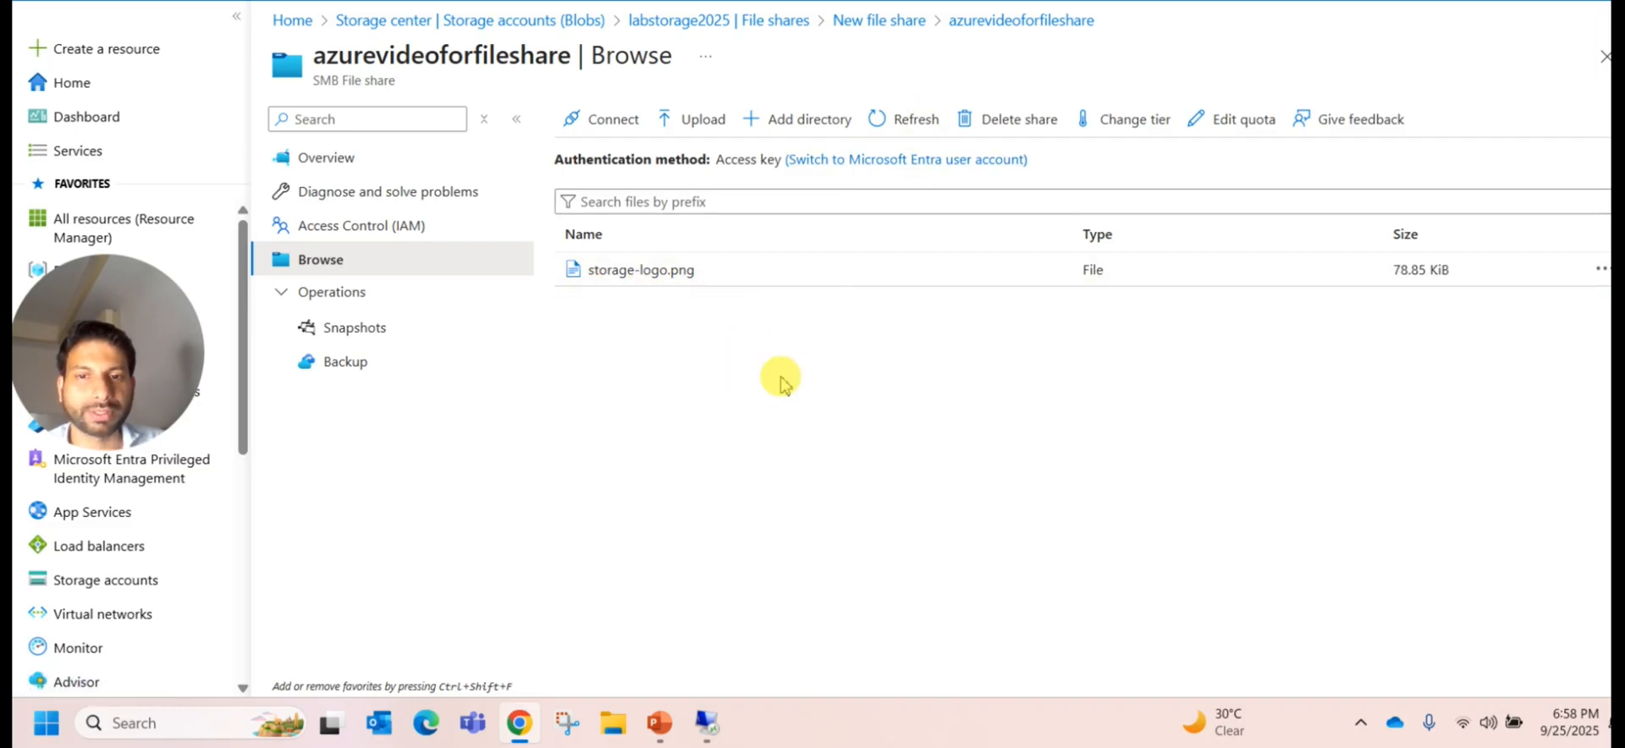
{"action": "mouse_move", "coordinate": [800, 125]}
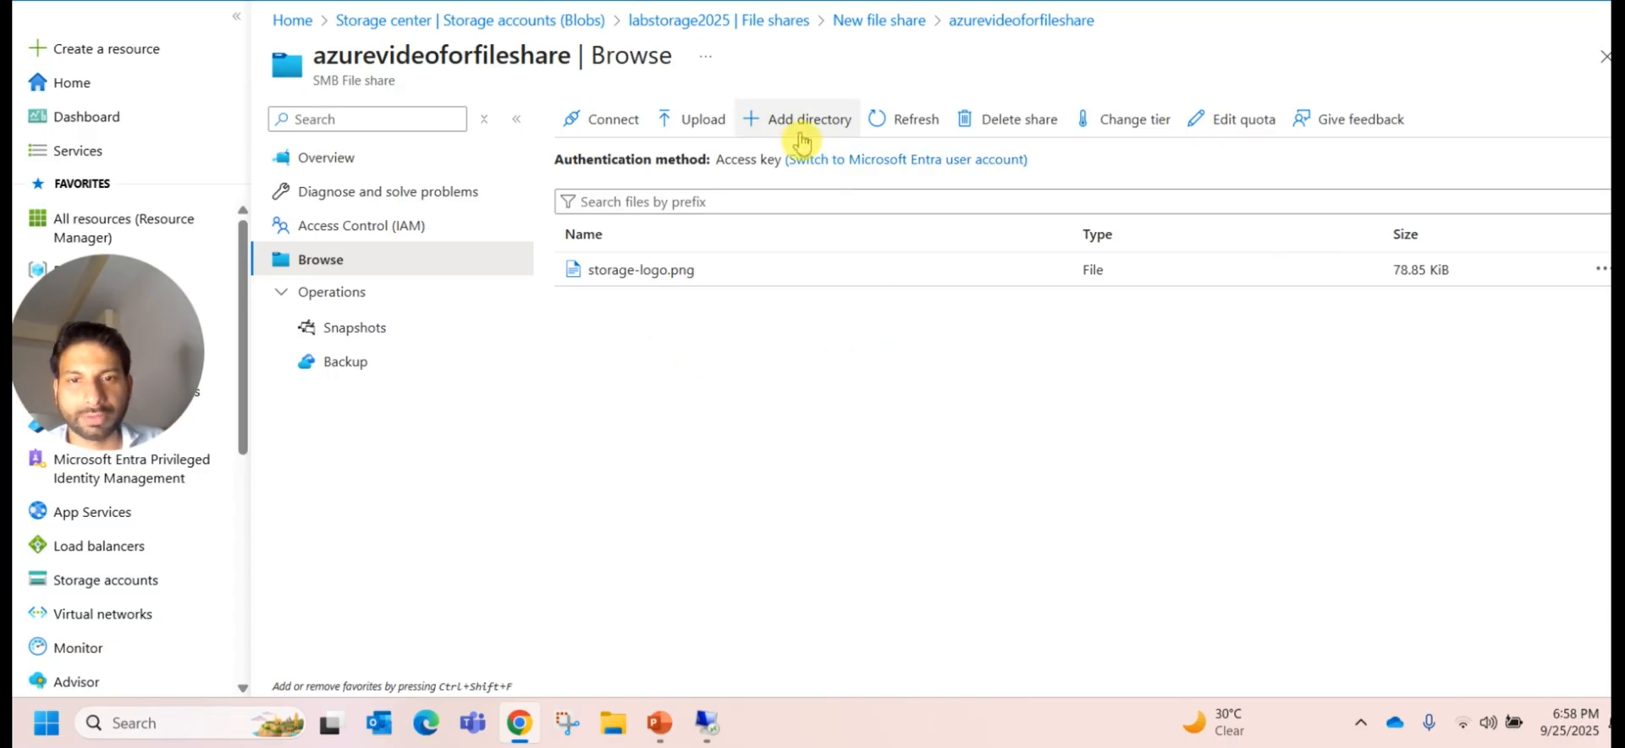
{"action": "left_click", "coordinate": [809, 118]}
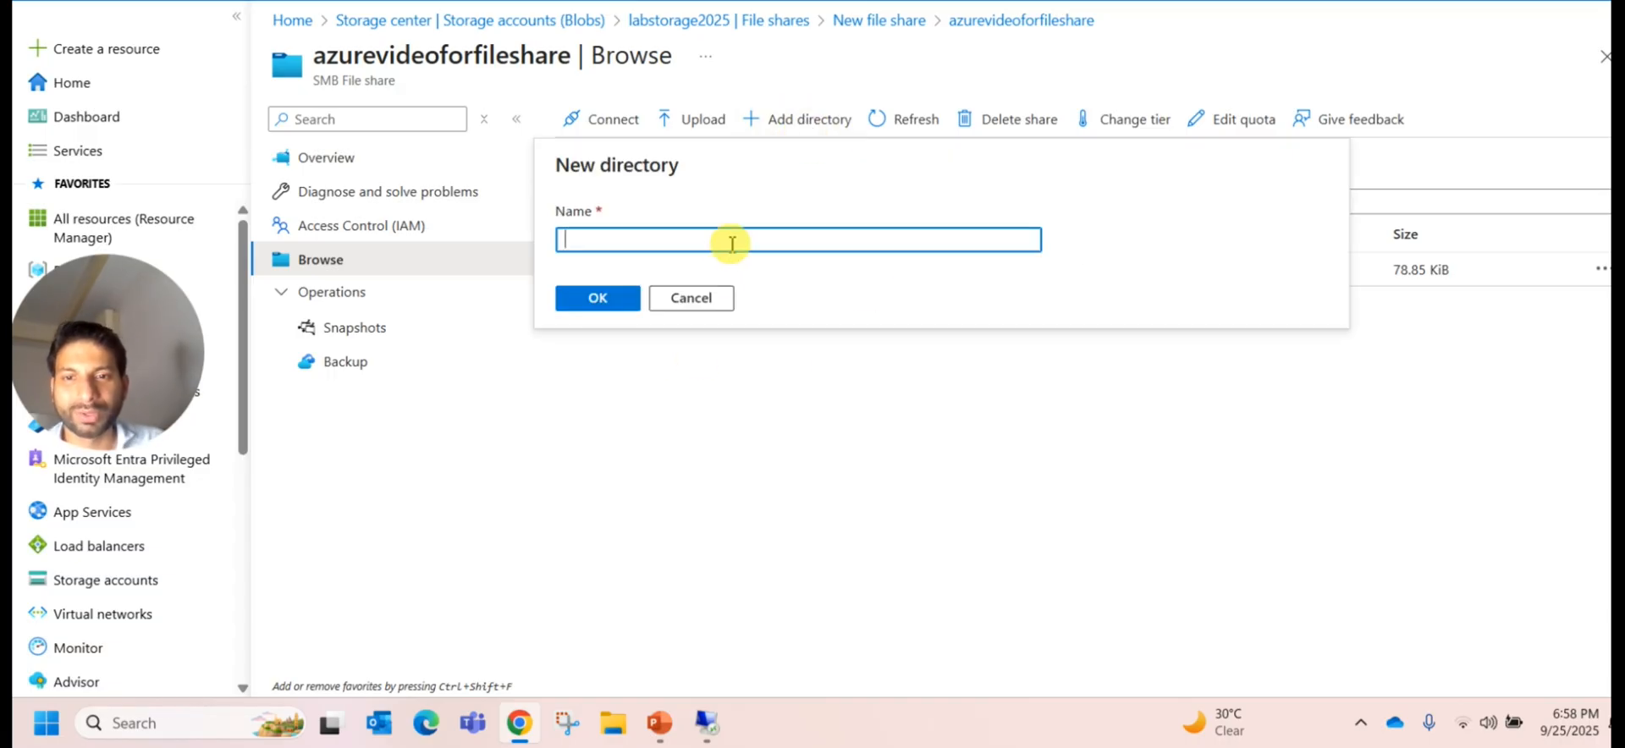
{"action": "type", "text": "Pict"}
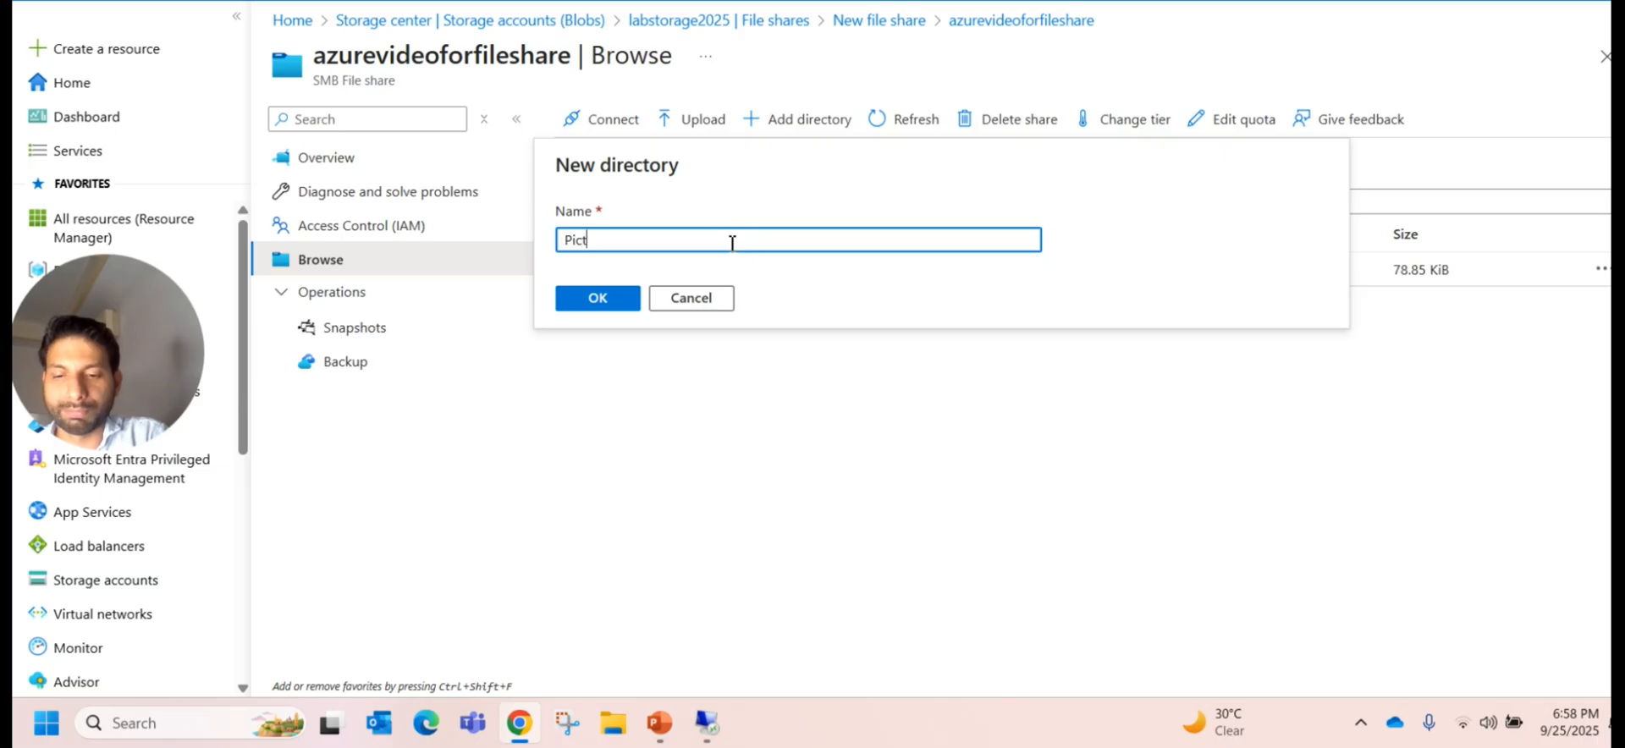
{"action": "type", "text": "ure"}
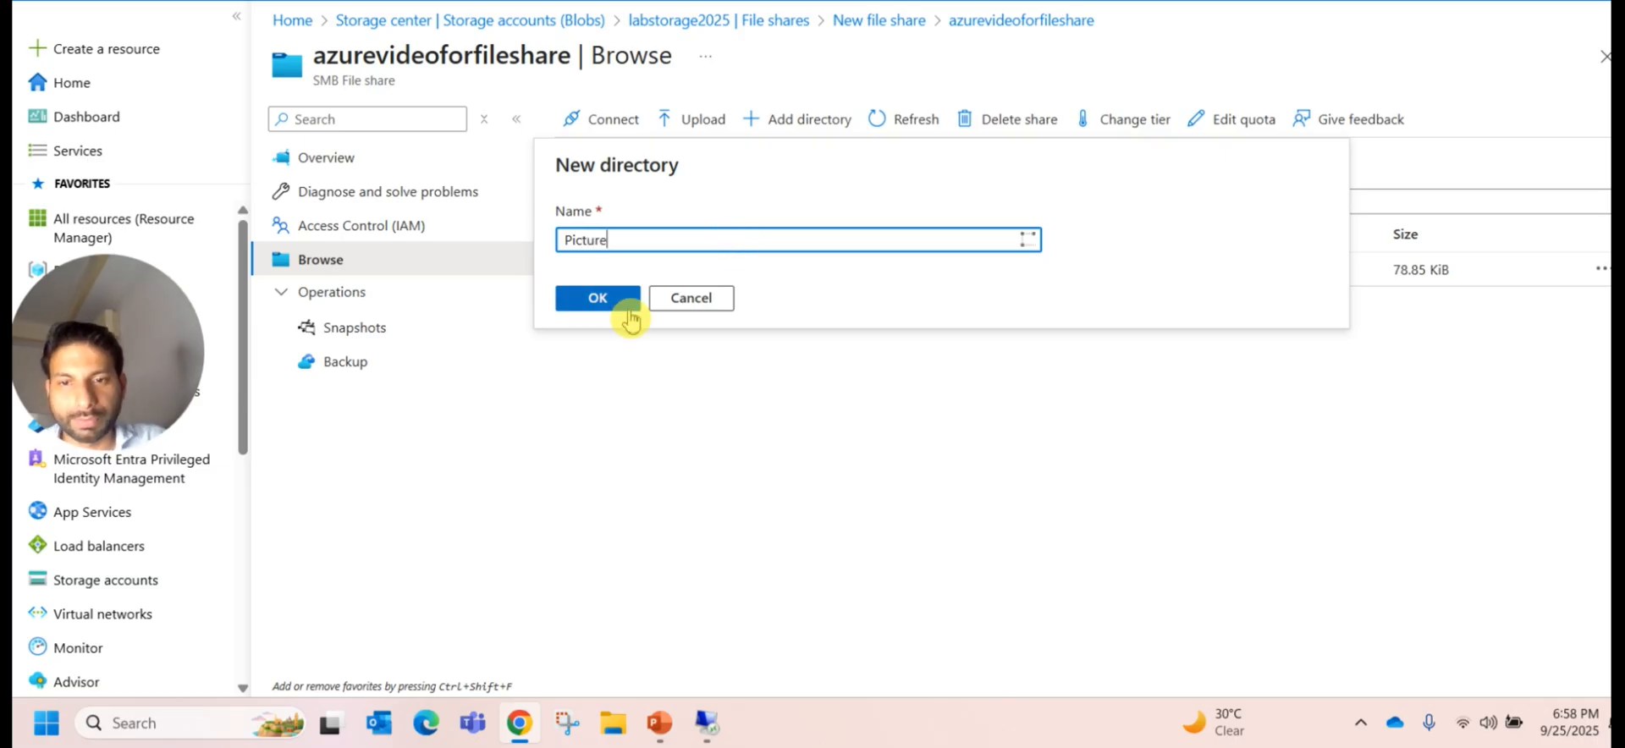
{"action": "left_click", "coordinate": [596, 297]}
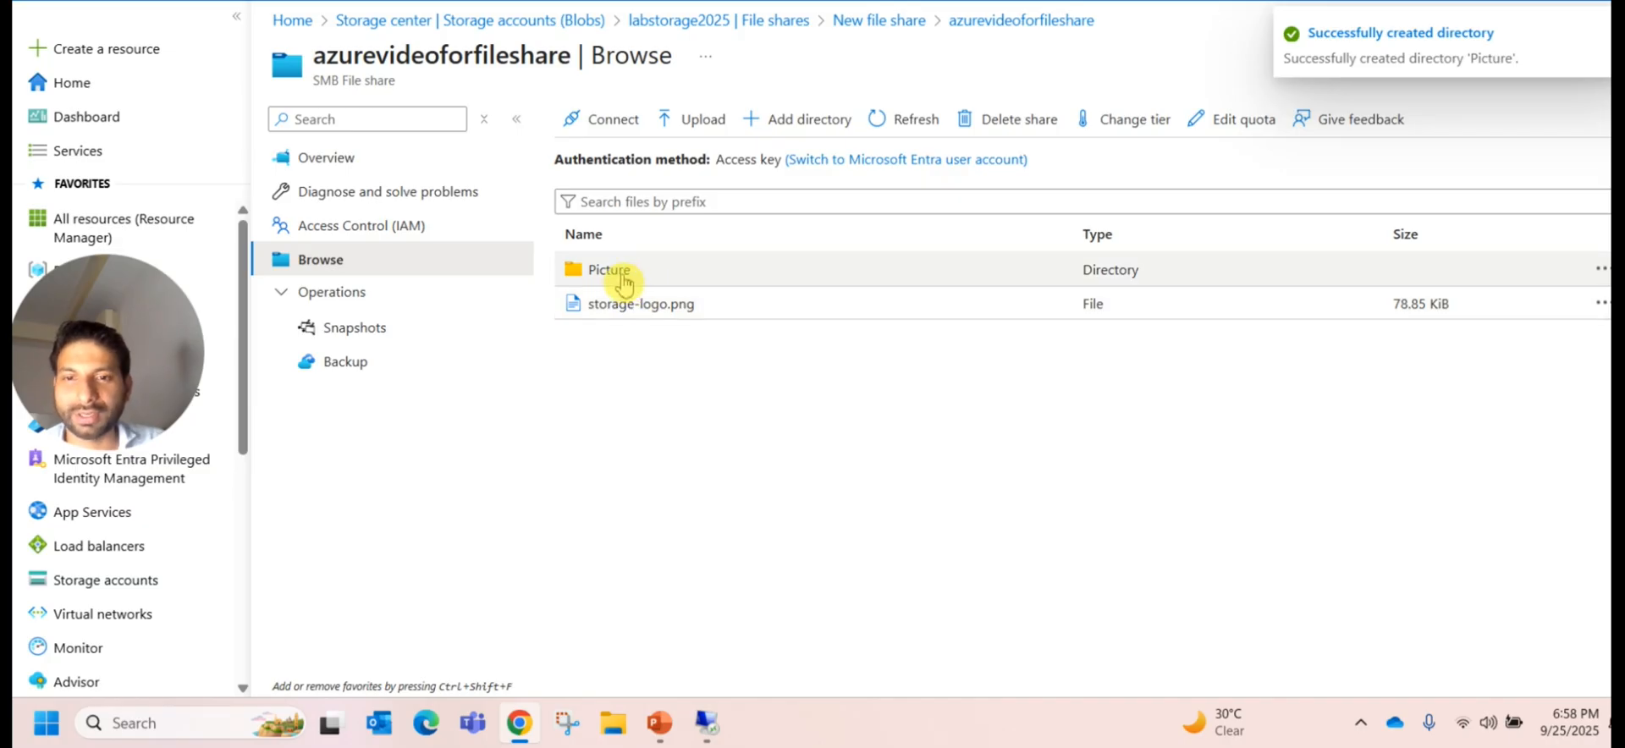
{"action": "left_click", "coordinate": [609, 269]}
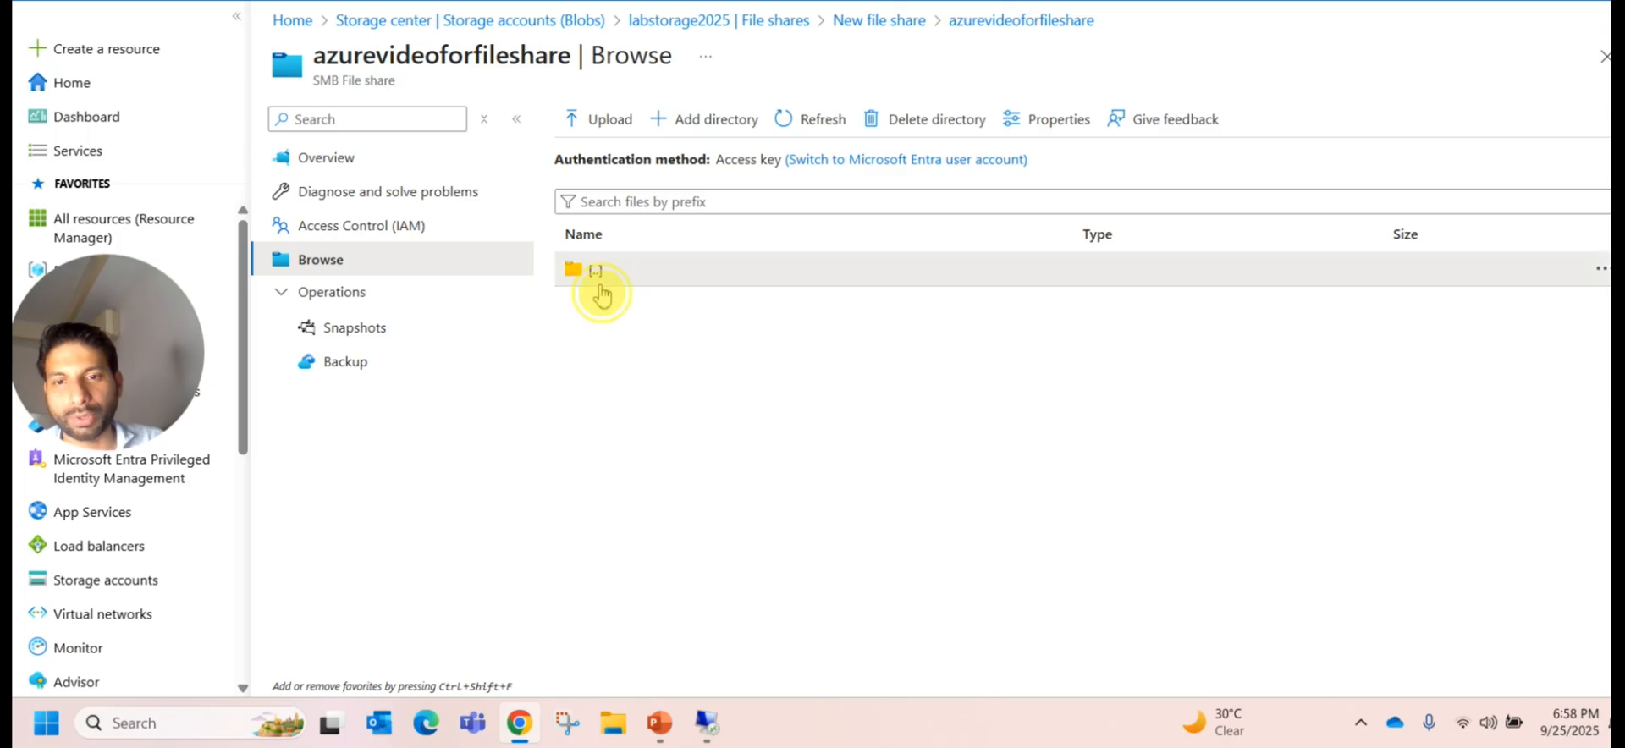
{"action": "left_click", "coordinate": [595, 269]}
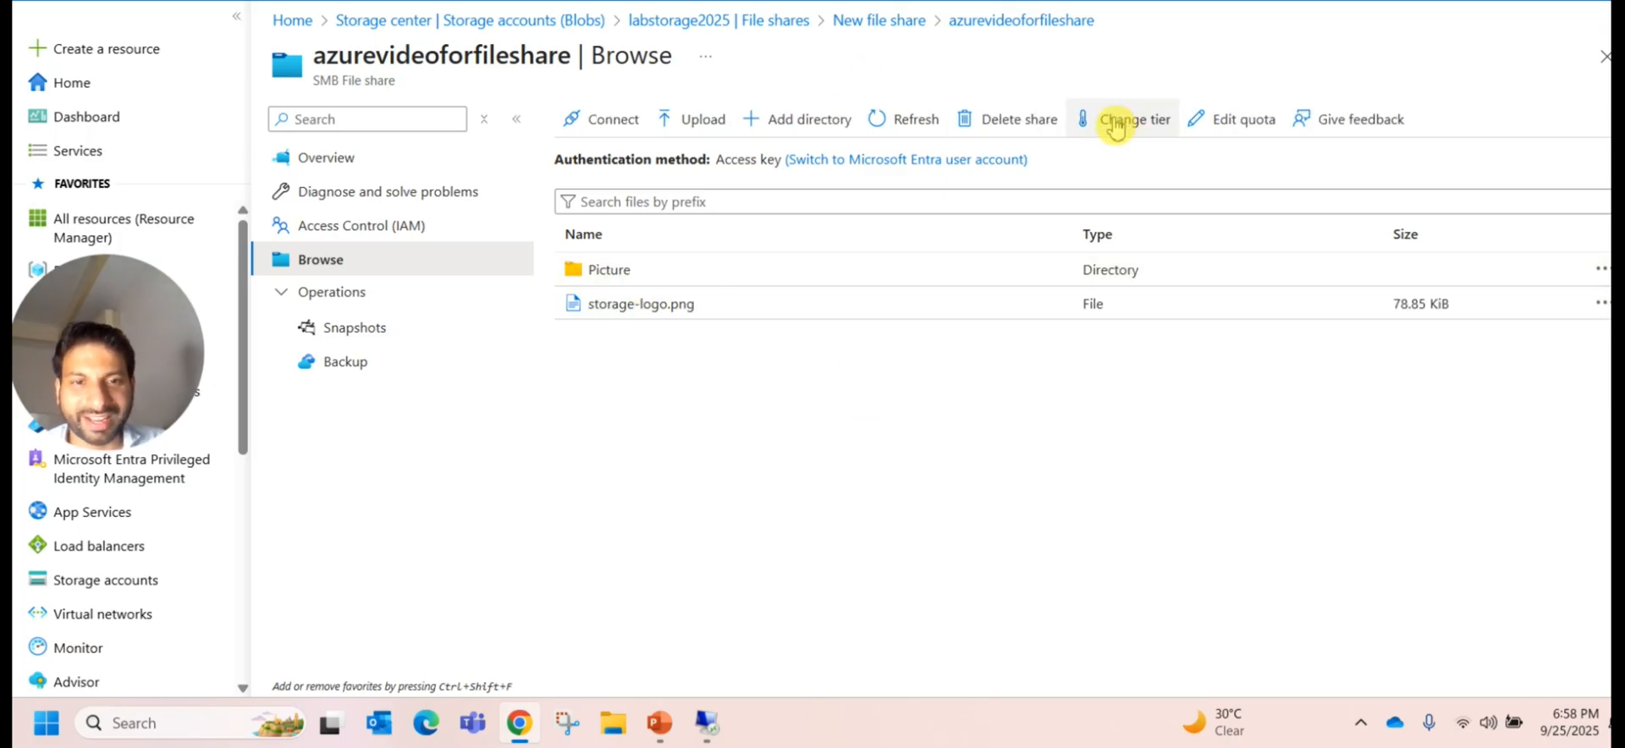
Step: View the Premium, Hot and Cool access tiers, keeping the share on Transaction optimized
{"action": "left_click", "coordinate": [1128, 118]}
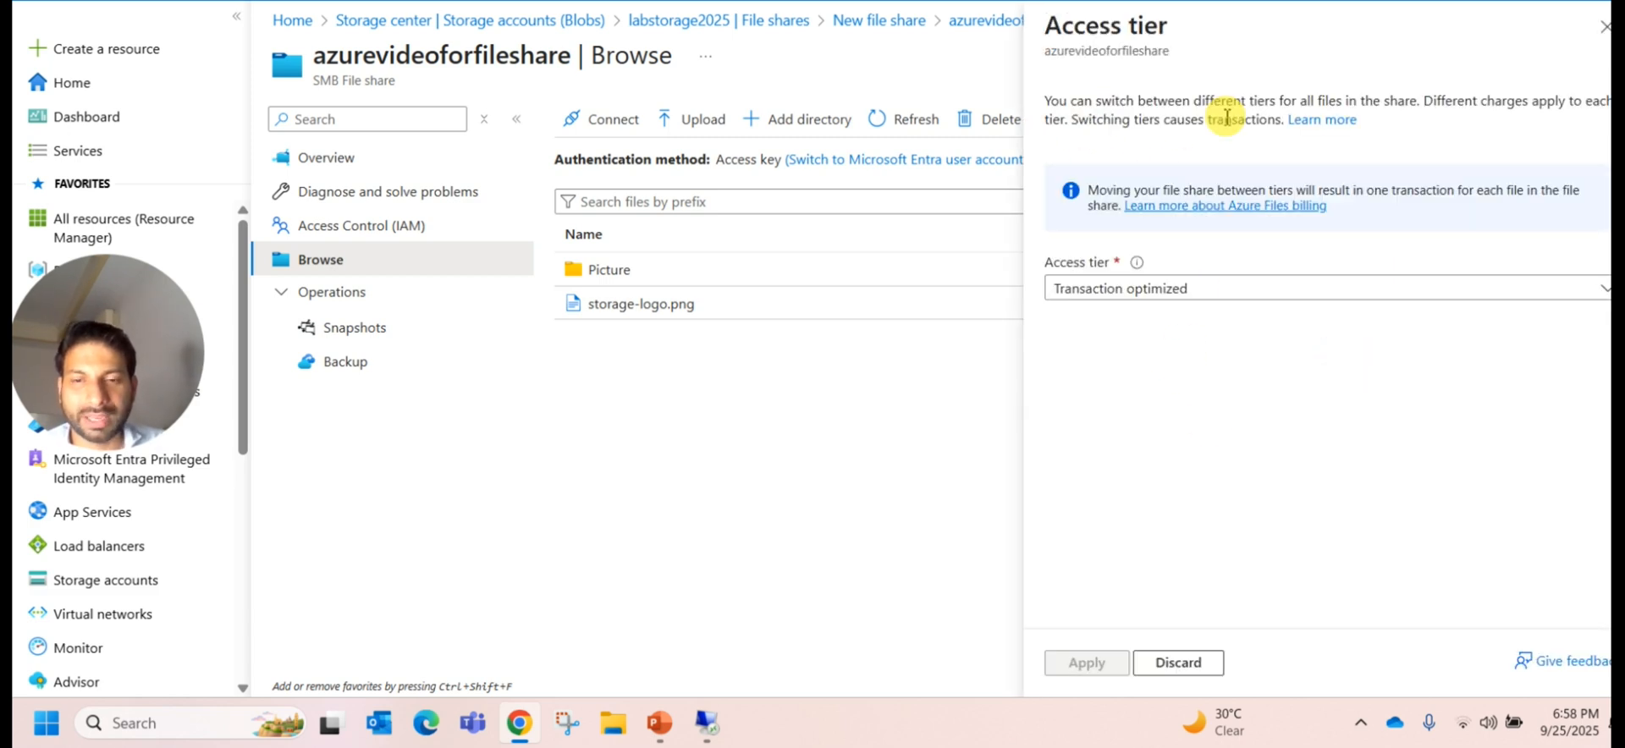
{"action": "left_click", "coordinate": [1325, 288]}
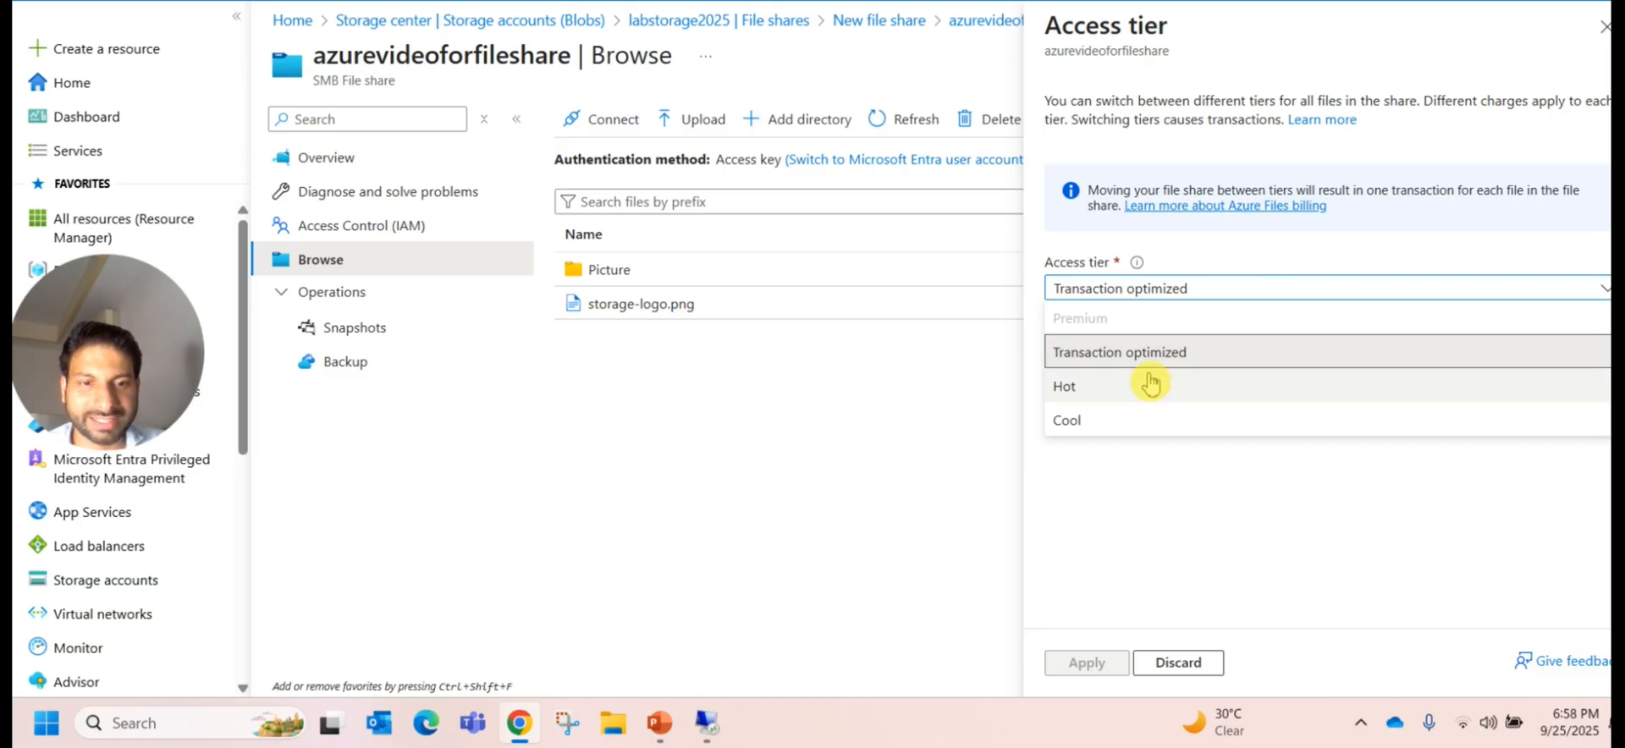
{"action": "mouse_move", "coordinate": [1167, 378]}
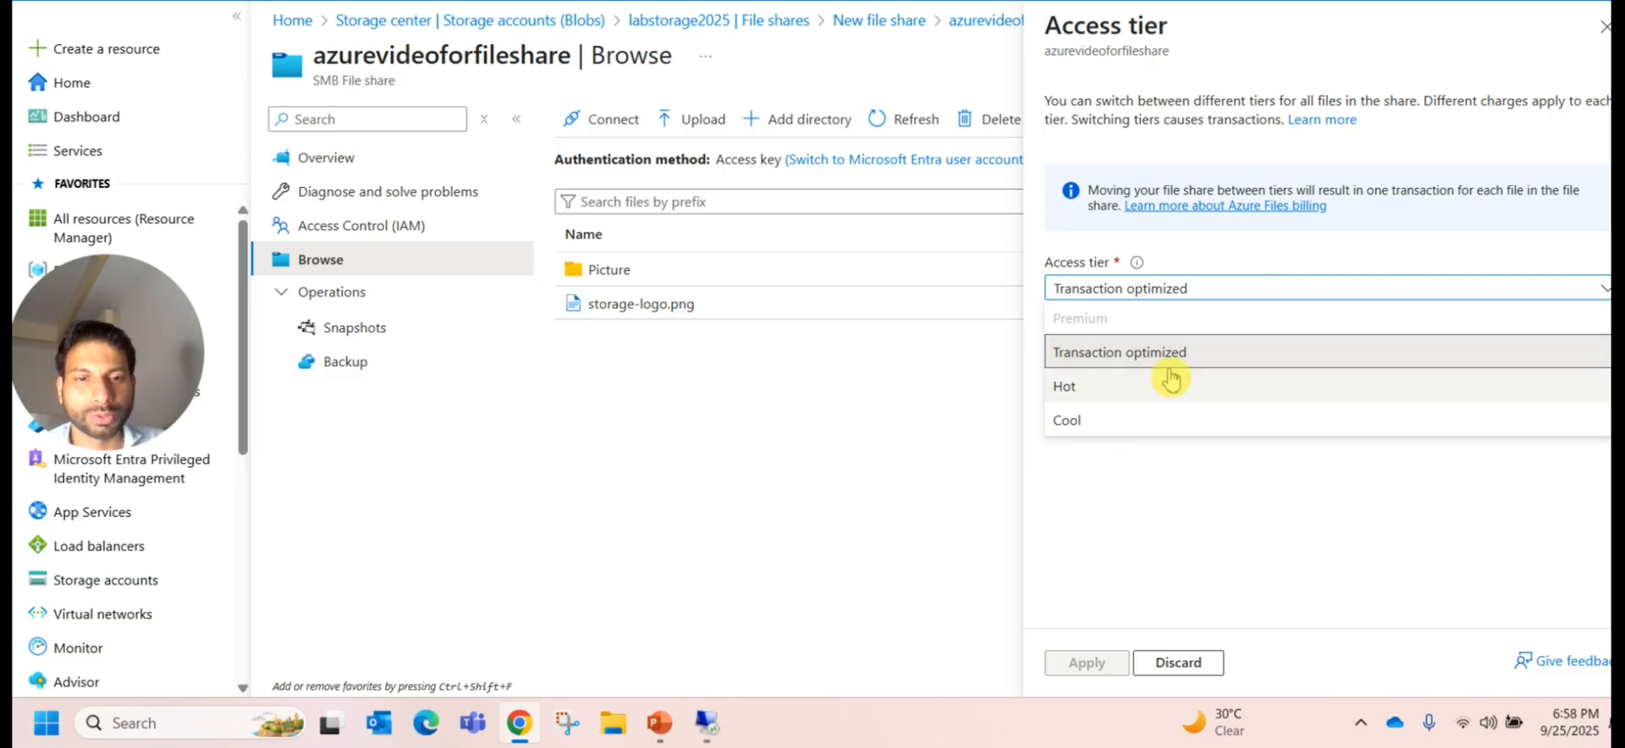
{"action": "mouse_move", "coordinate": [1176, 357]}
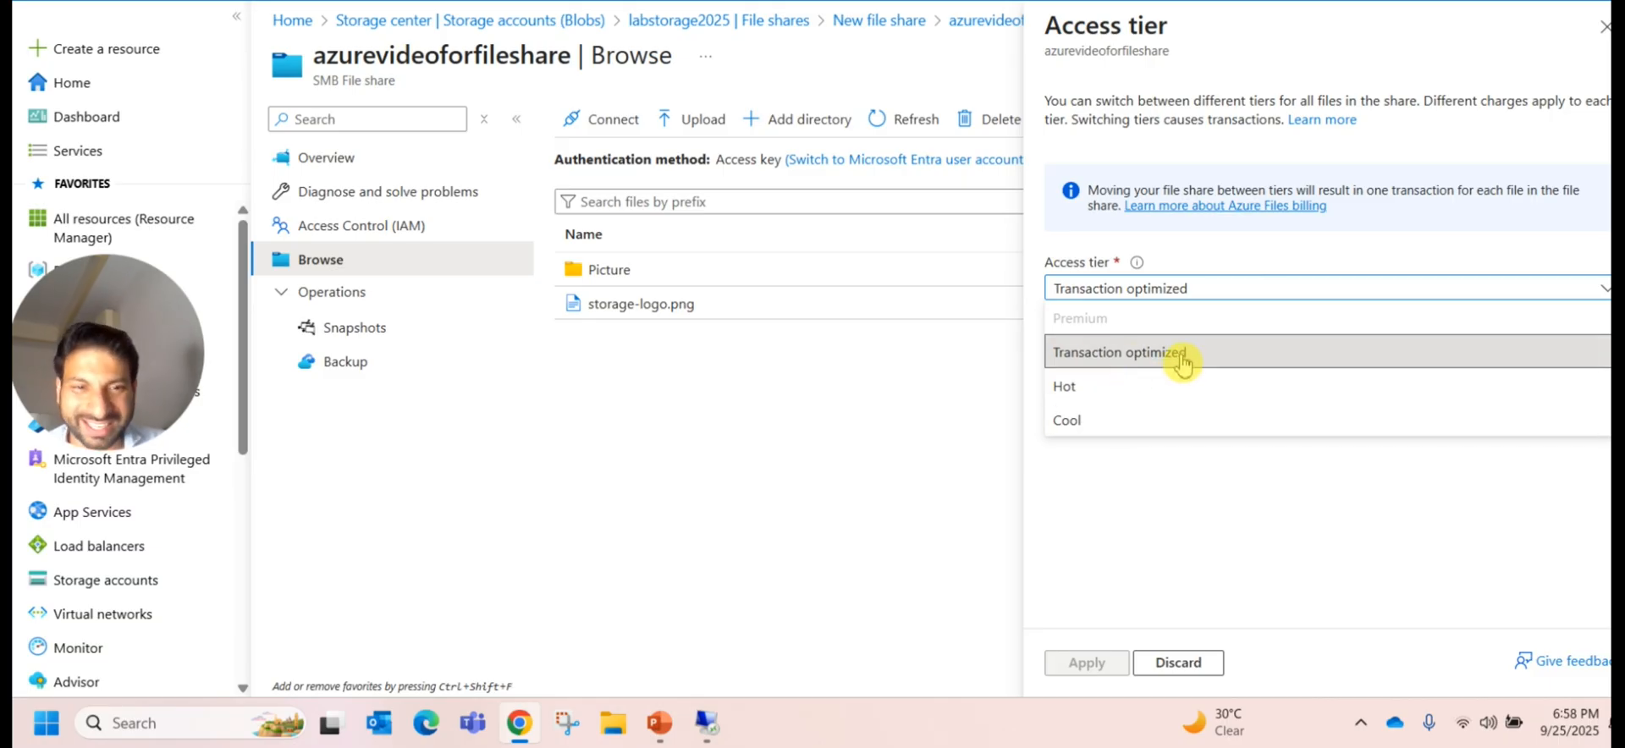
{"action": "mouse_move", "coordinate": [1149, 439]}
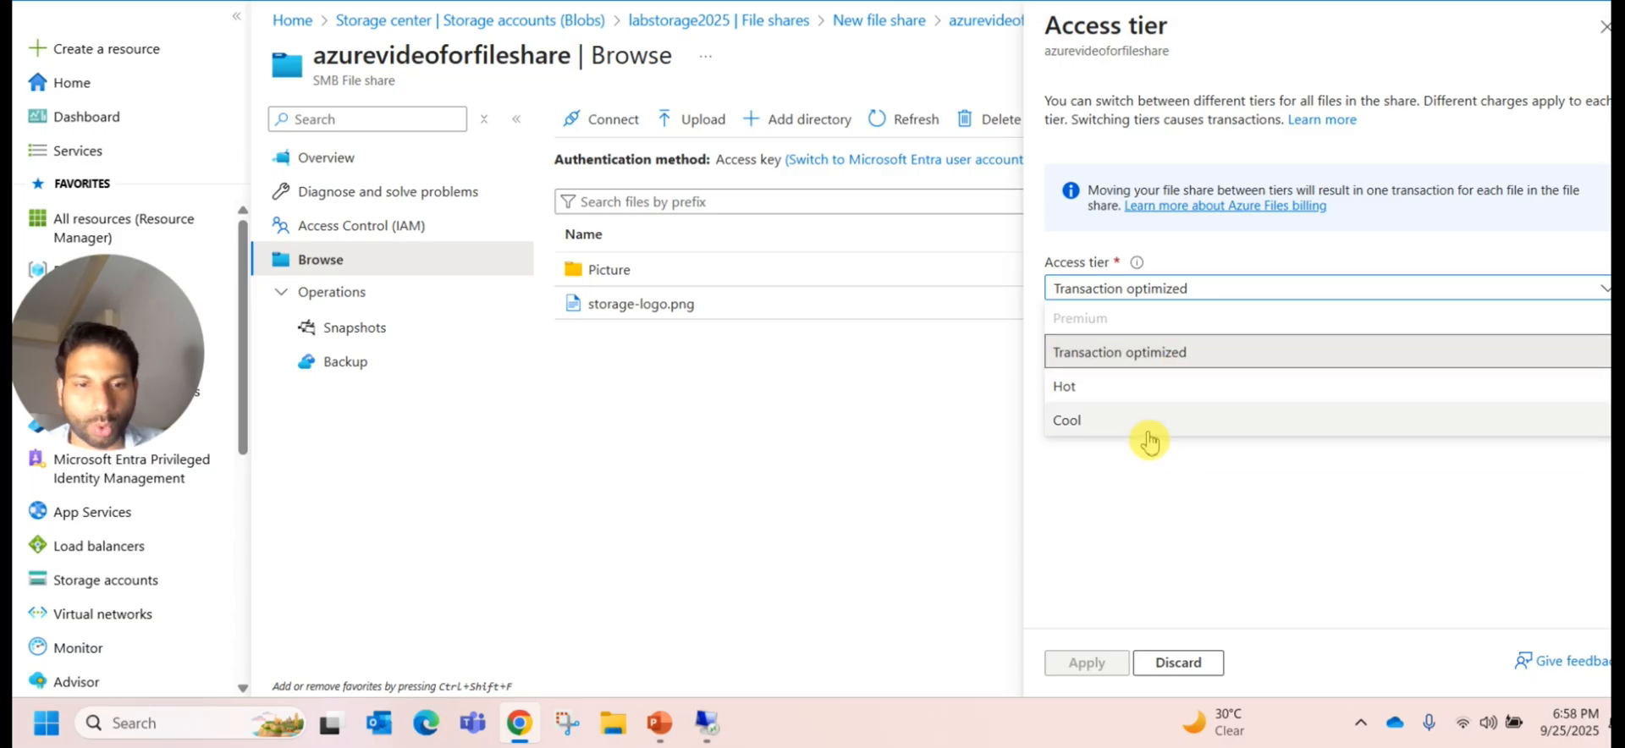
{"action": "mouse_move", "coordinate": [1601, 82]}
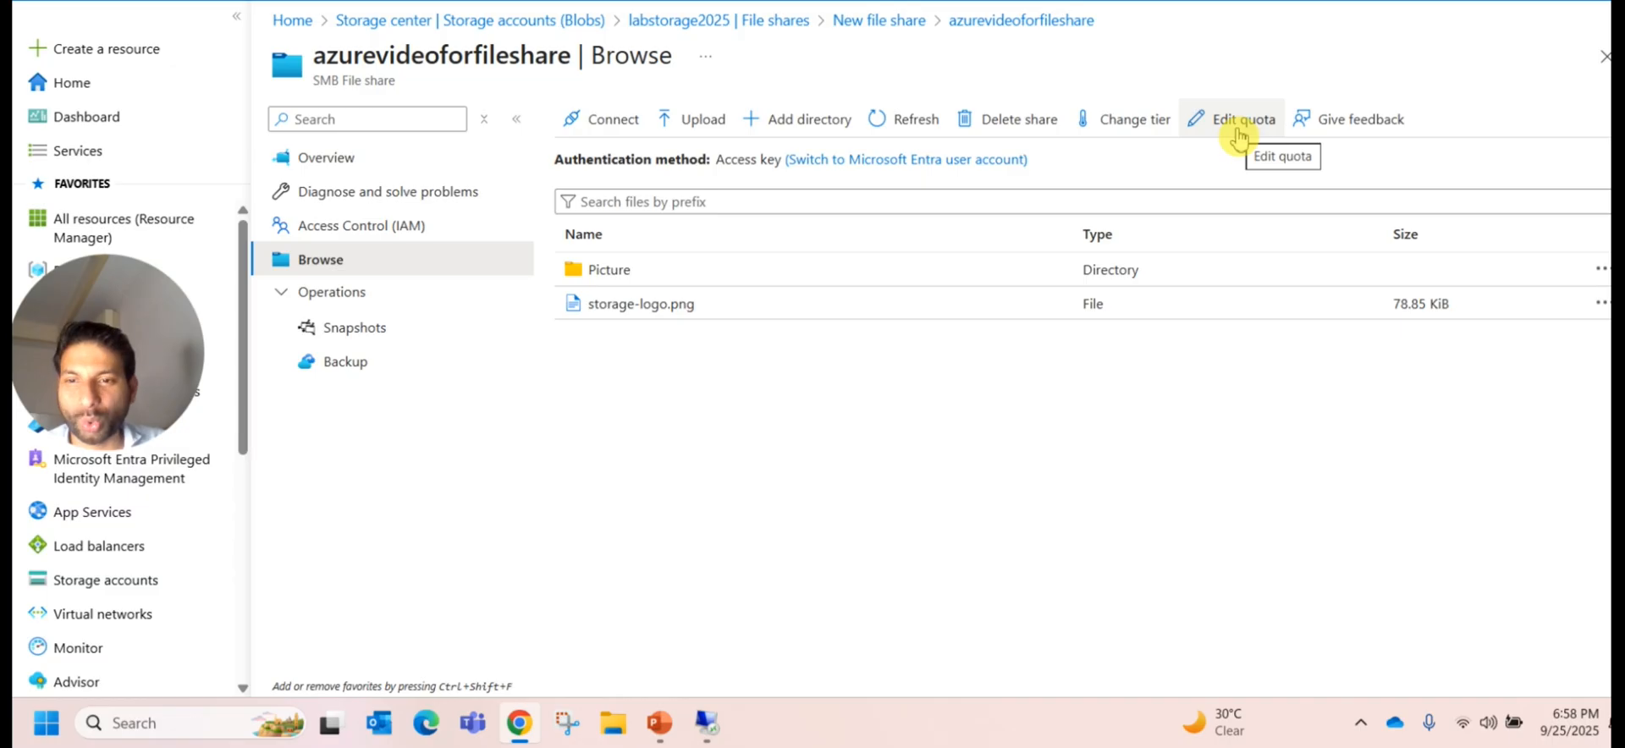
{"action": "left_click", "coordinate": [1243, 119]}
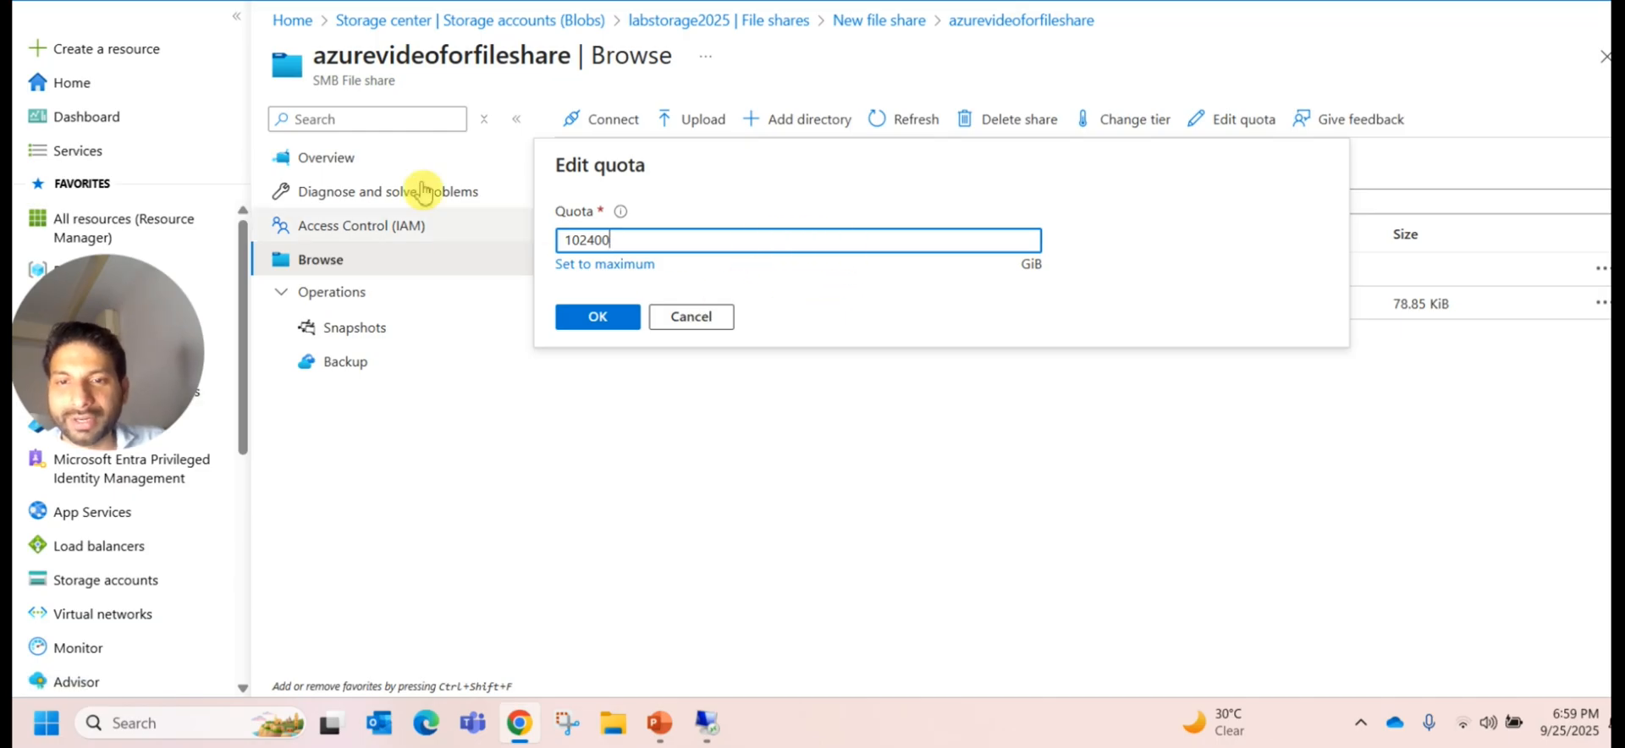
{"action": "mouse_move", "coordinate": [775, 288]}
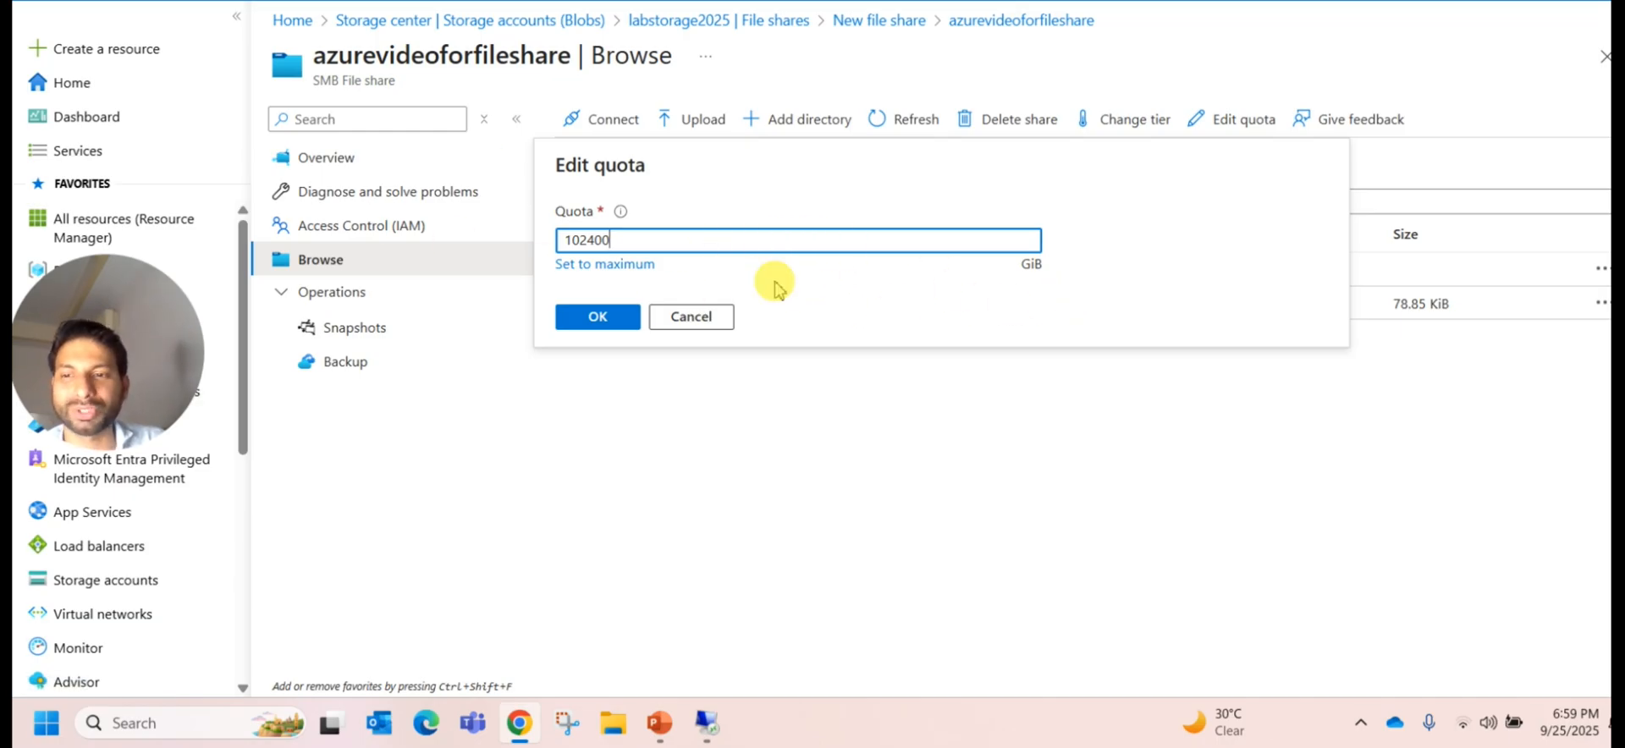
{"action": "mouse_move", "coordinate": [780, 233]}
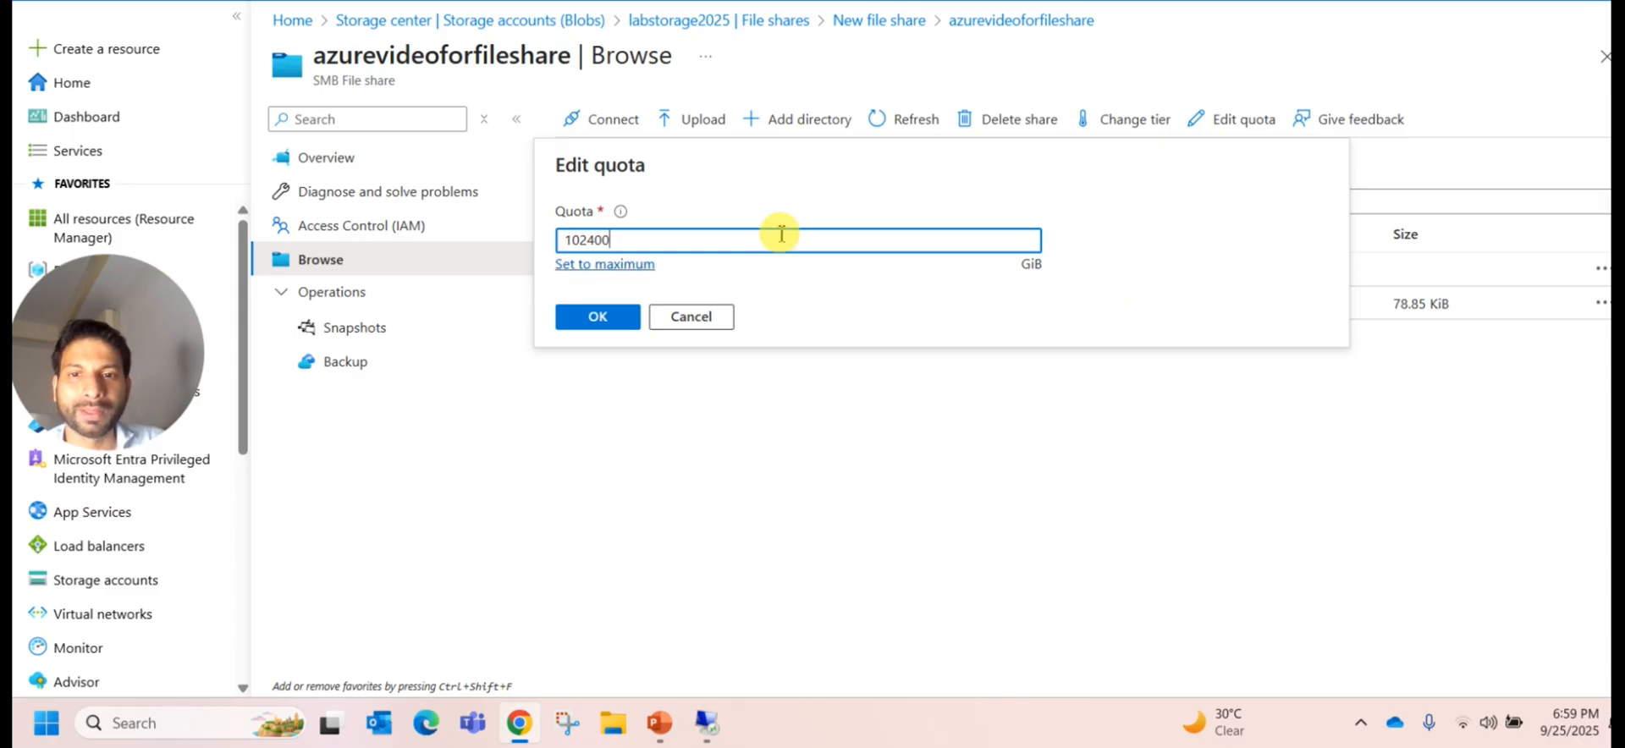
{"action": "mouse_move", "coordinate": [894, 229]}
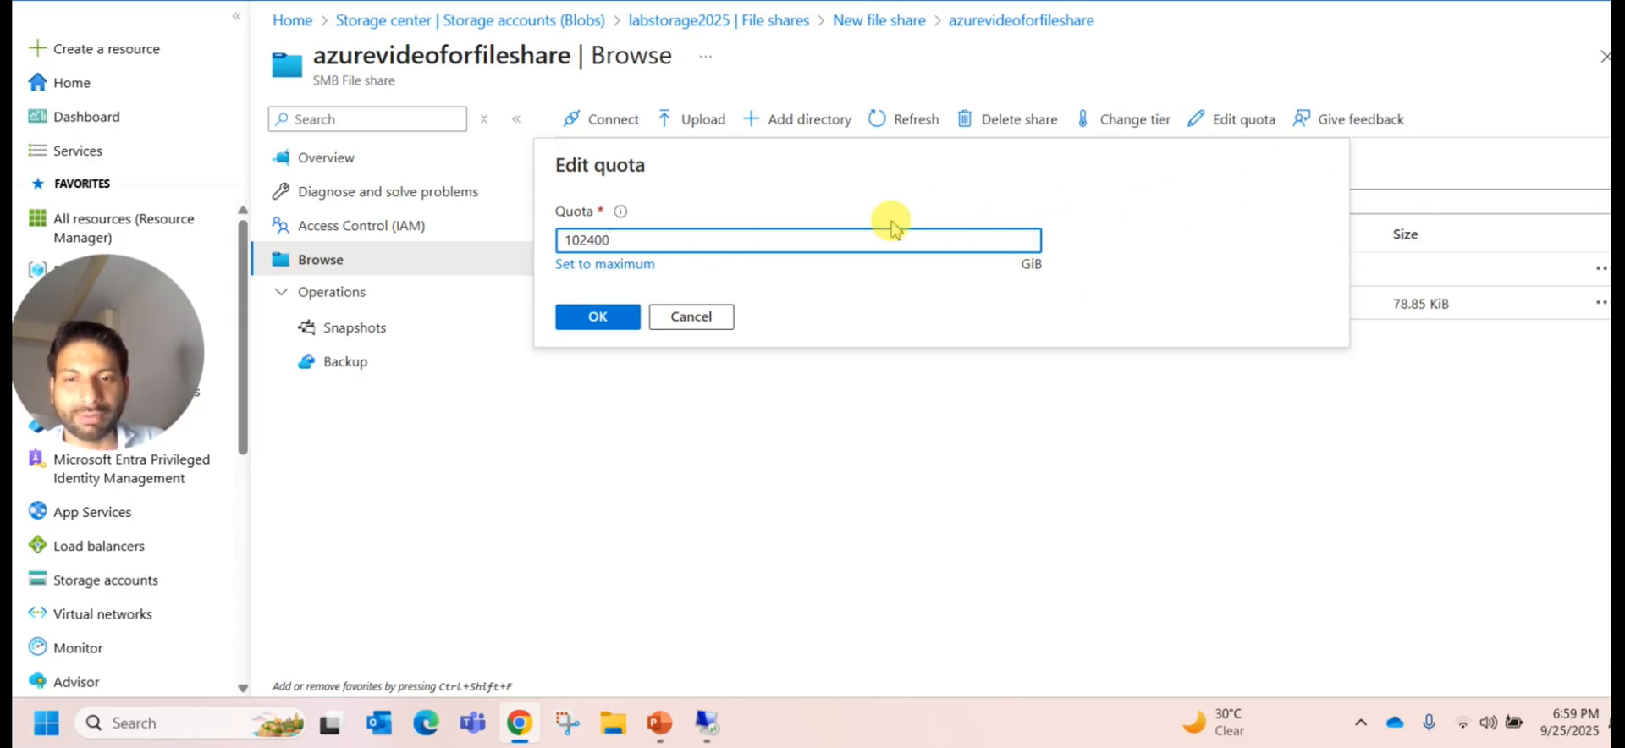
{"action": "triple_click", "coordinate": [799, 239]}
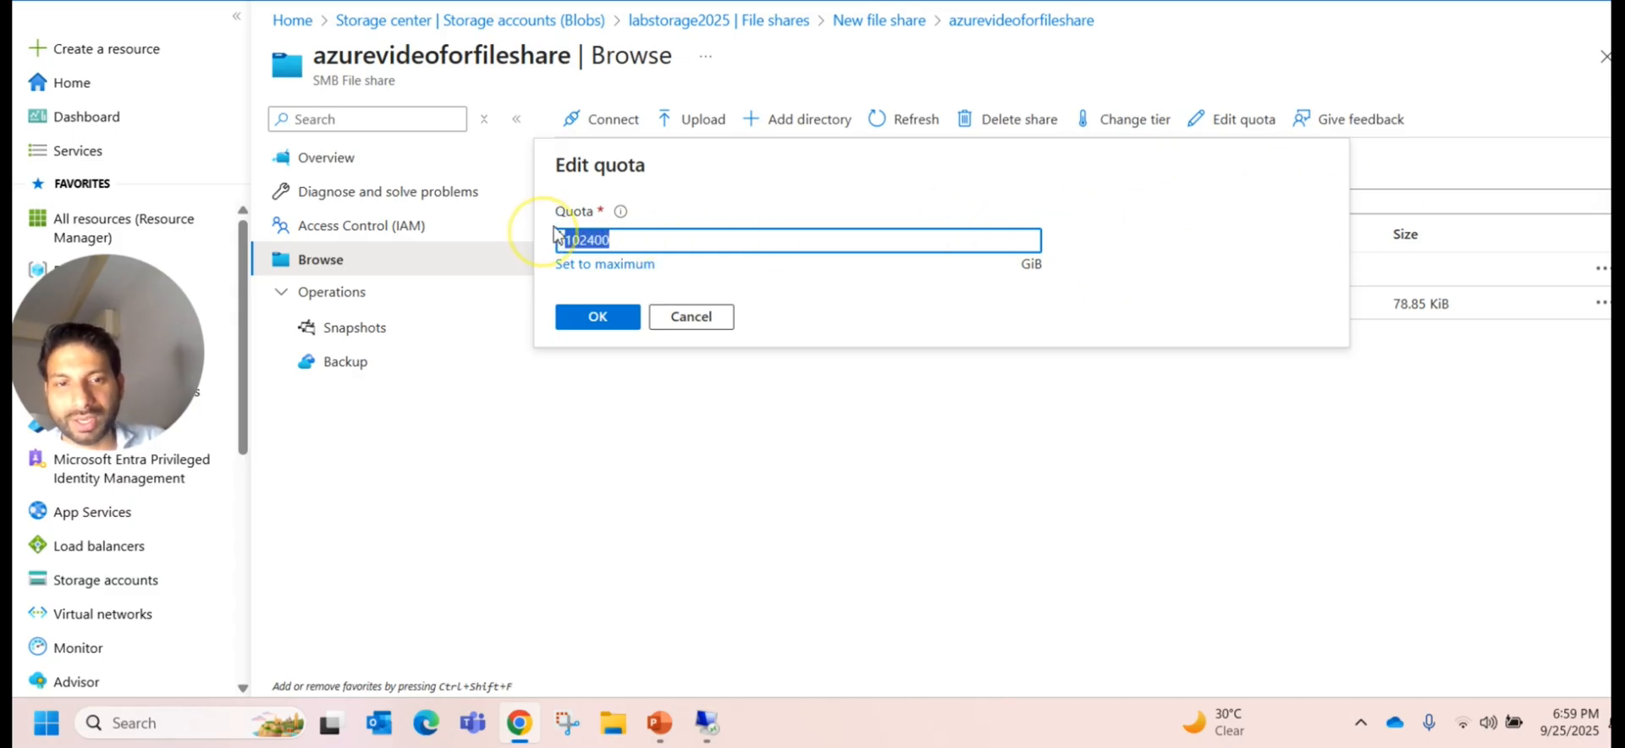
{"action": "mouse_move", "coordinate": [1012, 303]}
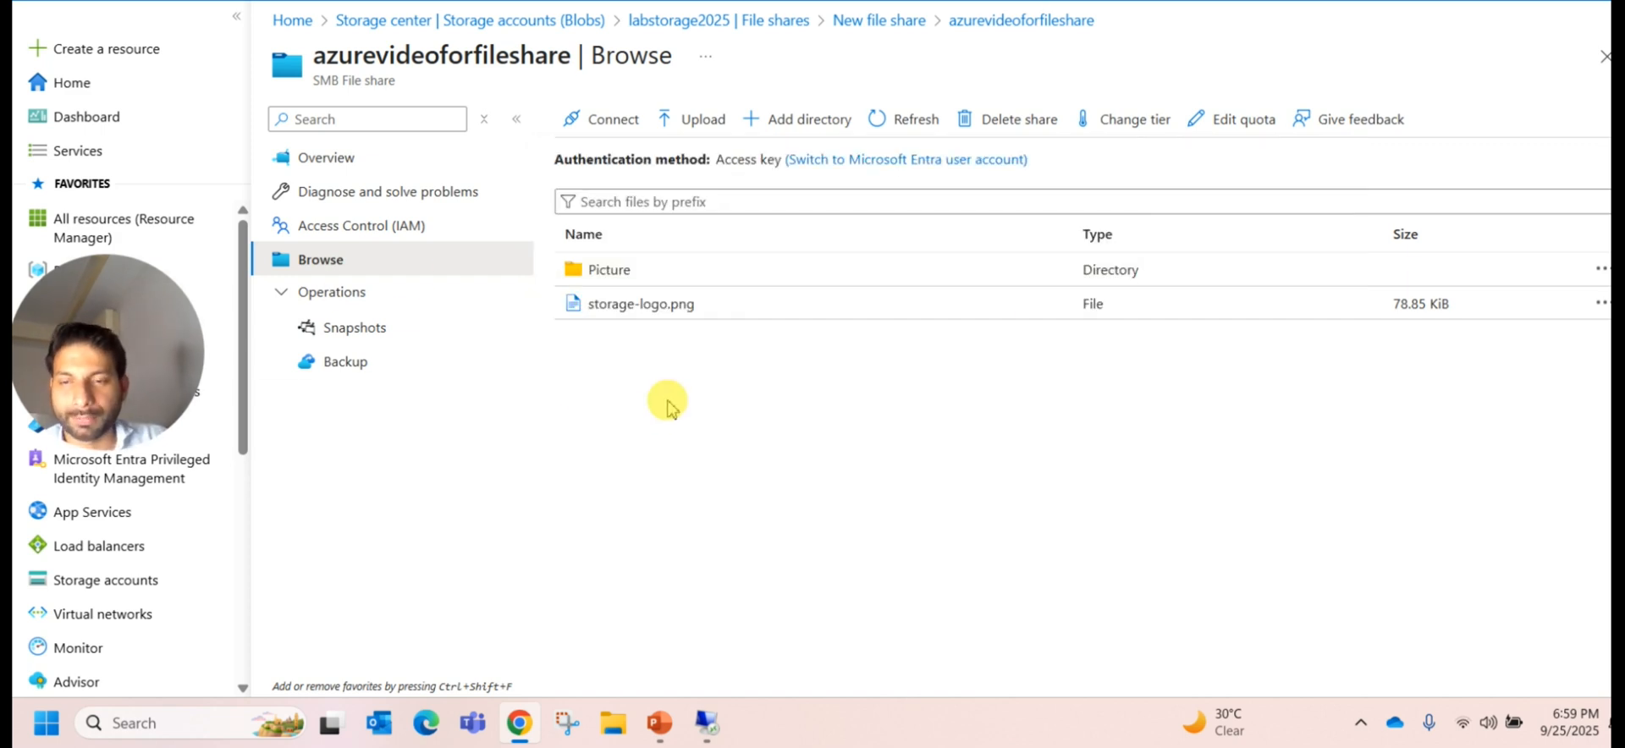
{"action": "mouse_move", "coordinate": [601, 119]}
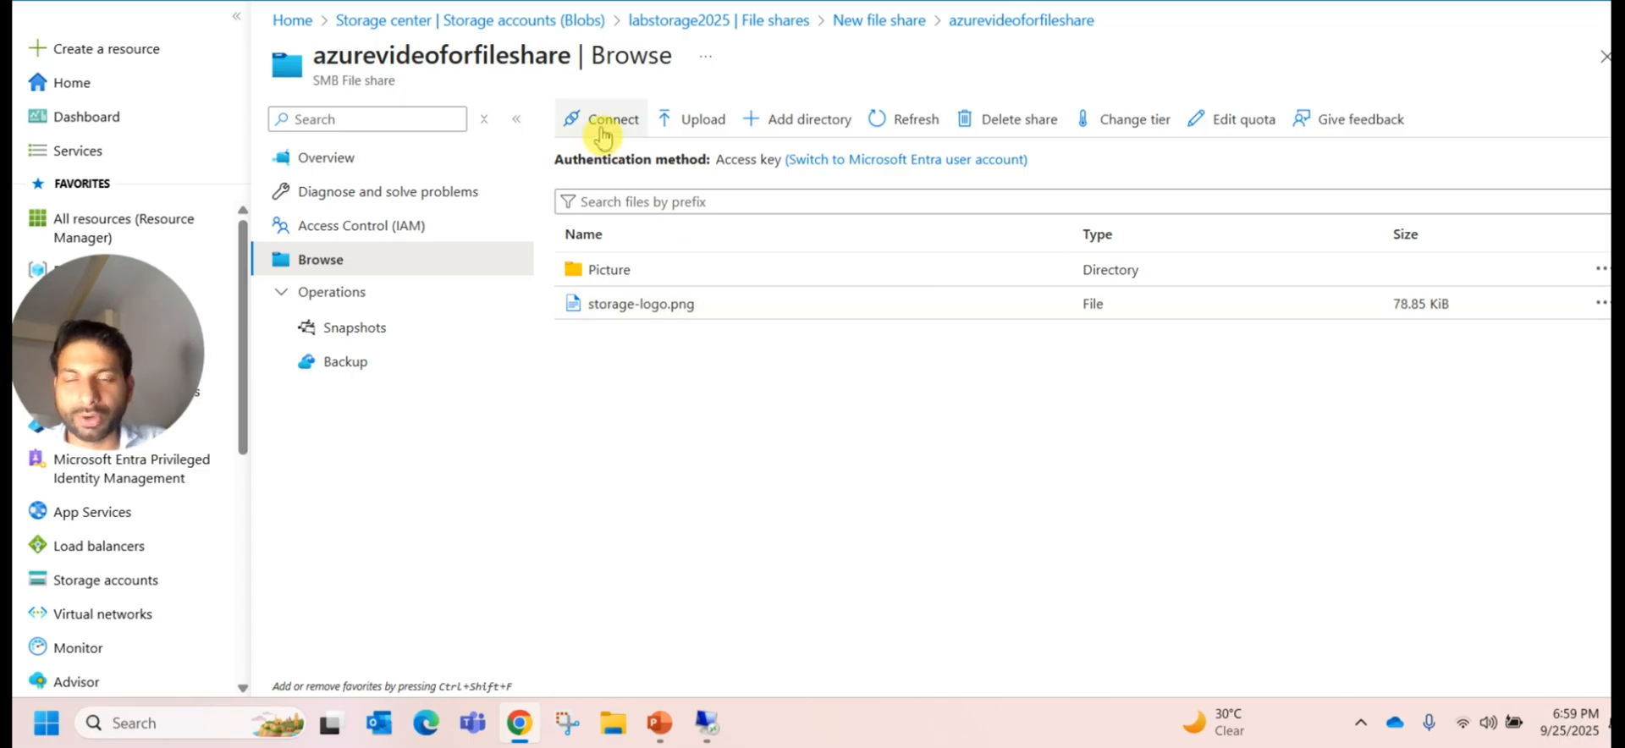
Step: Generate the Windows connection script for drive W using storage account key authentication
{"action": "left_click", "coordinate": [601, 118]}
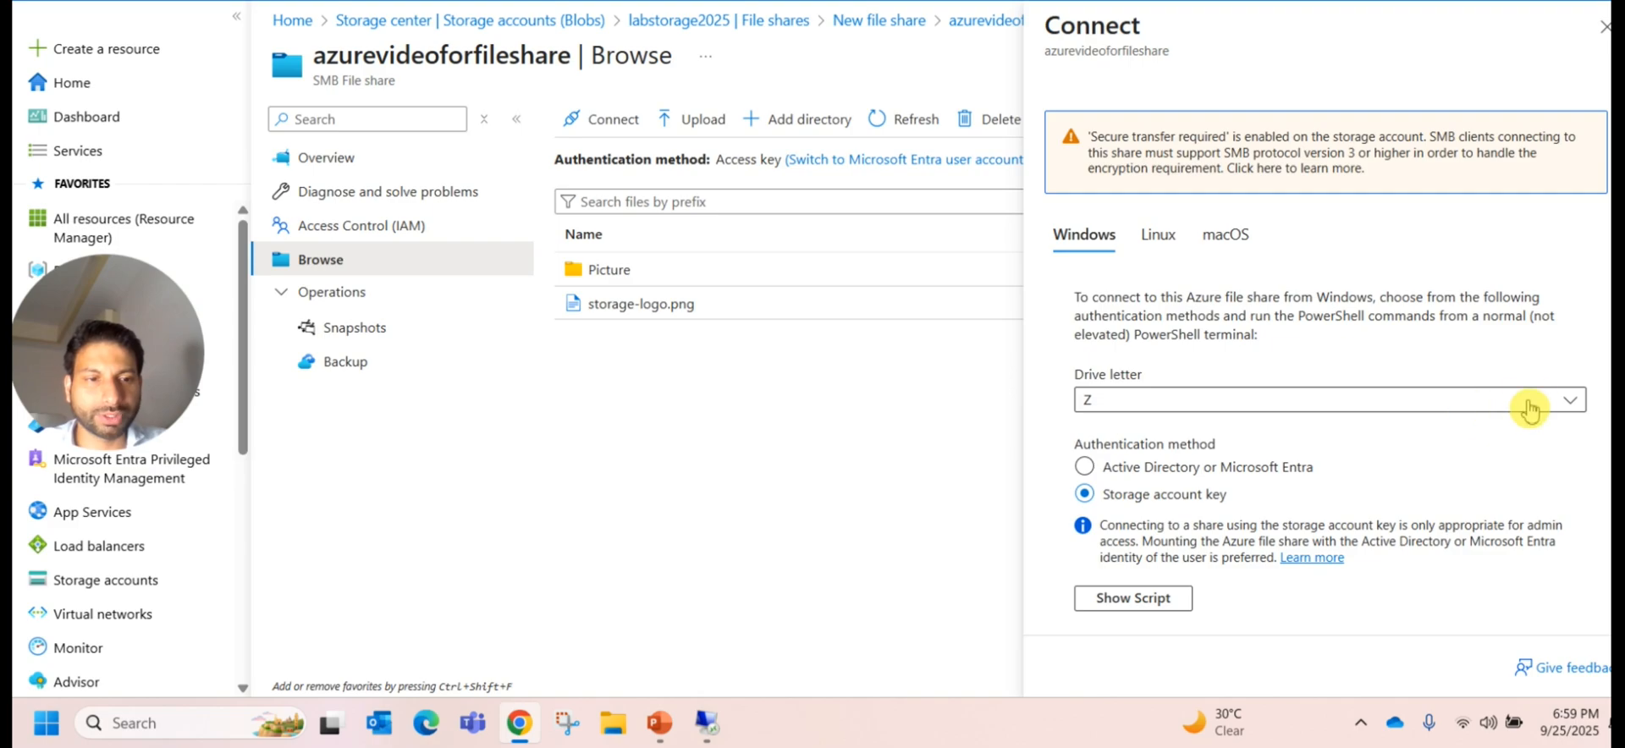
{"action": "left_click", "coordinate": [1570, 400]}
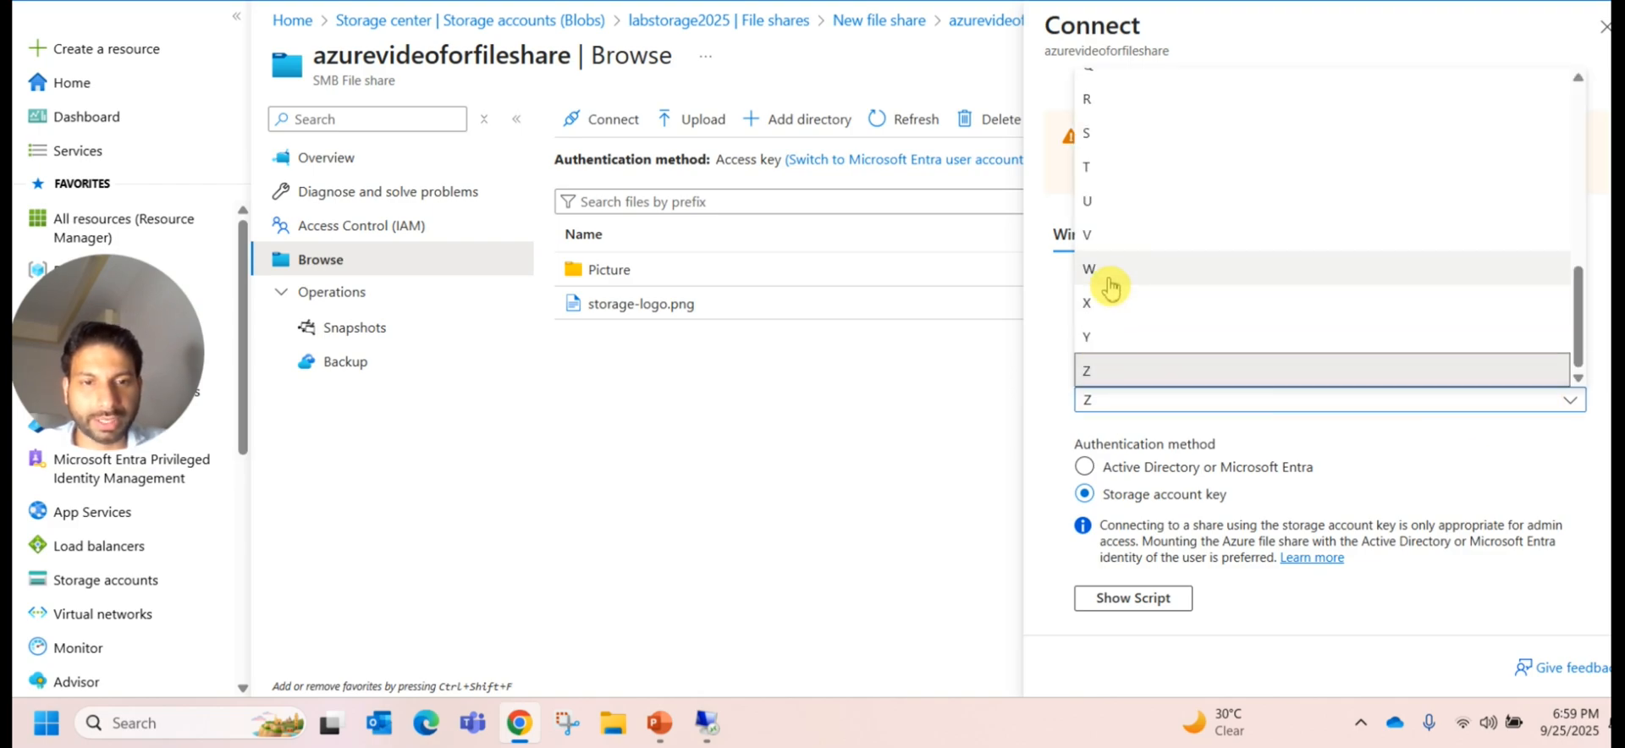
{"action": "left_click", "coordinate": [1090, 268]}
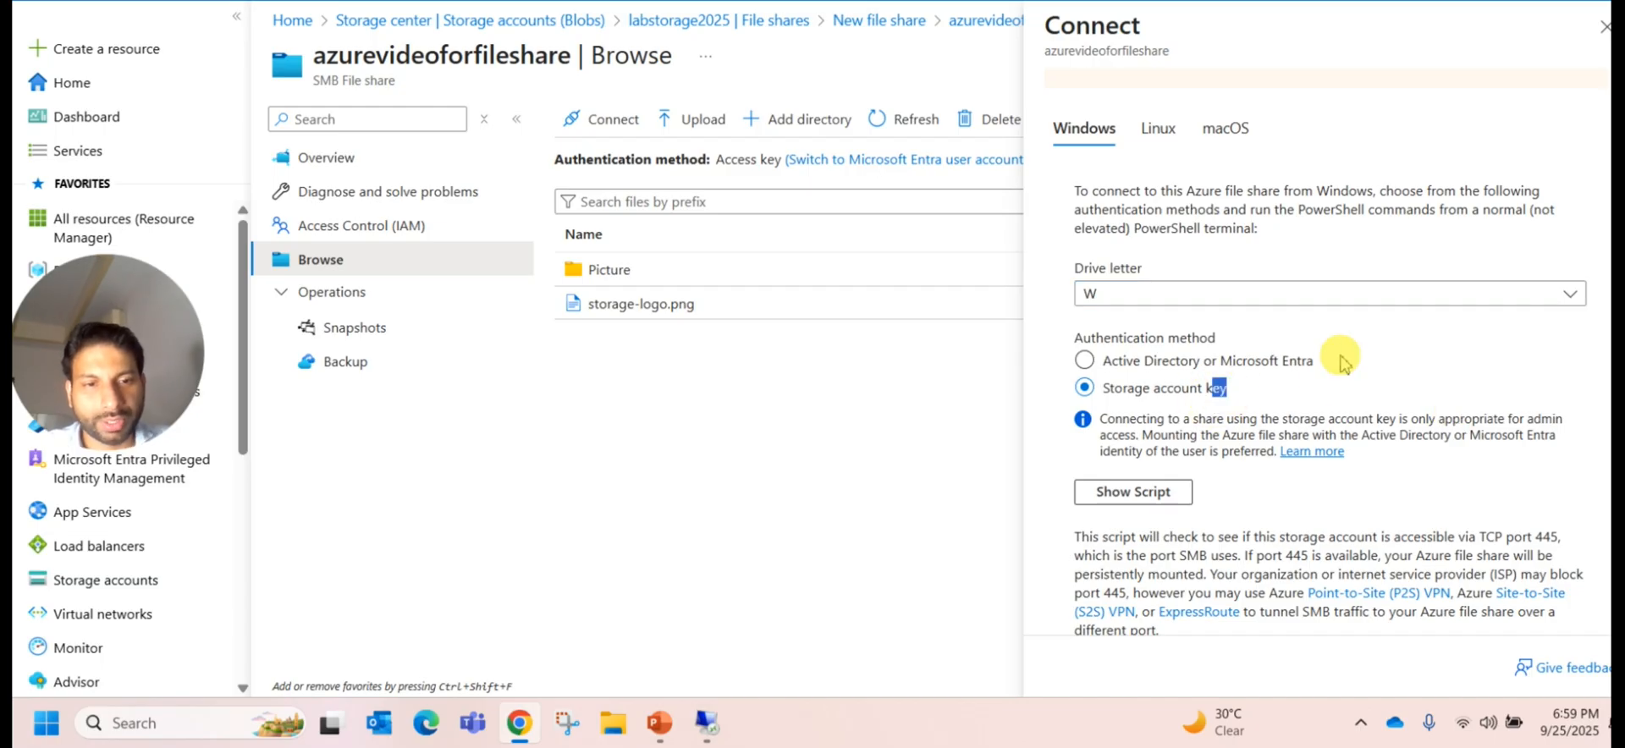
{"action": "mouse_move", "coordinate": [1275, 387]}
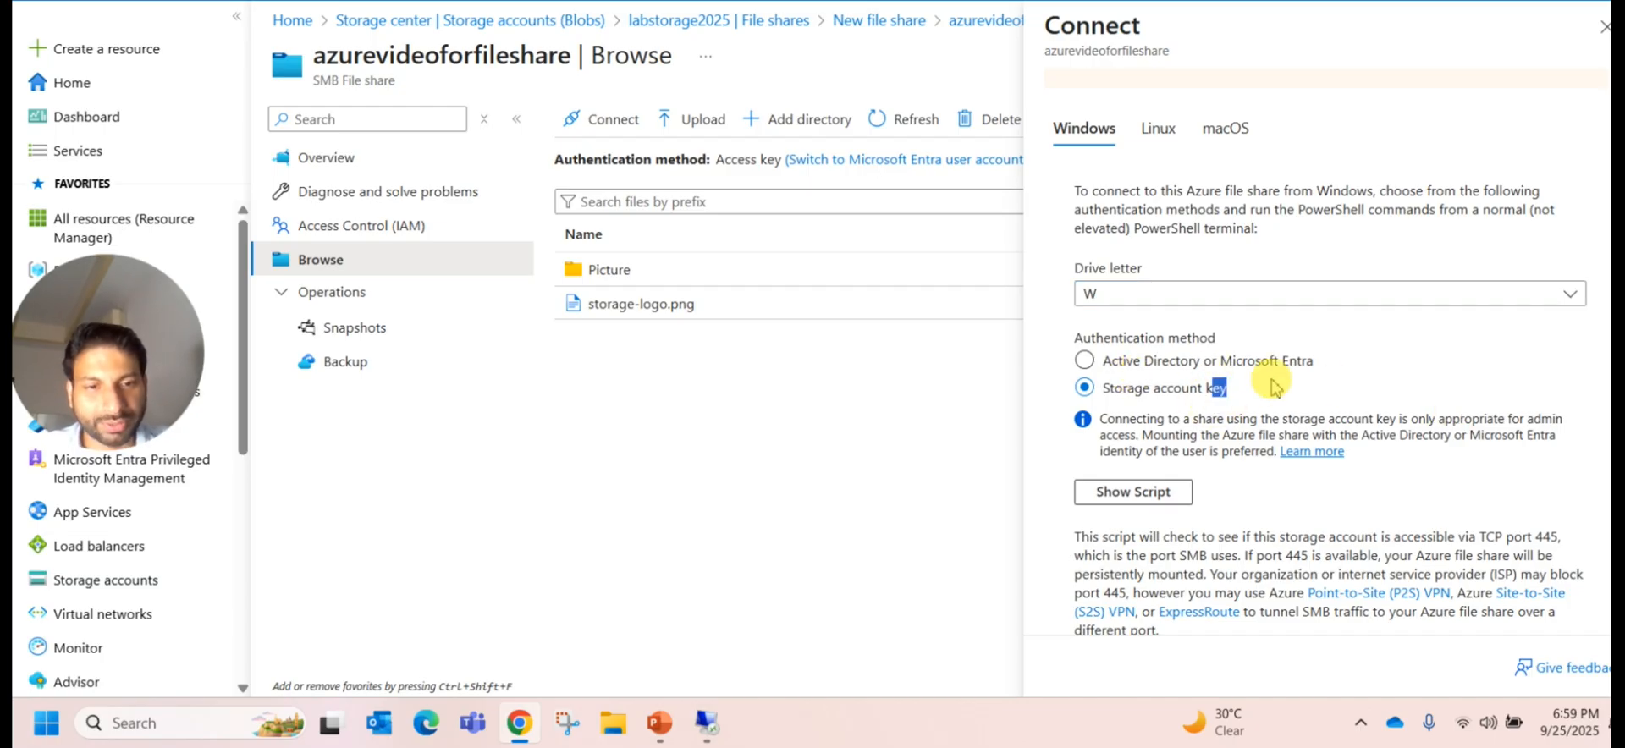
{"action": "mouse_move", "coordinate": [1293, 402]}
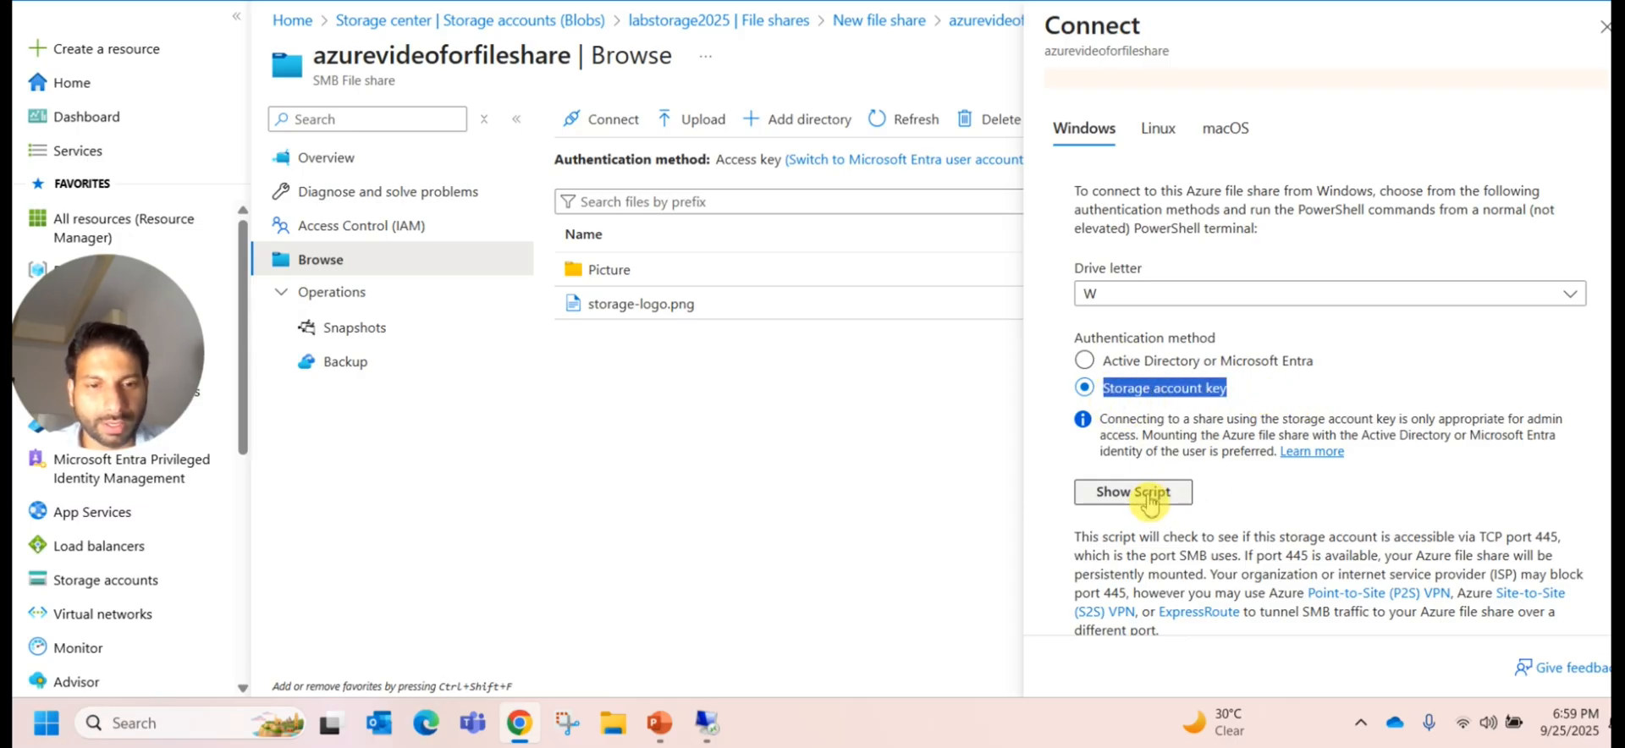
{"action": "mouse_move", "coordinate": [1132, 491]}
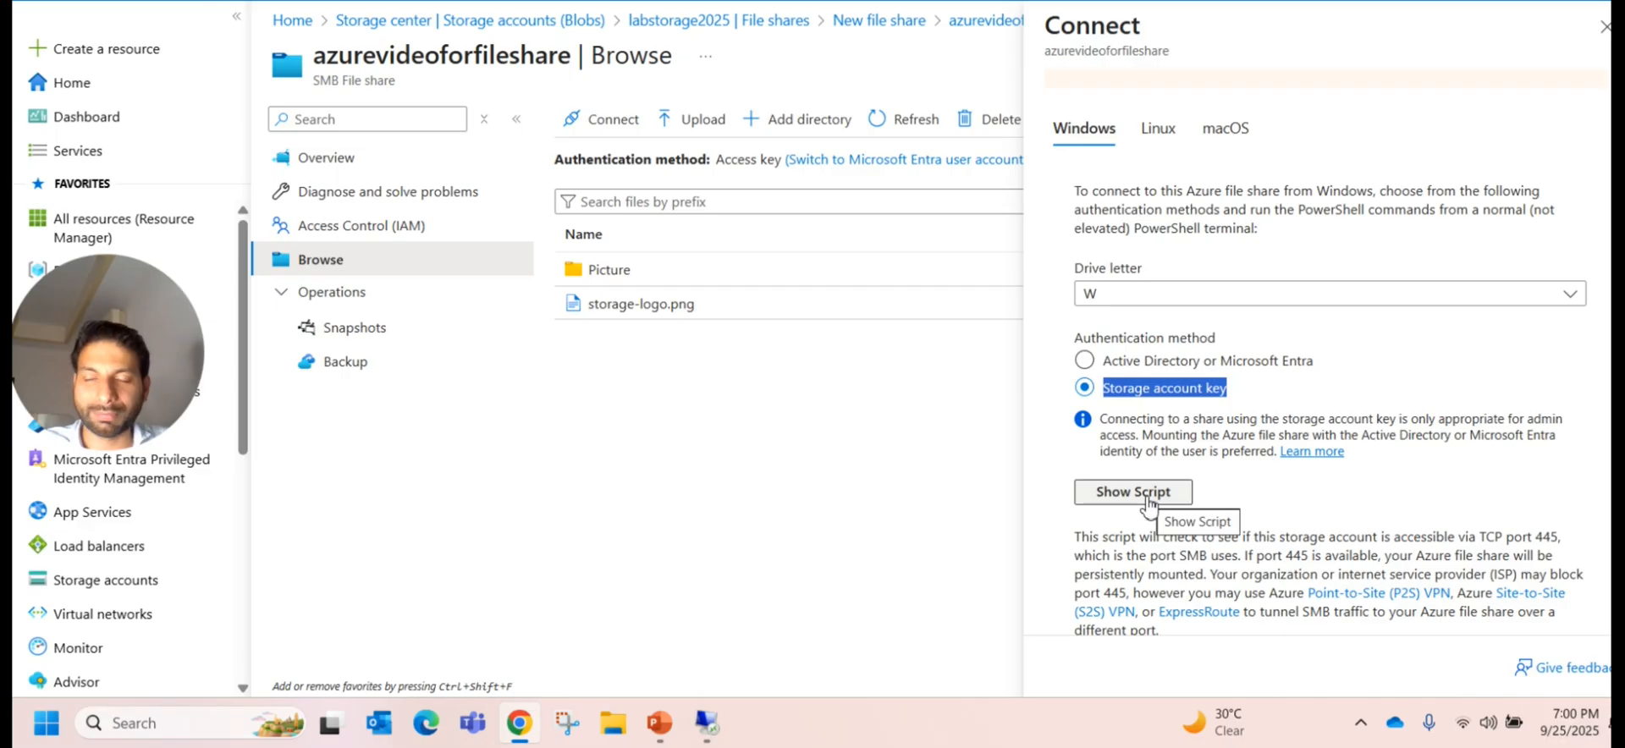
{"action": "left_click", "coordinate": [1131, 491]}
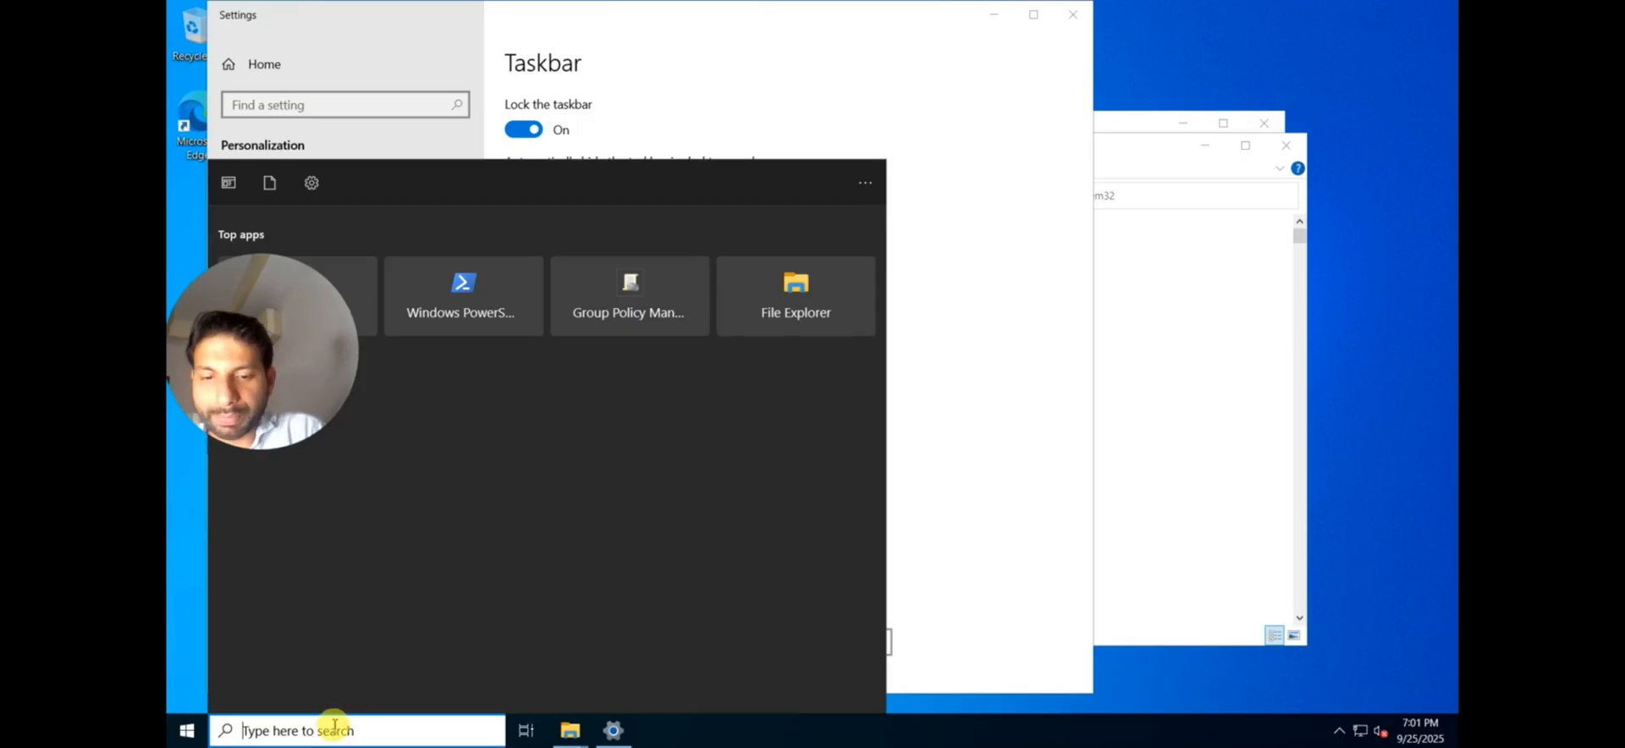
Step: Save the connection script in C:\Tools as newfileshare.ps1
{"action": "type", "text": "note"}
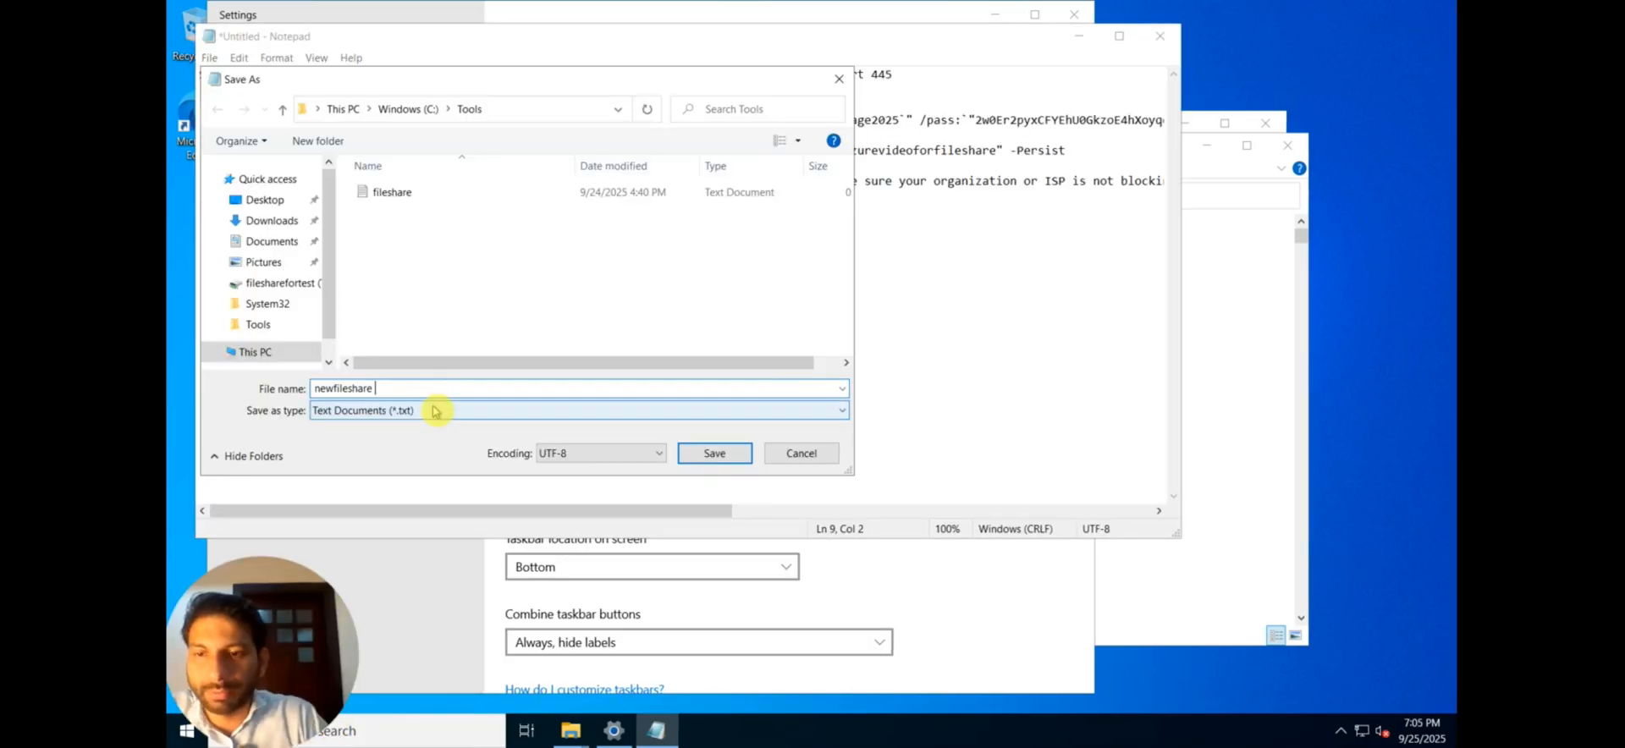
{"action": "type", "text": ".p"}
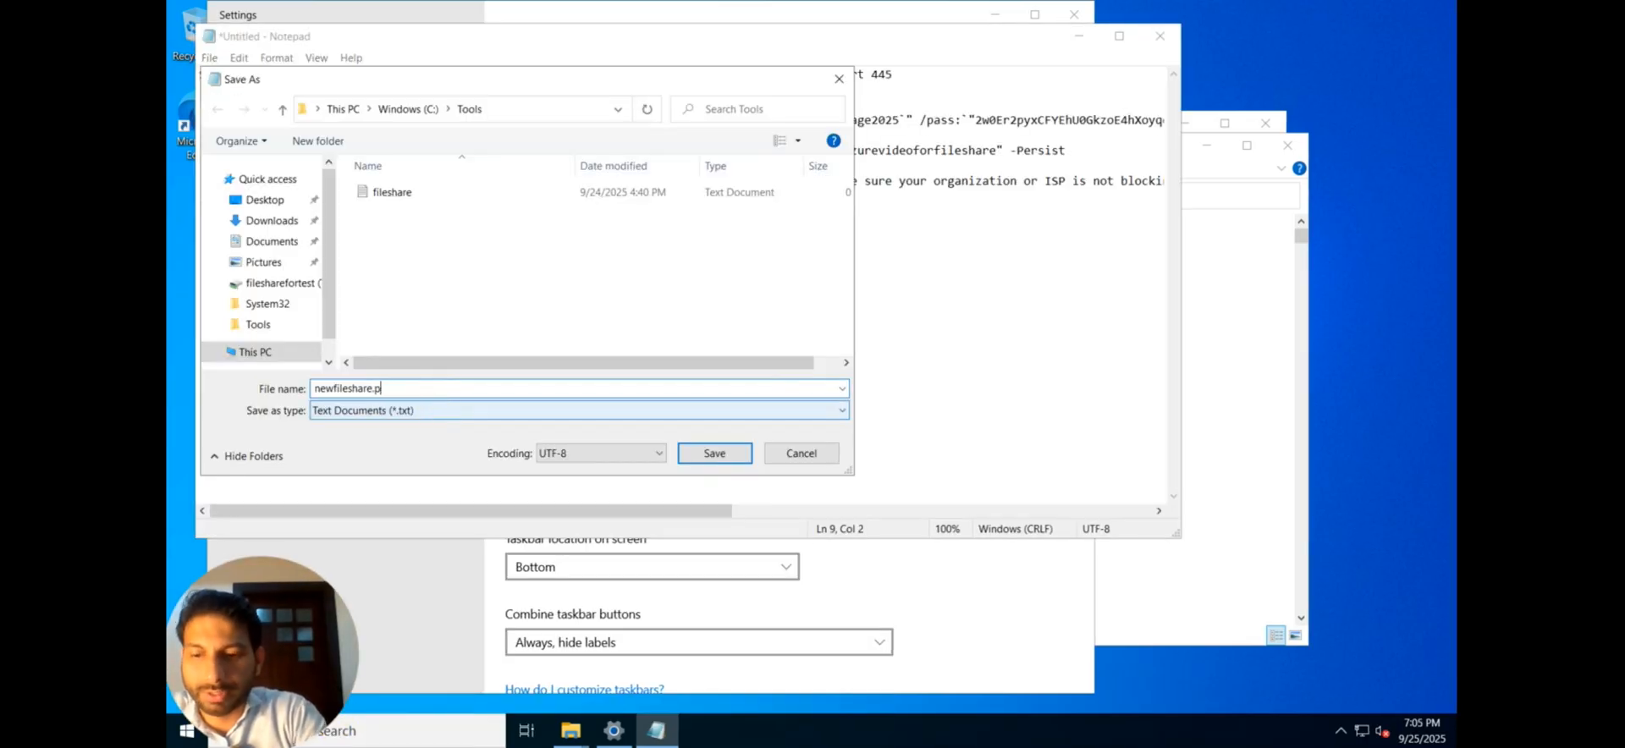
{"action": "type", "text": "s1"}
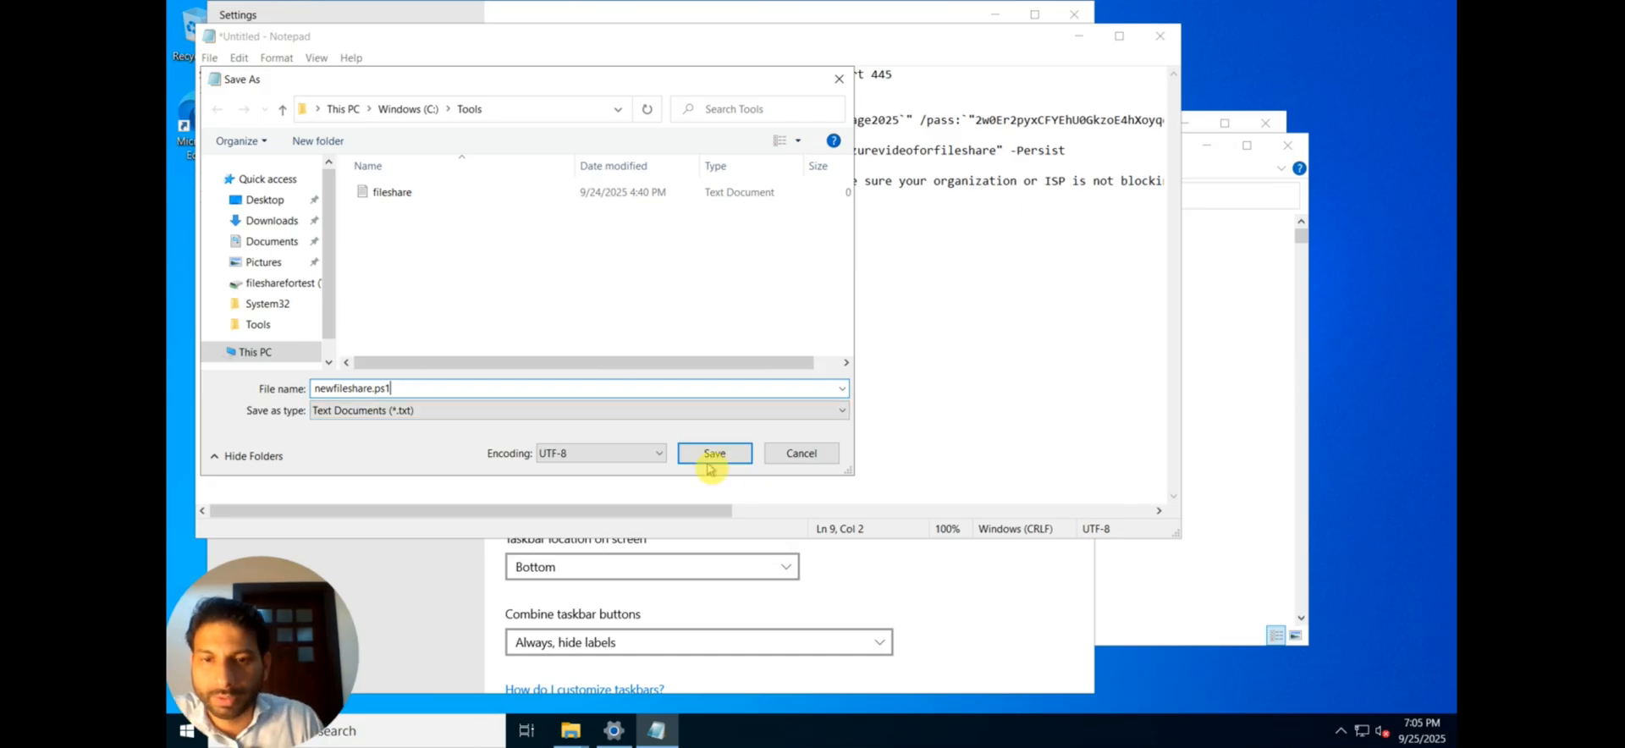
{"action": "left_click", "coordinate": [713, 453]}
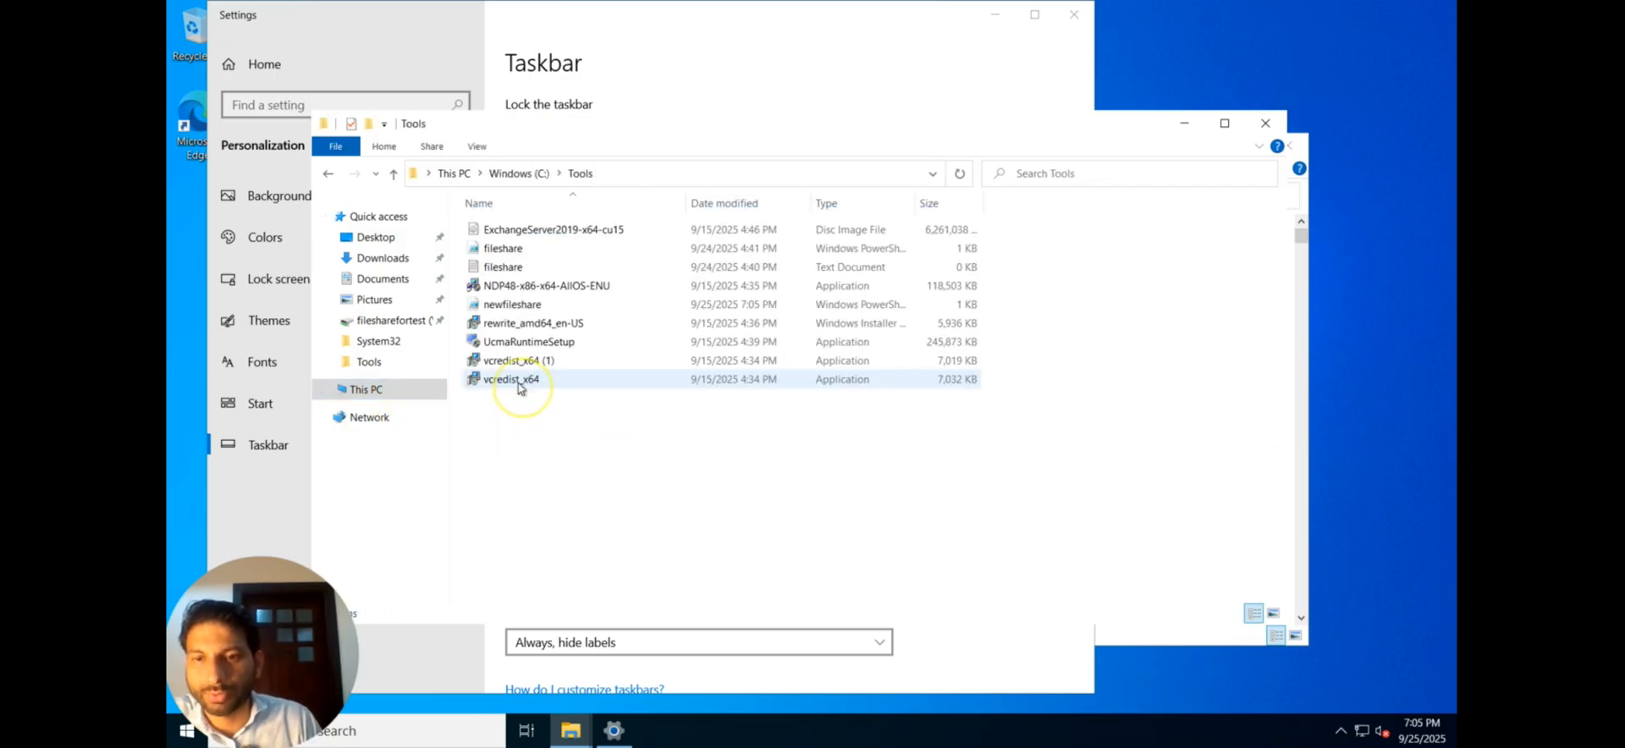
Step: Select the newfileshare PowerShell script in the C:\Tools listing
{"action": "left_click", "coordinate": [511, 304]}
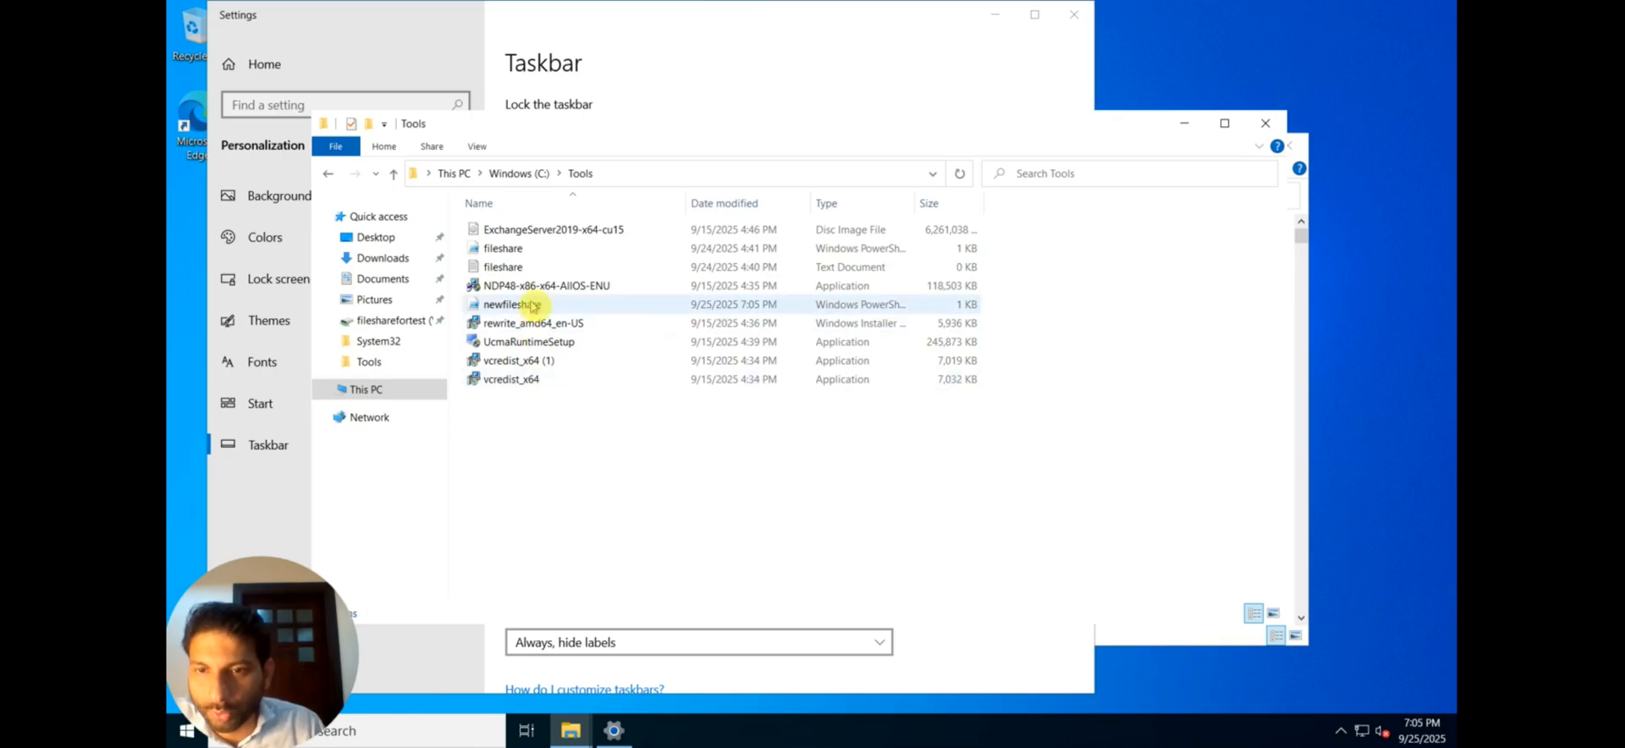
{"action": "mouse_move", "coordinate": [511, 304]}
{"action": "type", "text": "win"}
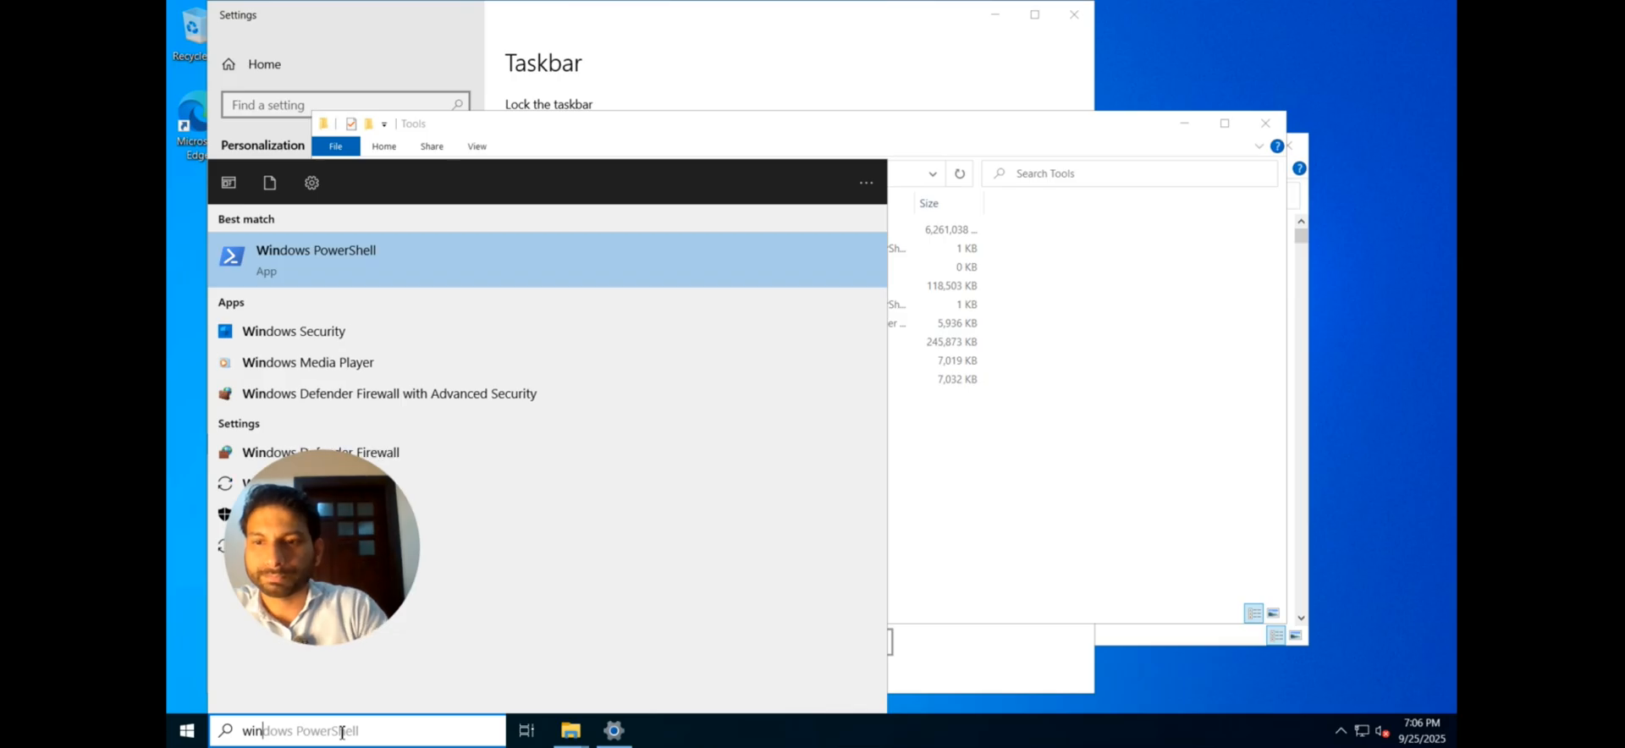
Step: Launch PowerShell as administrator, change into C:\tools, and start entering the newfileshare script
{"action": "right_click", "coordinate": [316, 258]}
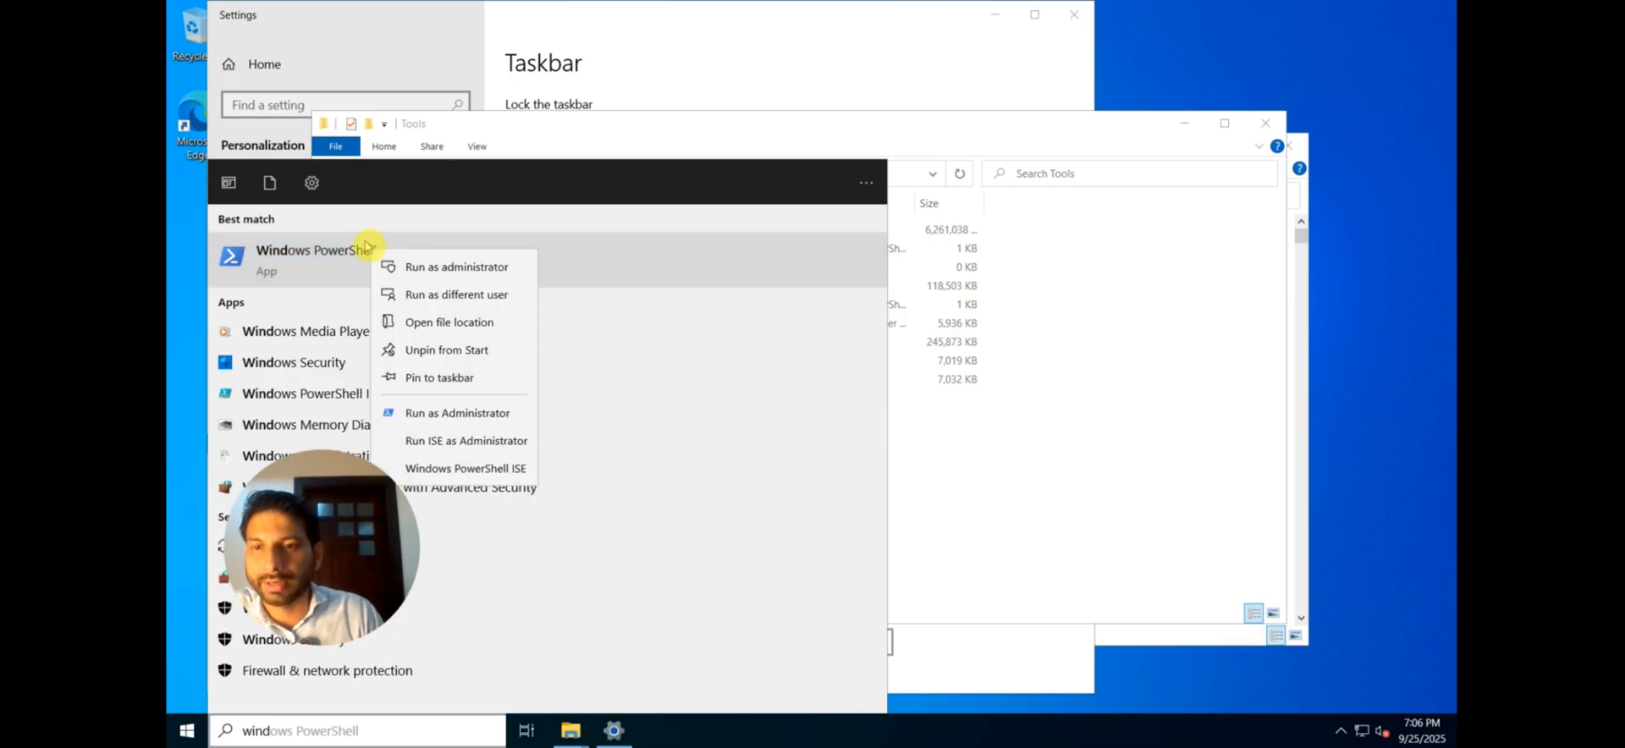
{"action": "left_click", "coordinate": [455, 267]}
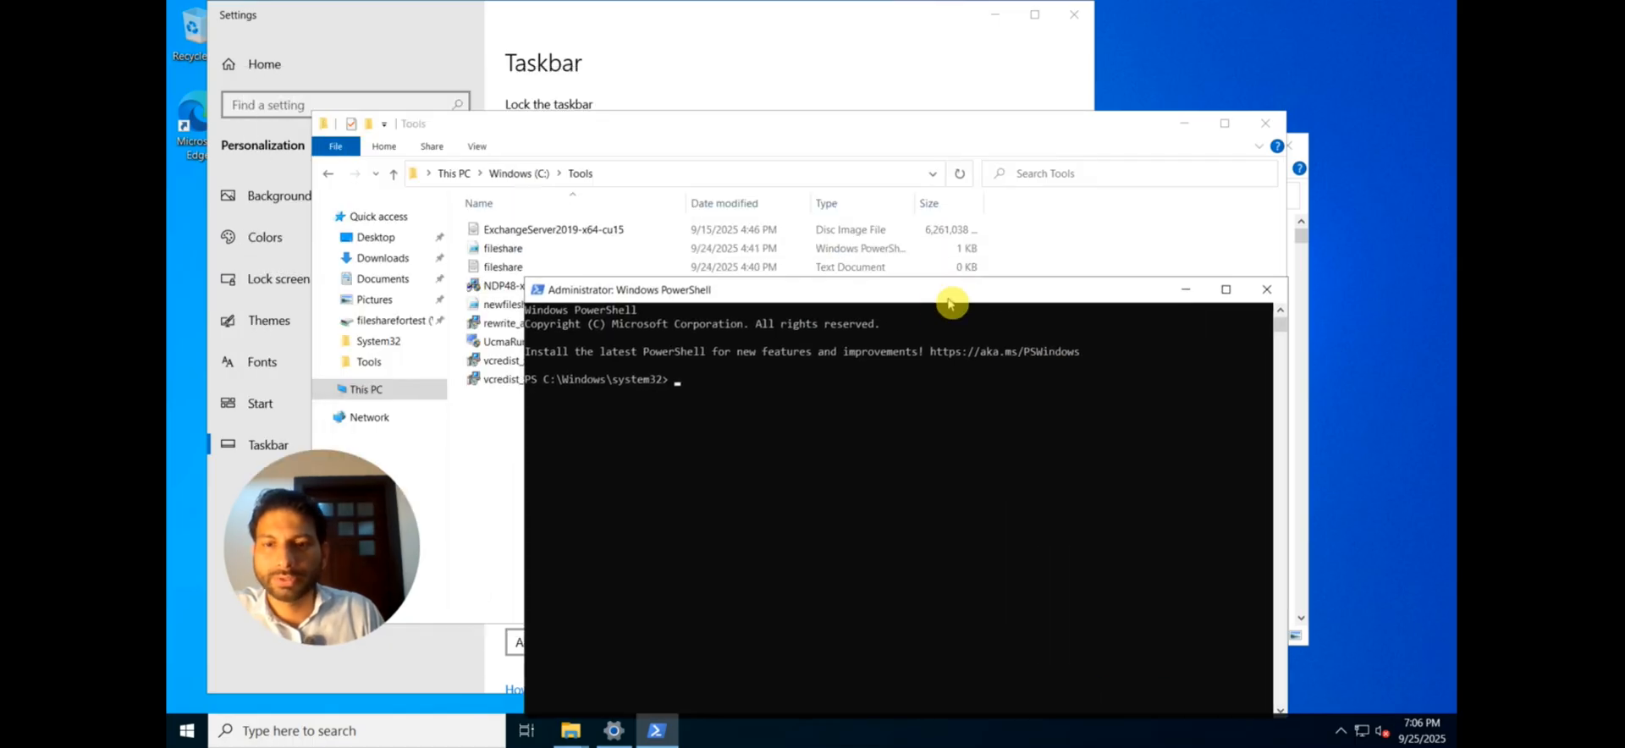
{"action": "type", "text": "cd"}
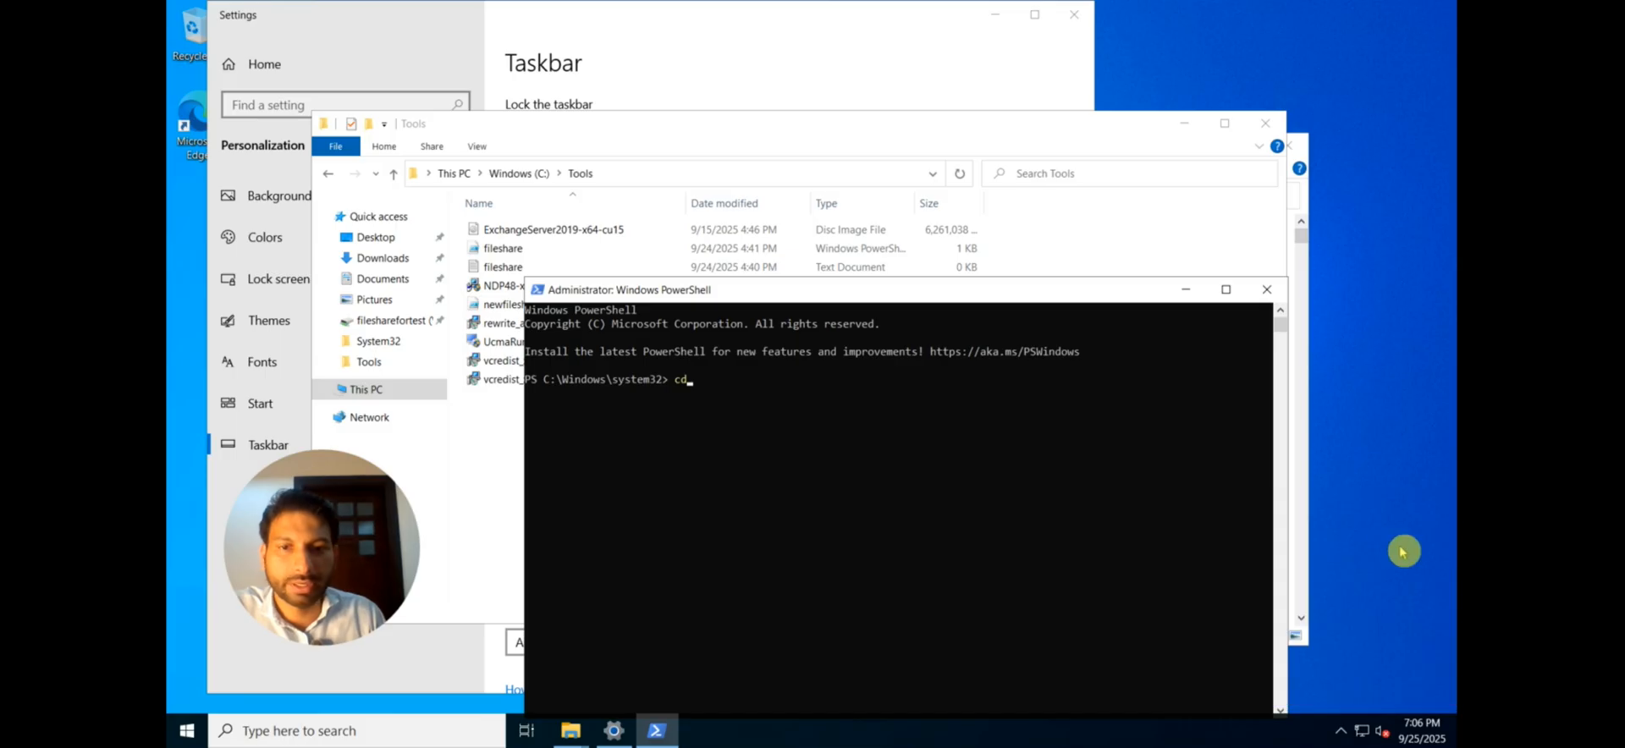
{"action": "key", "text": "Return"}
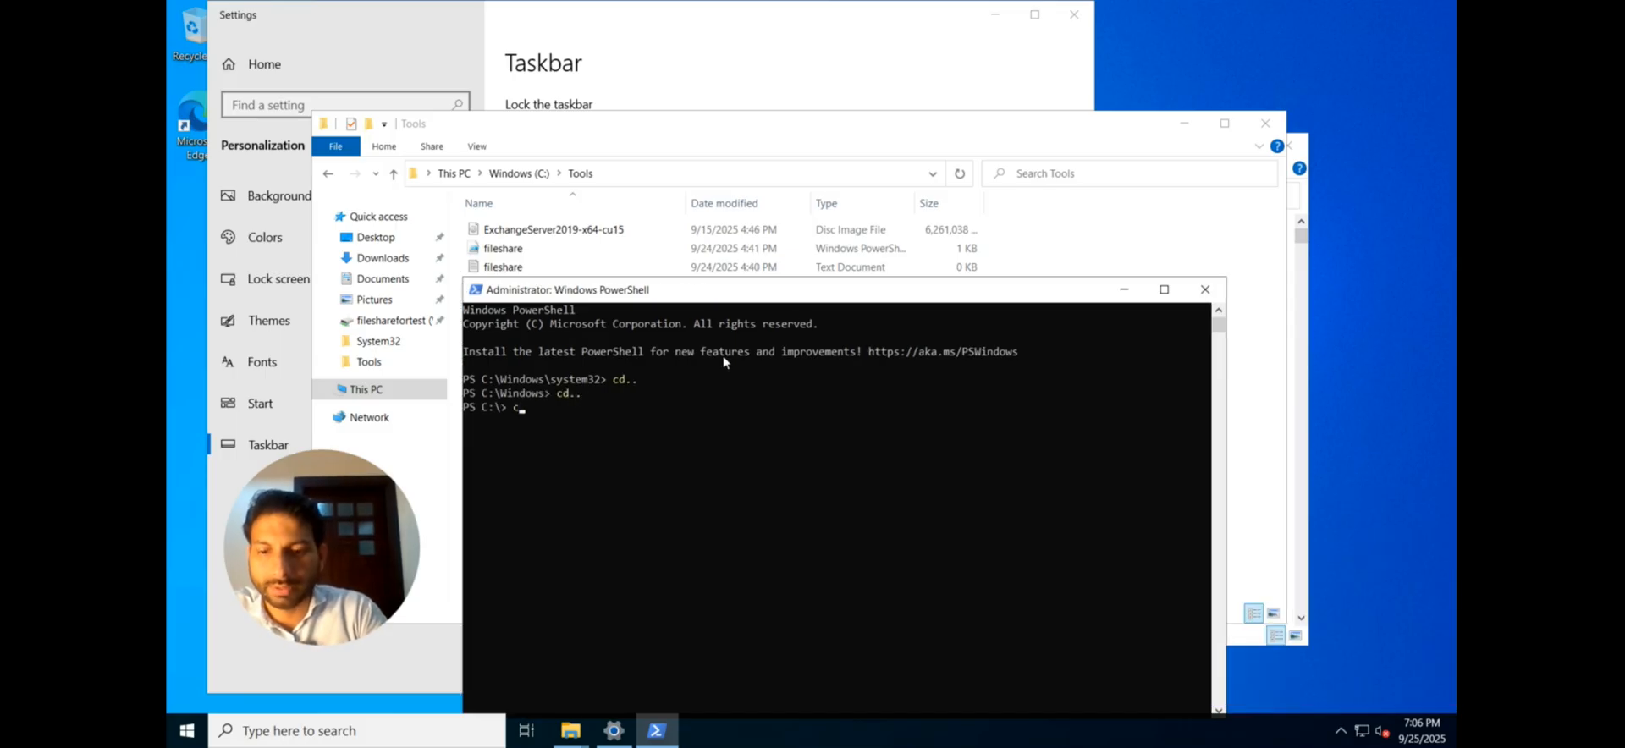
{"action": "type", "text": "d tools"}
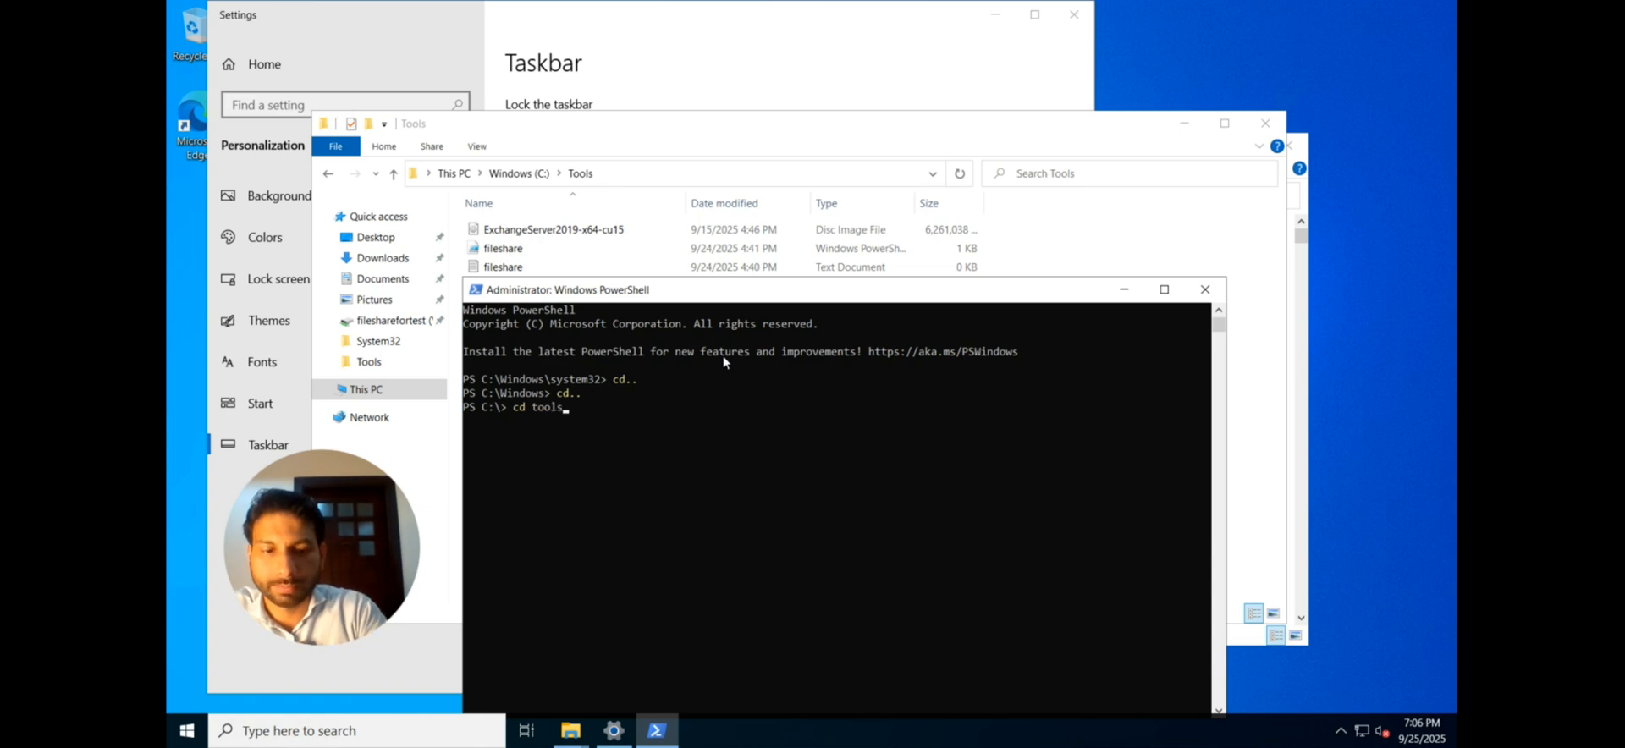
{"action": "key", "text": "Return"}
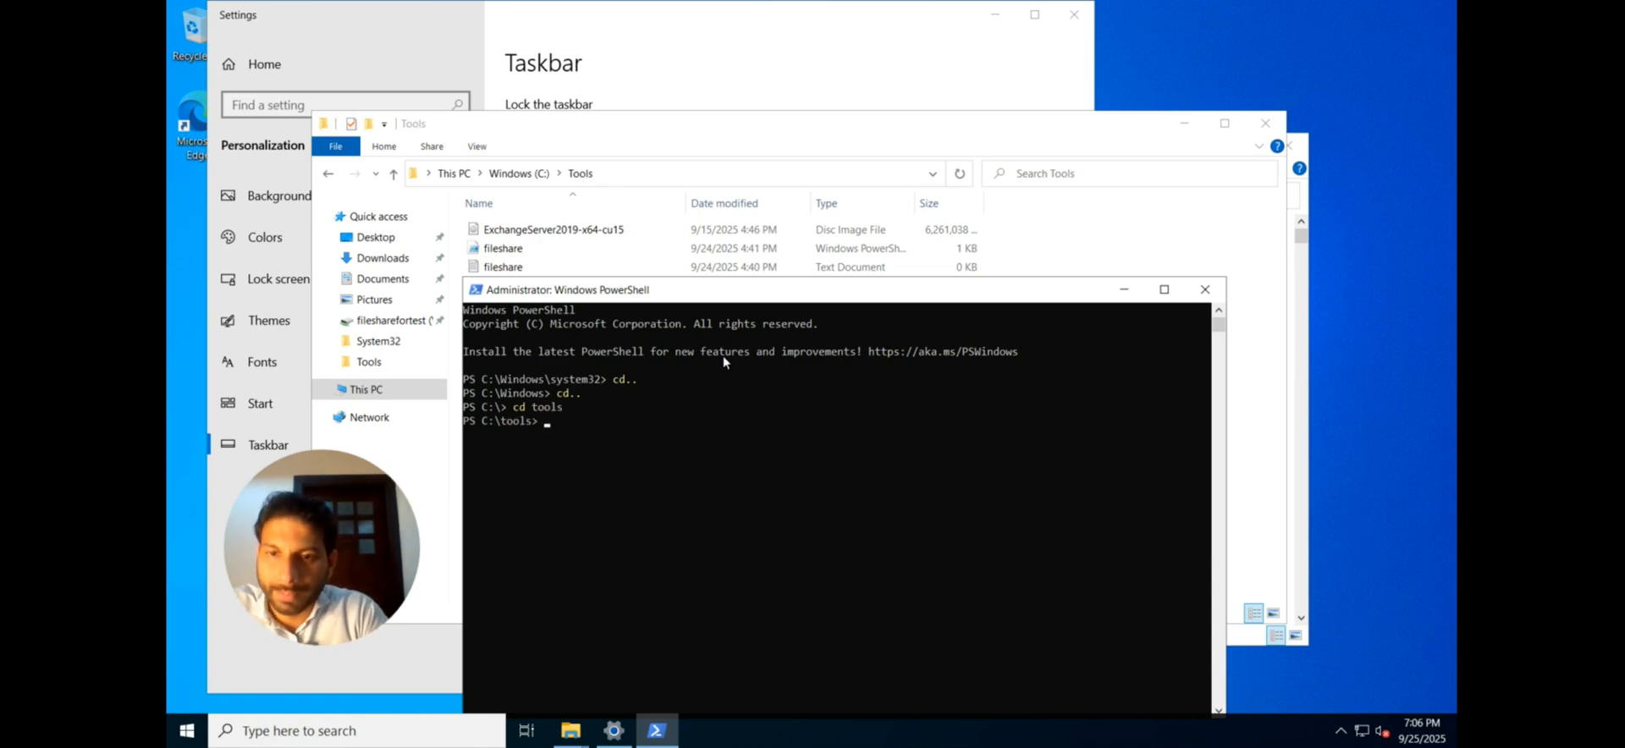
{"action": "mouse_move", "coordinate": [659, 406]}
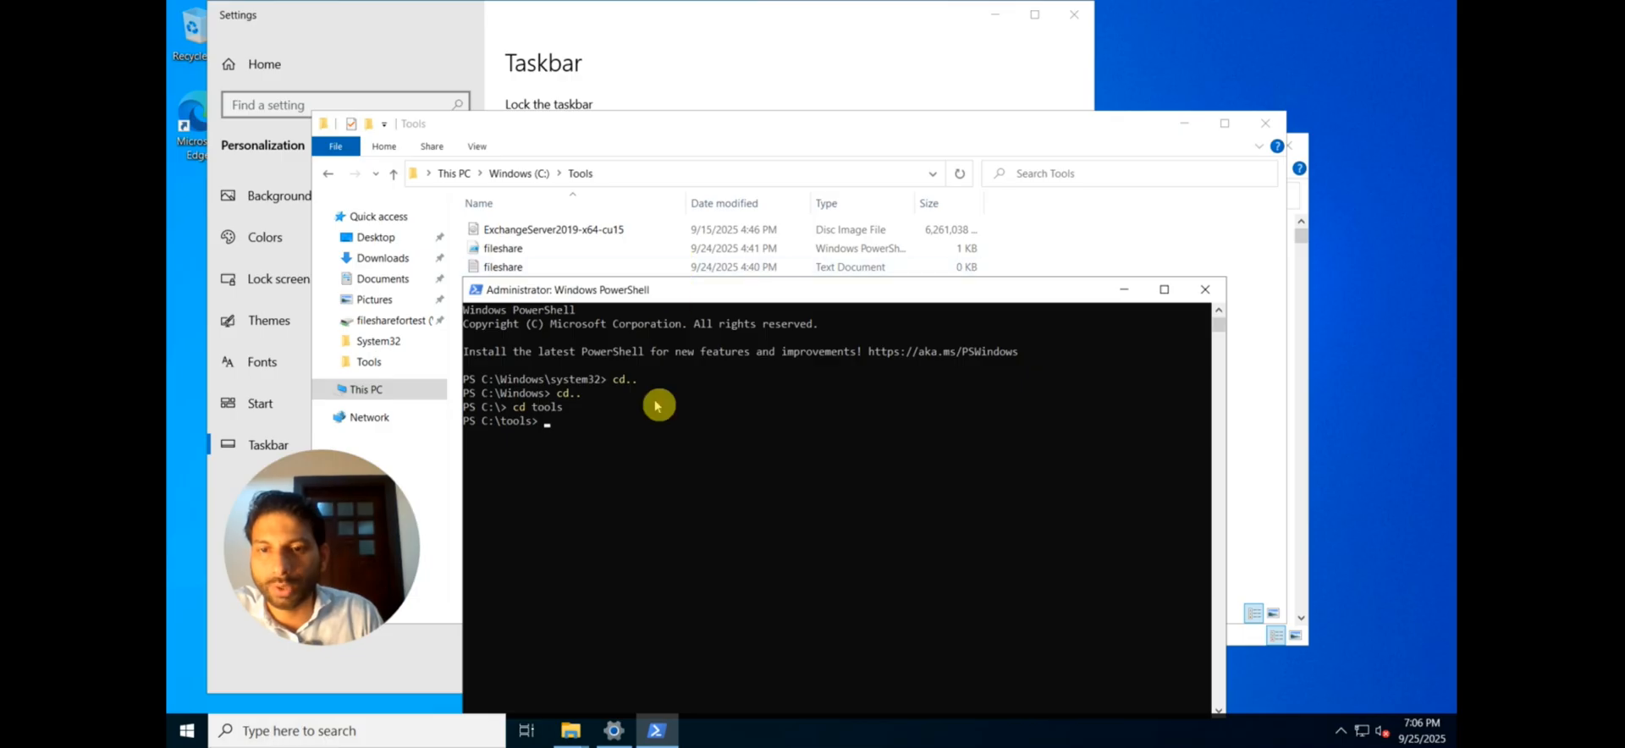
{"action": "type", "text": "newfileshare.ps1"}
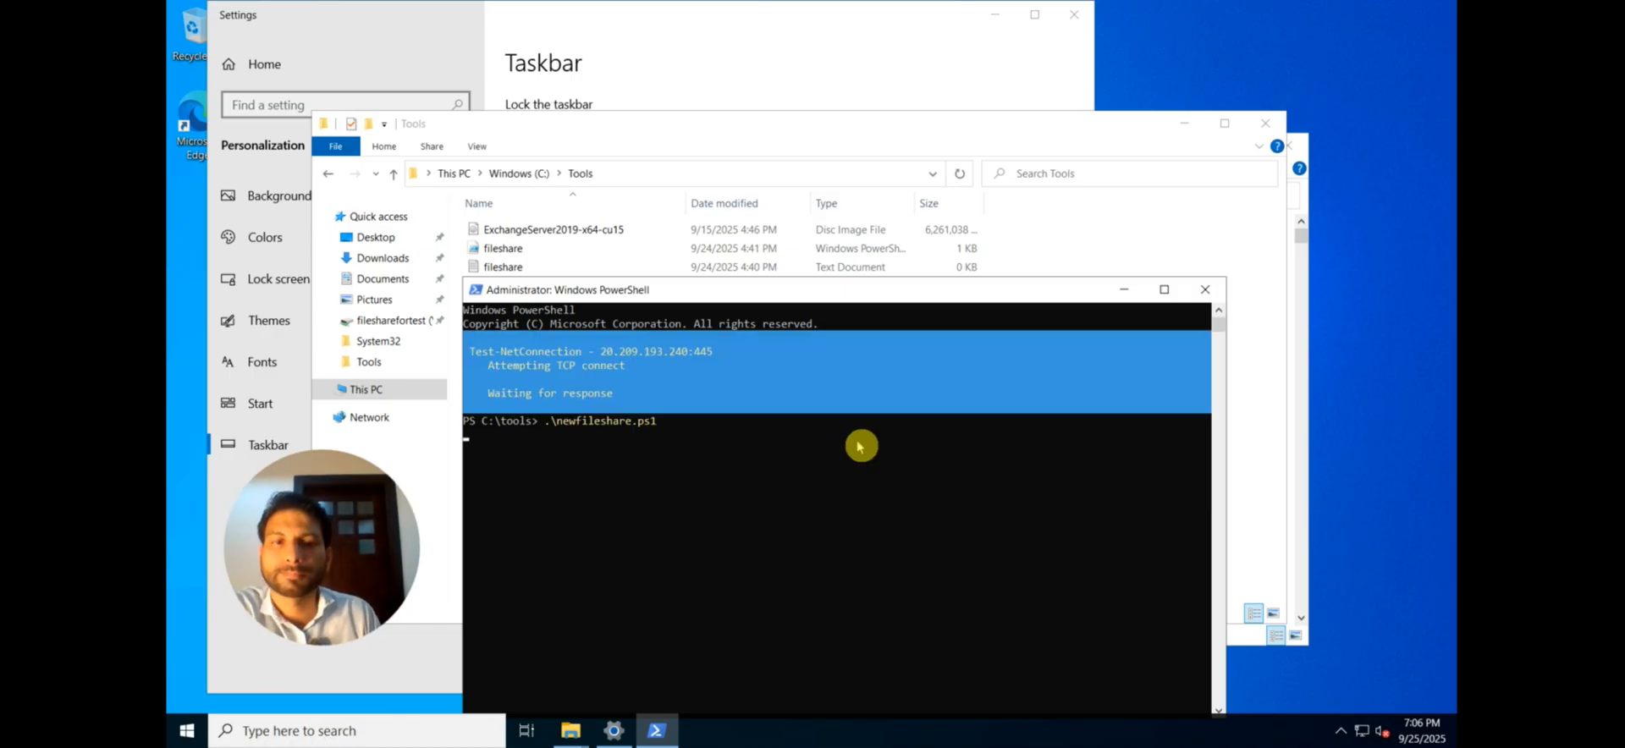
{"action": "mouse_move", "coordinate": [710, 438]}
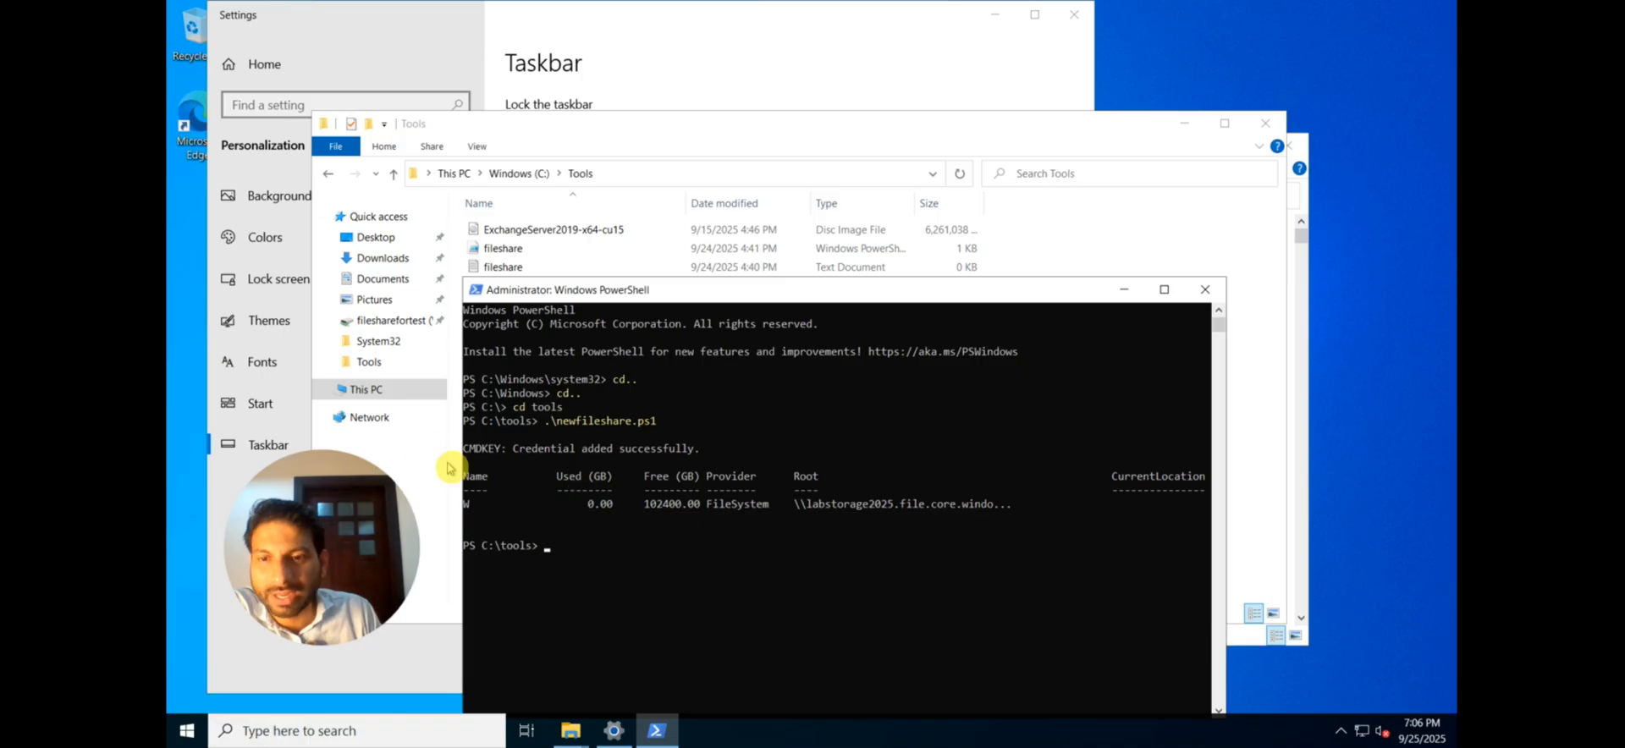
{"action": "mouse_move", "coordinate": [557, 440]}
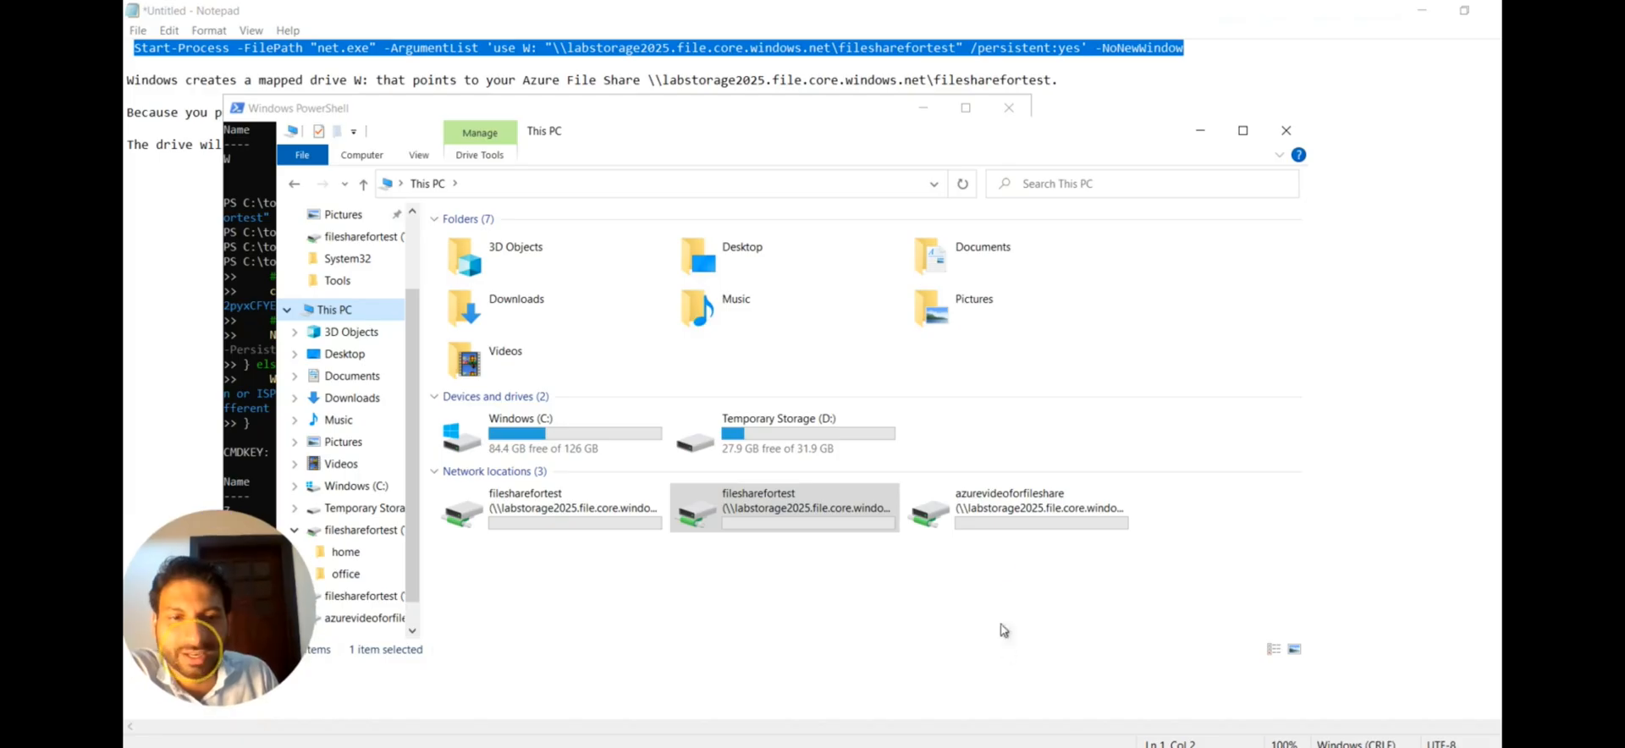
{"action": "mouse_move", "coordinate": [1036, 515]}
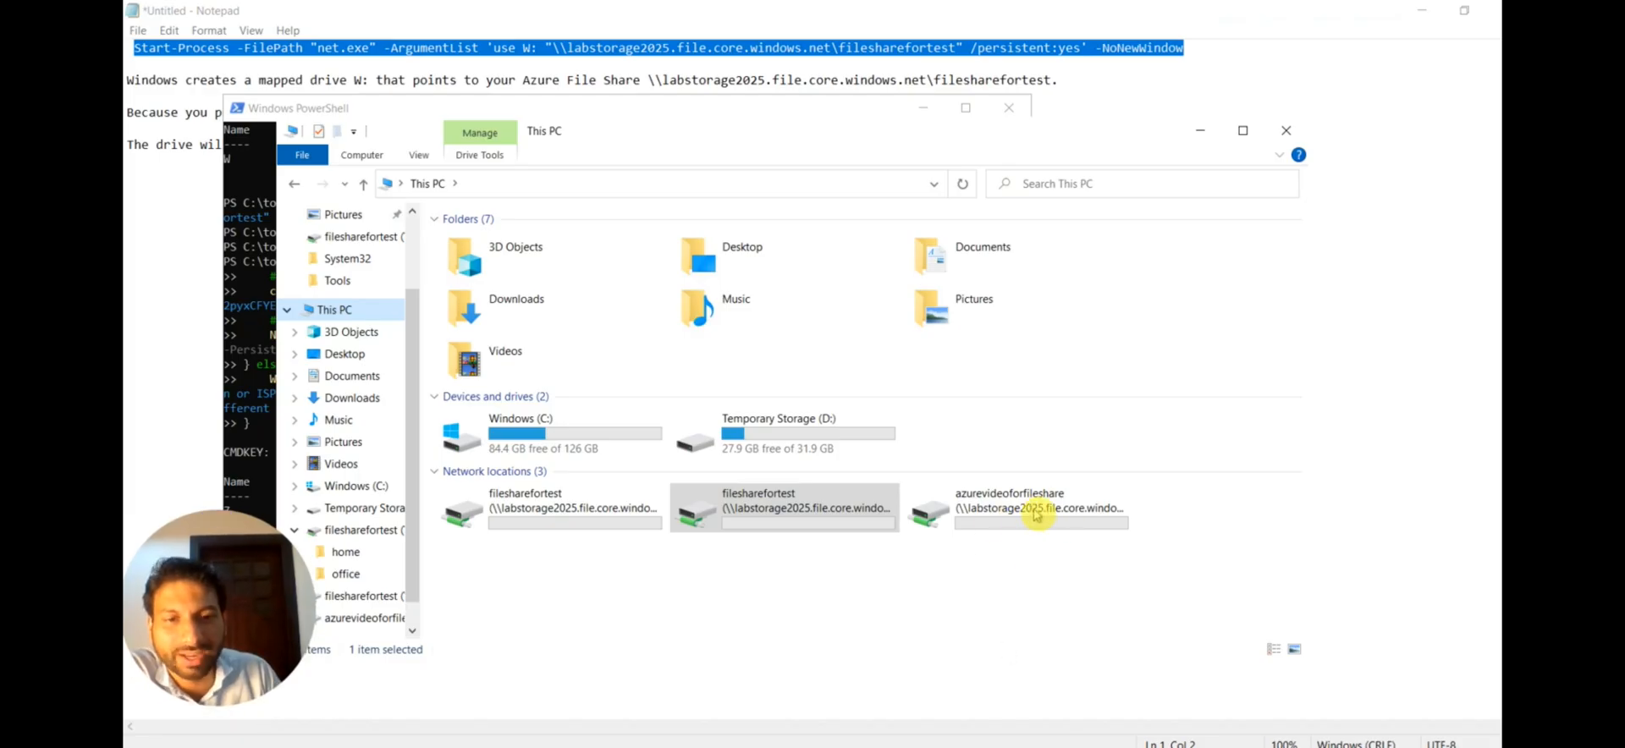
Step: Open the azurevideoforfileshare drive and select the Picture folder and storage-logo image
{"action": "double_click", "coordinate": [1039, 508]}
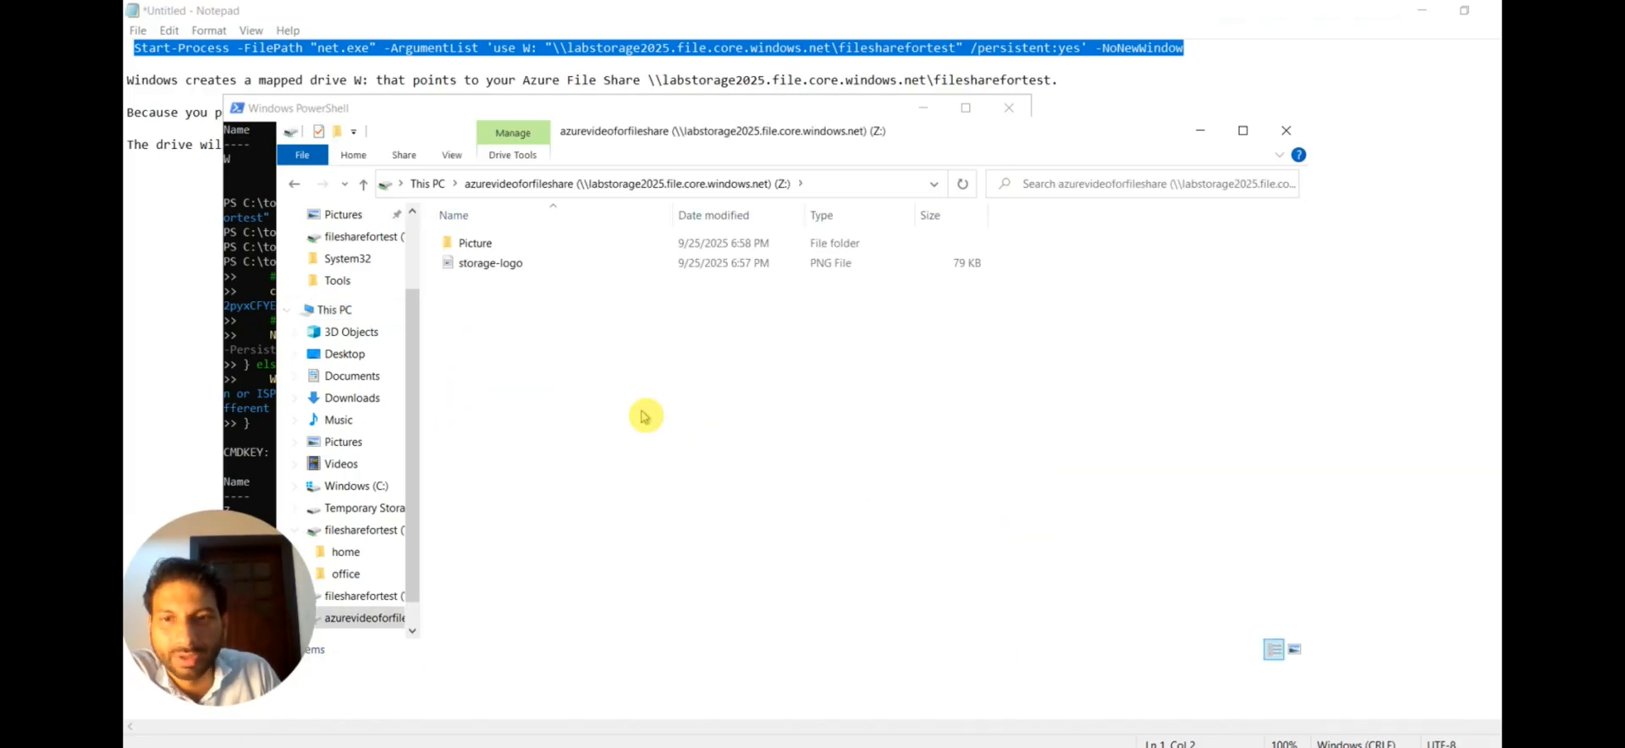
{"action": "left_click", "coordinate": [475, 243]}
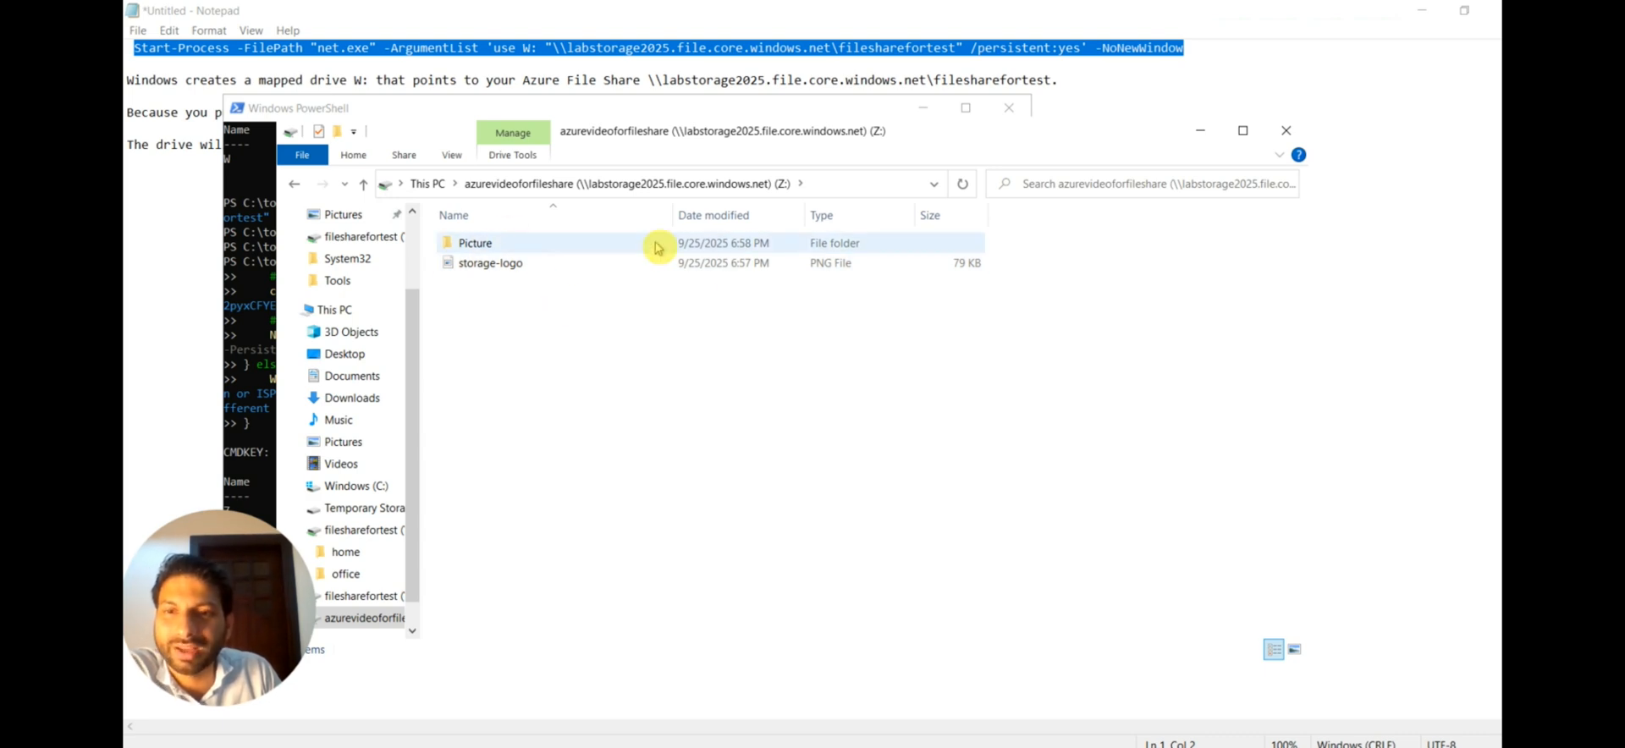
{"action": "mouse_move", "coordinate": [474, 243]}
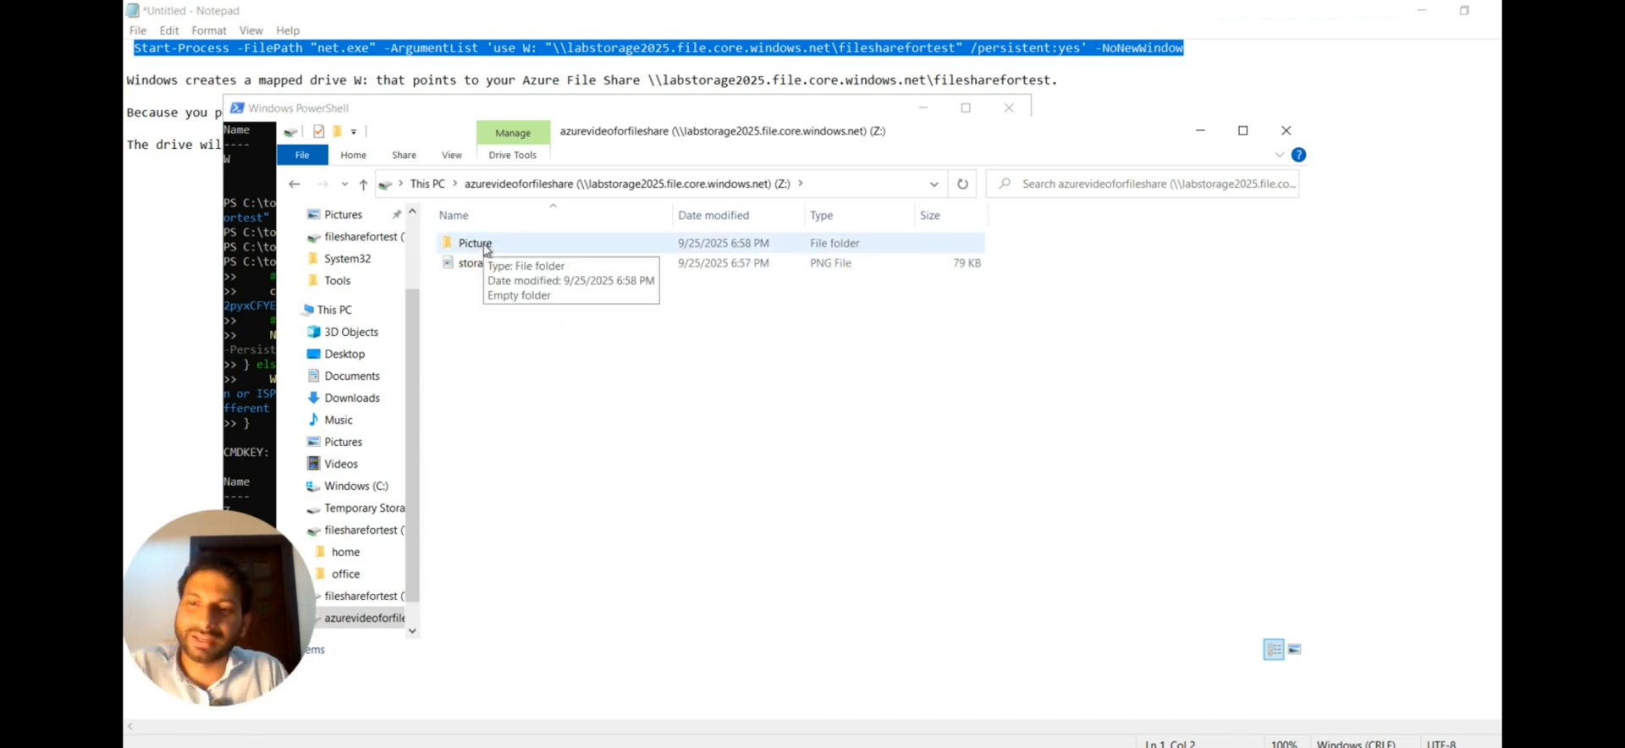
{"action": "mouse_move", "coordinate": [478, 324]}
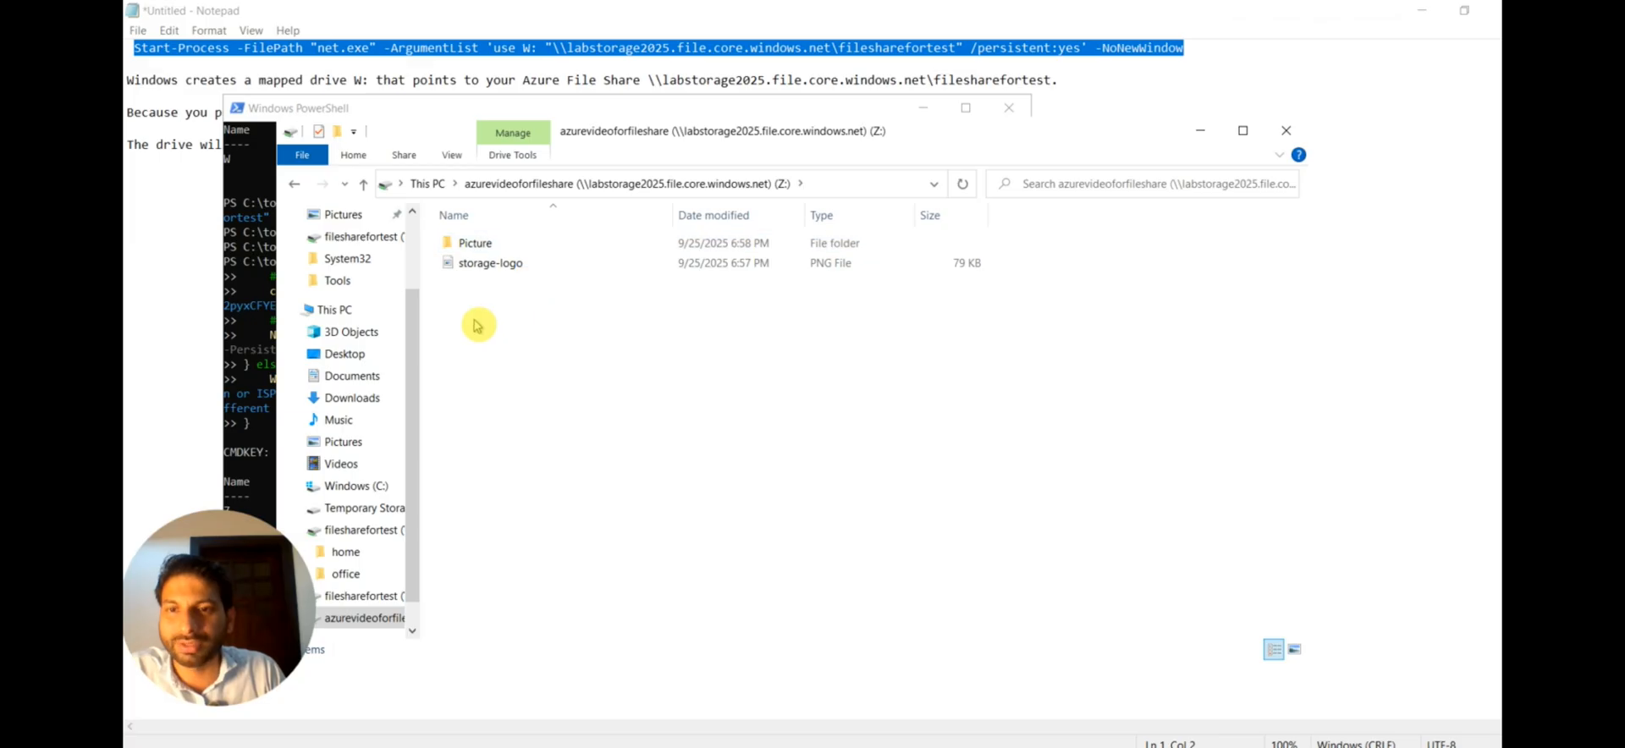
{"action": "left_click", "coordinate": [490, 262]}
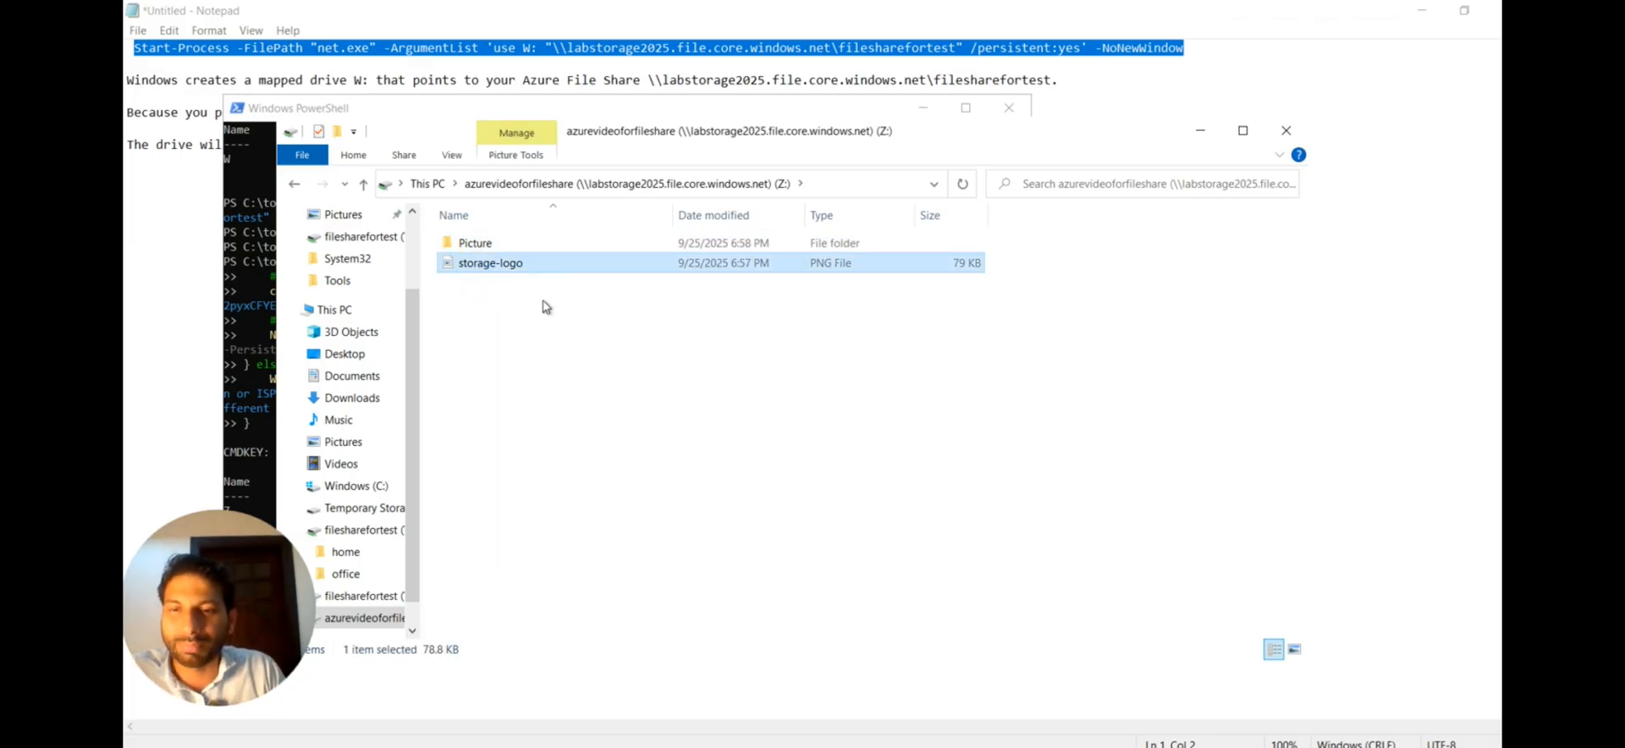
{"action": "mouse_move", "coordinate": [550, 297]}
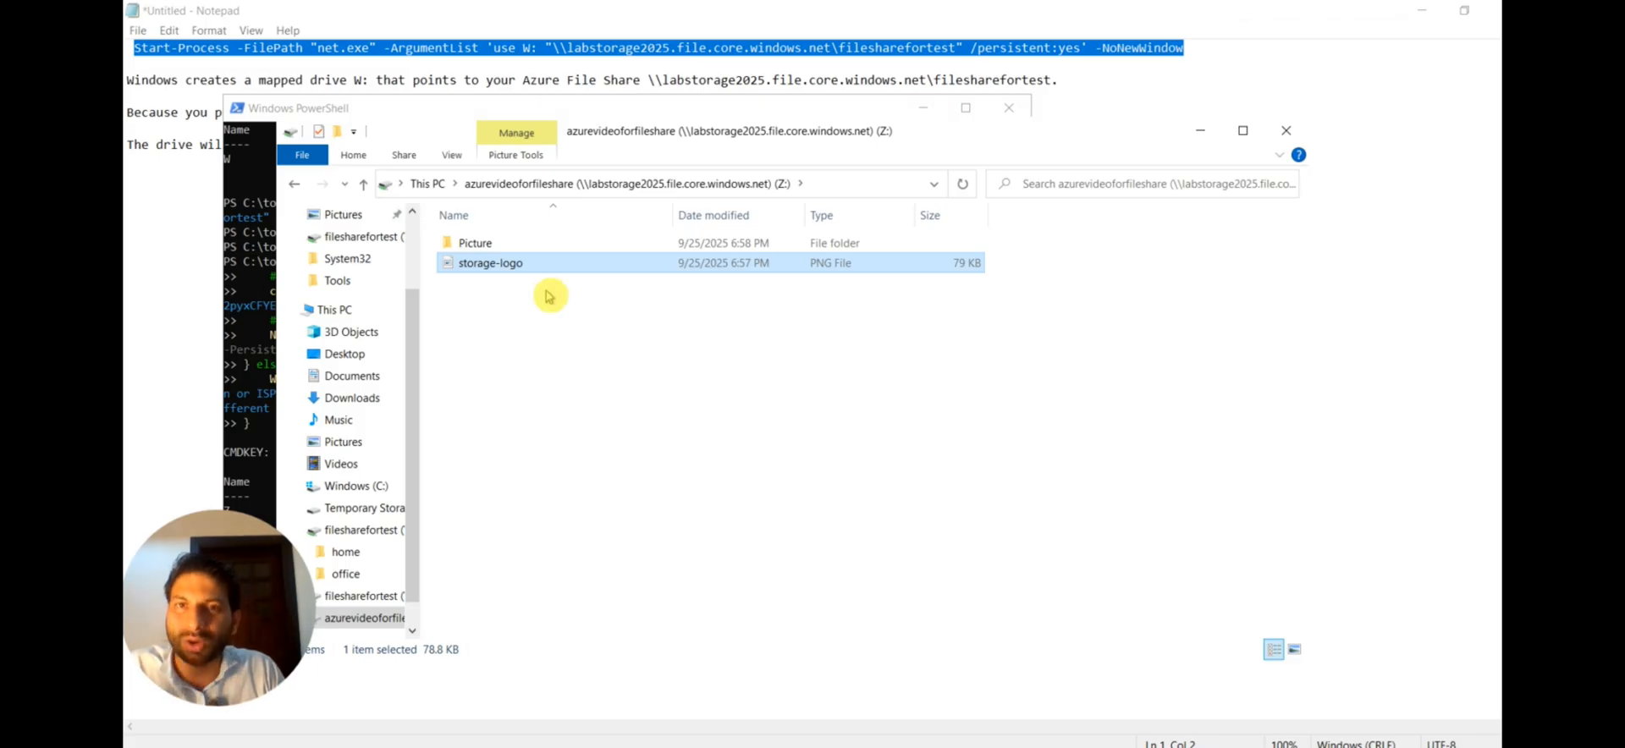
{"action": "mouse_move", "coordinate": [531, 274]}
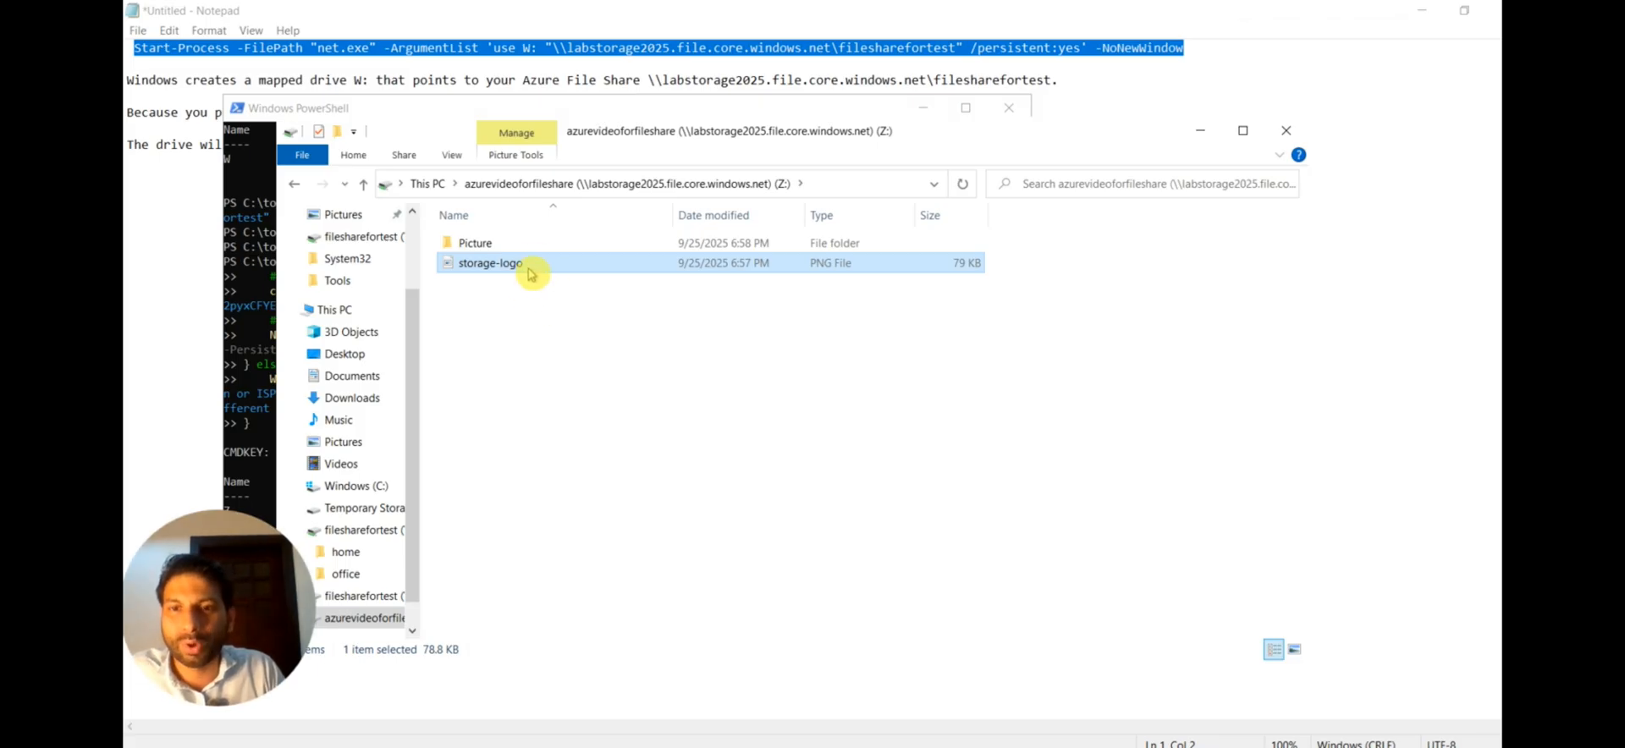
{"action": "double_click", "coordinate": [489, 262]}
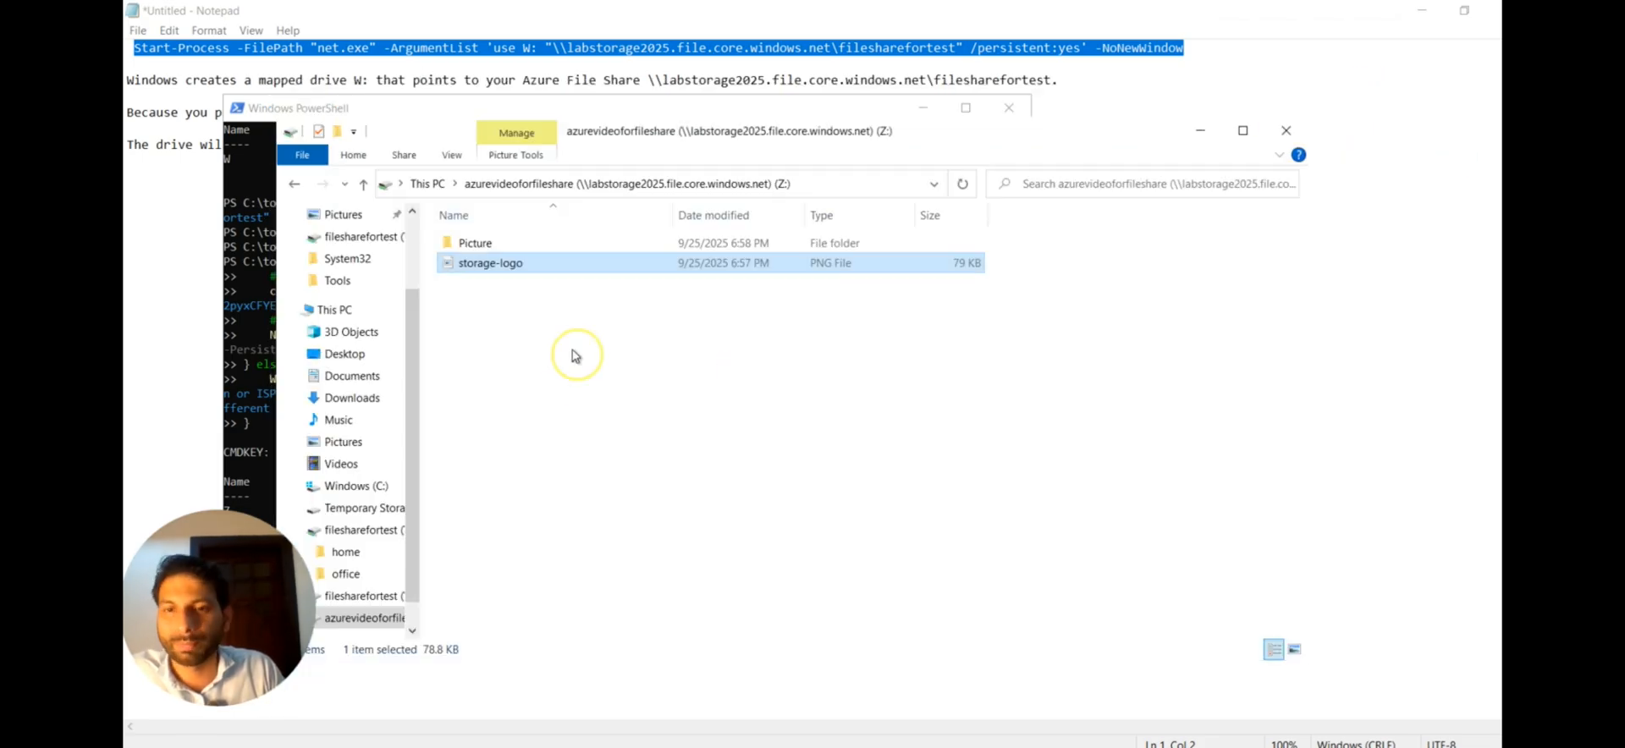
Step: Add a folder named Video on the share, with a New Text Document inside it
{"action": "right_click", "coordinate": [576, 355]}
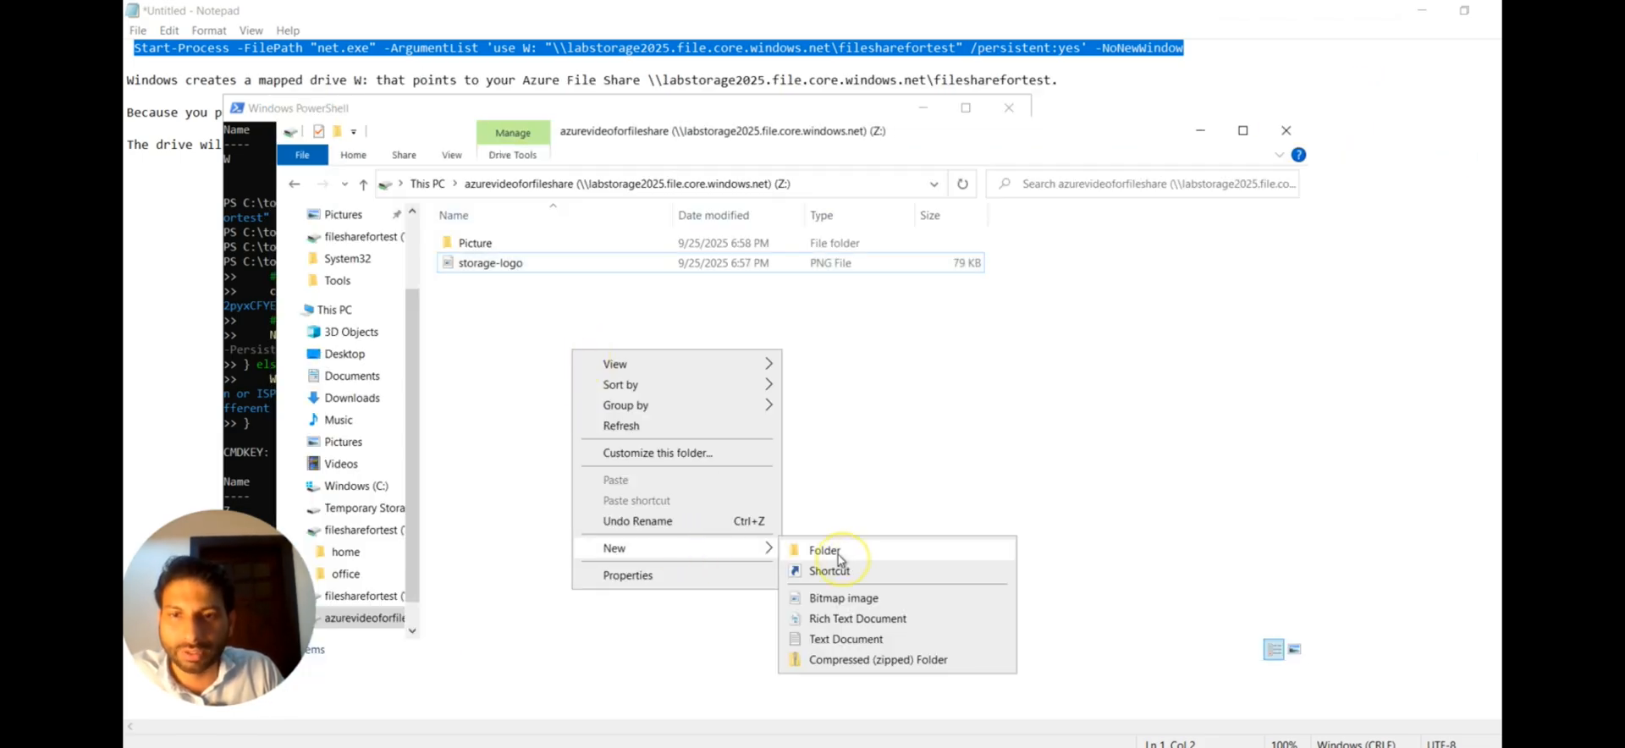
{"action": "left_click", "coordinate": [824, 550]}
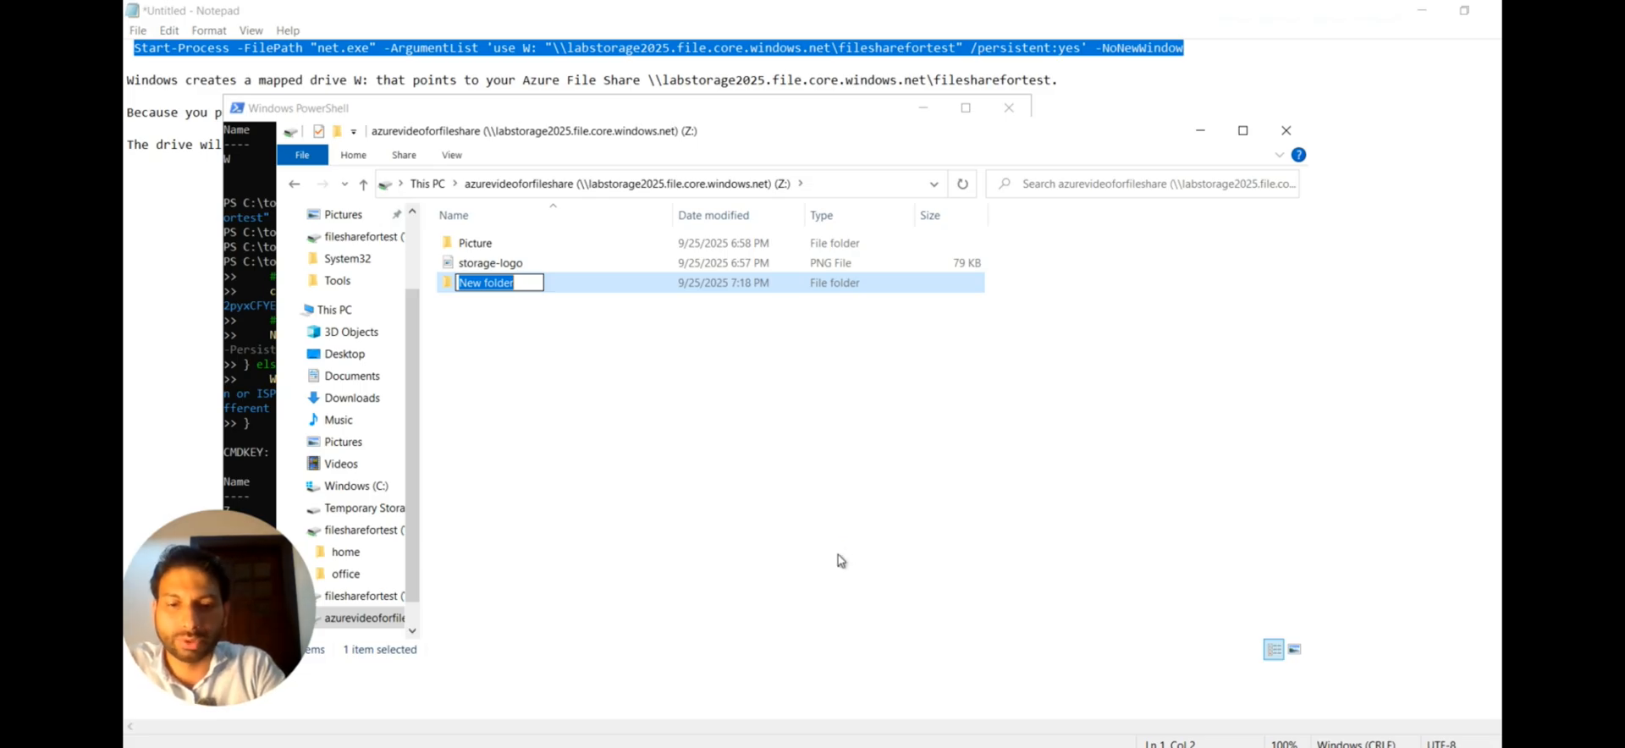
{"action": "type", "text": "Video"}
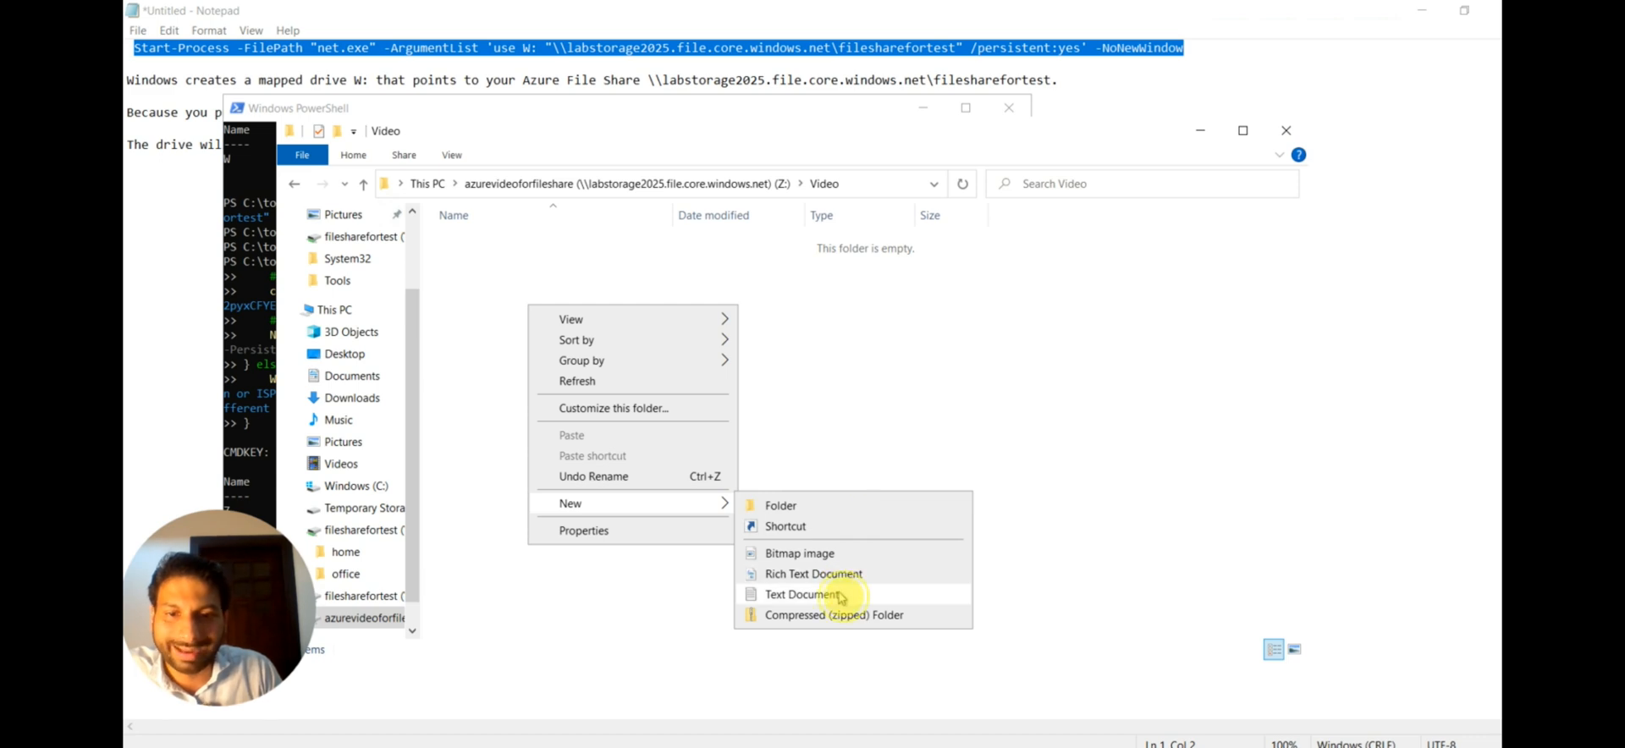
{"action": "left_click", "coordinate": [801, 594]}
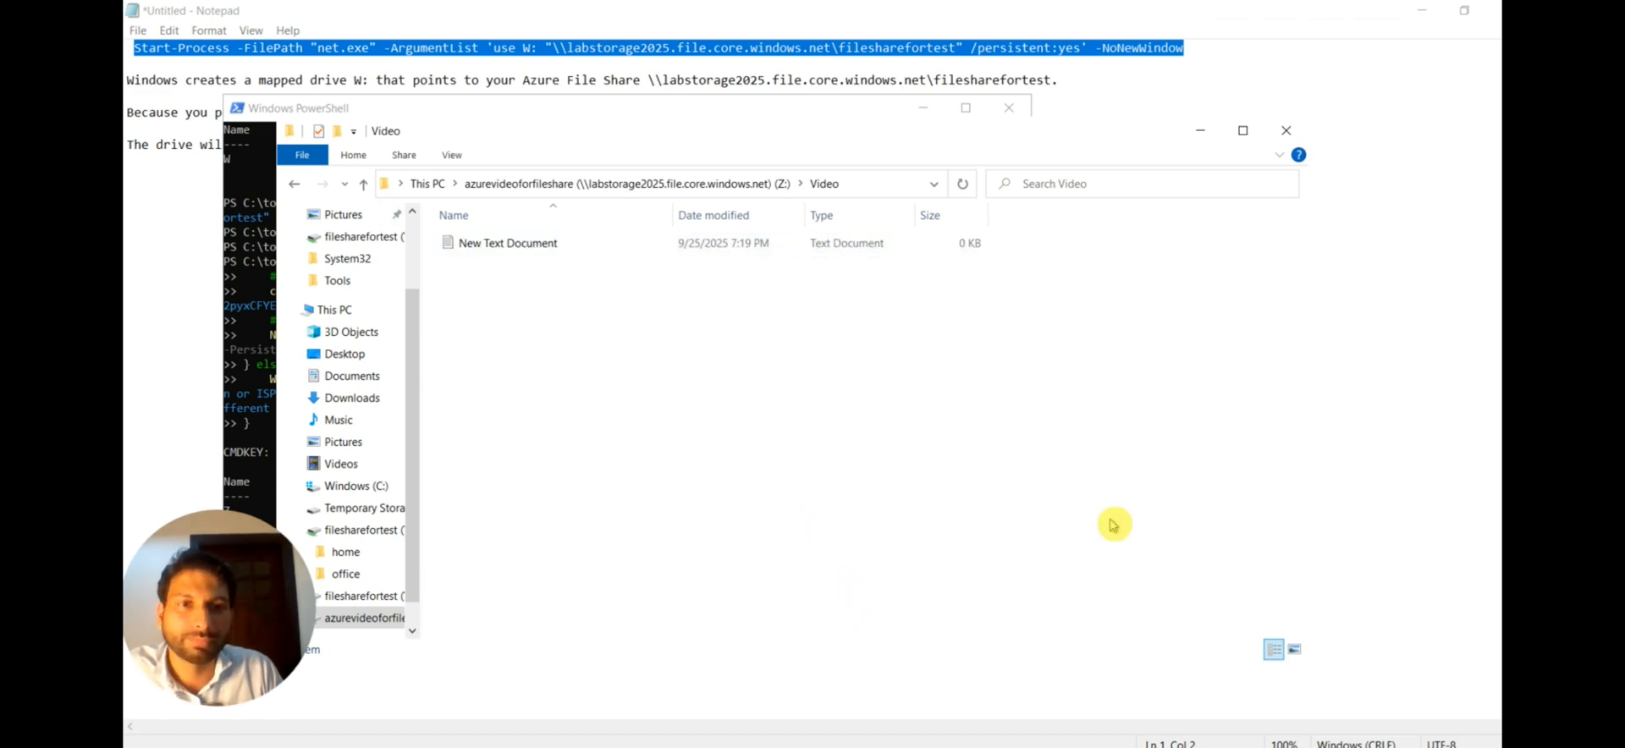
{"action": "mouse_move", "coordinate": [1391, 532]}
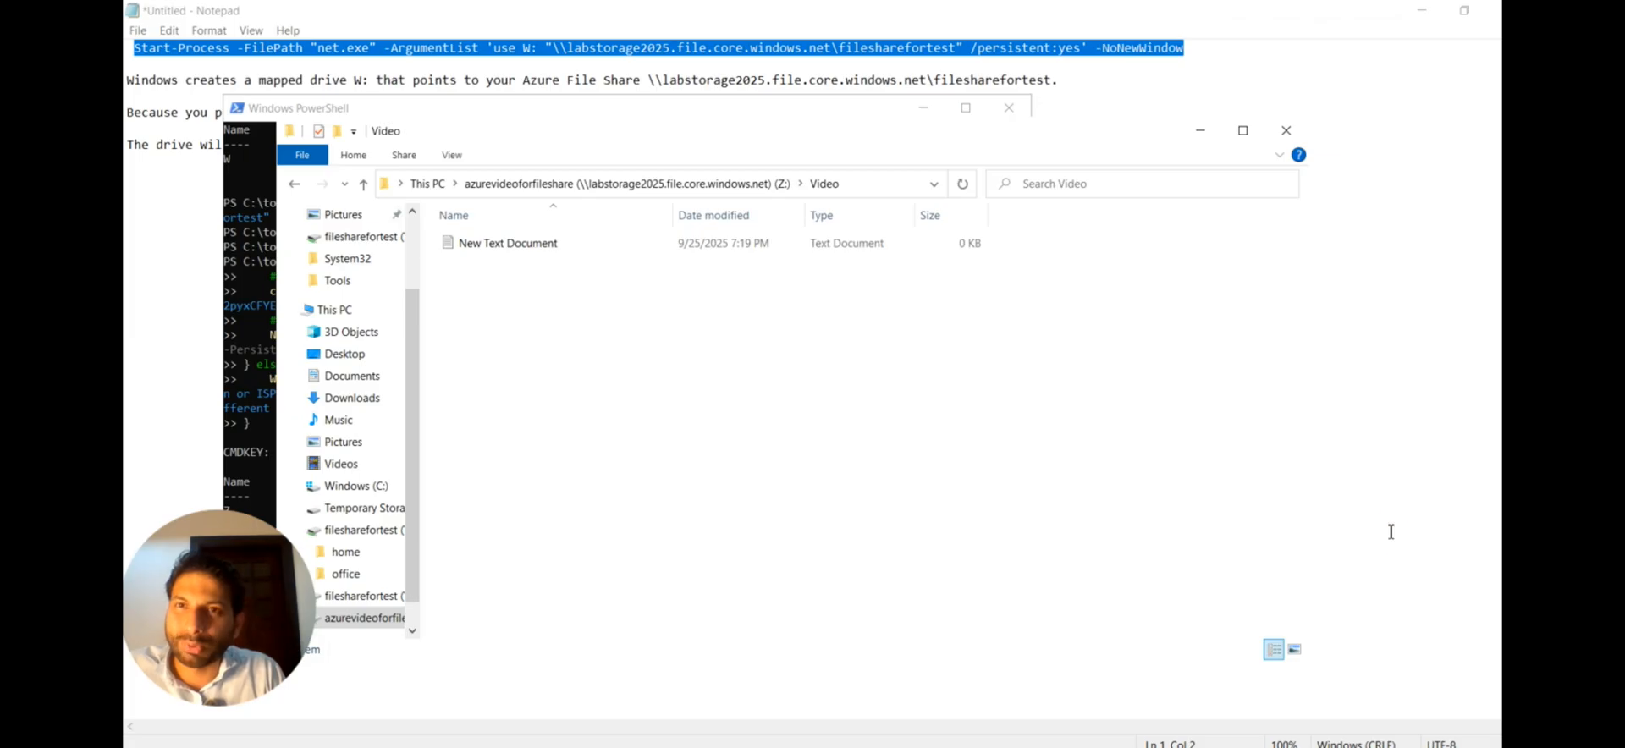
{"action": "mouse_move", "coordinate": [1062, 397]}
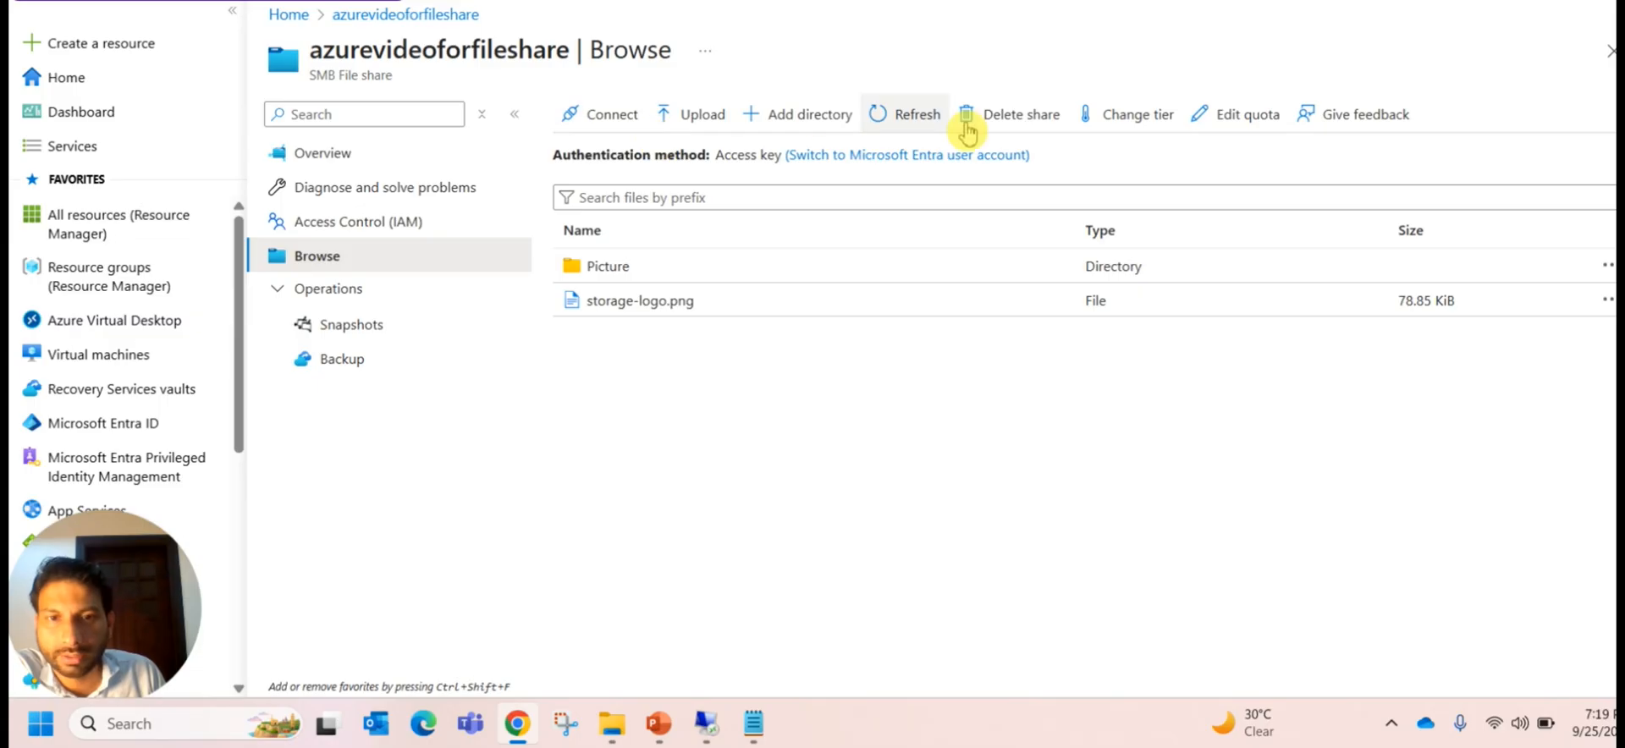
Step: Refresh the share's Browse listing and open the VM-created directory holding New Text Document.txt
{"action": "left_click", "coordinate": [916, 114]}
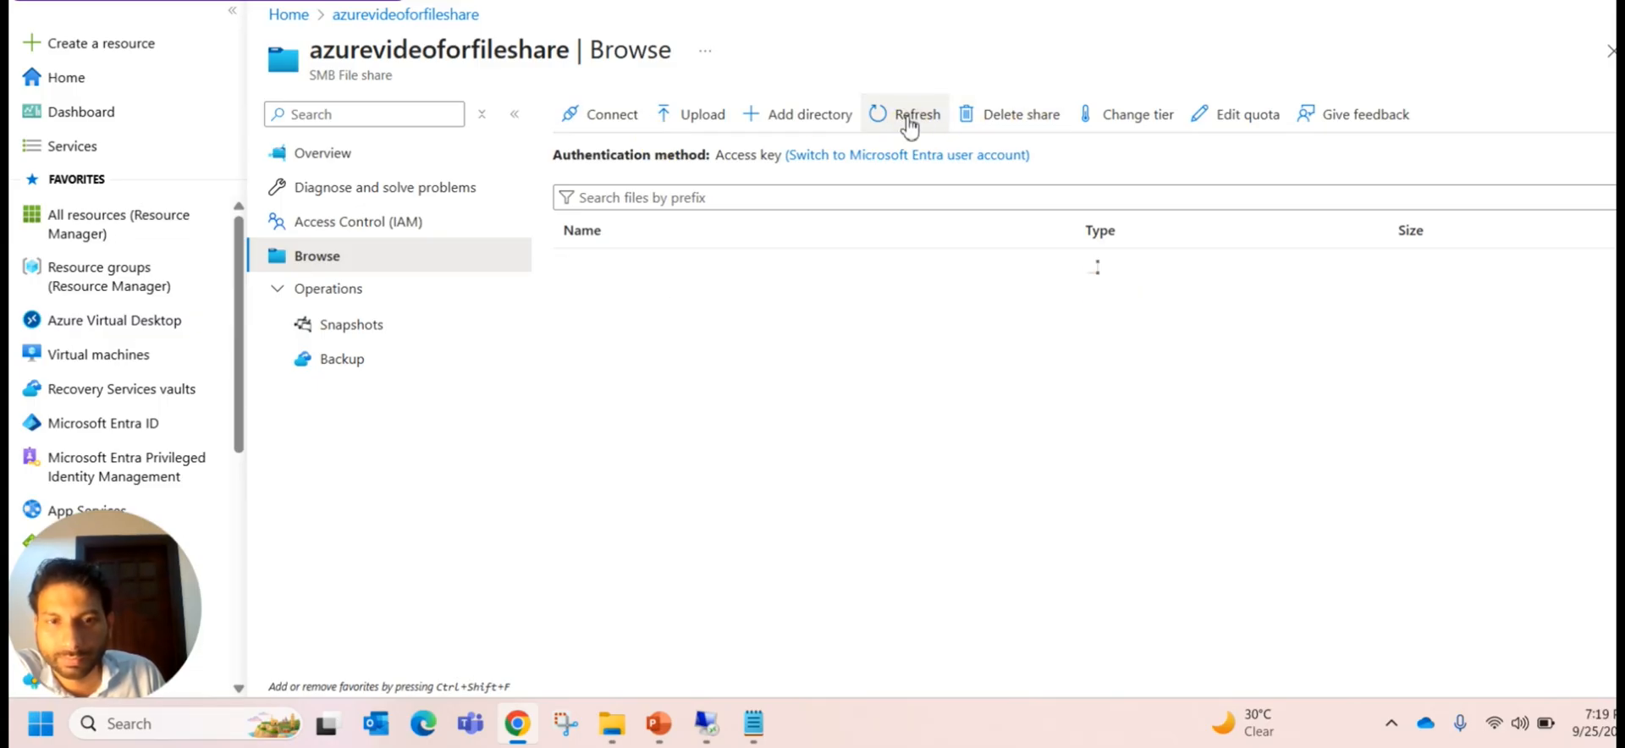
{"action": "left_click", "coordinate": [916, 114]}
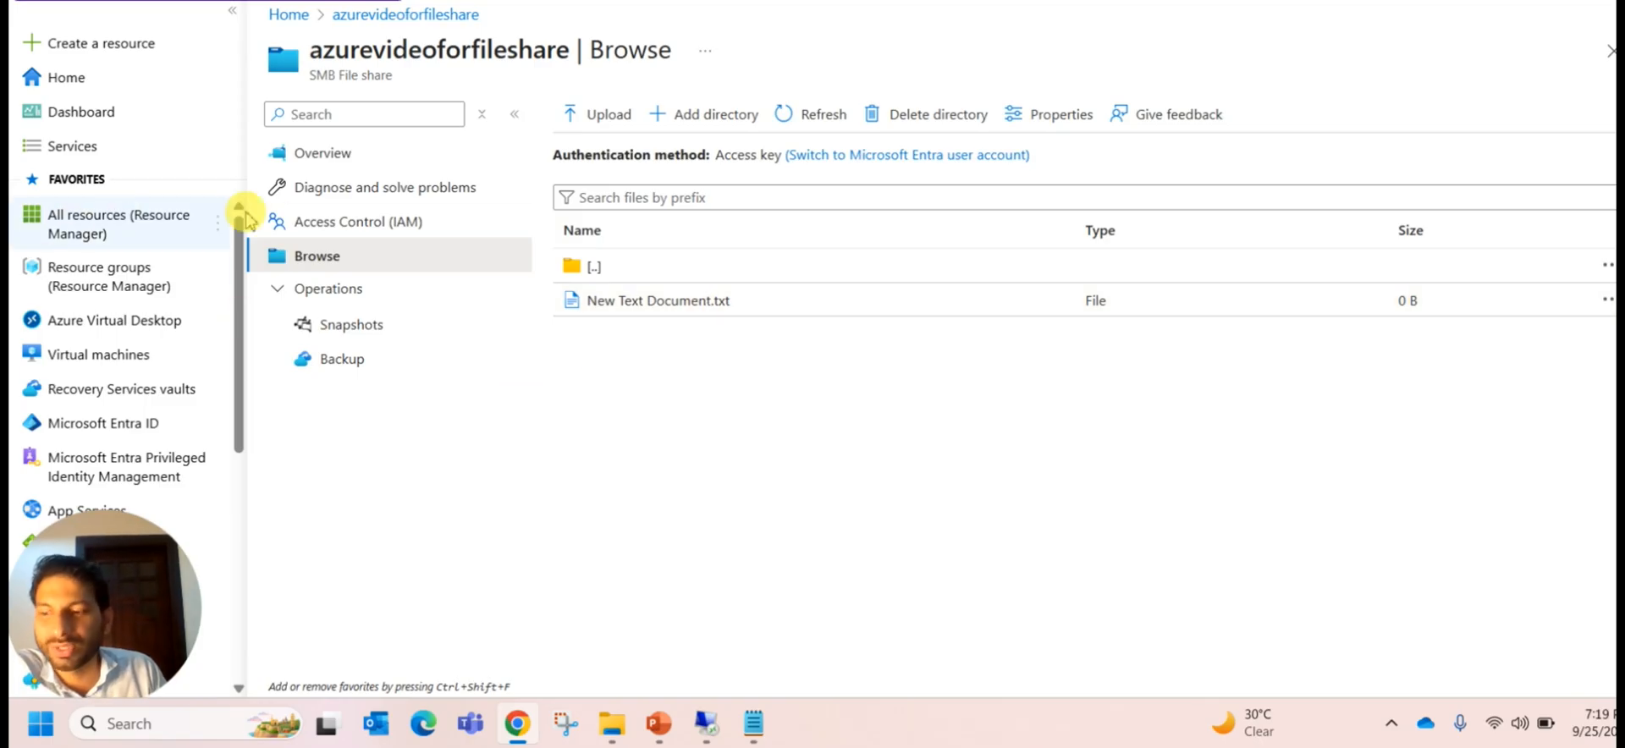
{"action": "mouse_move", "coordinate": [456, 365]}
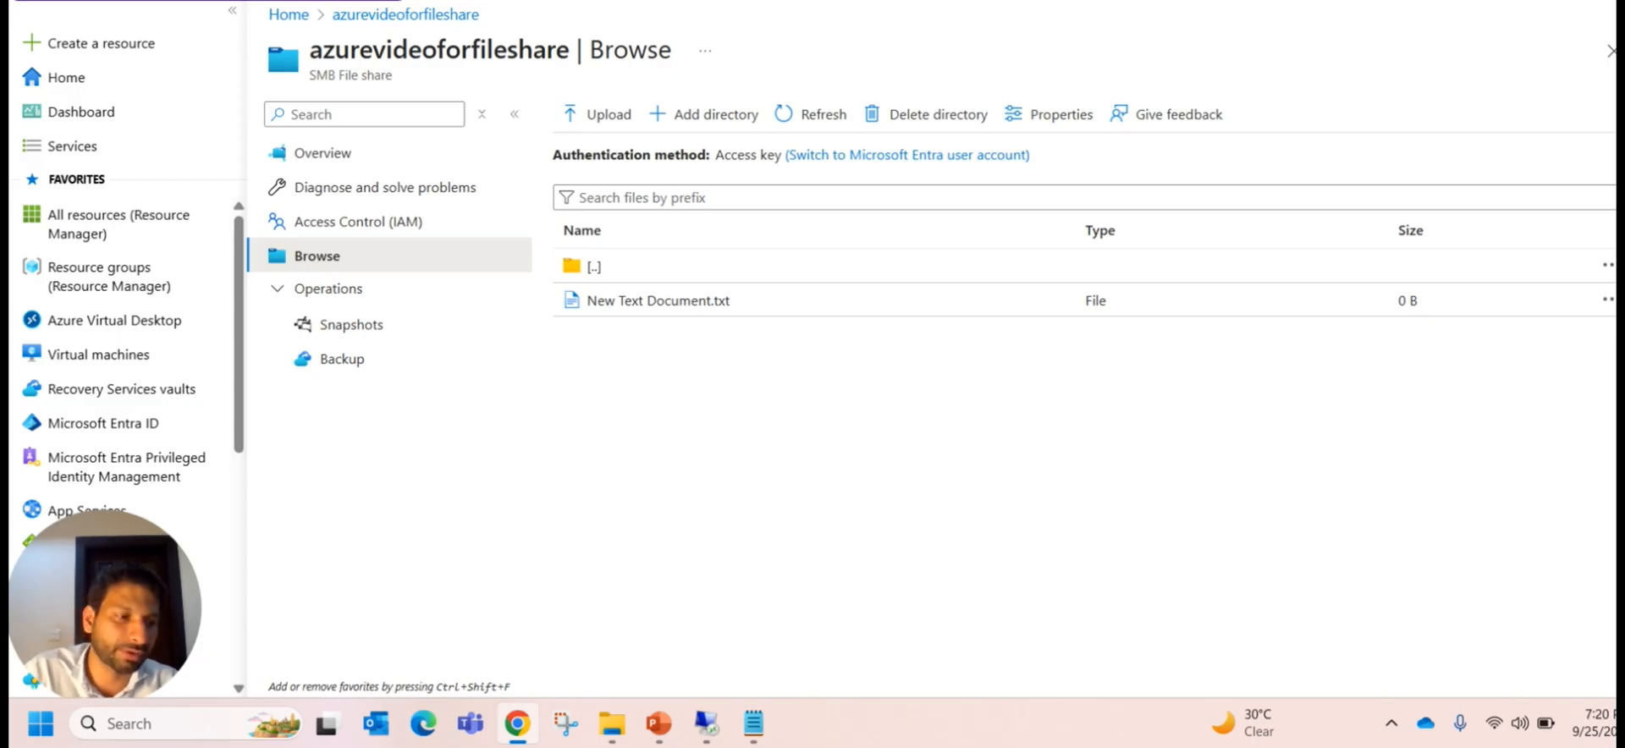
{"action": "mouse_move", "coordinate": [990, 417]}
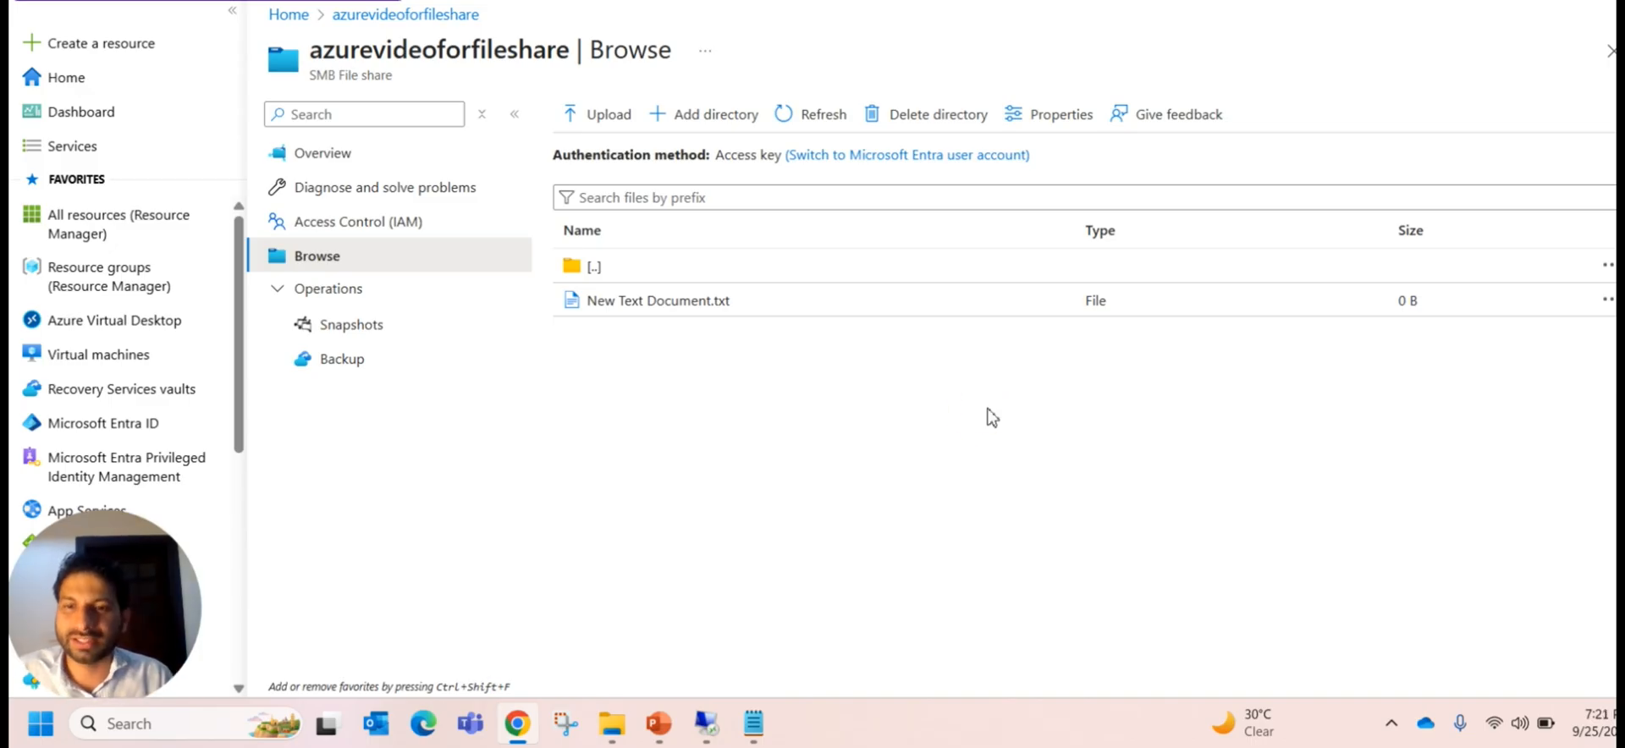